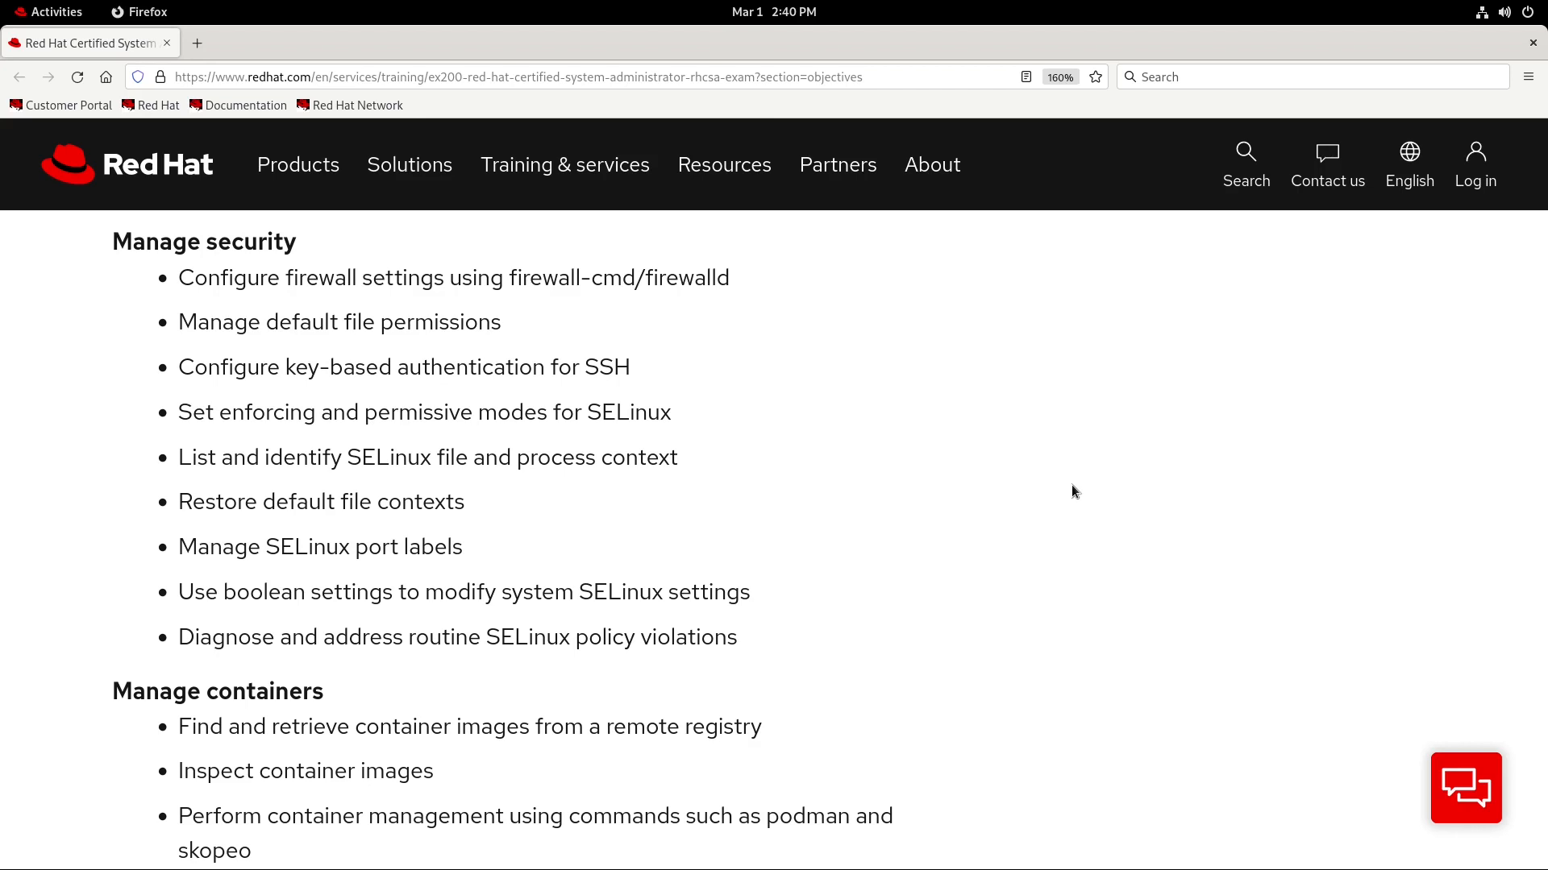
mouse_move(1030, 451)
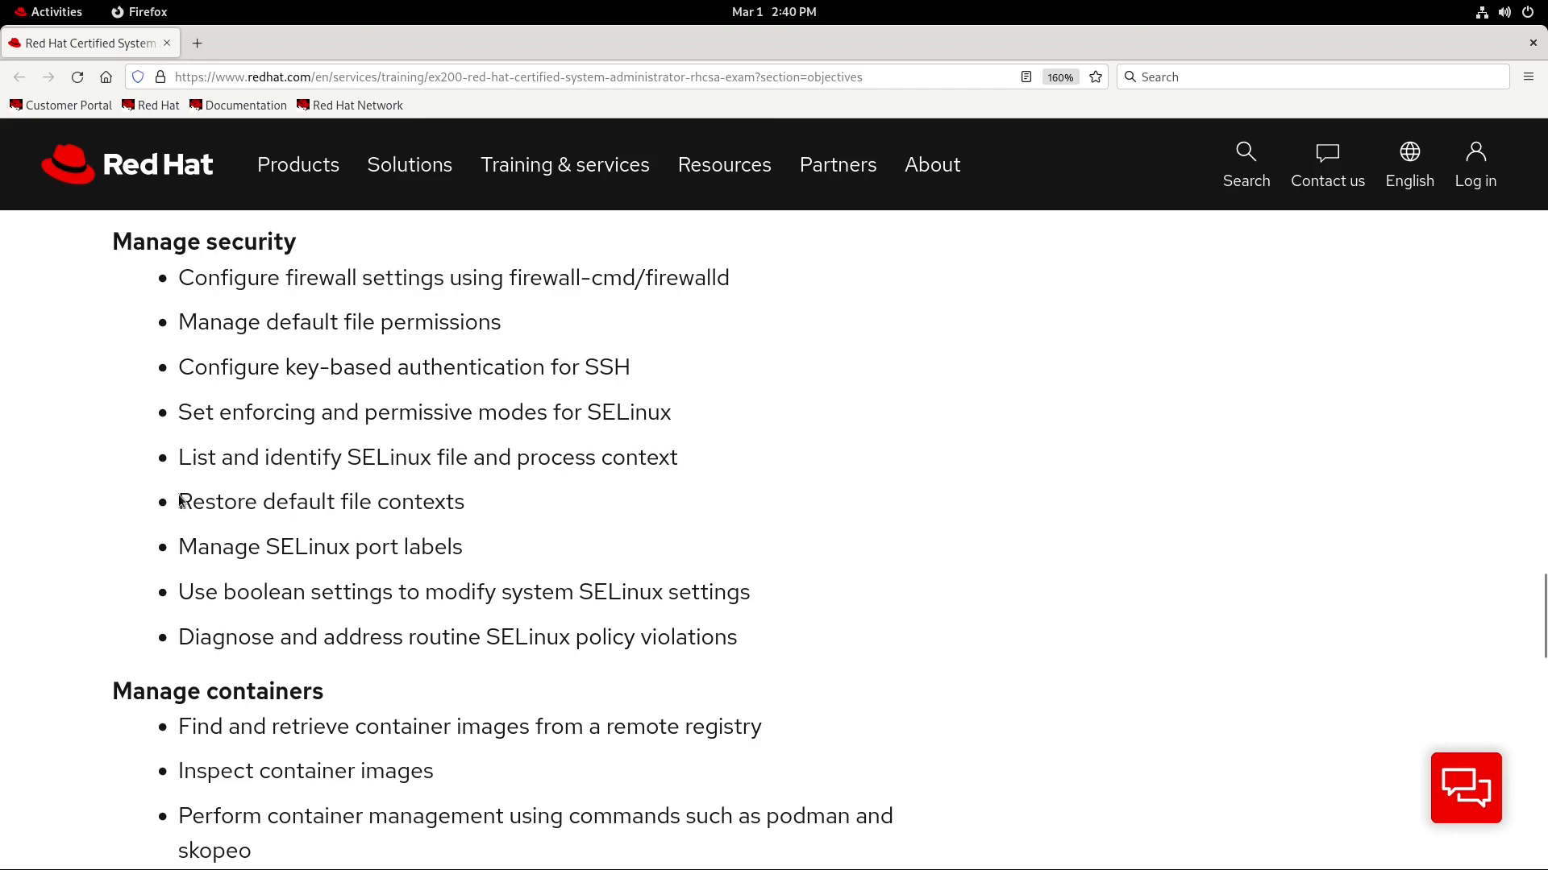
Step: Create the directory /srv/special with mkdir
left_click_drag(179, 502, 389, 502)
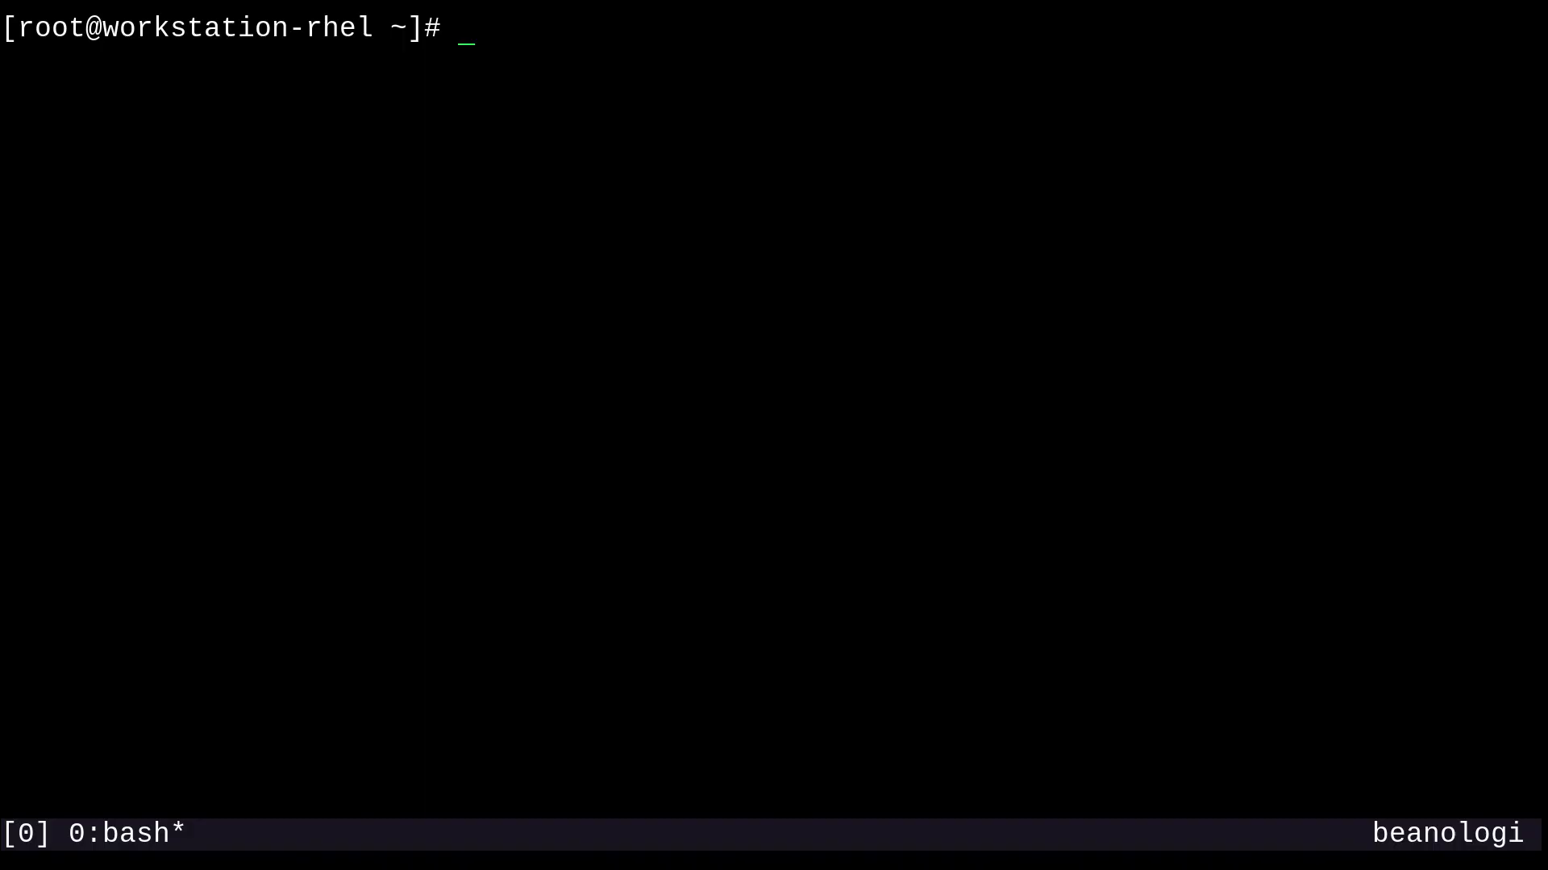
type("mkdir /sr")
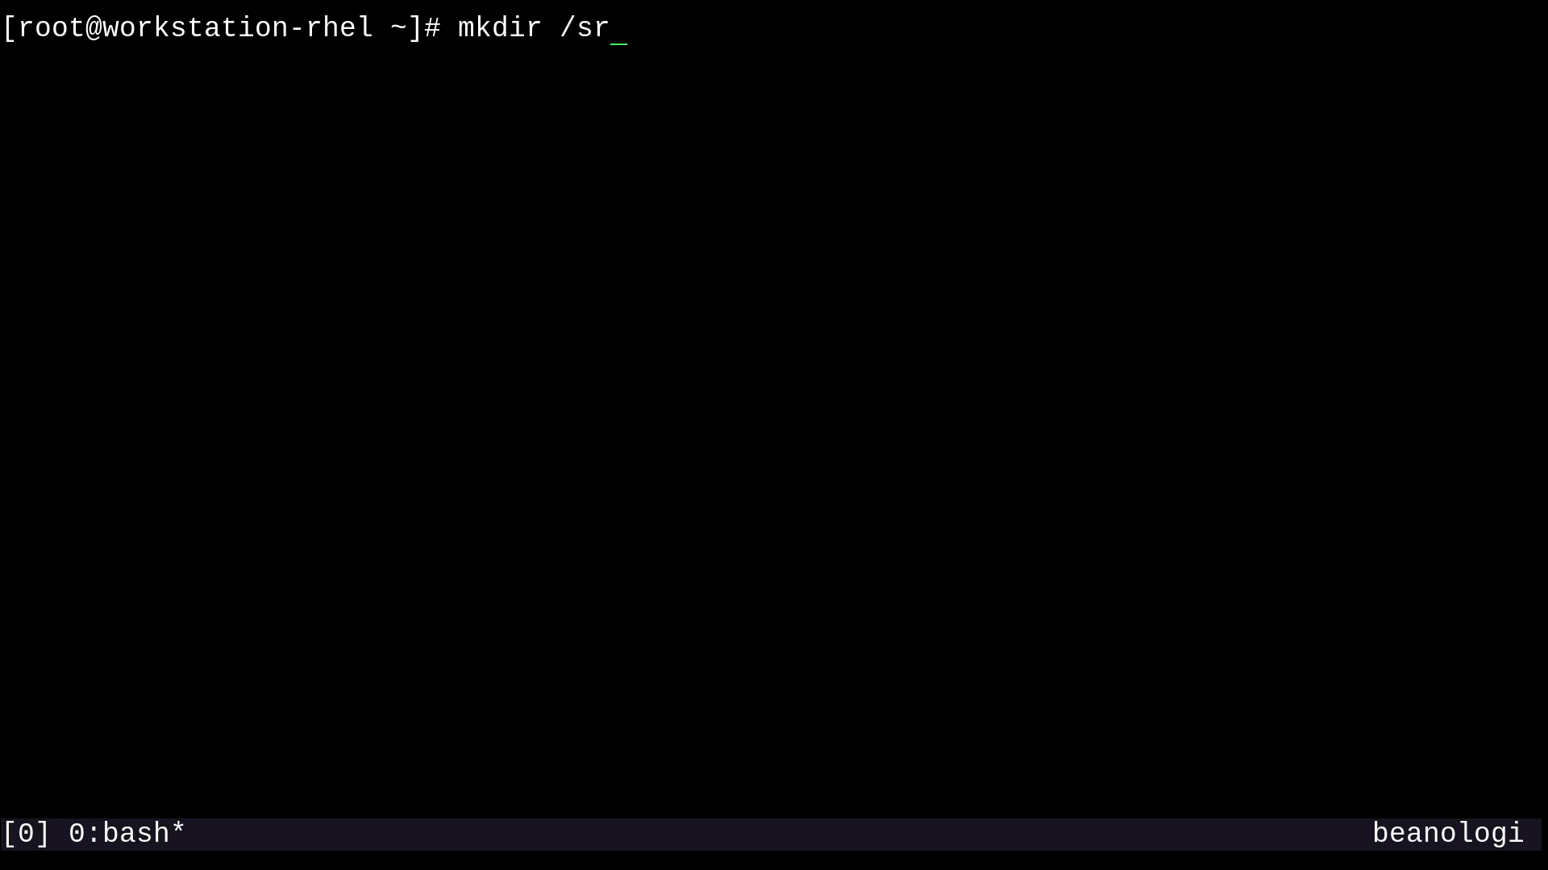
type("v/")
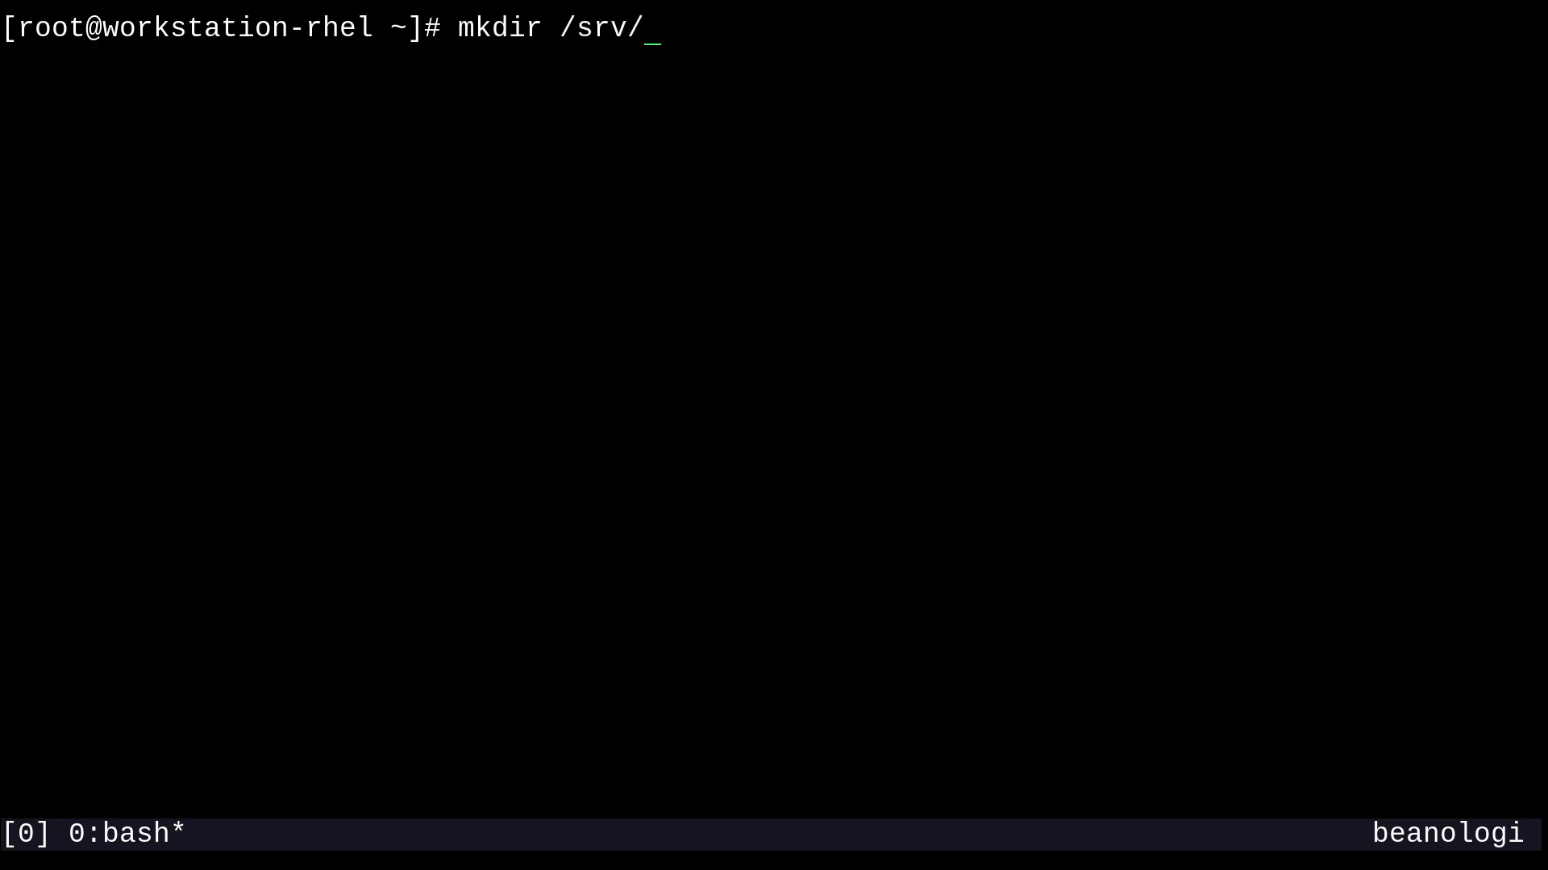
type("special")
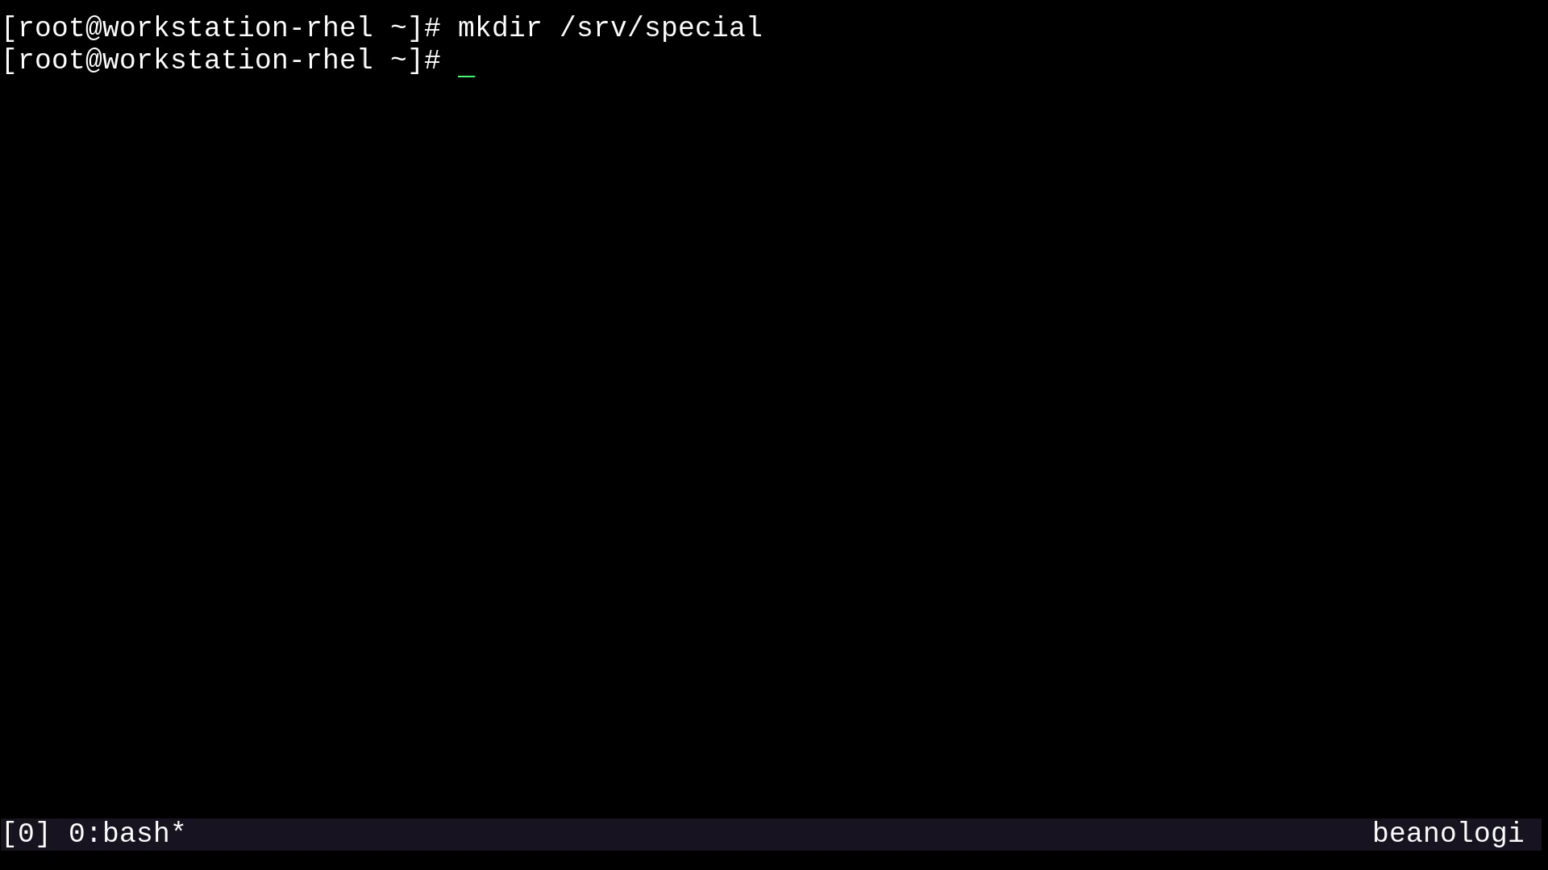
Step: Write the word greetings into /srv/special/hello.html with echo, then begin changing directory
type("echo g")
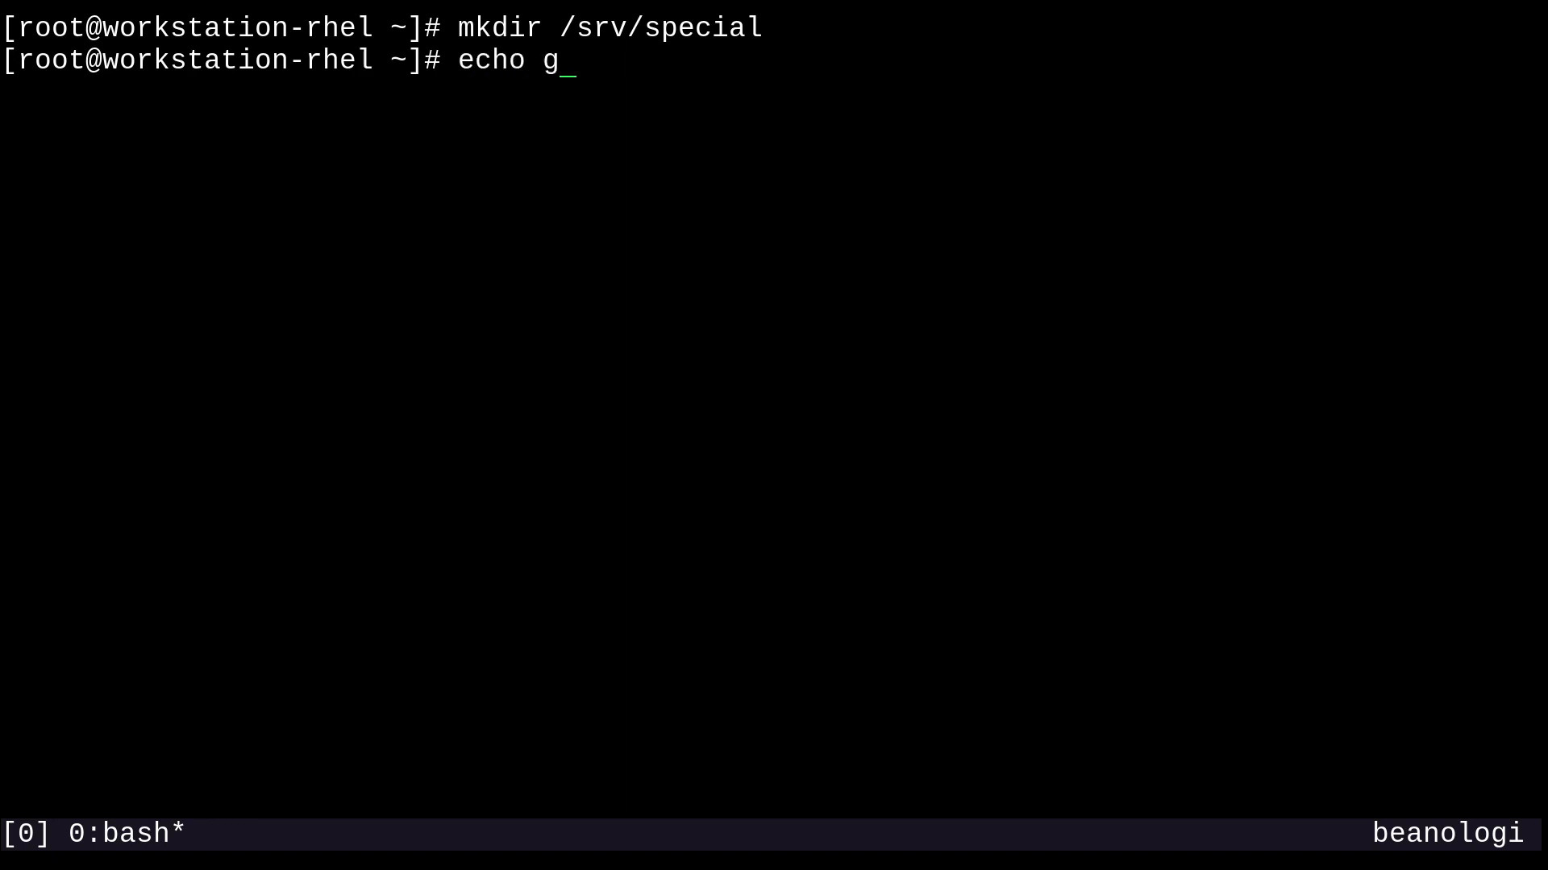
type("reetings")
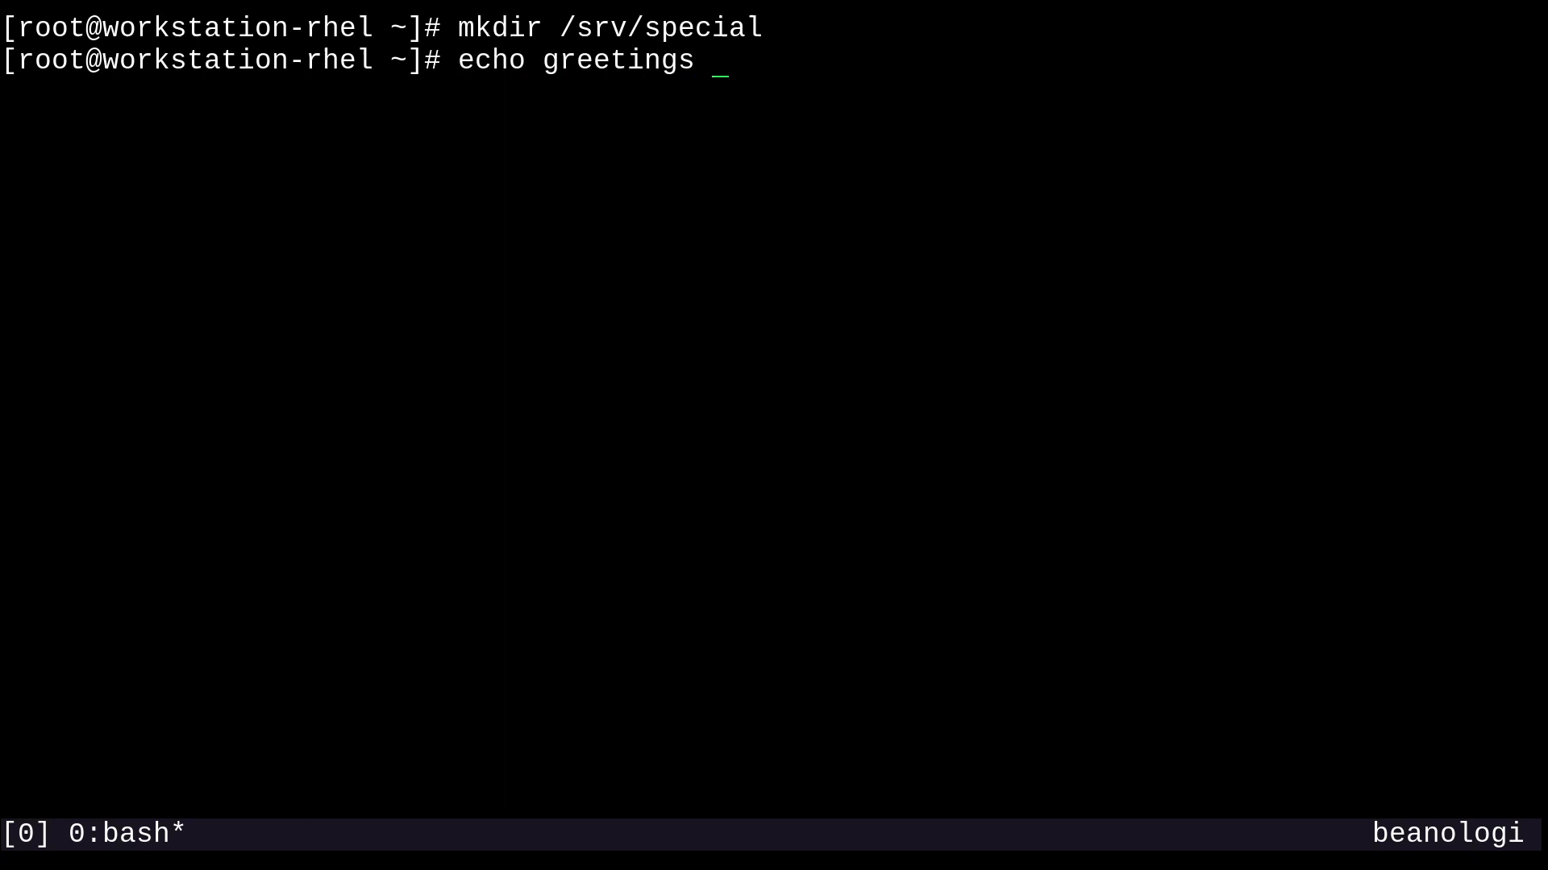
type("> /srv/s")
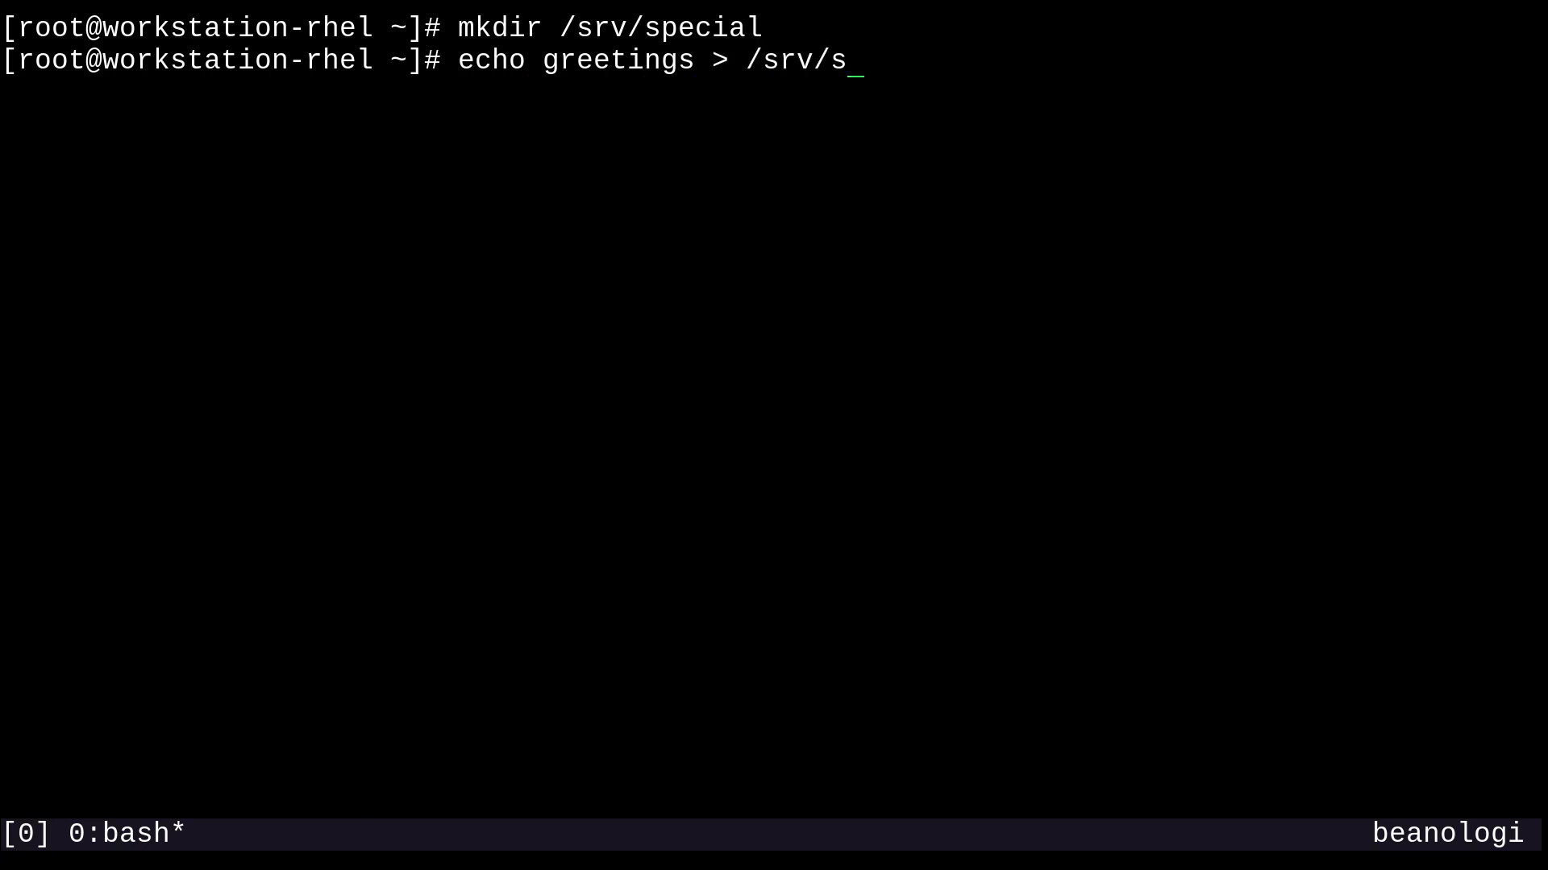
type("pecial/he")
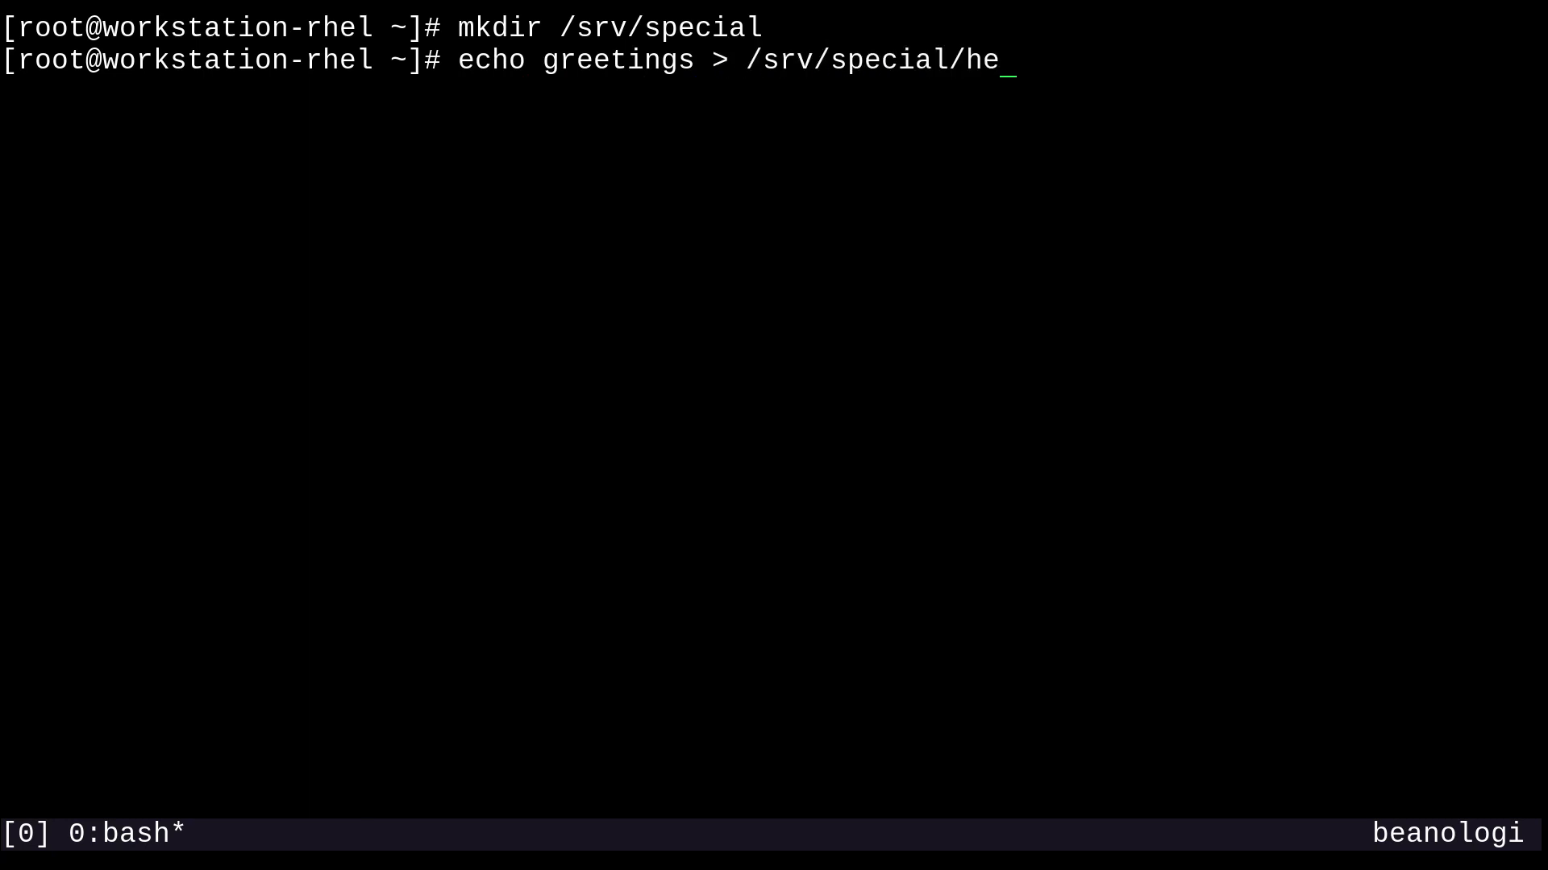
type("llo.html")
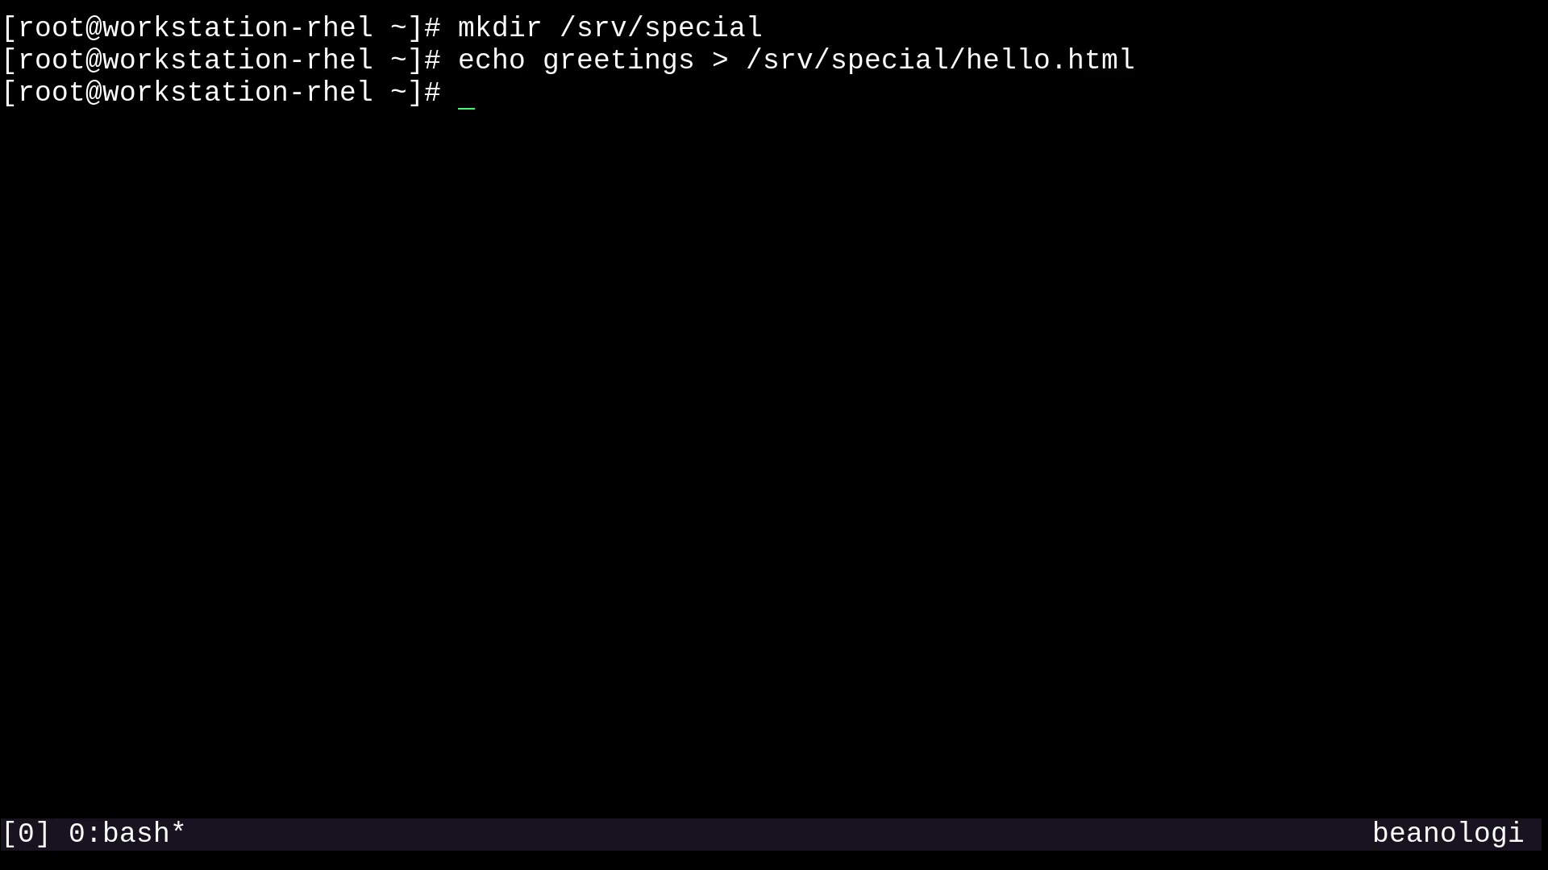
type("cd /")
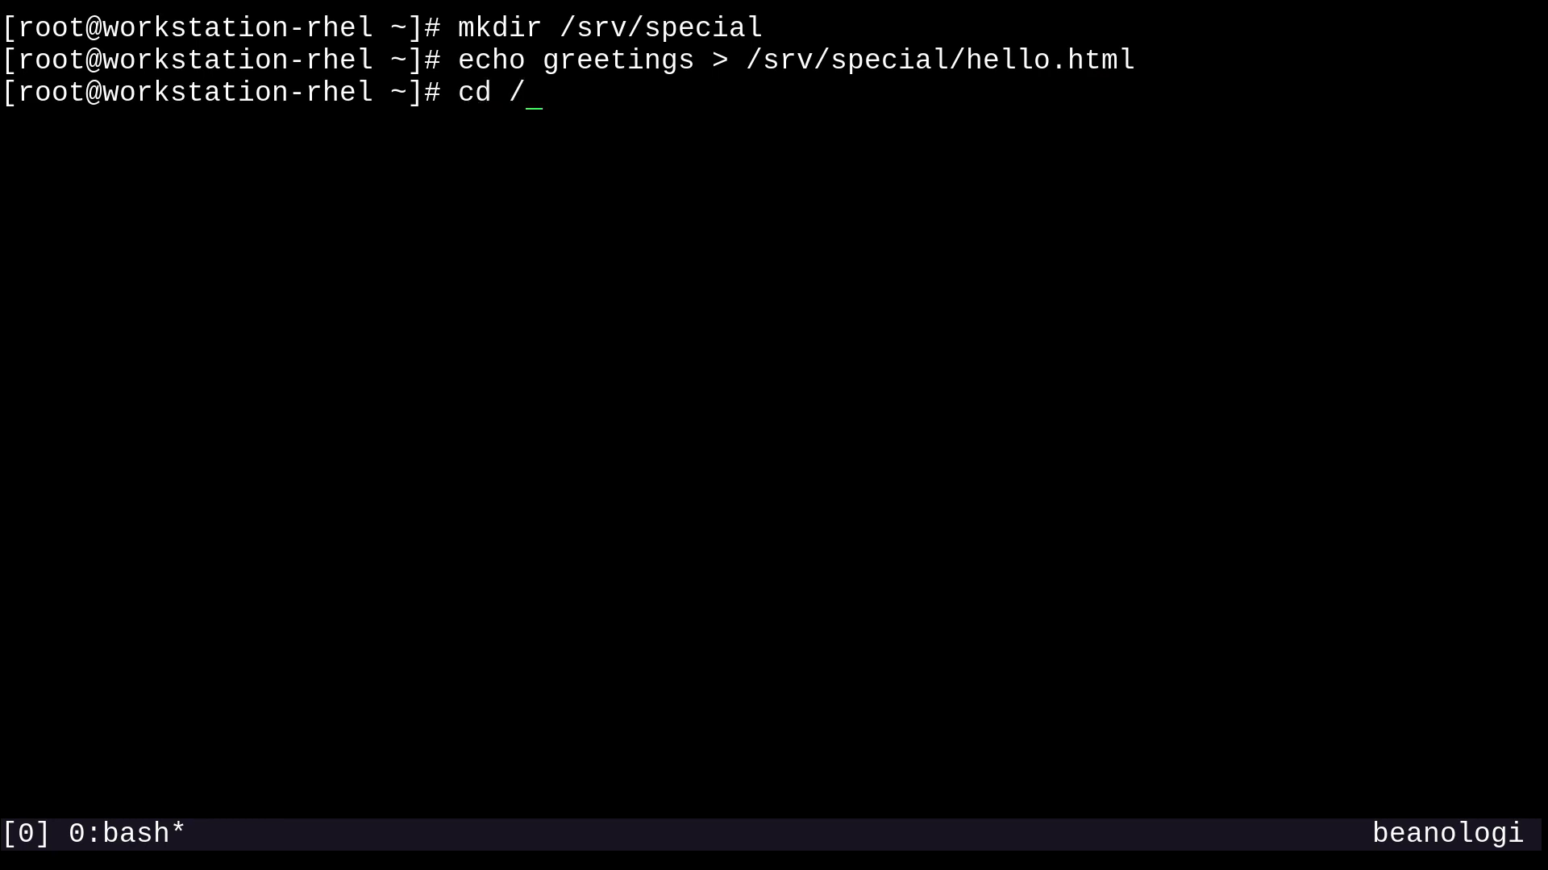
Step: Change into /etc/httpd/conf.d and list its configuration files
type("etc/ht")
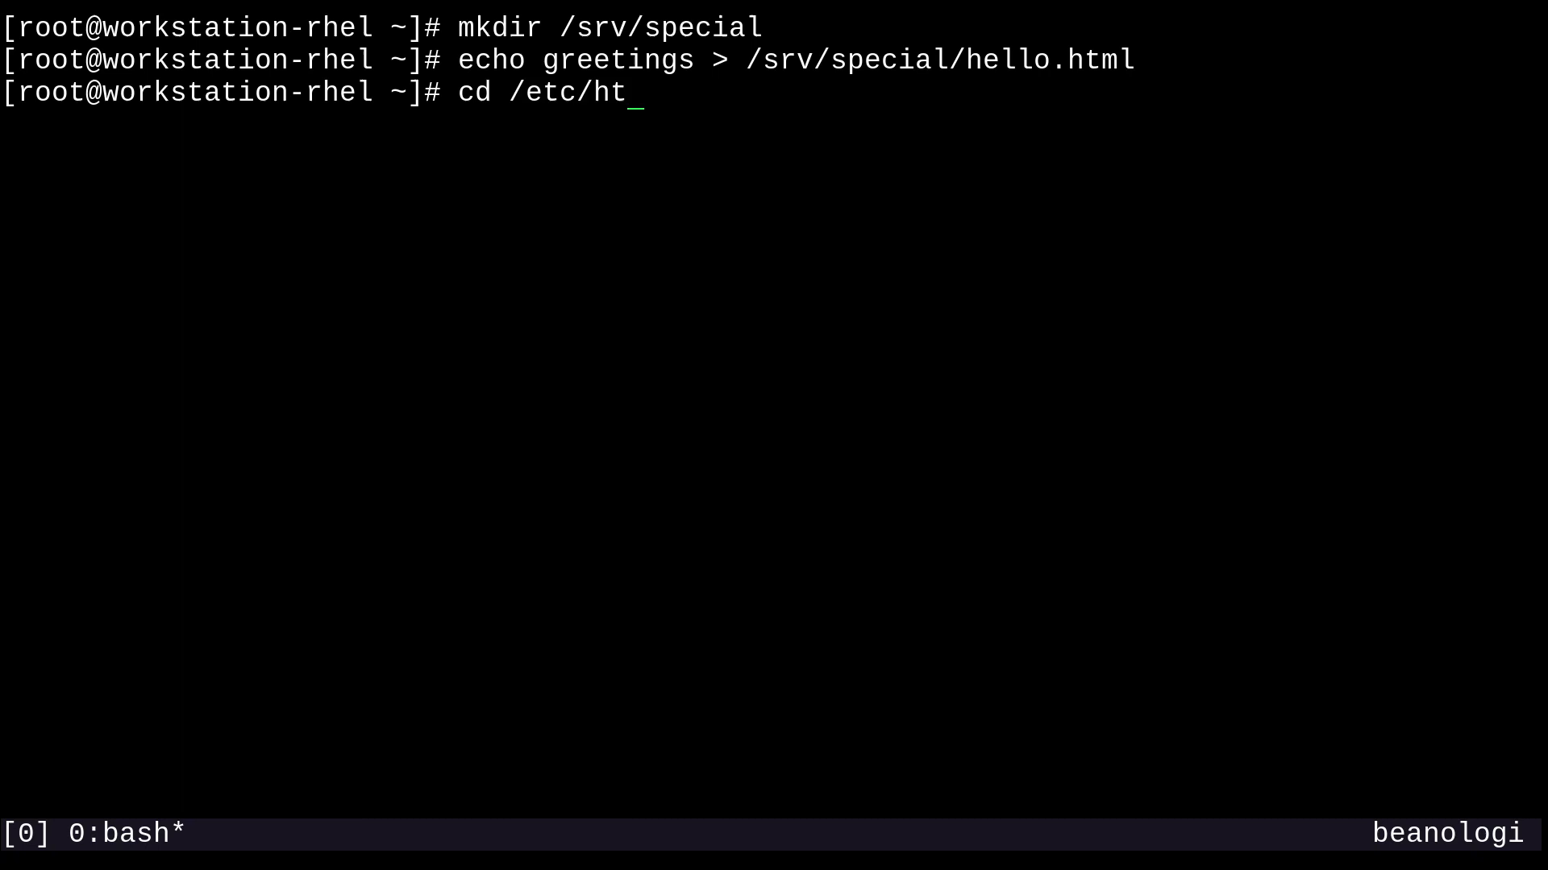
type("tpd/conf.d")
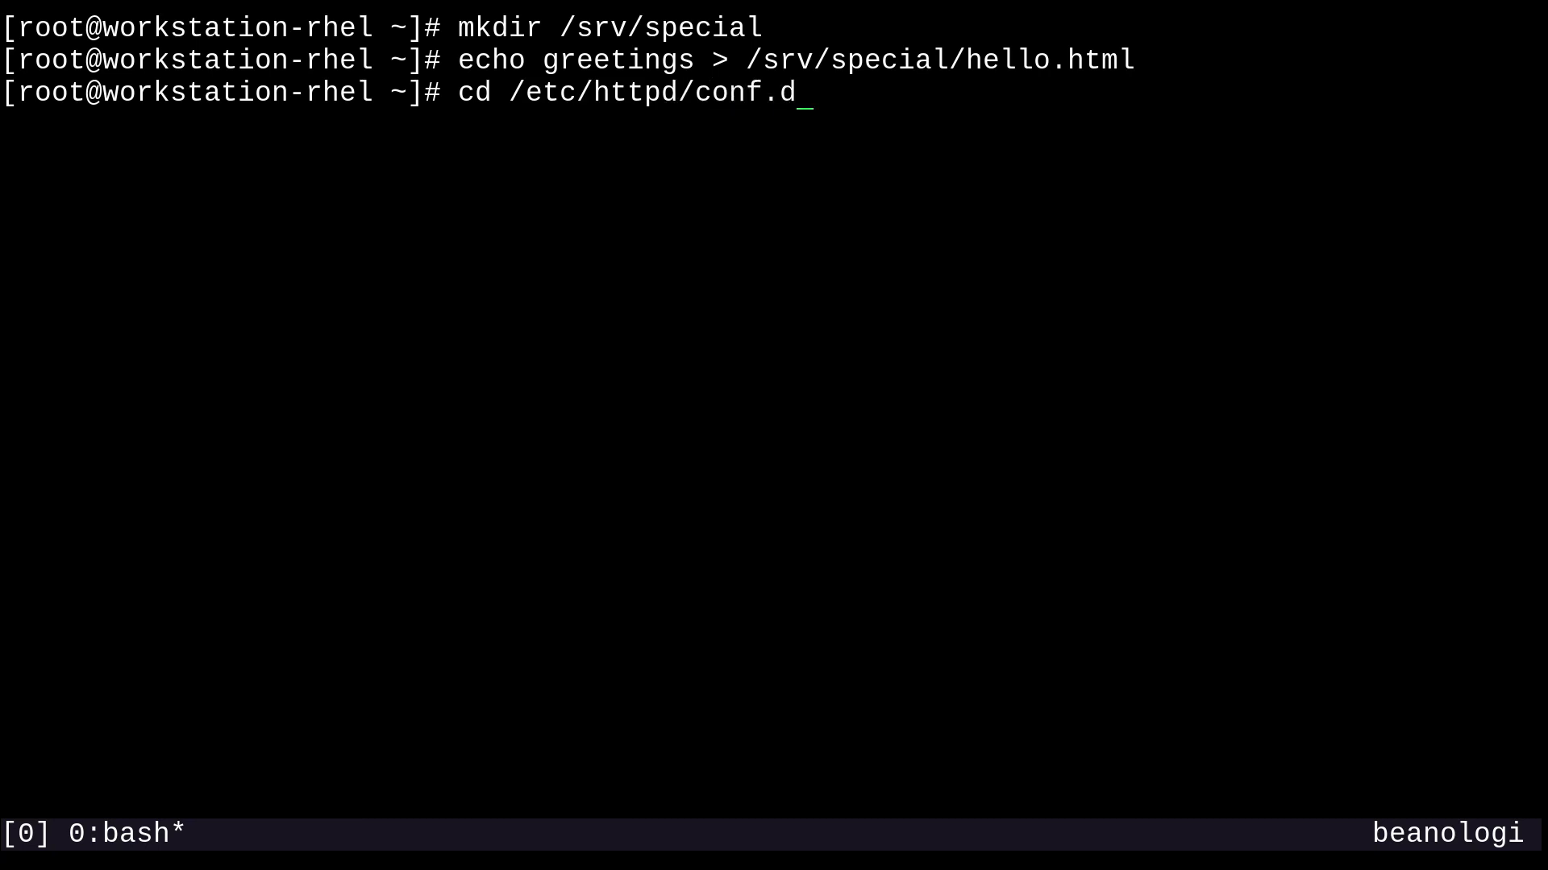
type("ls")
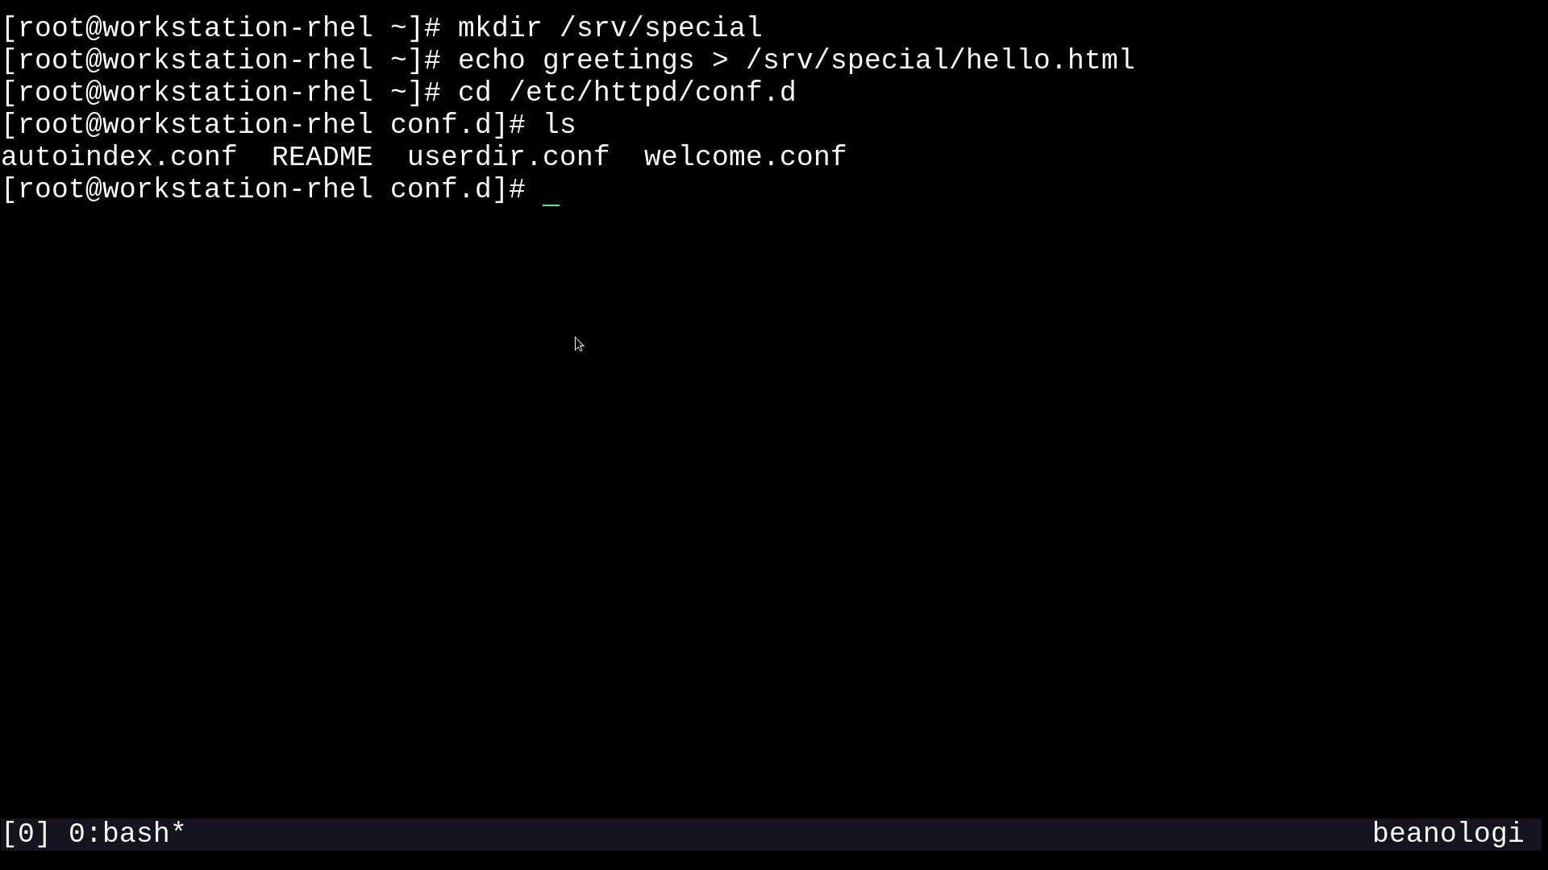
Step: Copy welcome.conf to a new special.conf for editing
double_click(706, 156)
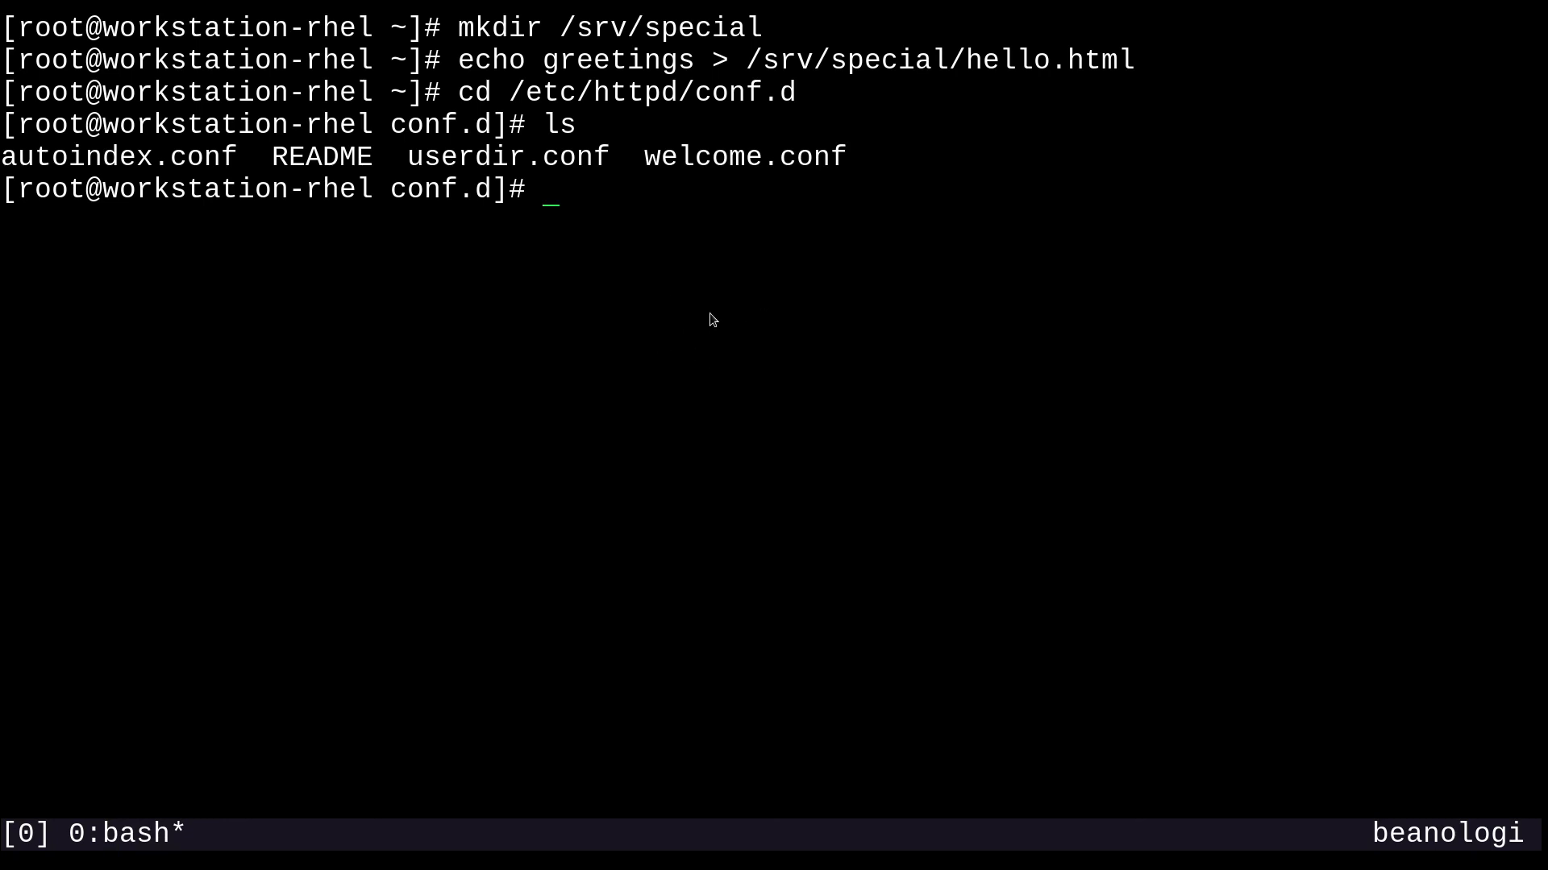
type("cp welcome.conf")
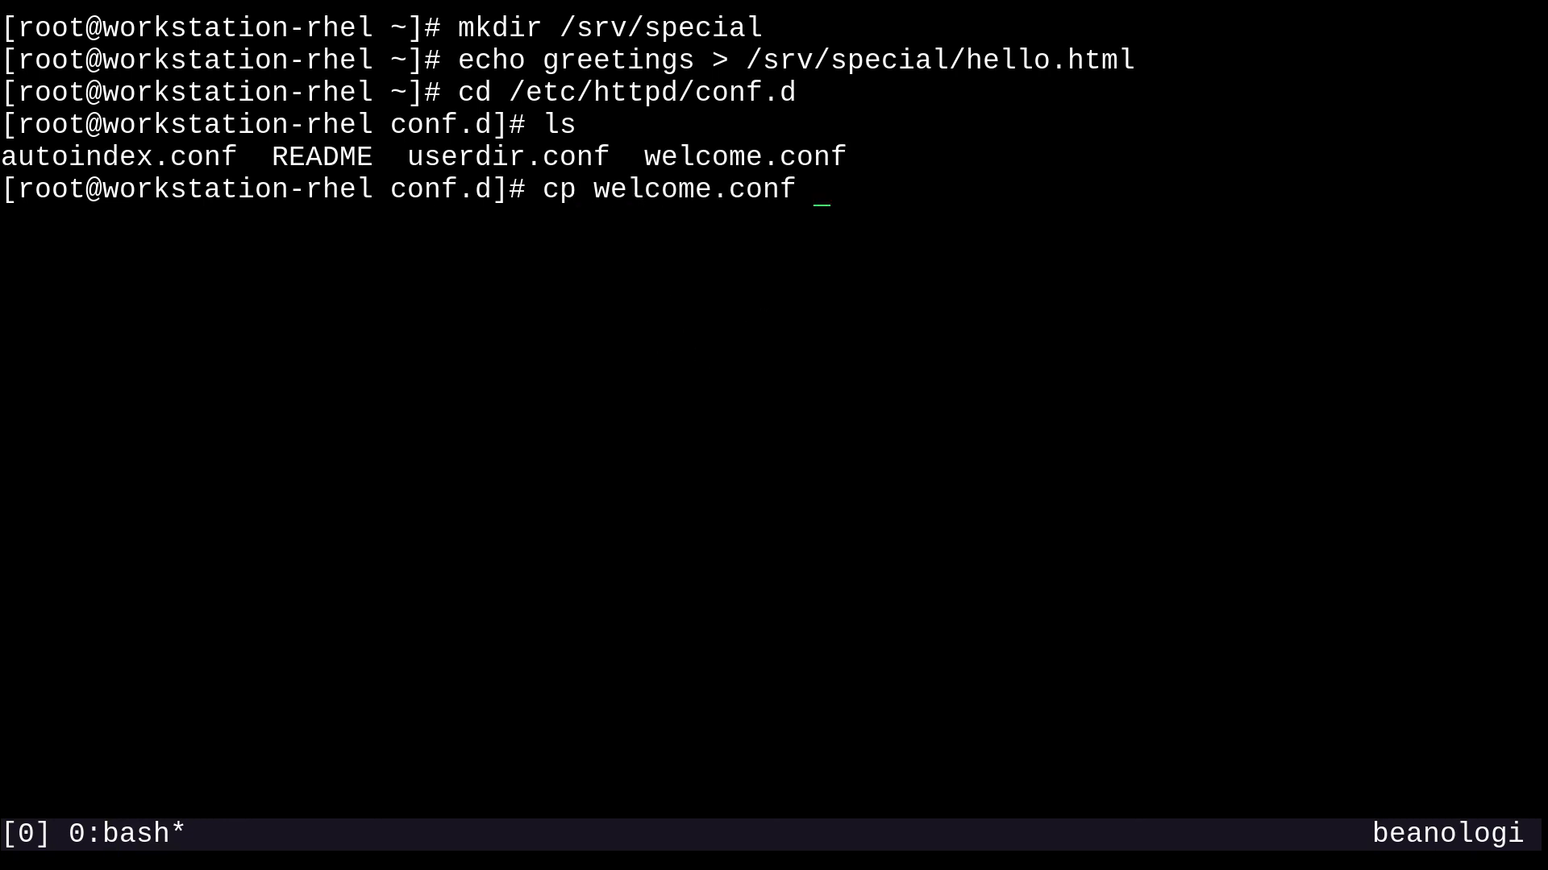
type("special.")
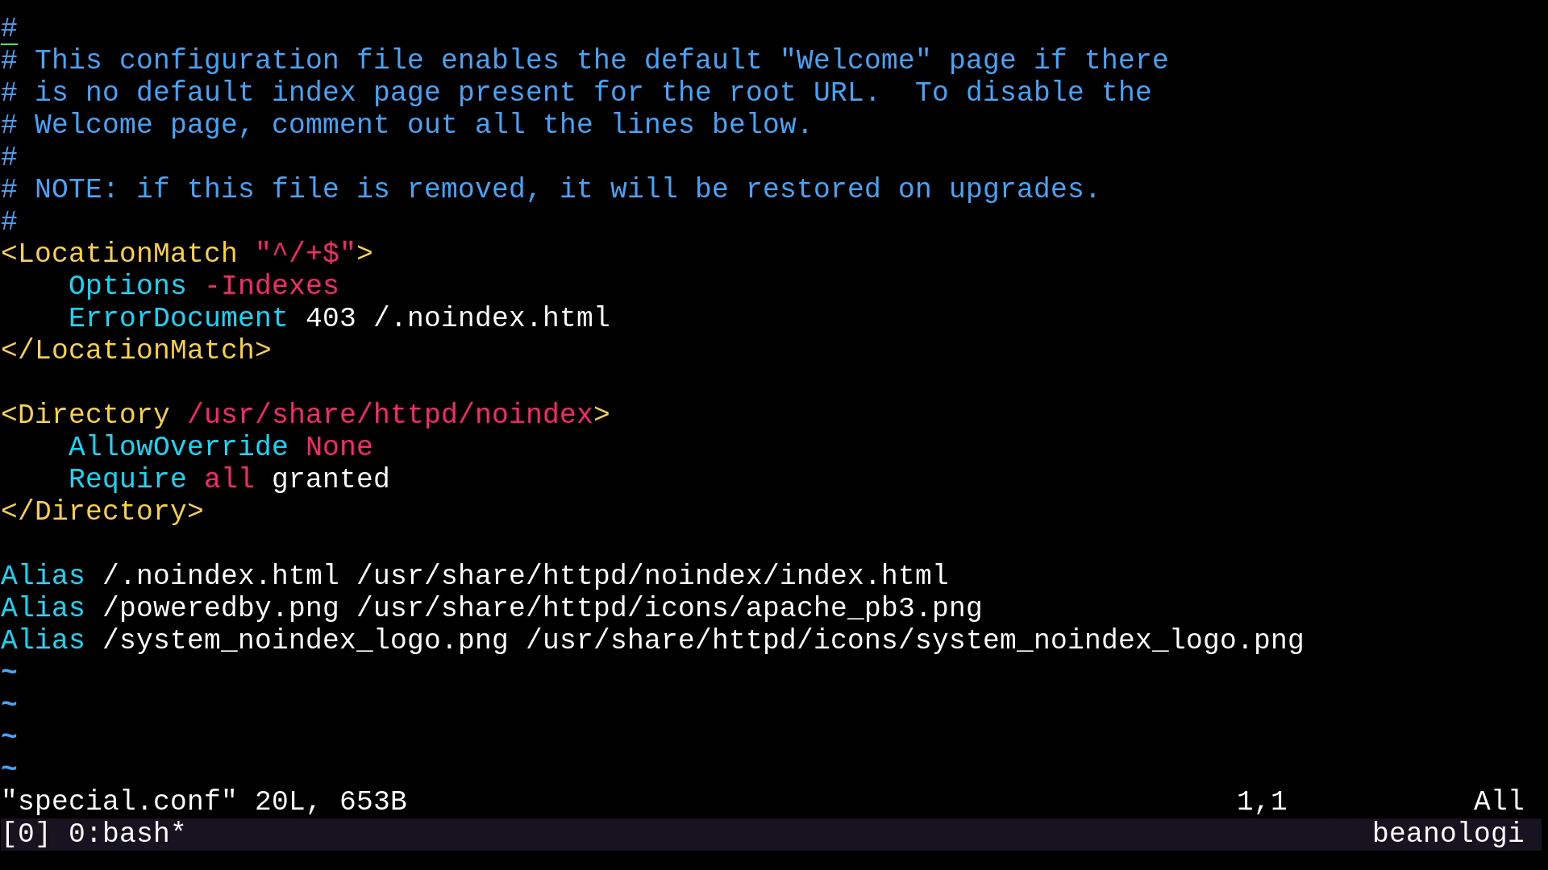
Step: Rework special.conf into a /srv/special Directory block with Alias /special /srv/special
key("v")
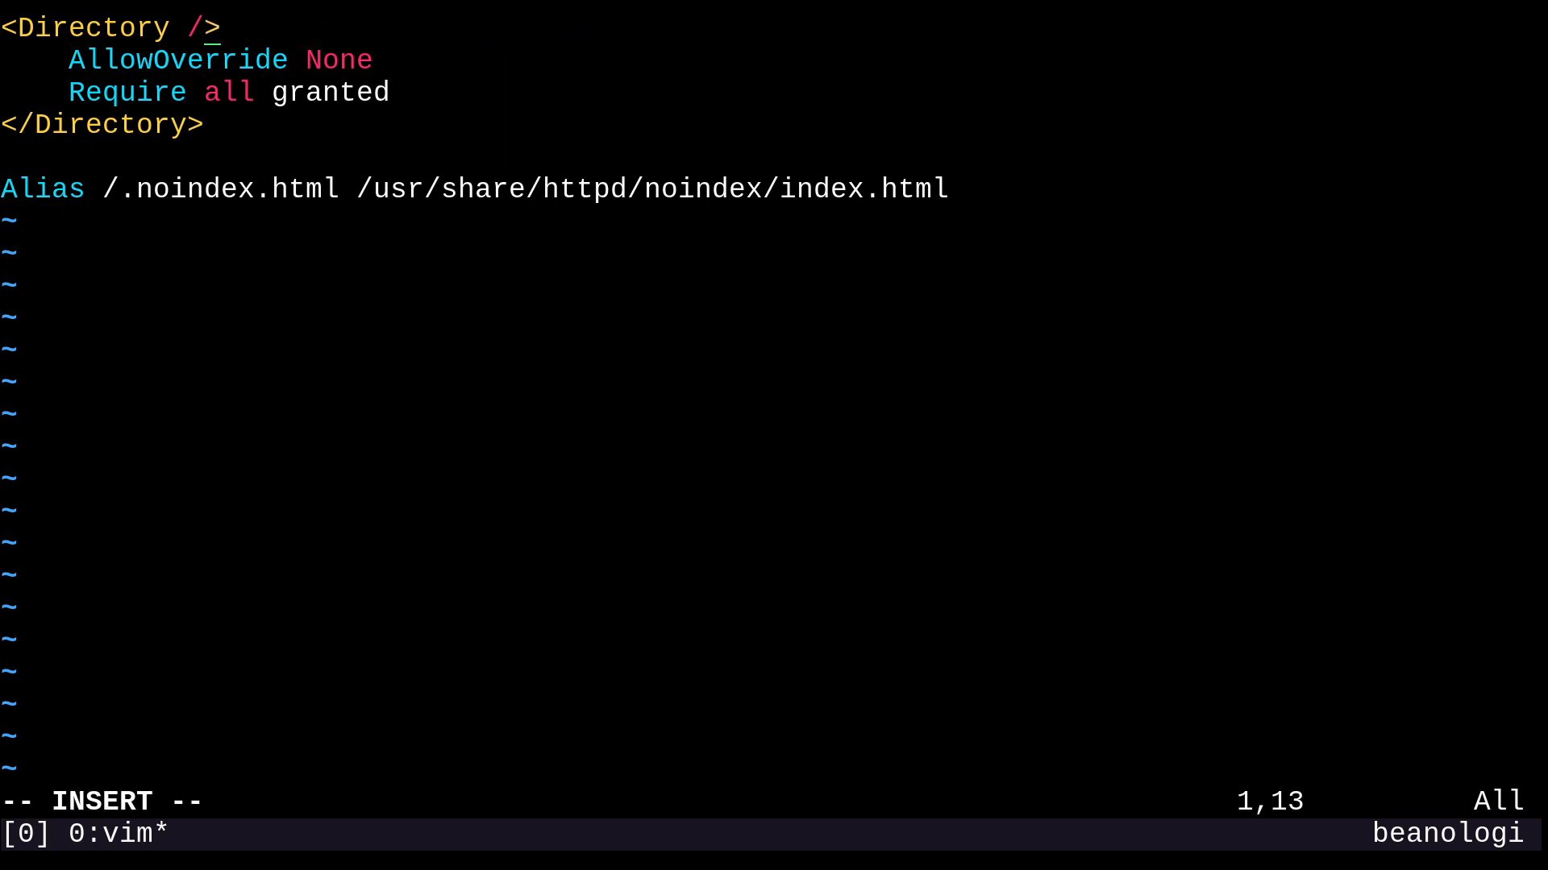
type("/srv/specia")
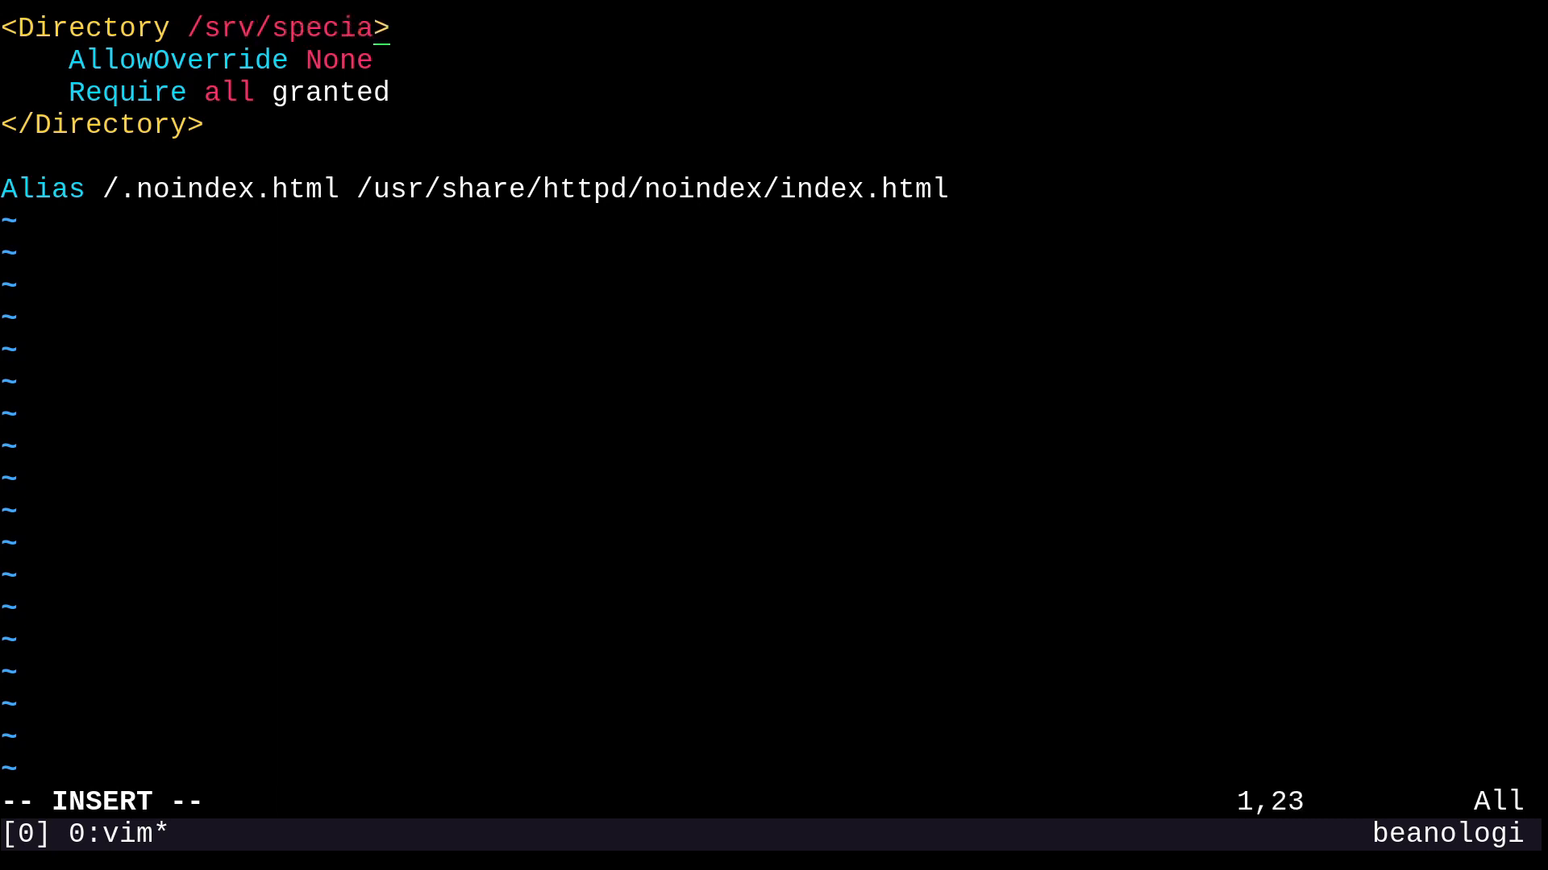
type("l")
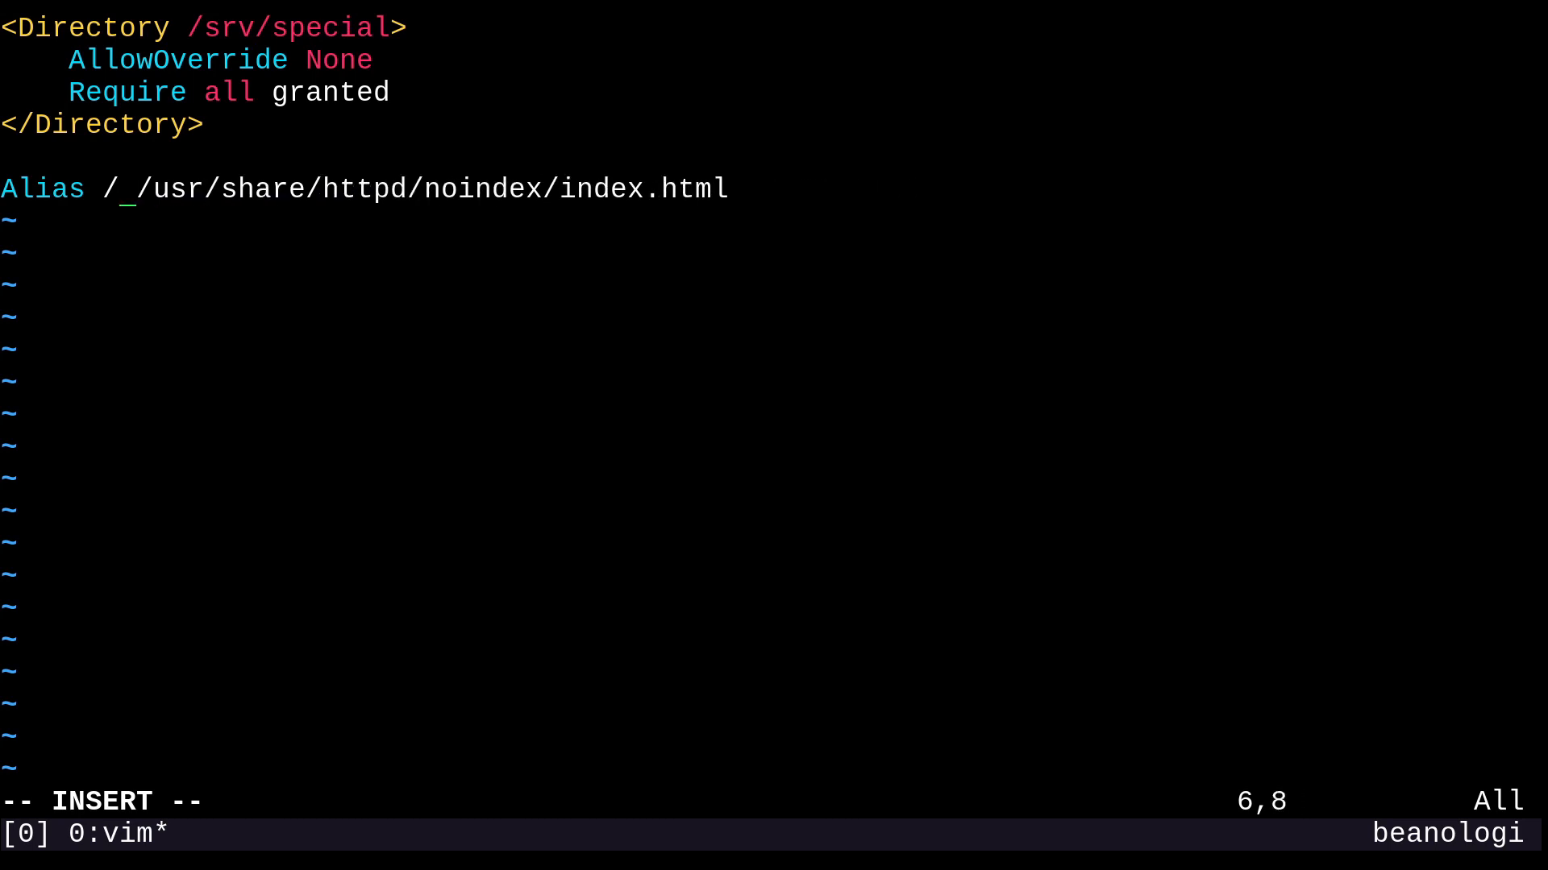
type("special /")
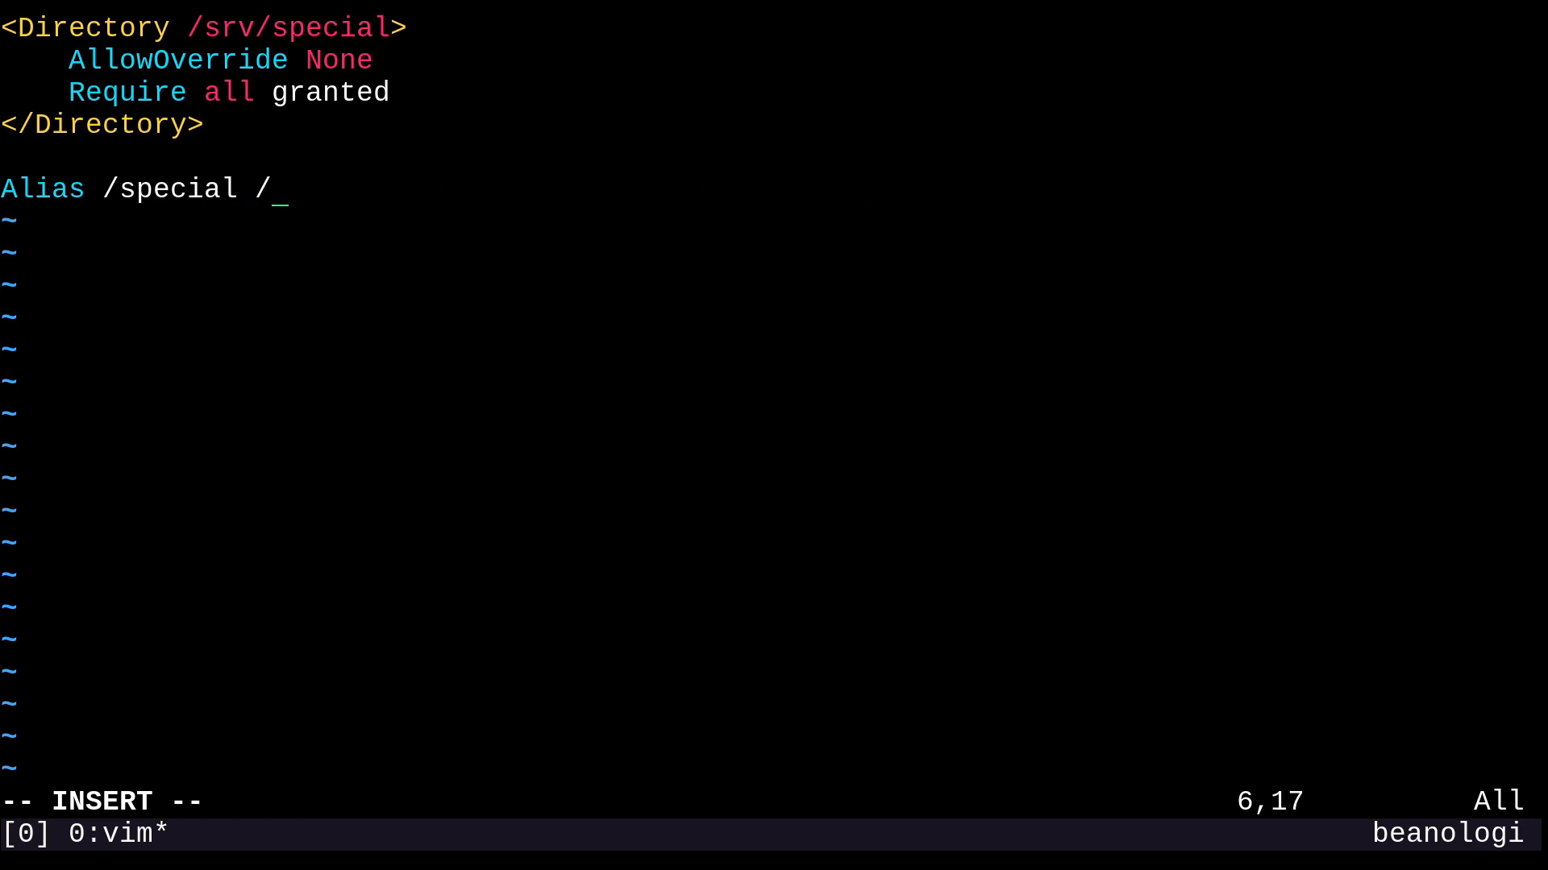
type("srv/special")
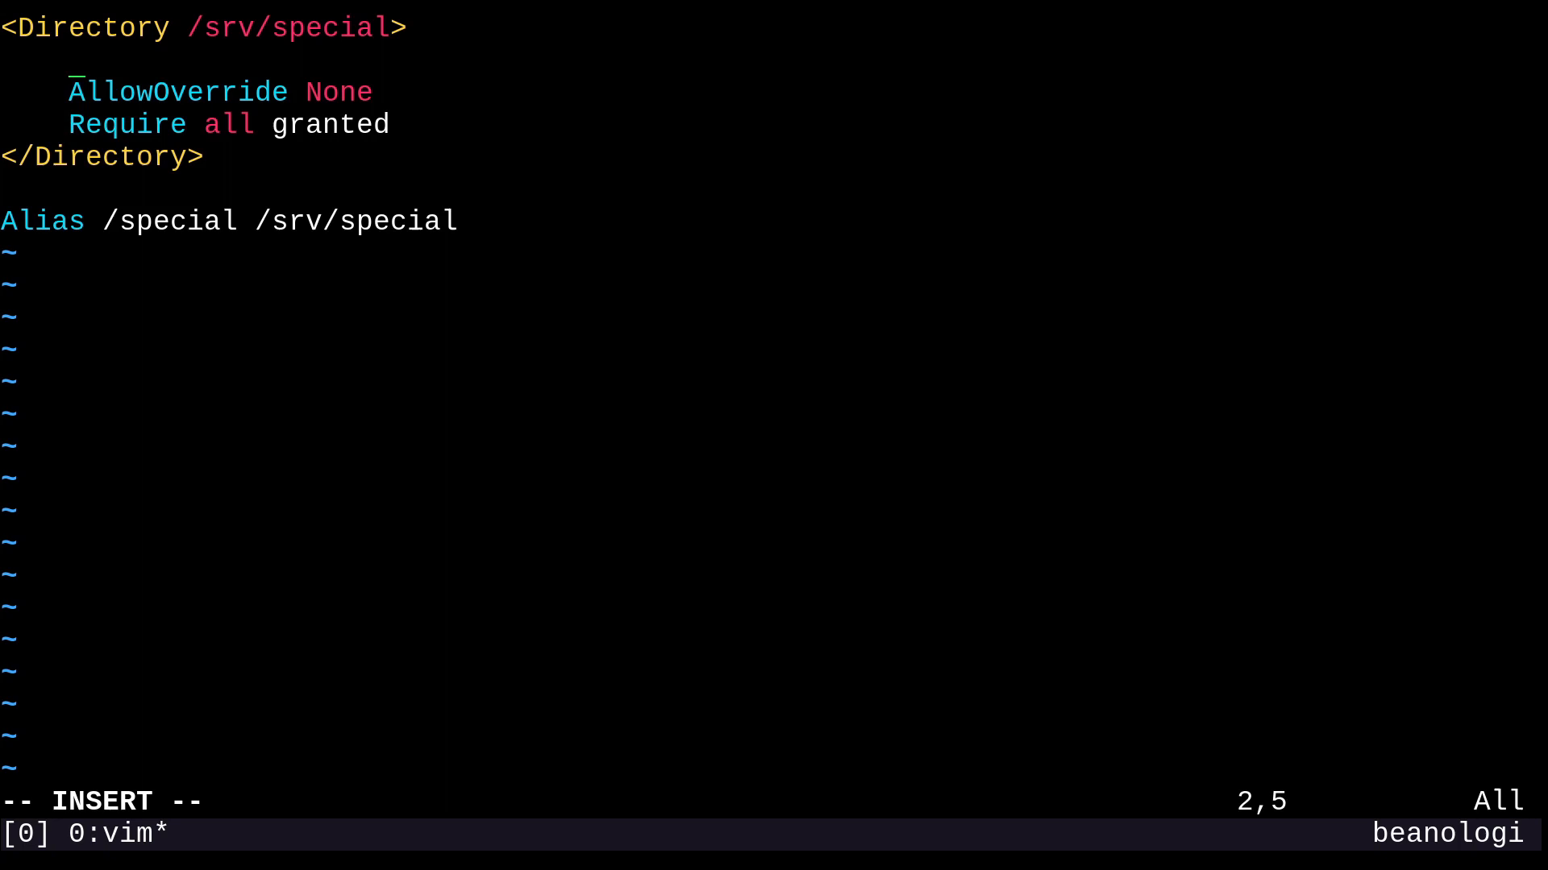
Step: Add Options +Indexes to the /srv/special Directory block
type("Option")
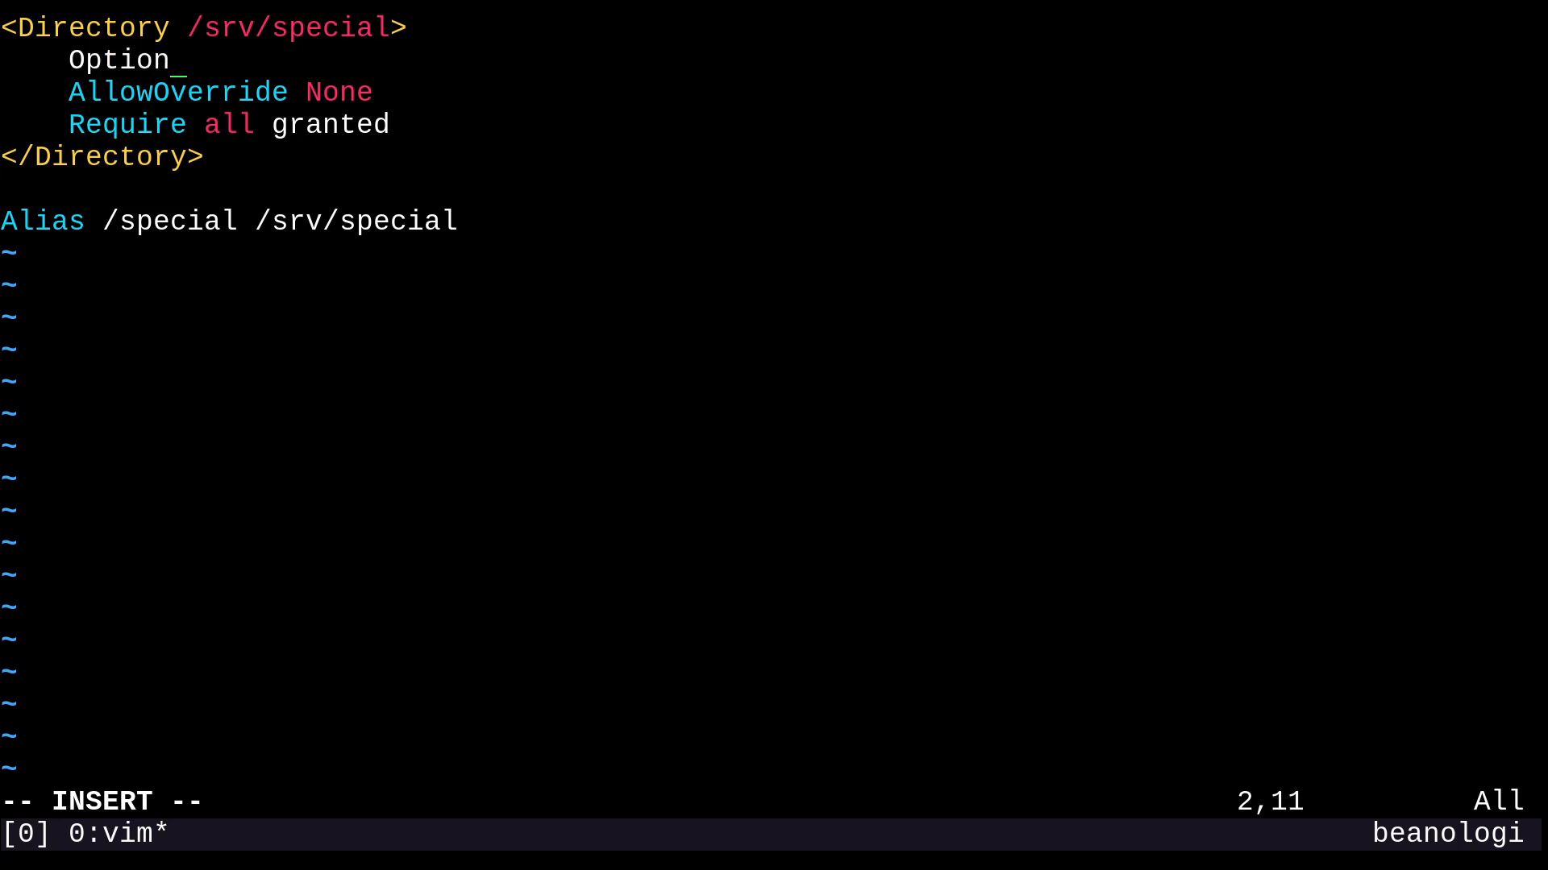
type("s +")
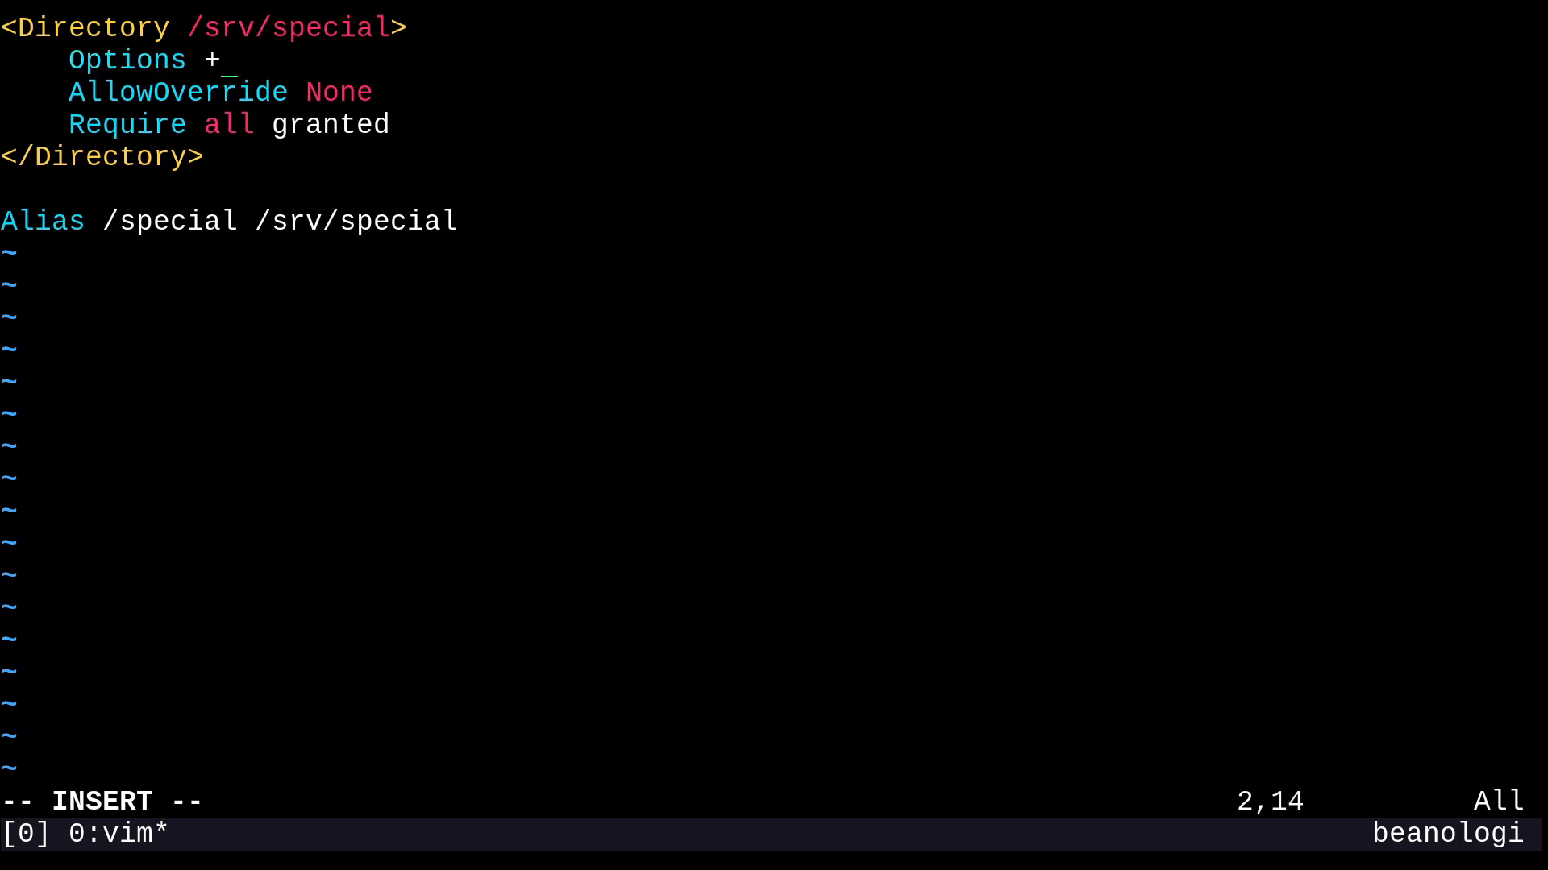
type("Indexes")
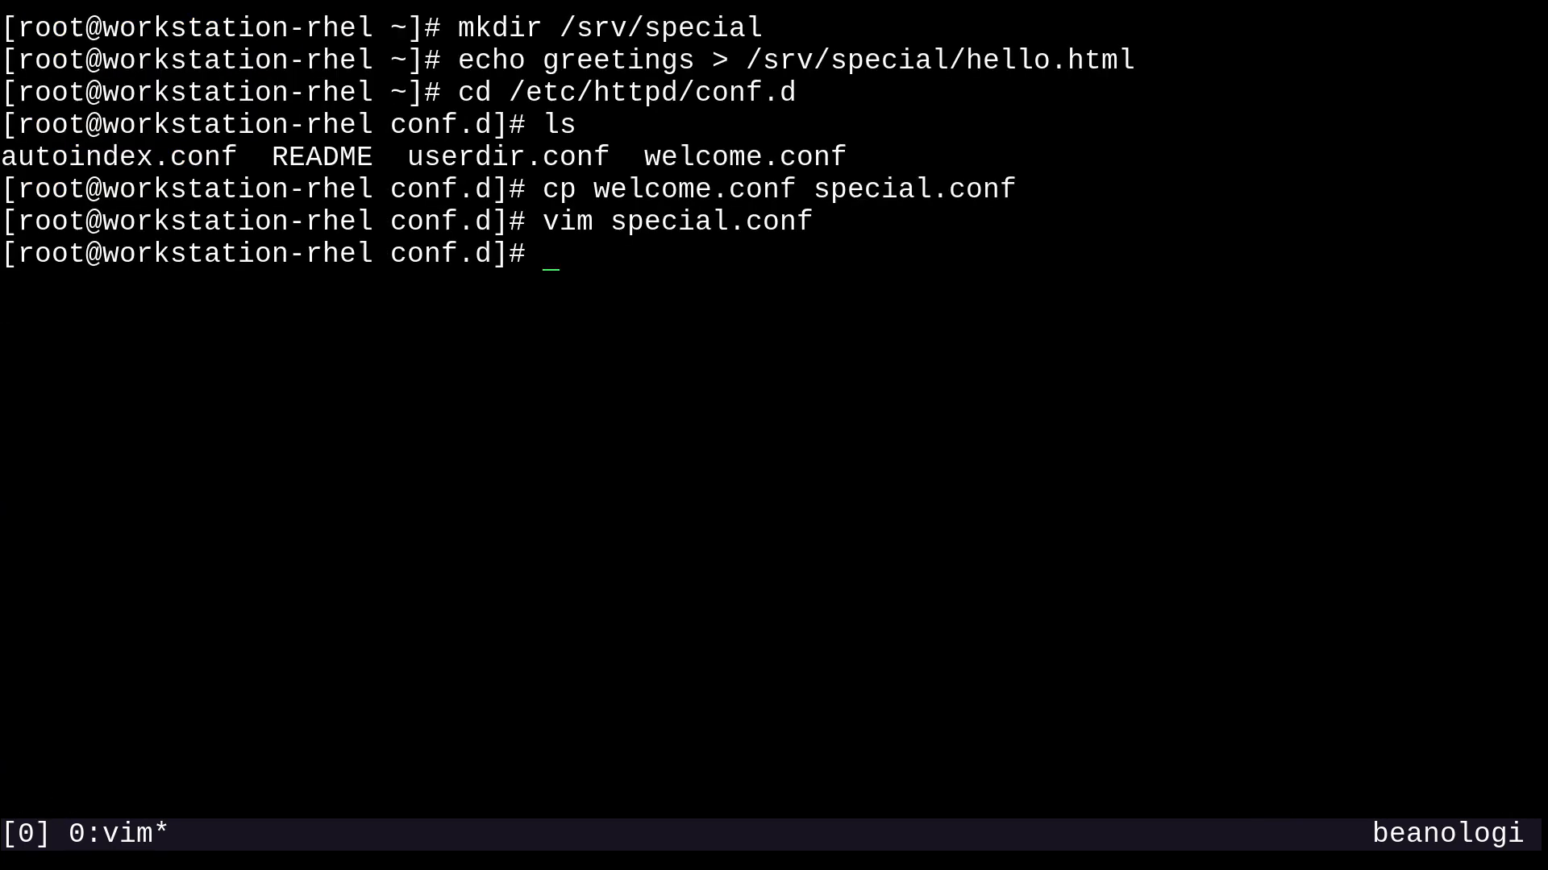
Step: Restart httpd with systemctl restart httpd so special.conf takes effect
type("system")
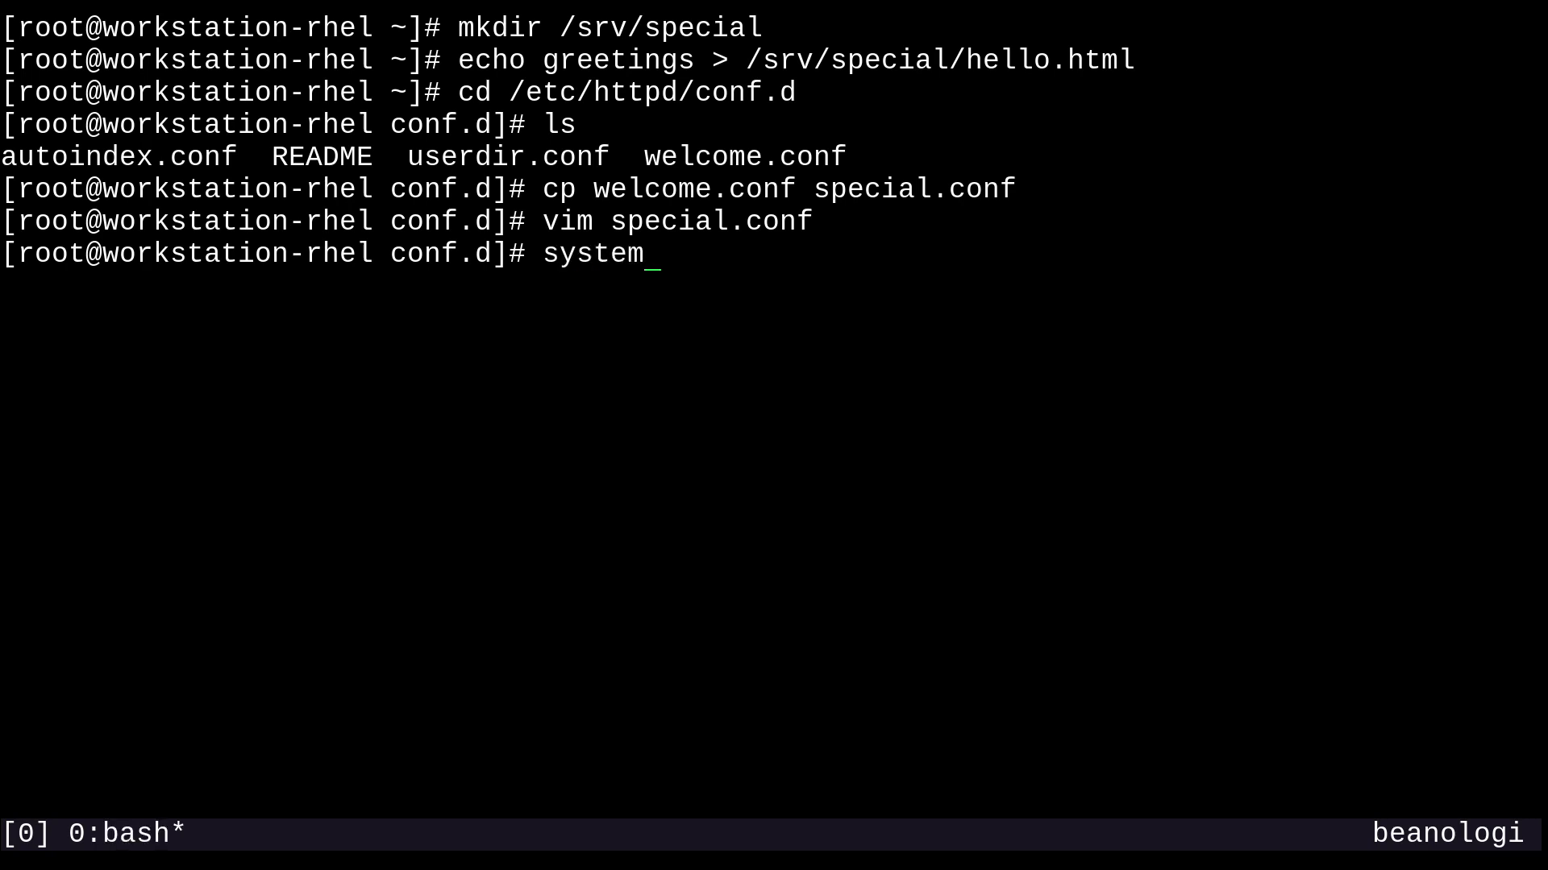
type("ctl restart")
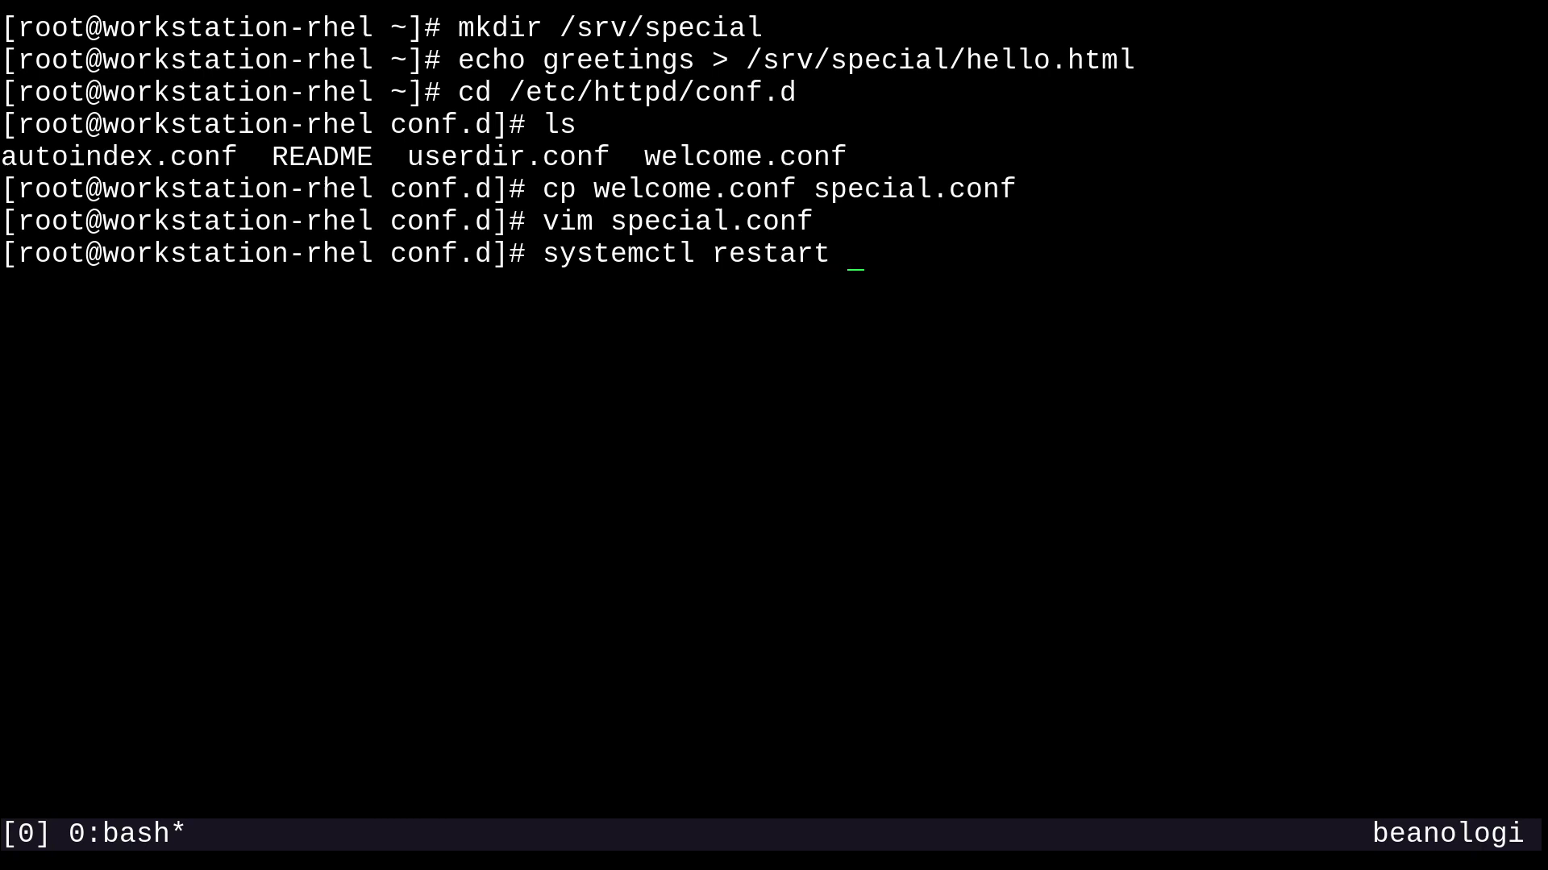
type("httpd")
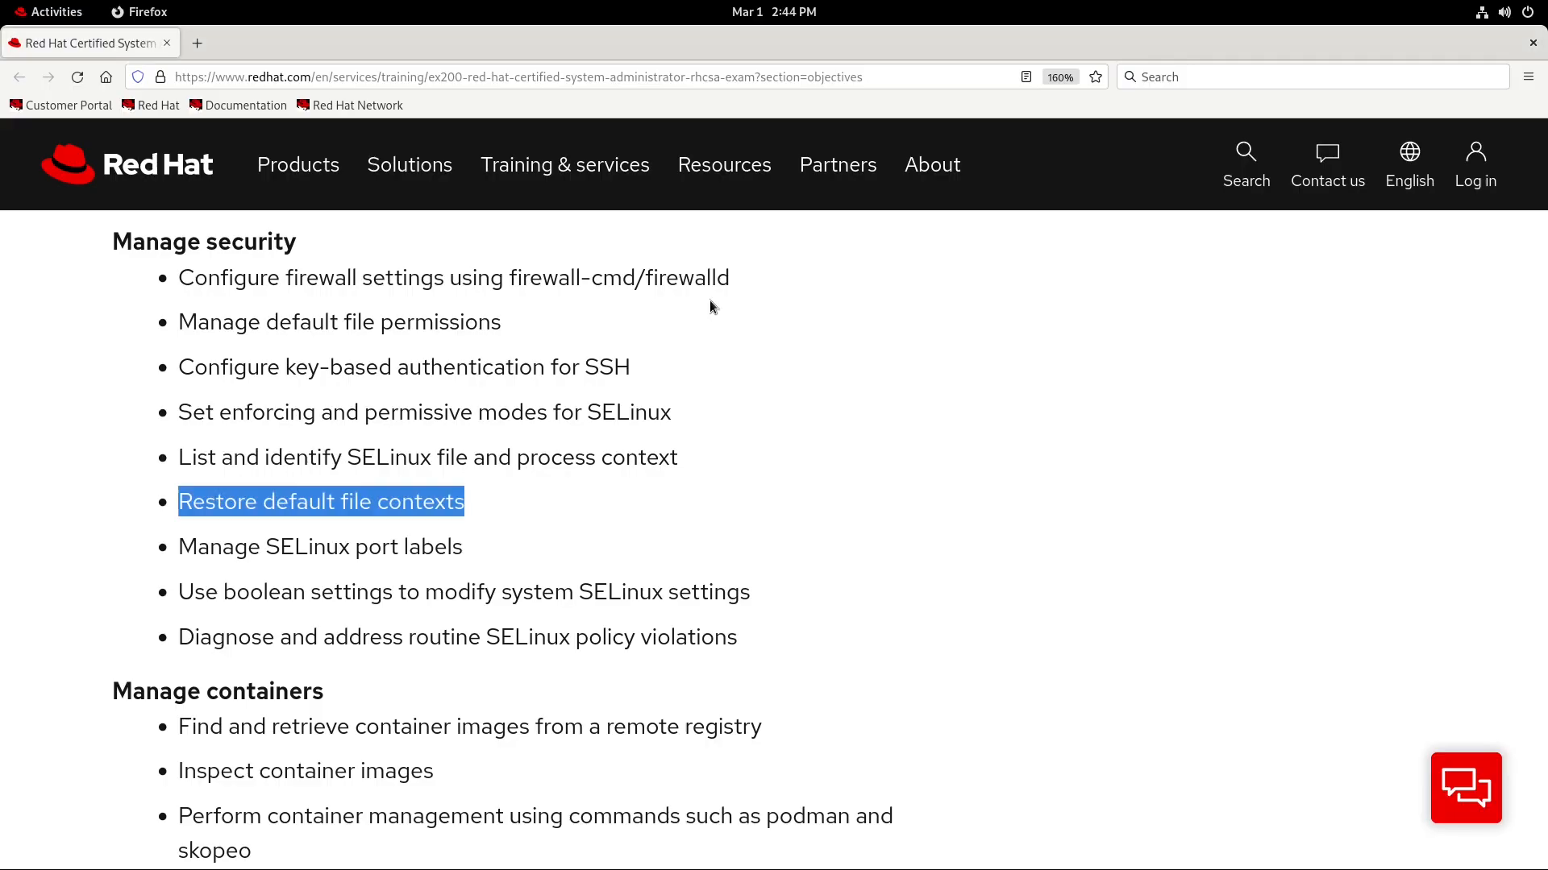
Step: Enter localhost/special in the Firefox address bar to load the /special index
left_click(377, 42)
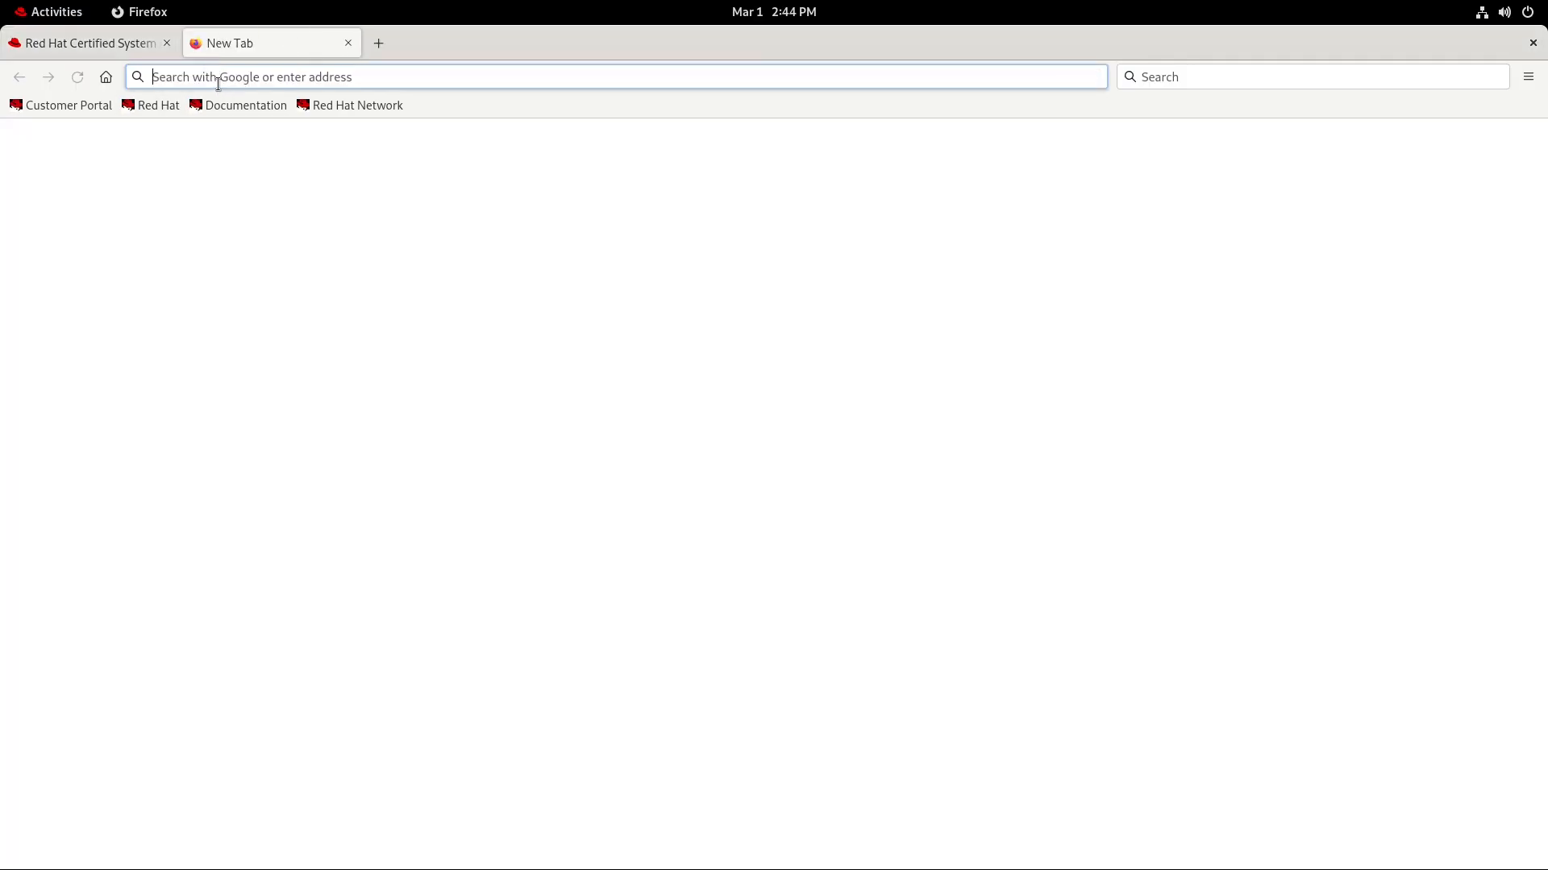
type("localhost/special/")
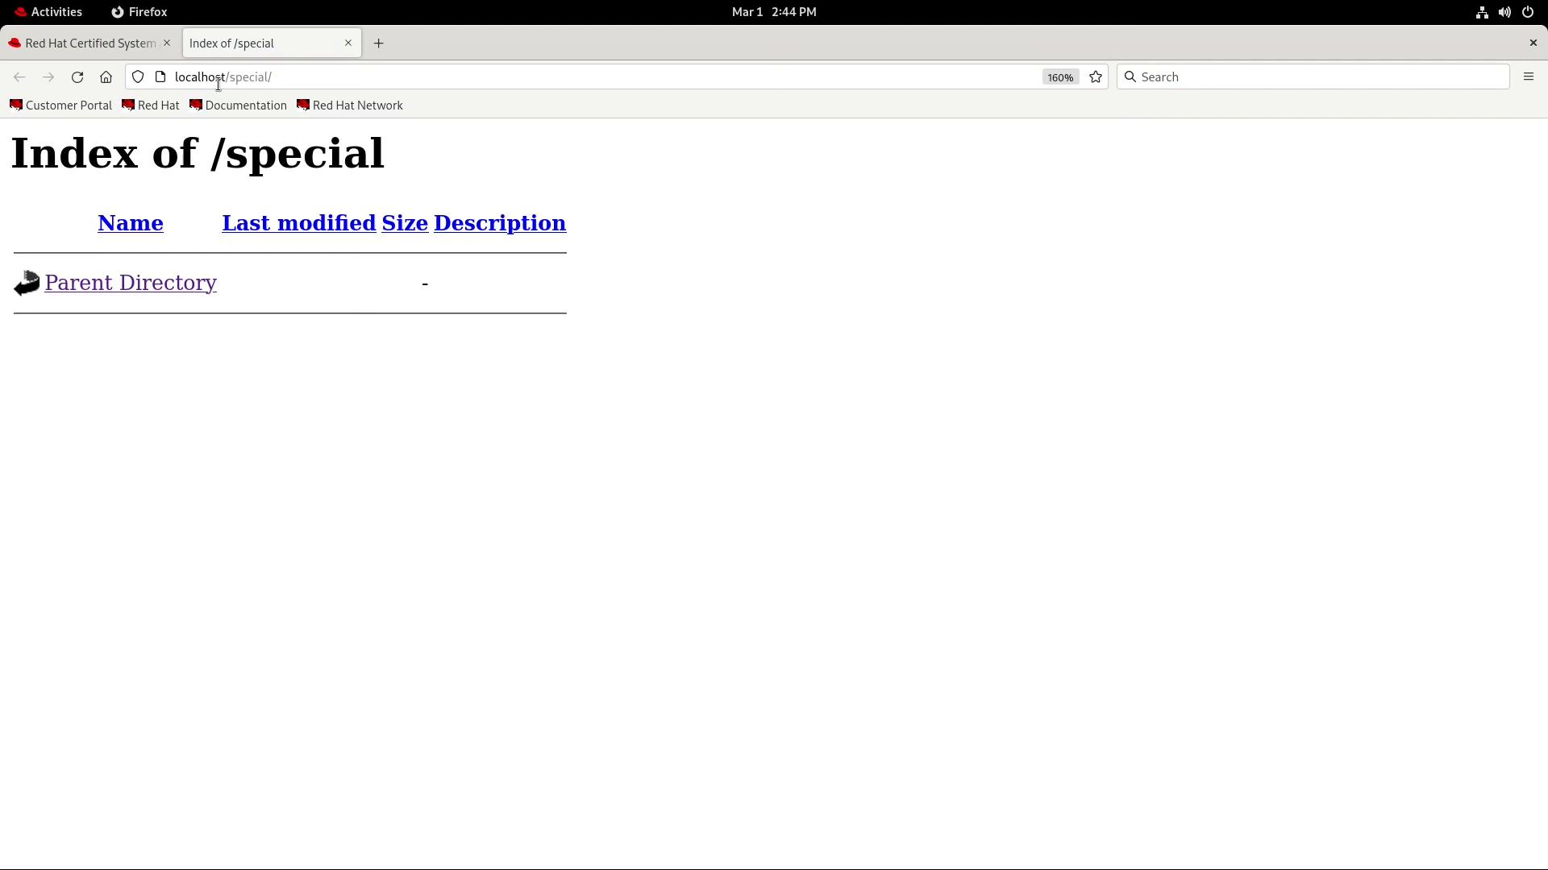
mouse_move(429, 538)
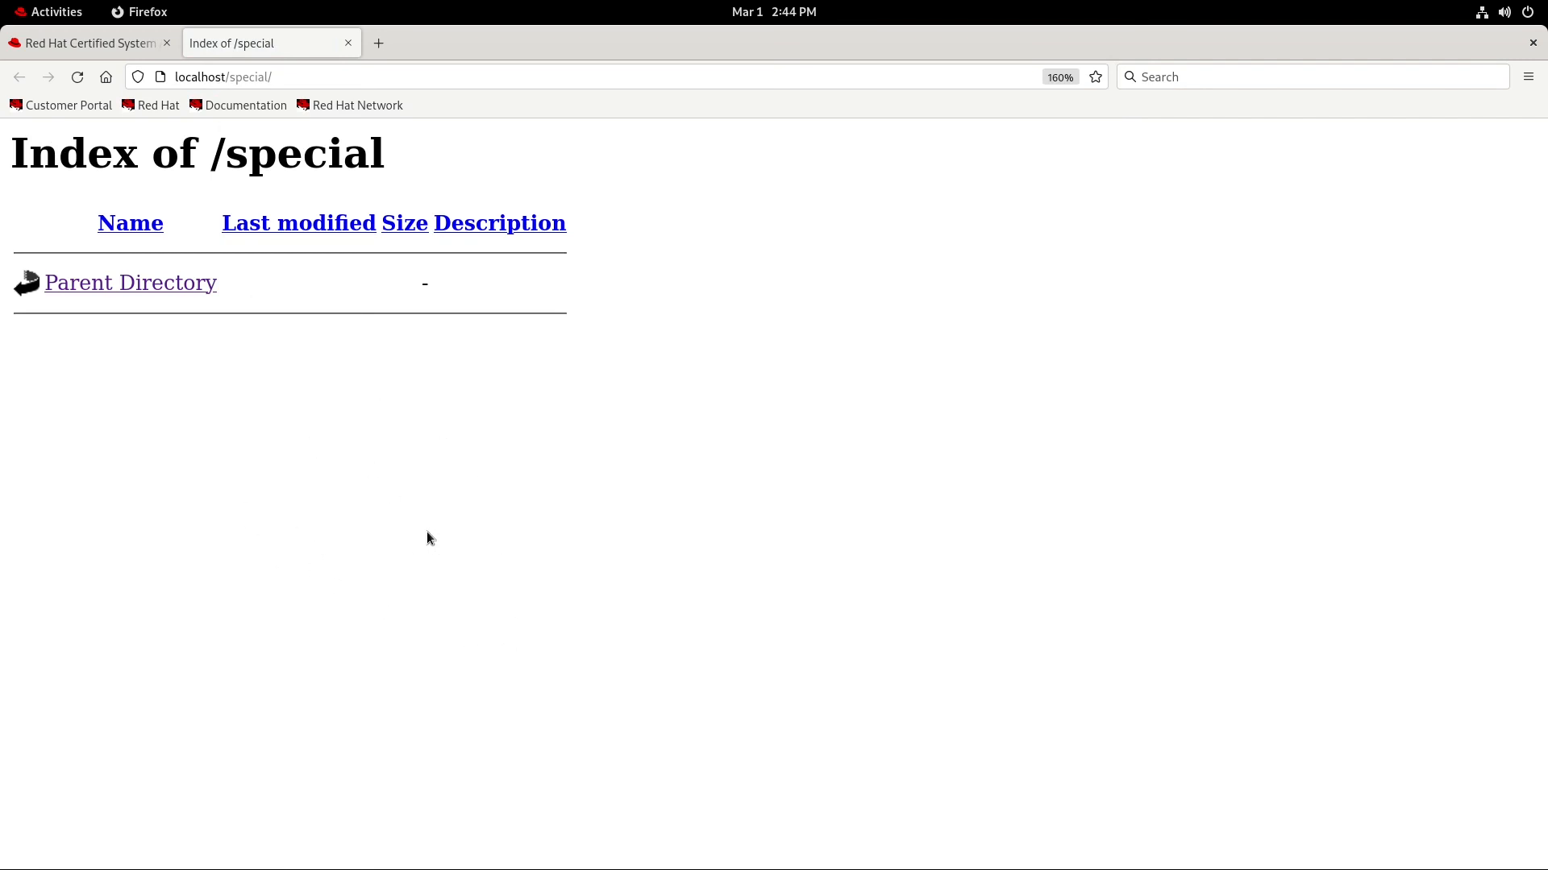
mouse_move(125, 336)
type("hello.html")
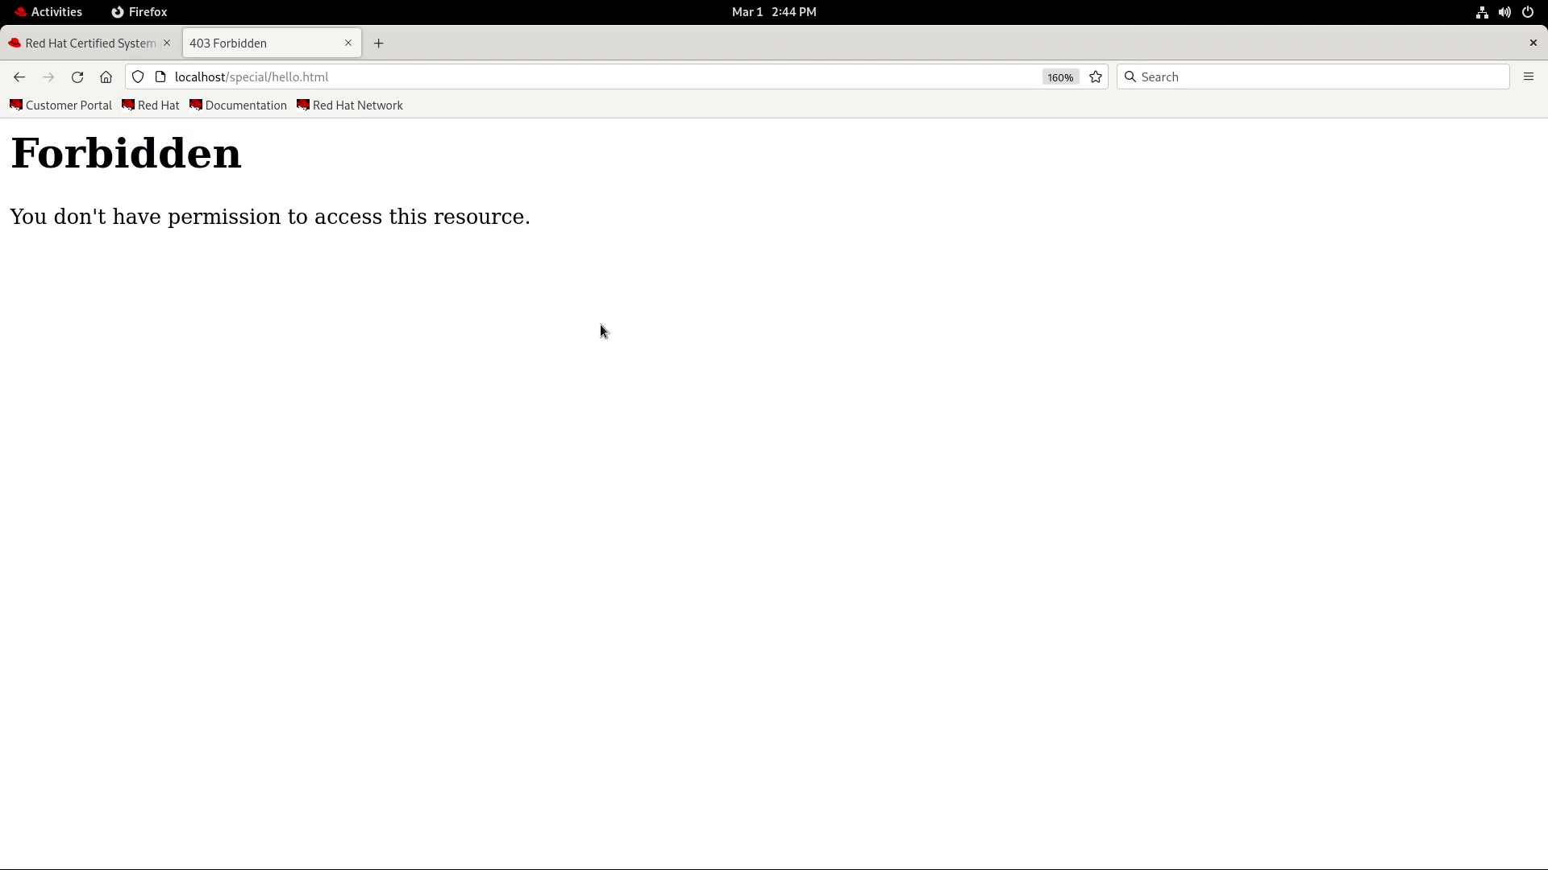
mouse_move(591, 388)
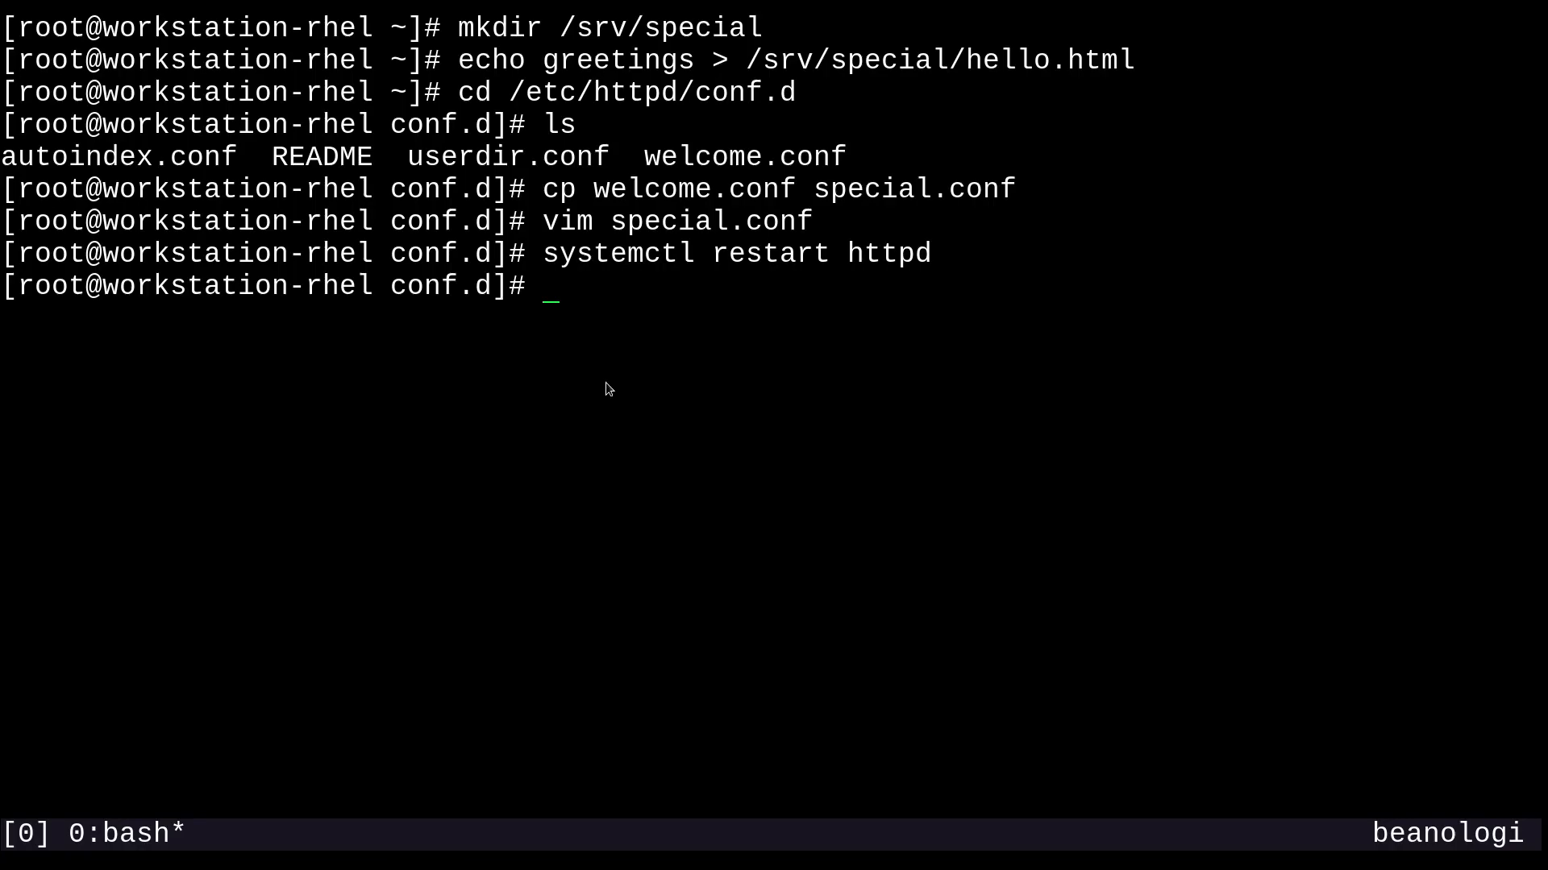
Step: Switch SELinux to permissive mode with setenforce 0
type("set")
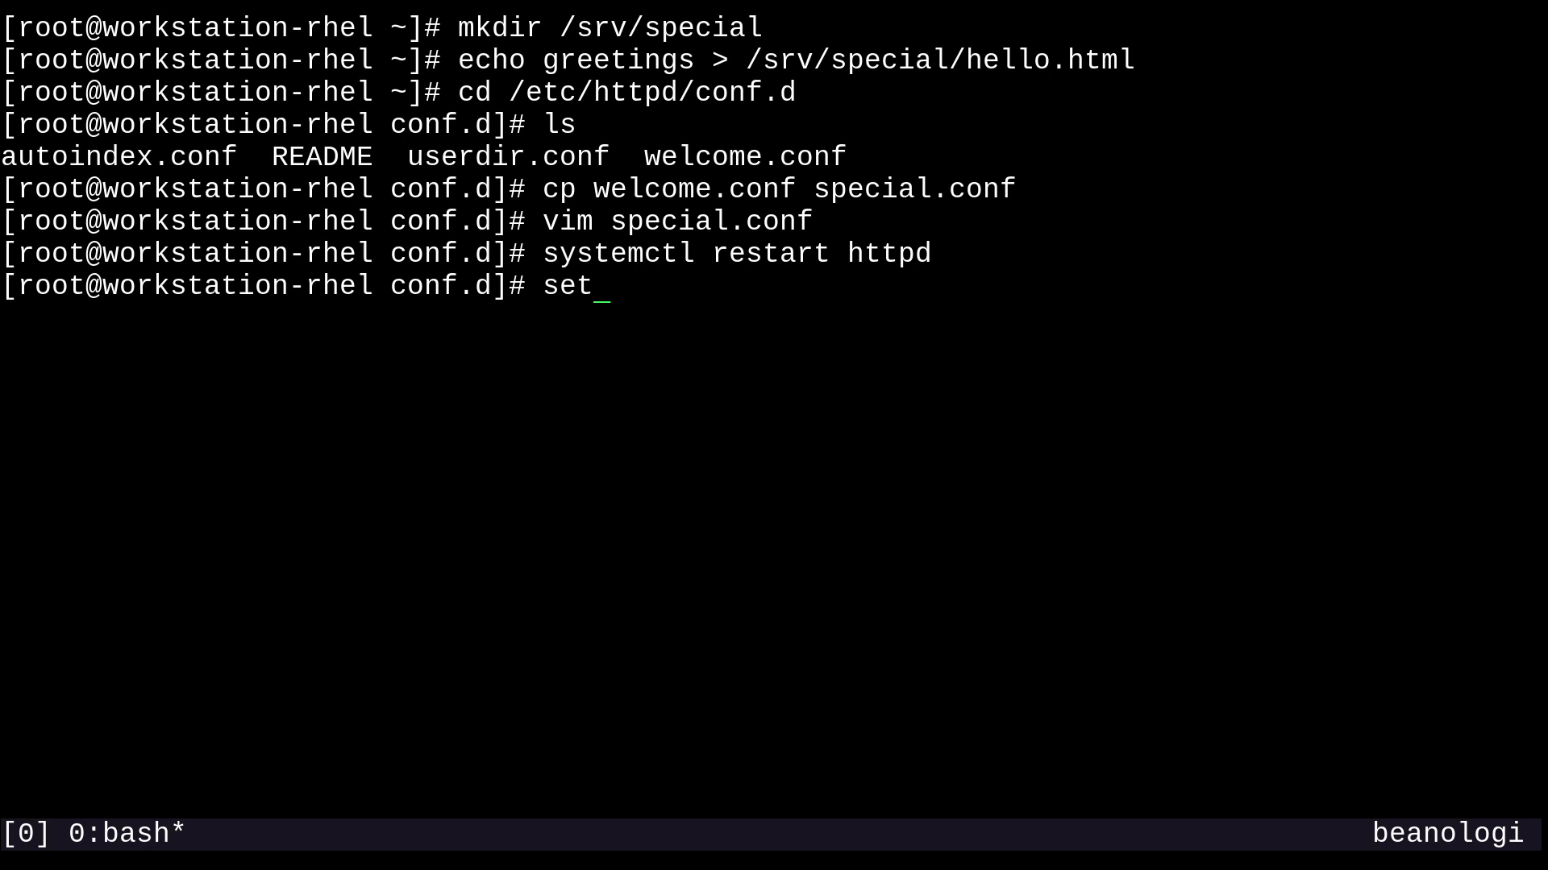
type("enforce")
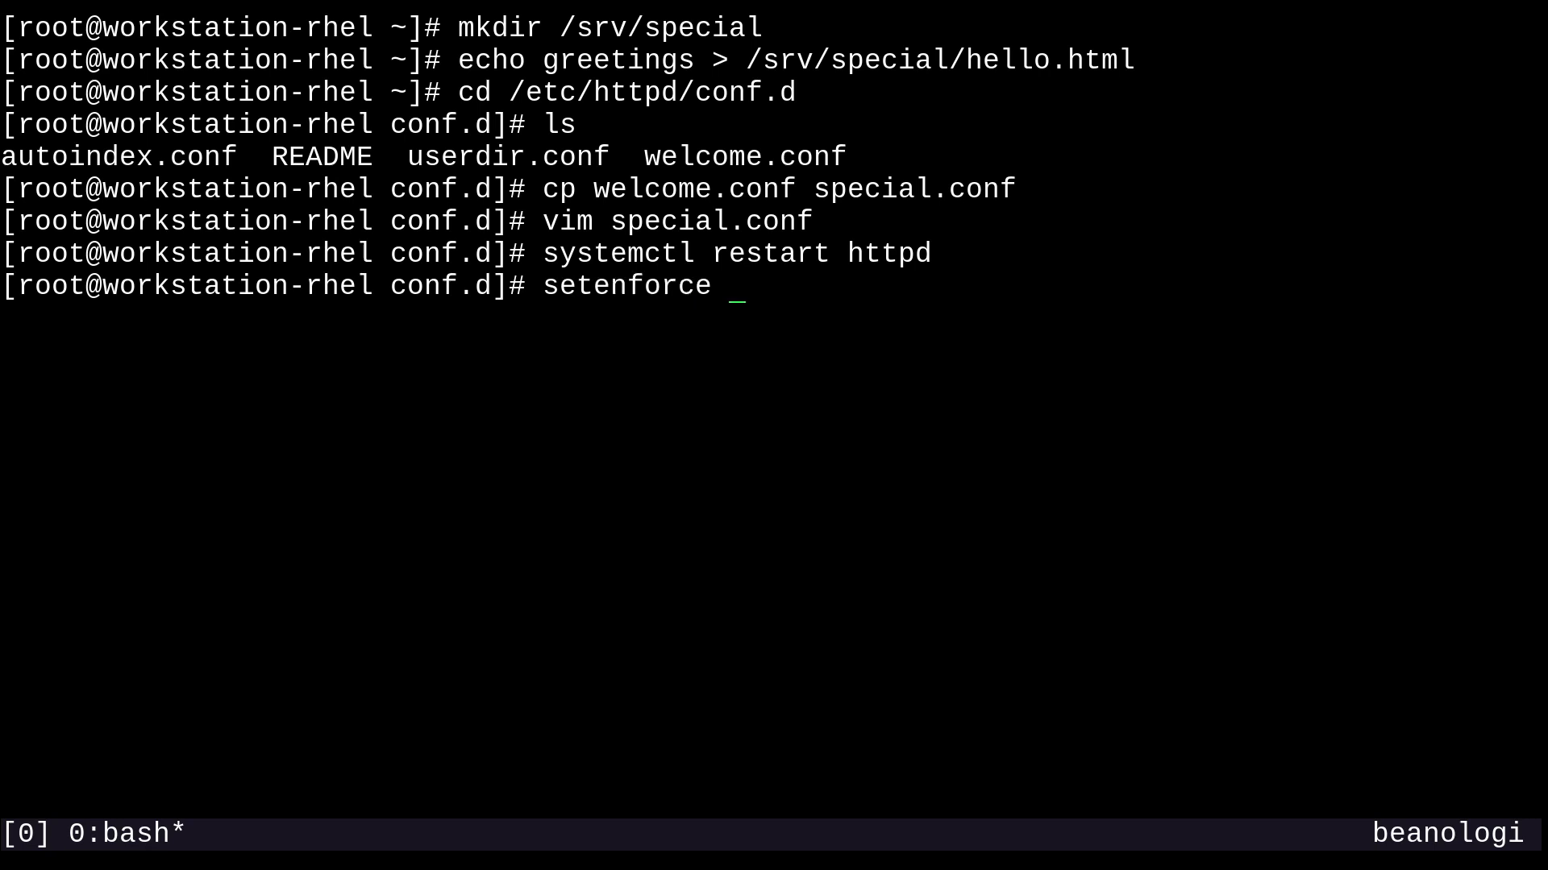
type("0")
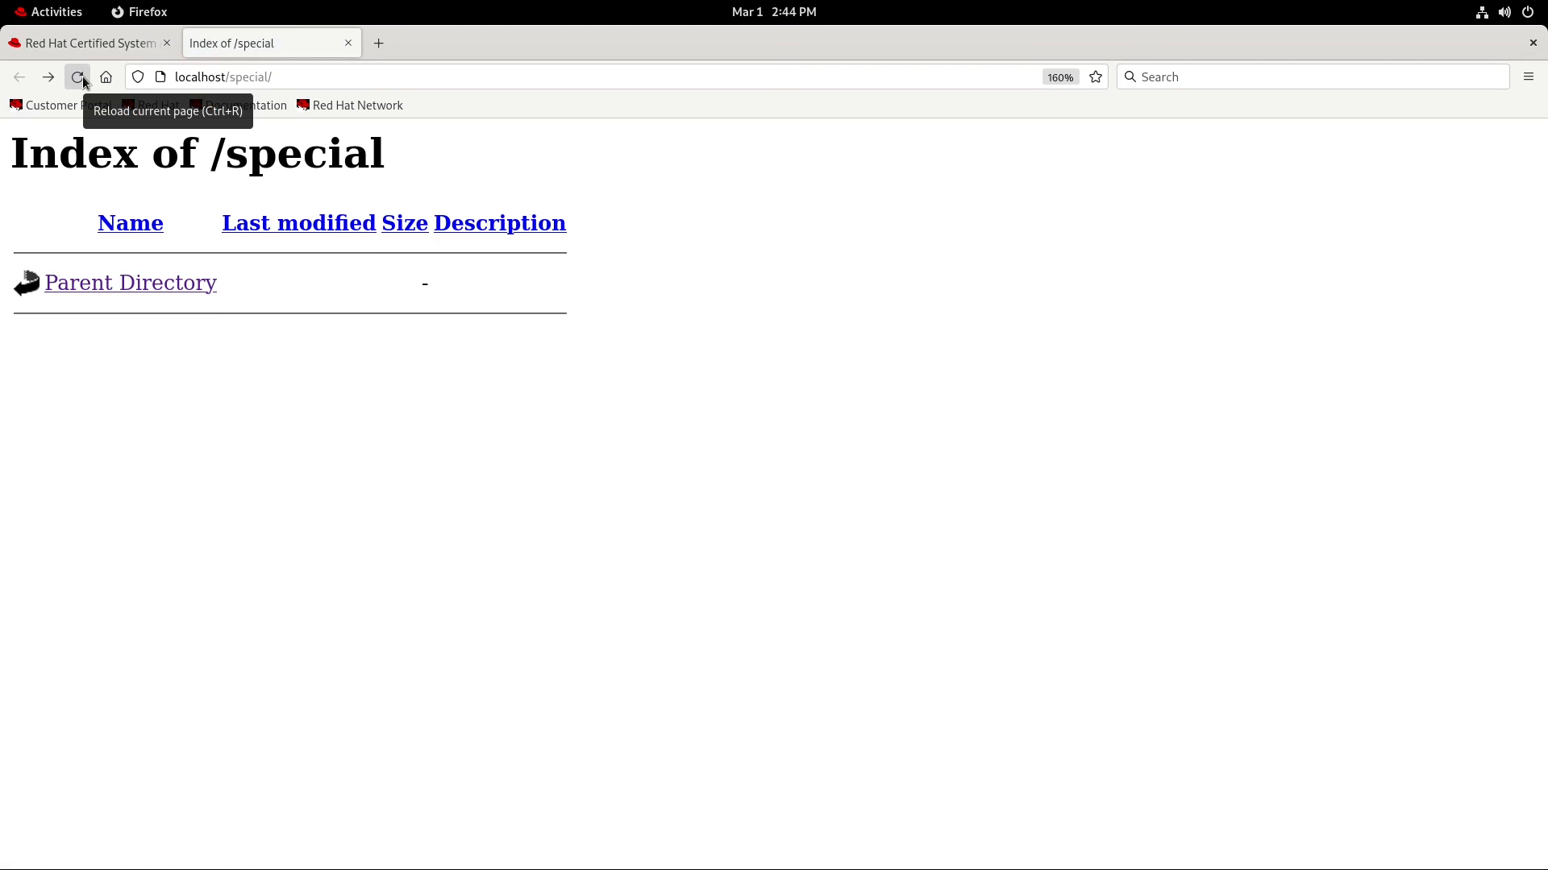
Step: Reload localhost/special so the index now lists hello.html
left_click(78, 77)
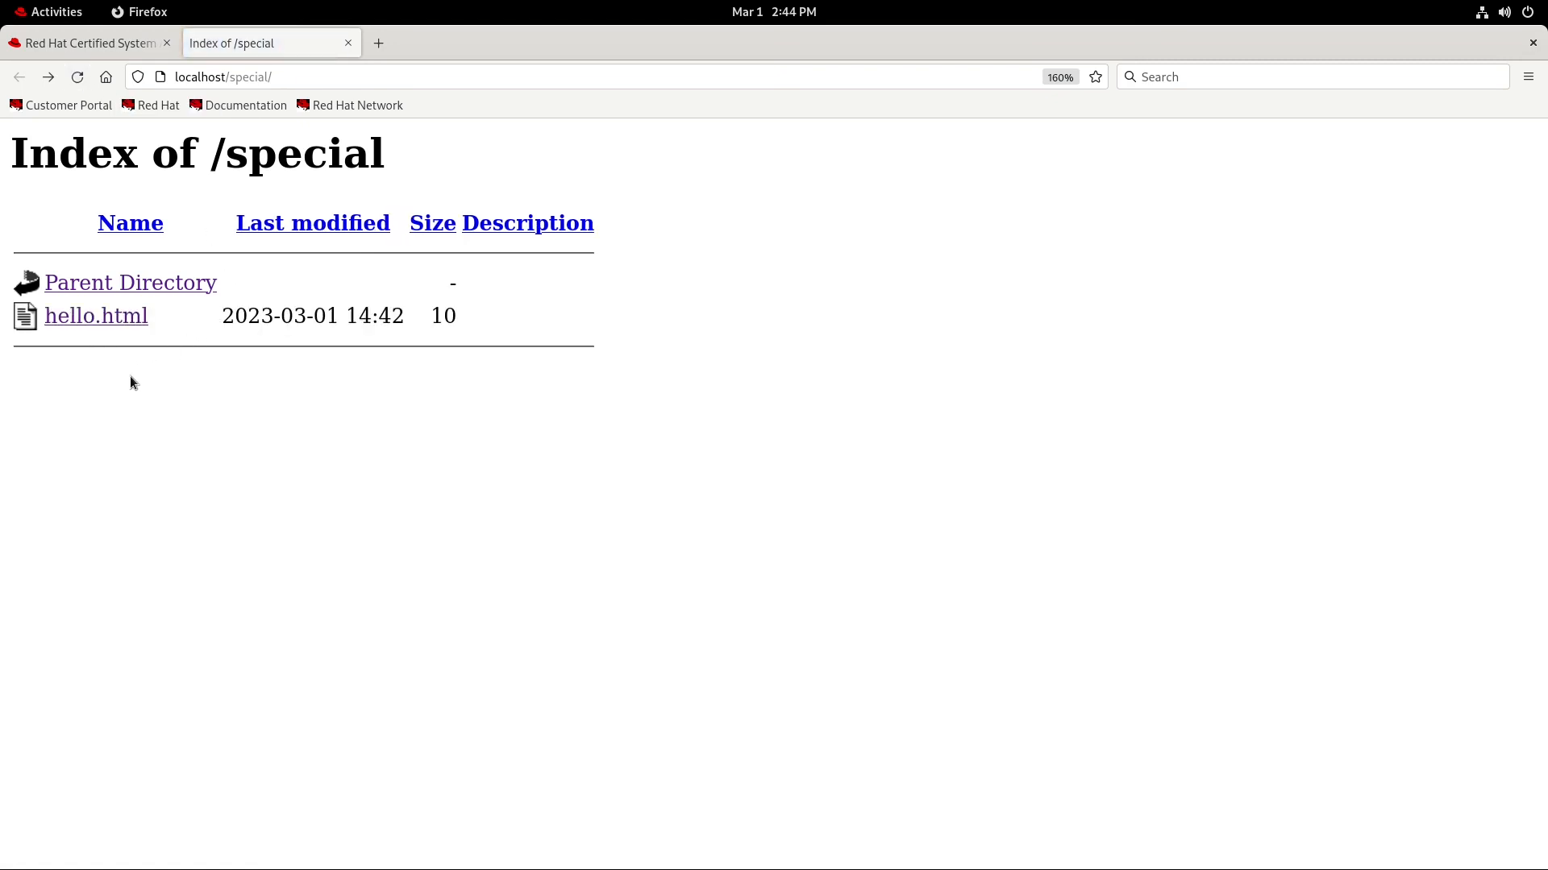
mouse_move(386, 435)
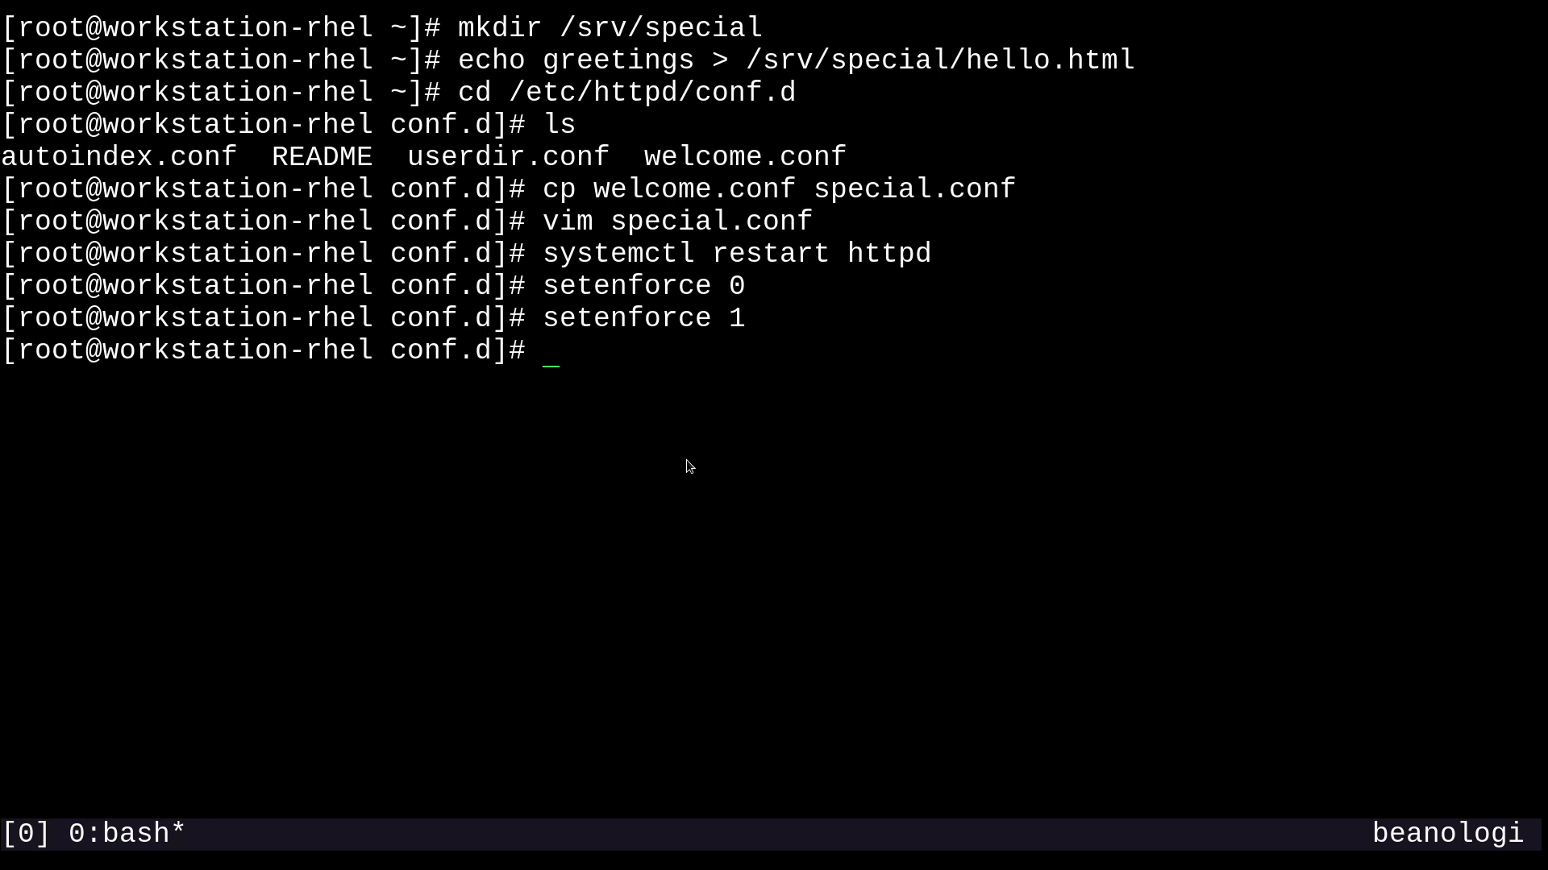
Step: Read the semanage-fcontext manual's labelling examples and quit back to the shell
type("man sema")
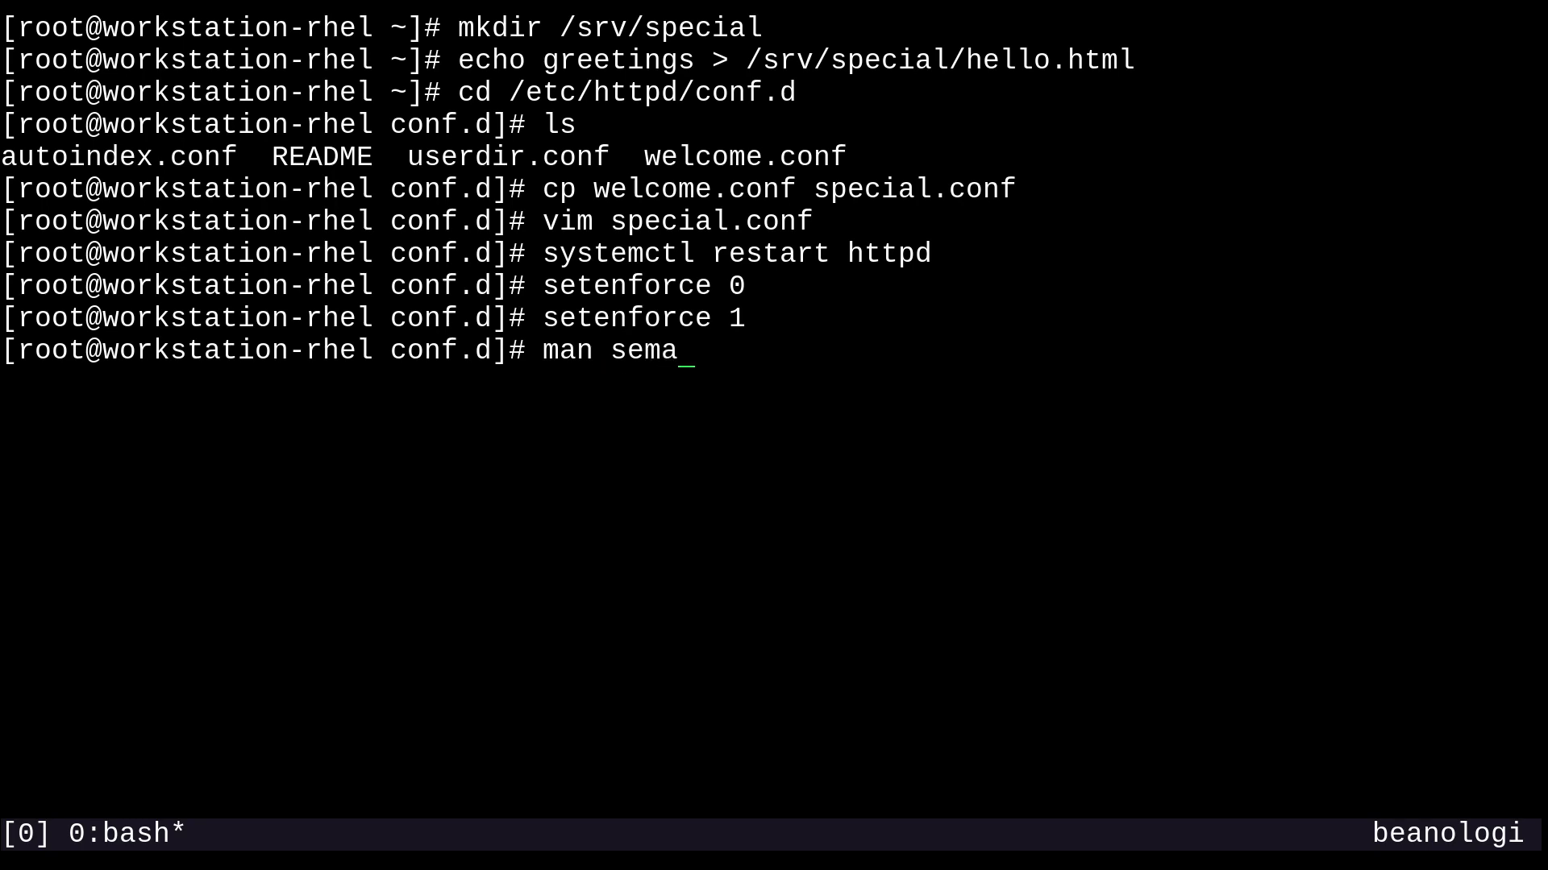
type("nage-fcon")
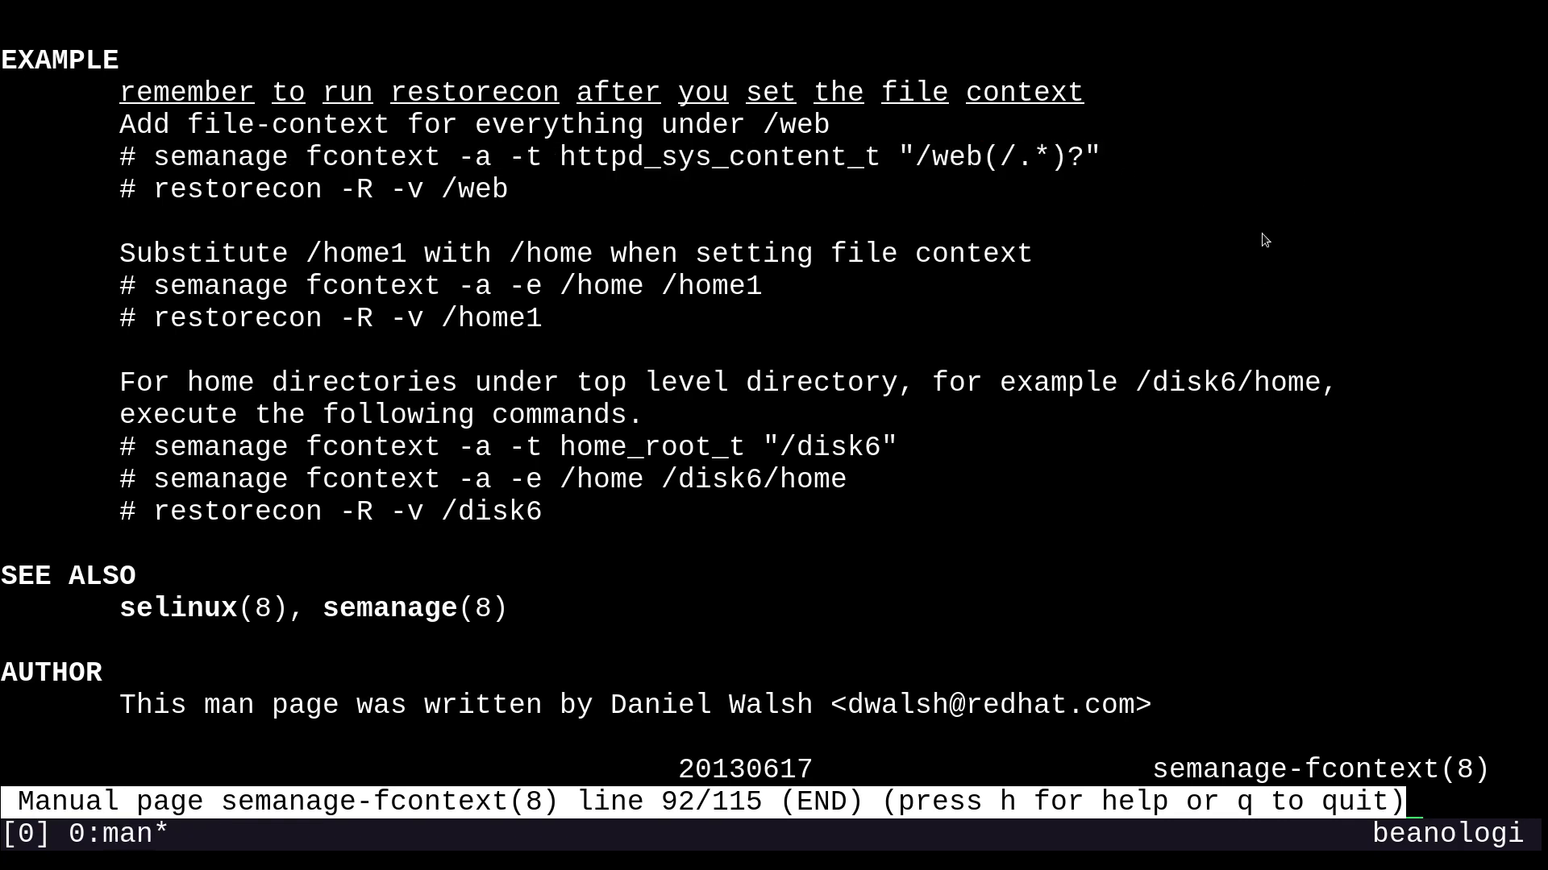
mouse_move(1294, 198)
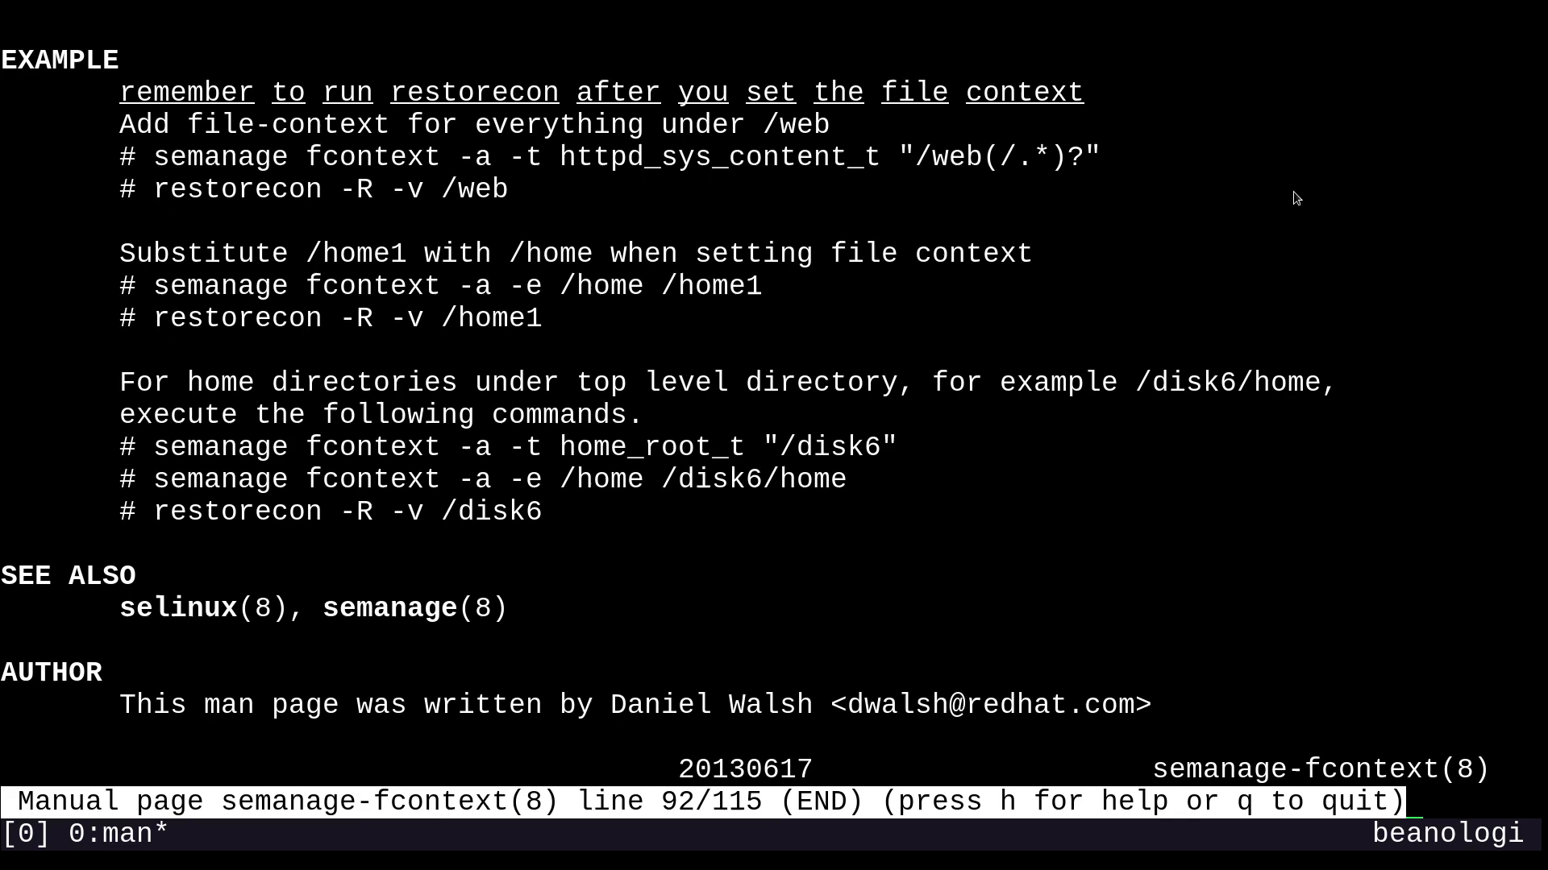
key("q")
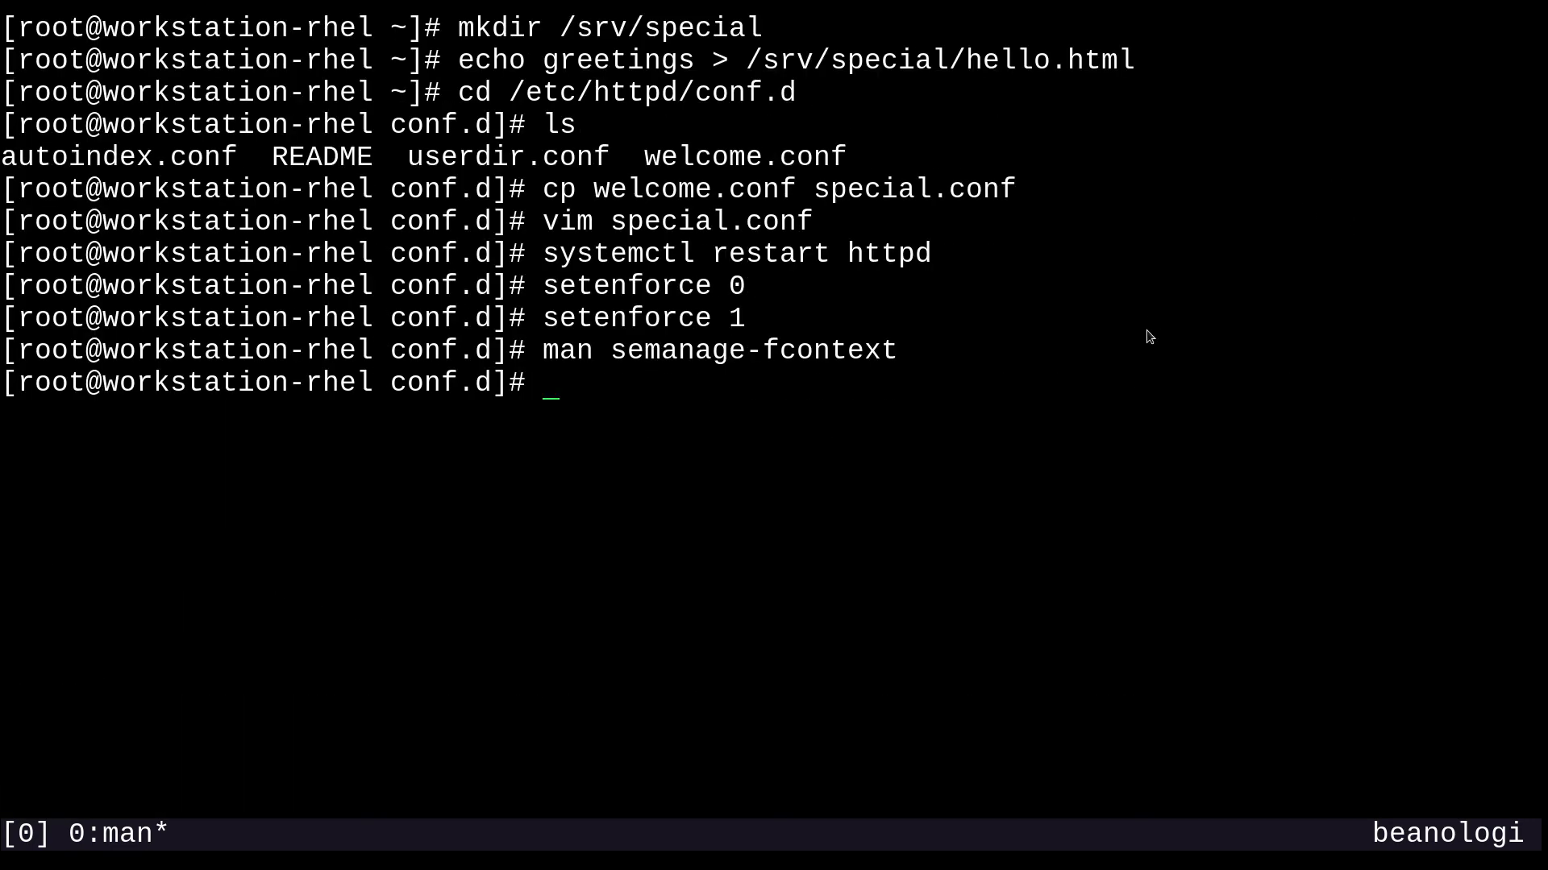
mouse_move(1163, 419)
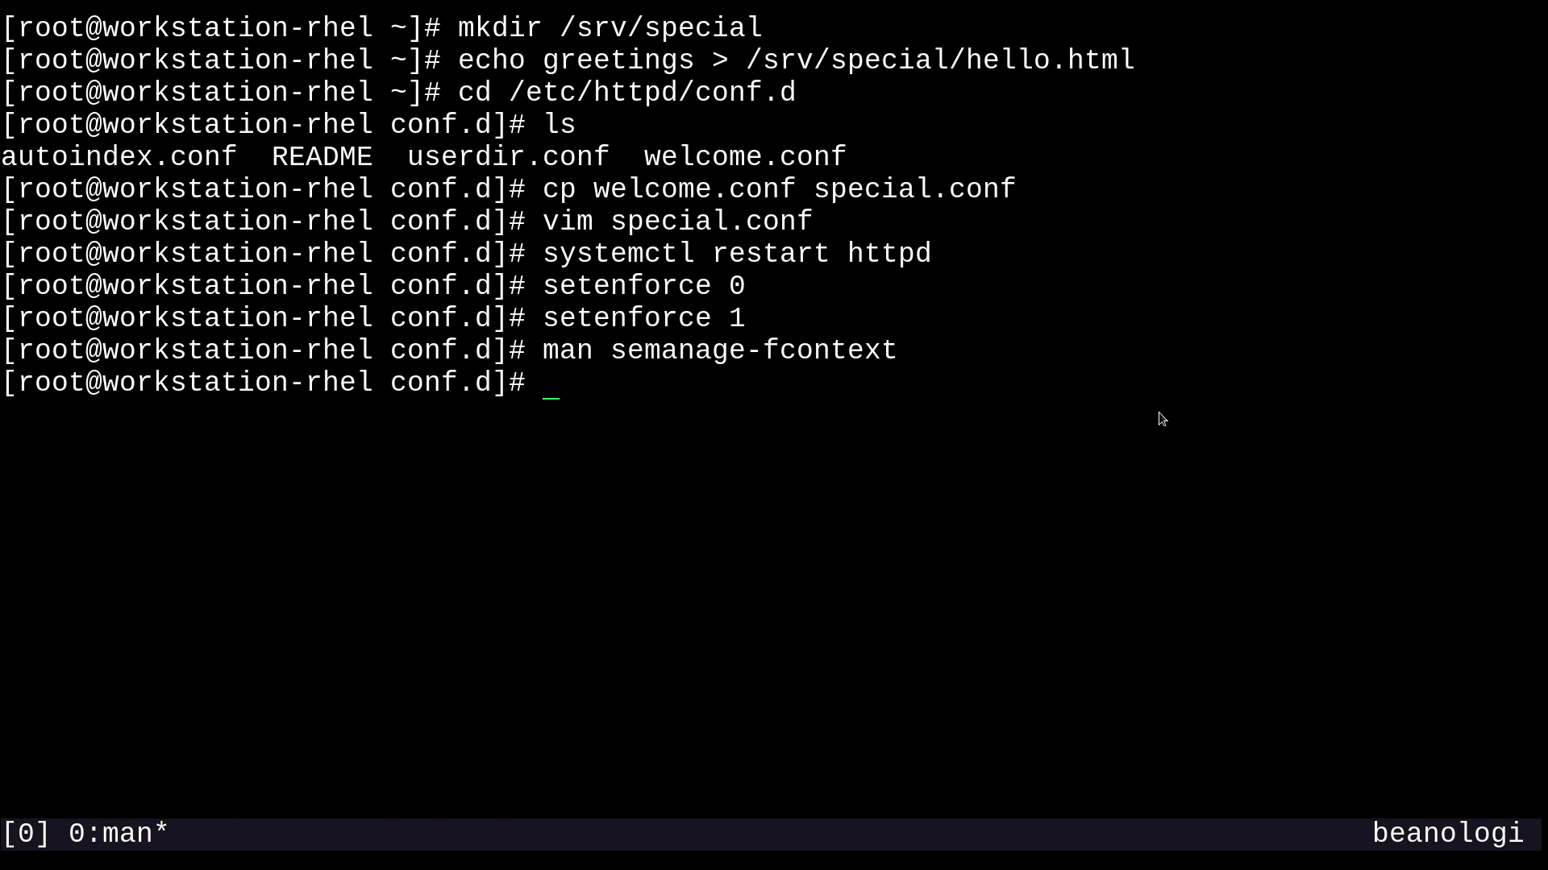
Step: Begin a semanage fcontext -a -t httpd_sys_content_t rule at the prompt
type("semanage")
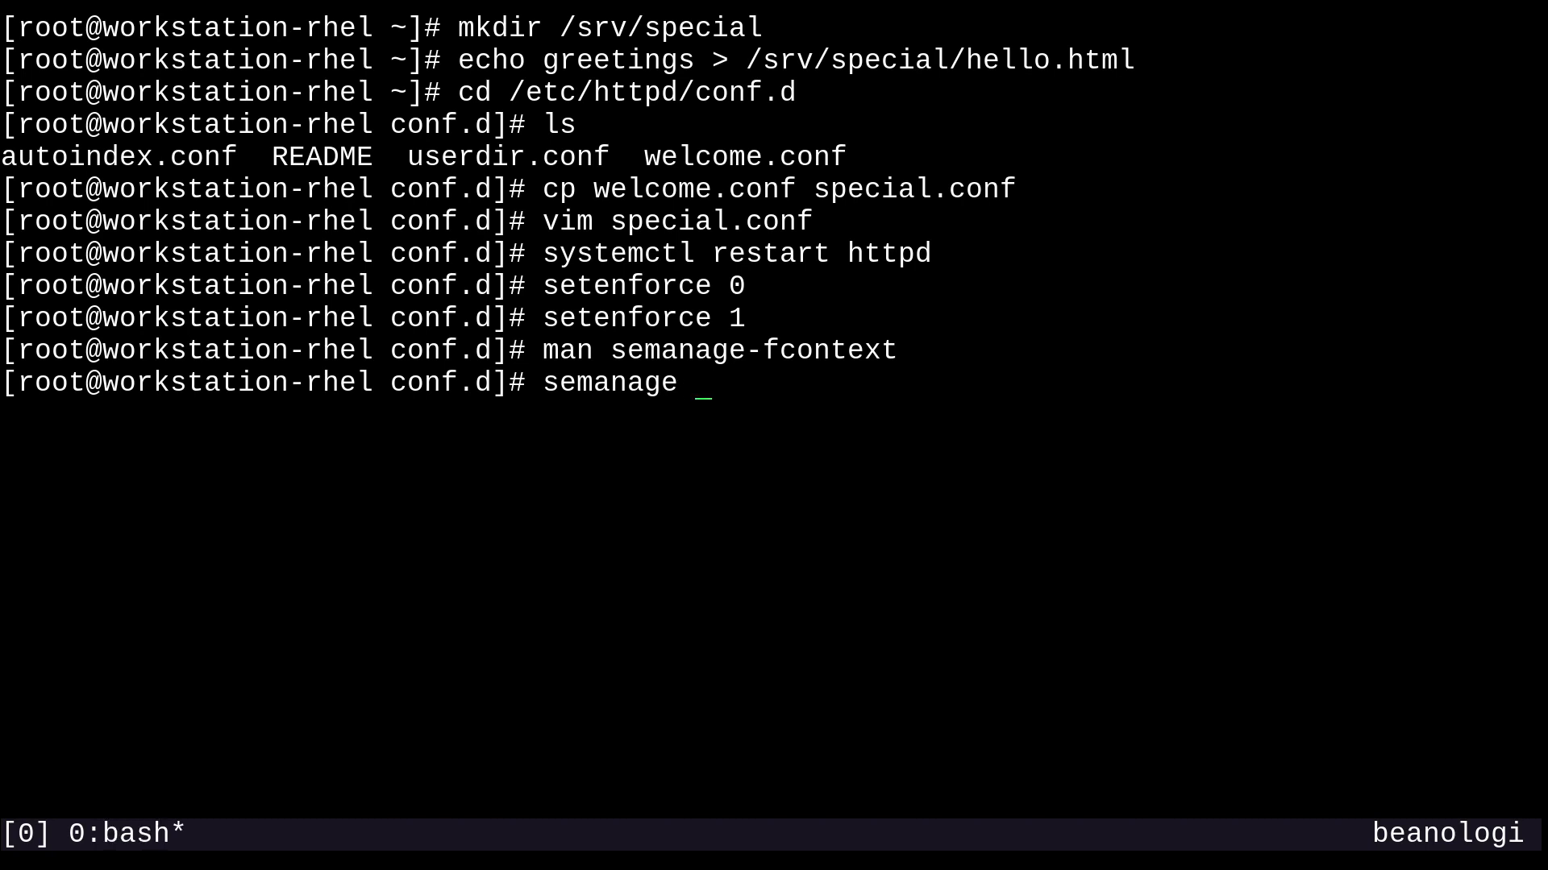
type("fcontext")
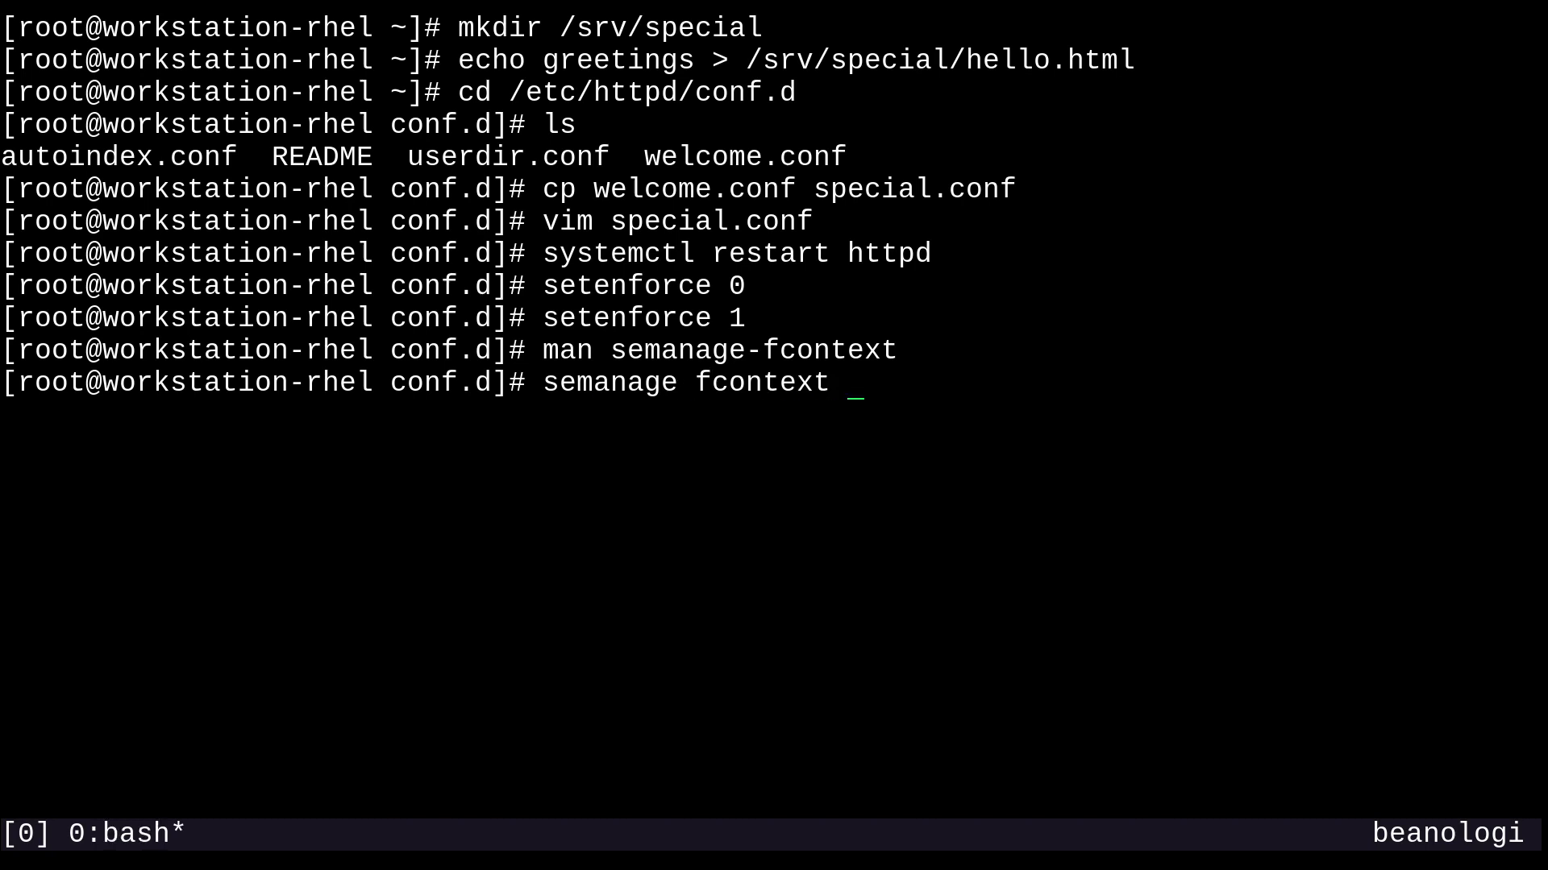
type("-a -t")
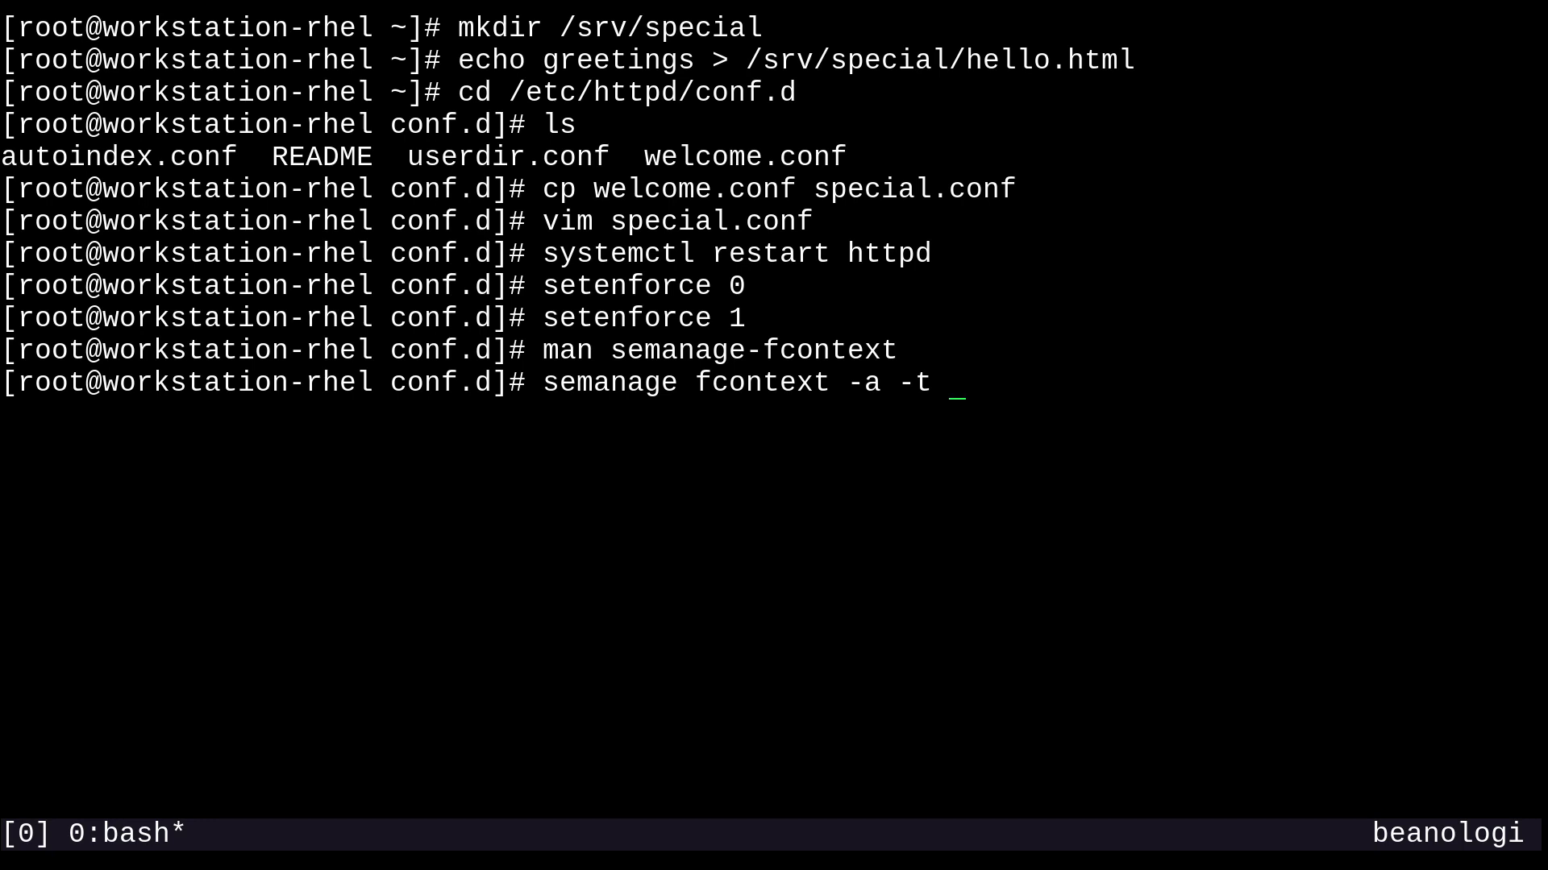
type("ht")
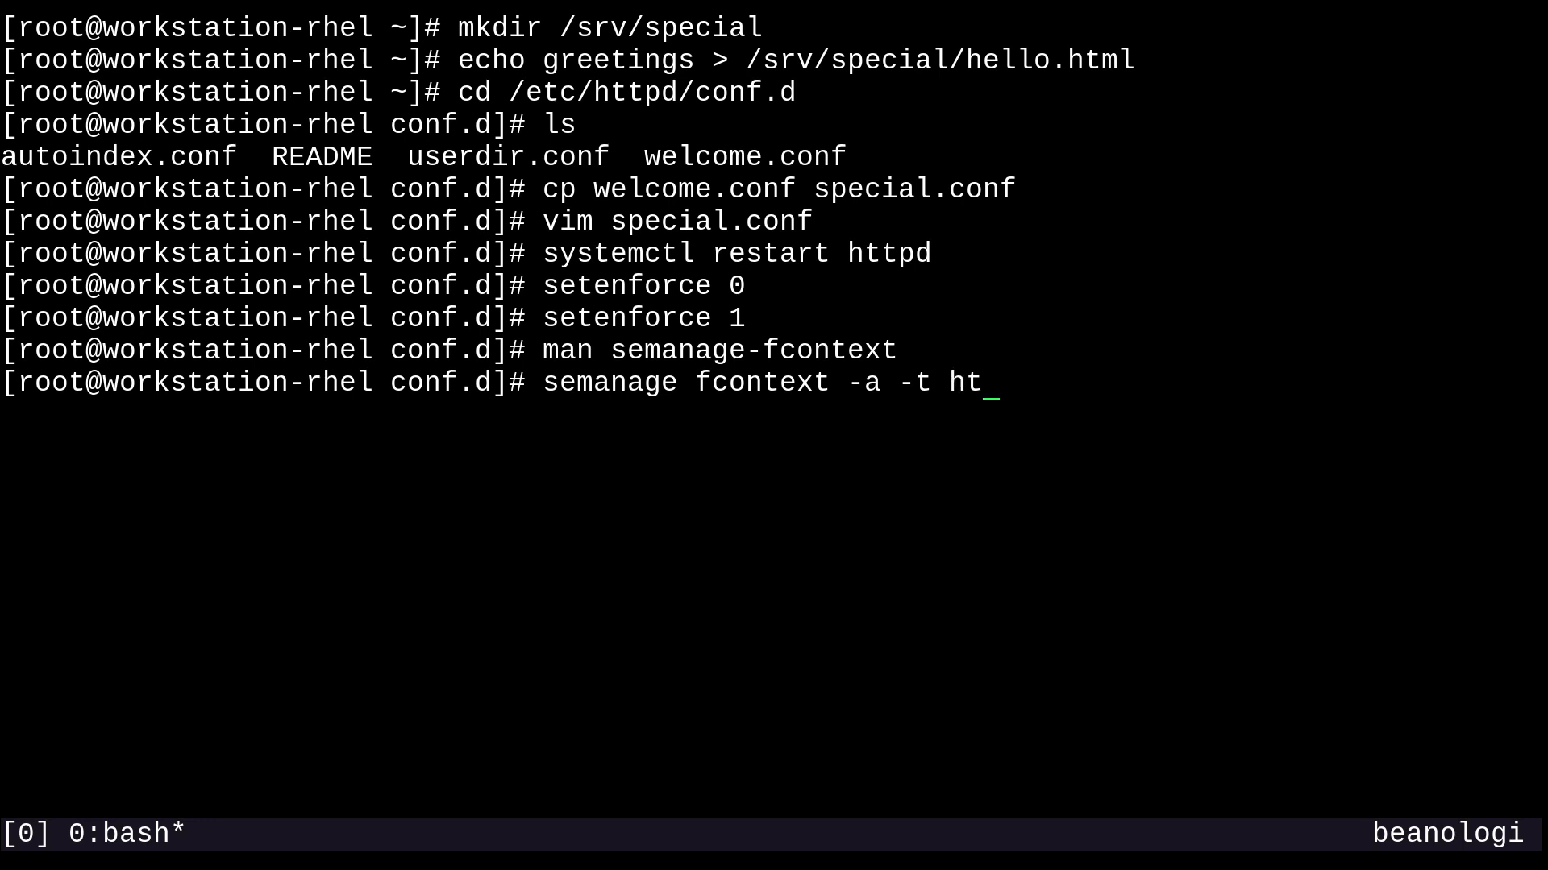
type("tpd_sys")
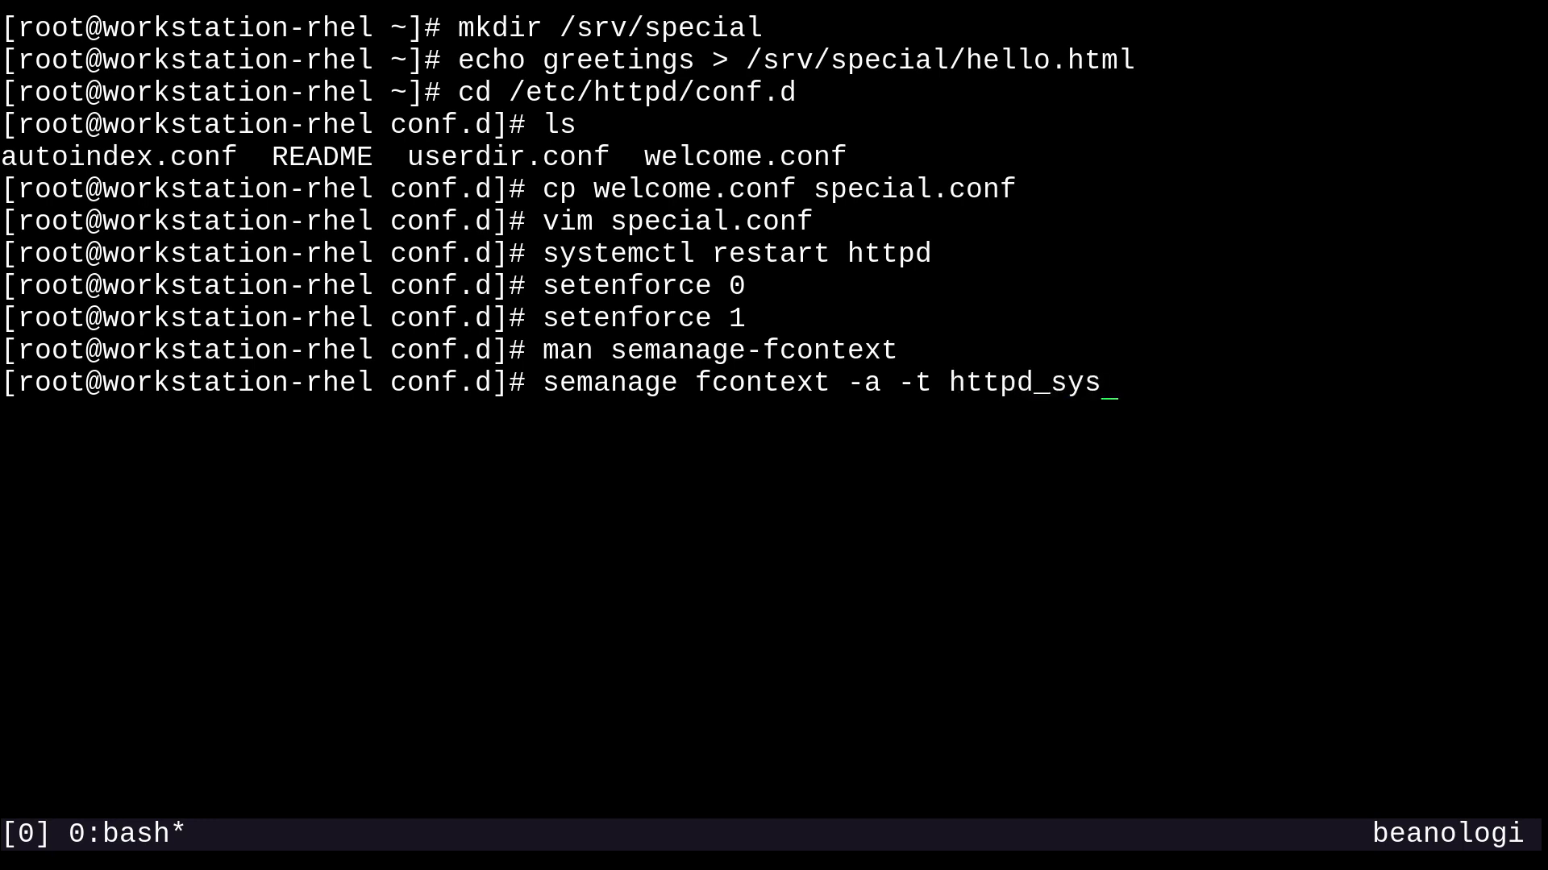
type("_content_t")
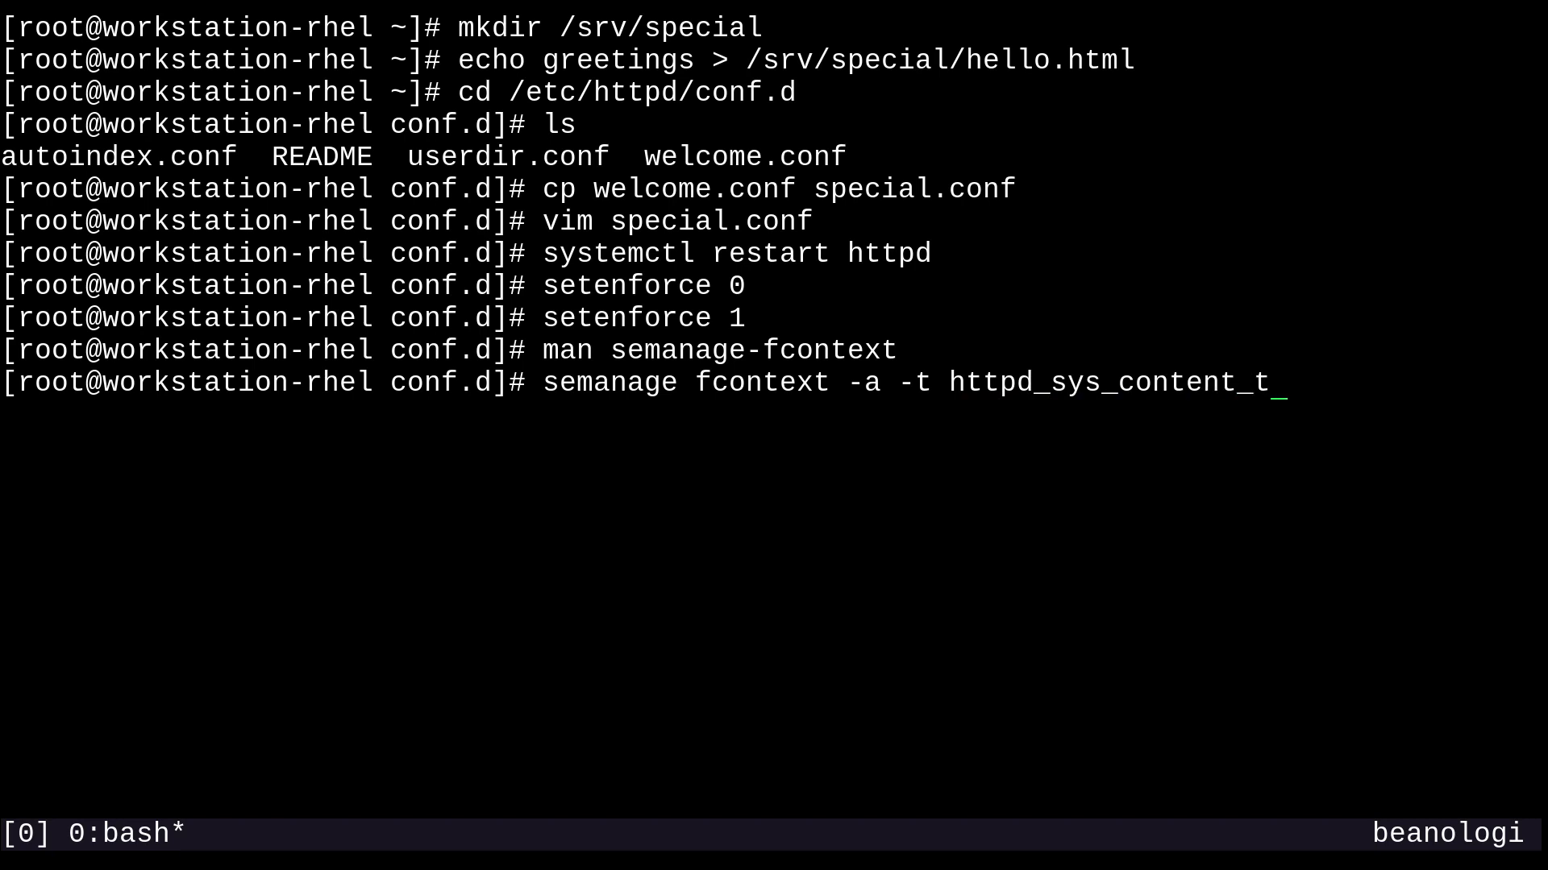
Step: Complete the rule with the quoted path pattern "/srv/special(/.*)?"
type("\" \"")
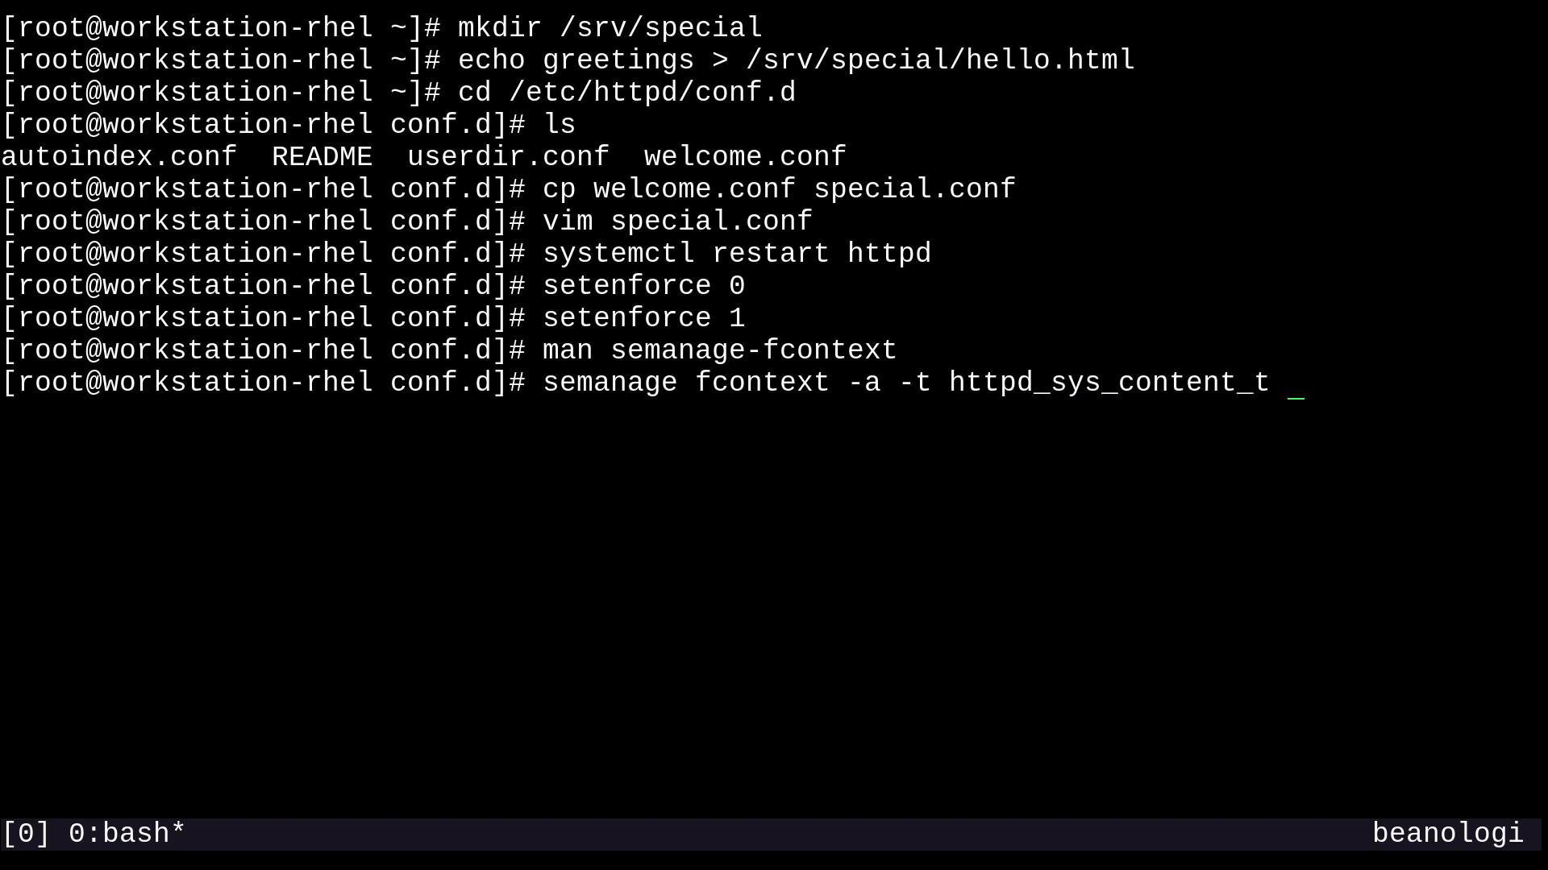
type("\"\"")
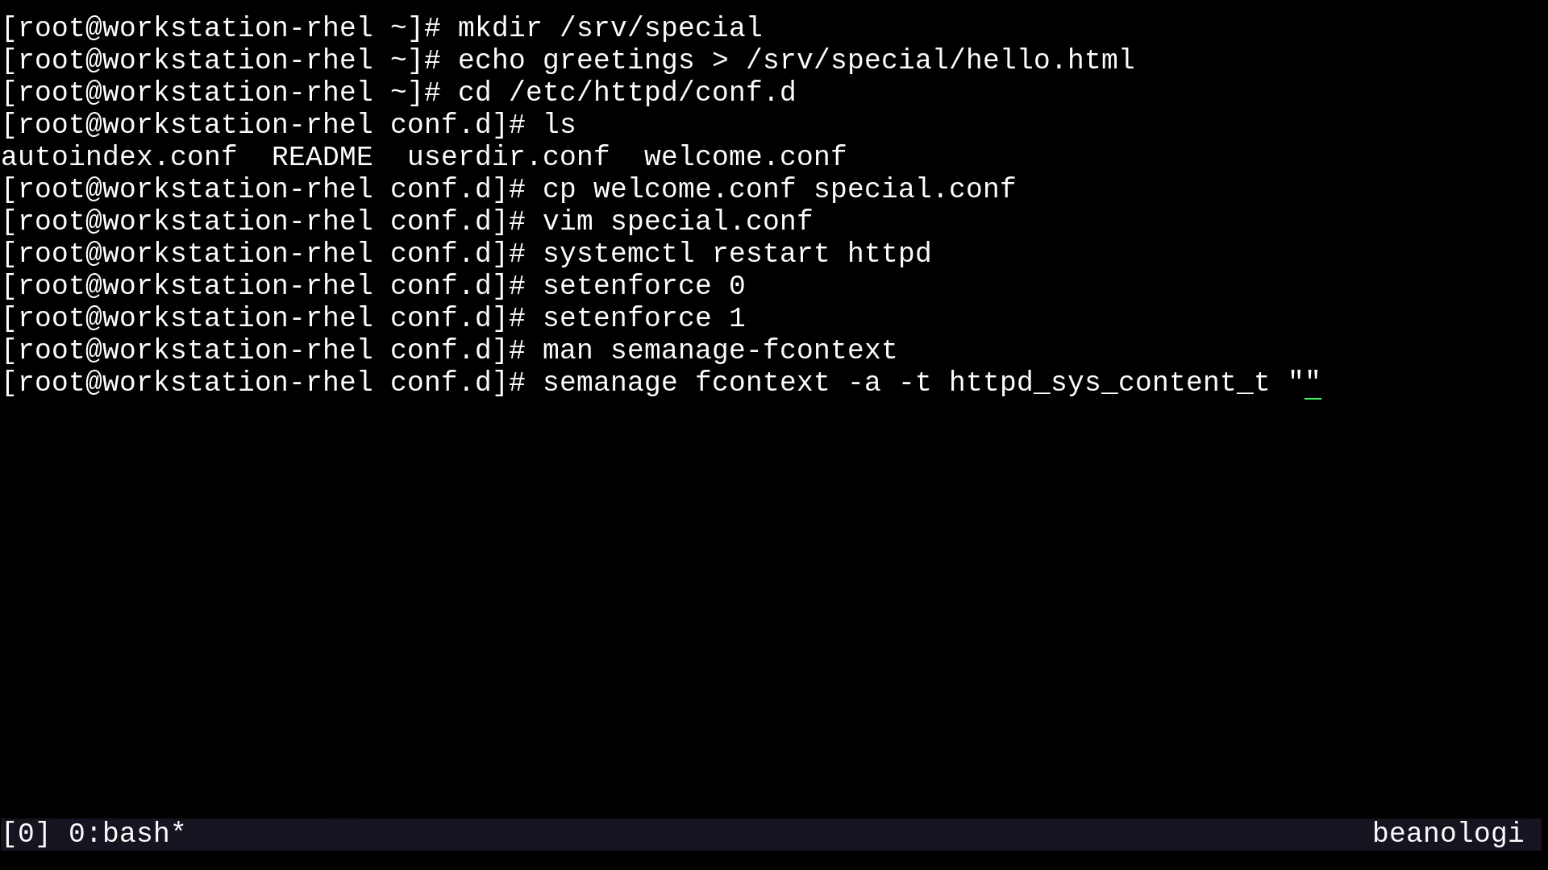
type("/srv/")
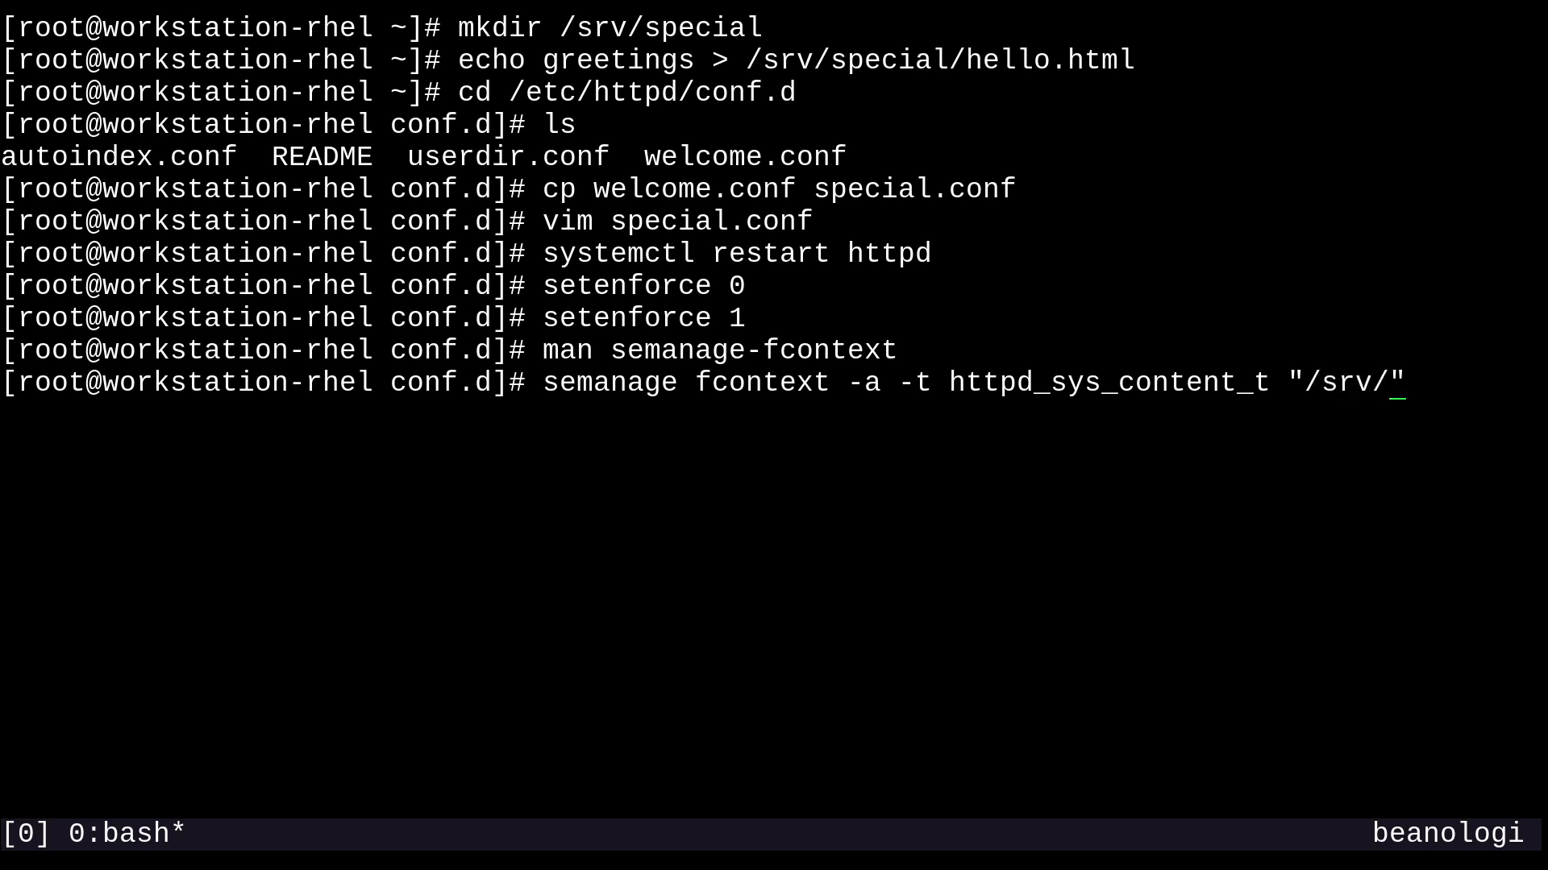
type("special")
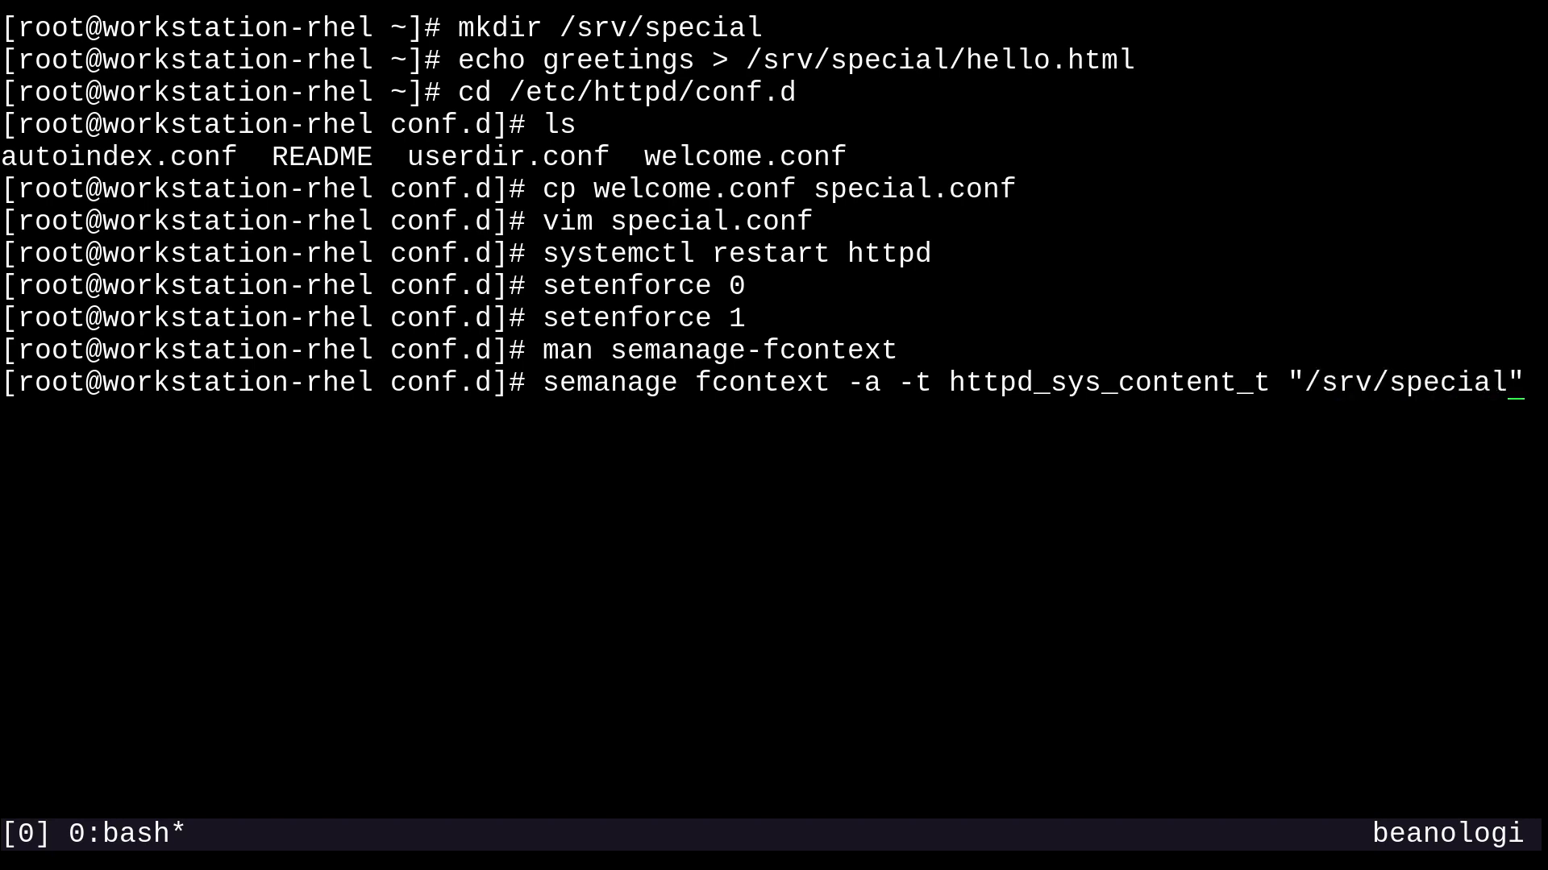
type("(")
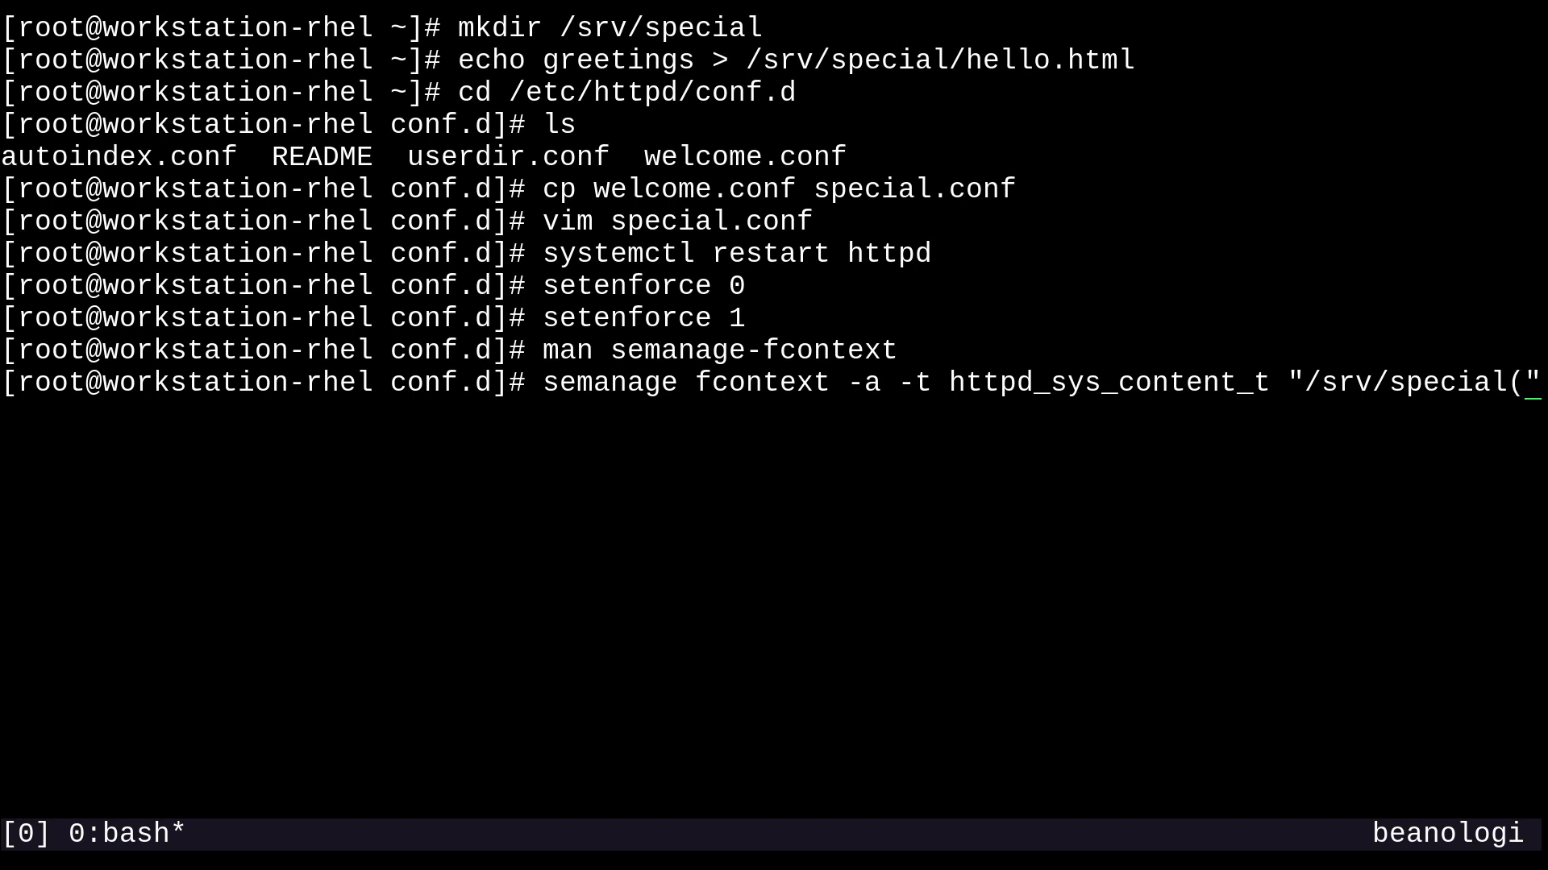
type(".*\"")
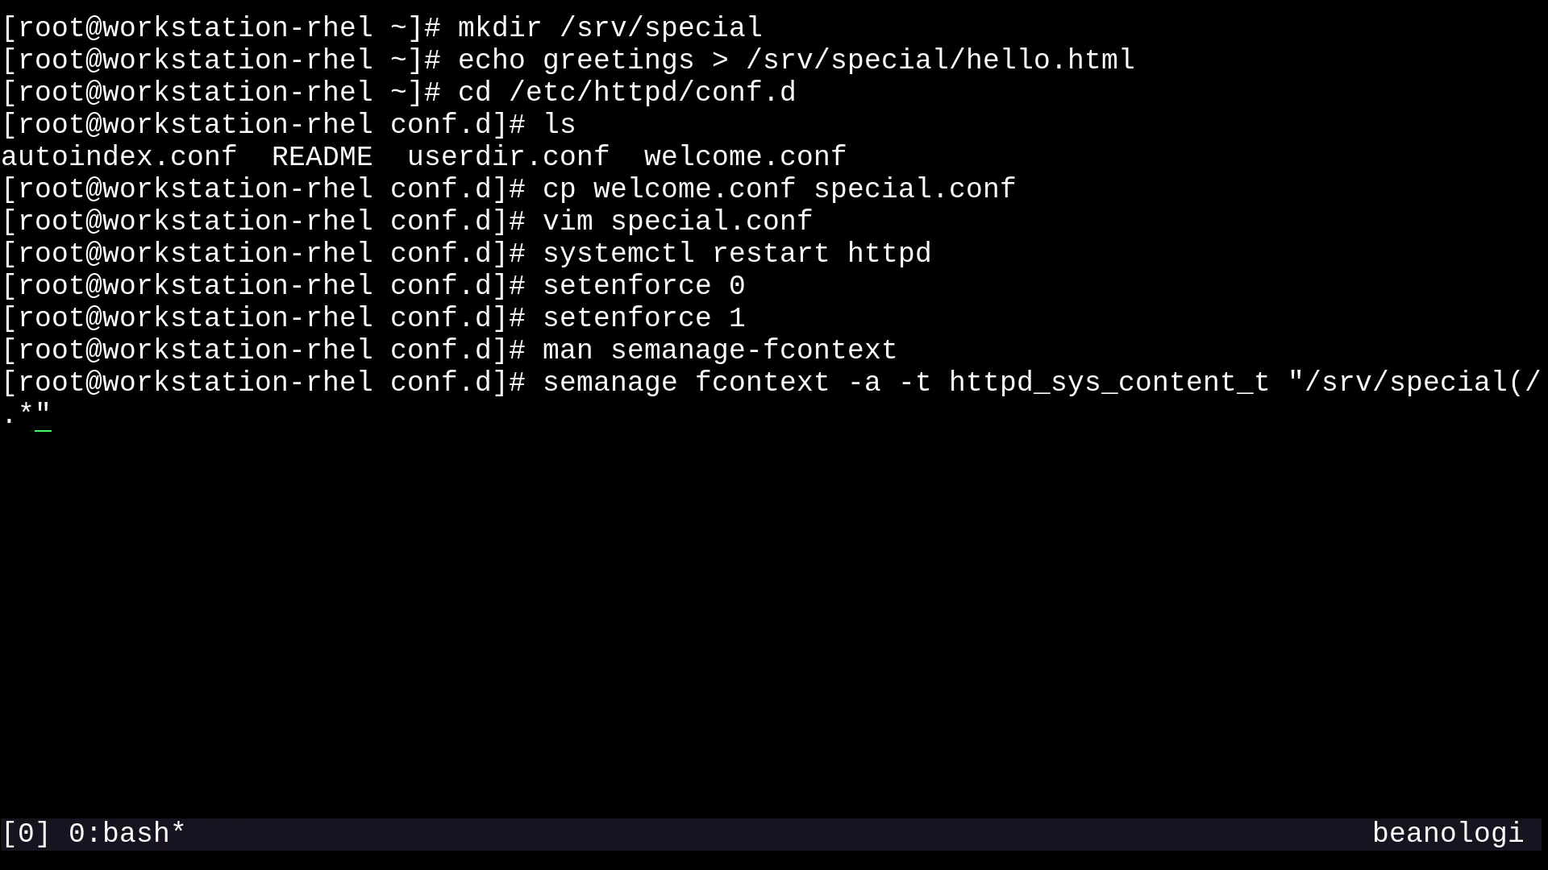
type(")\"")
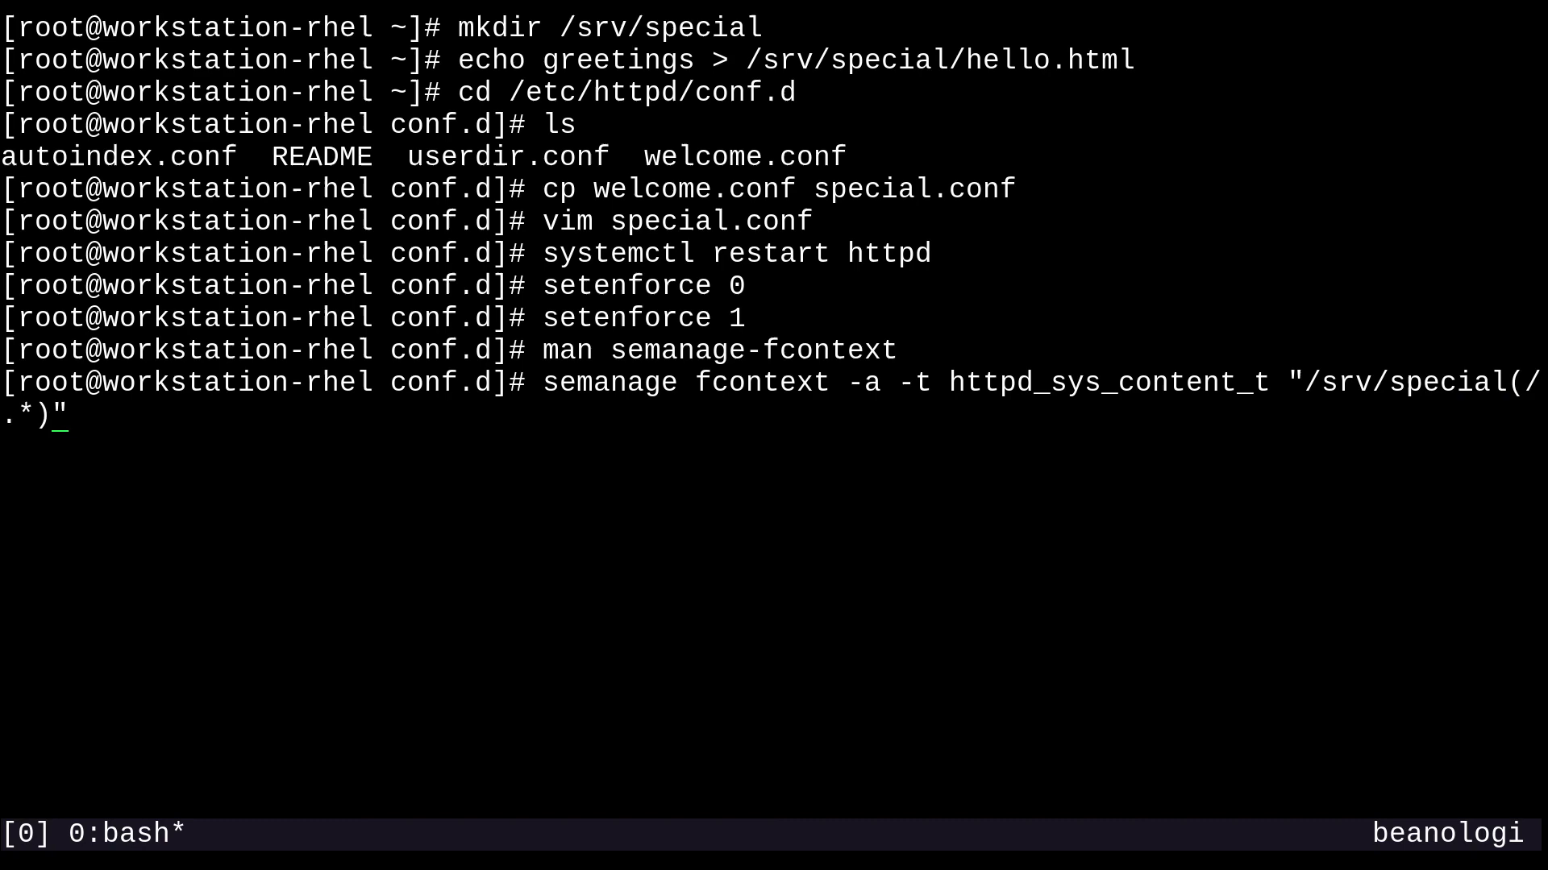
type("?")
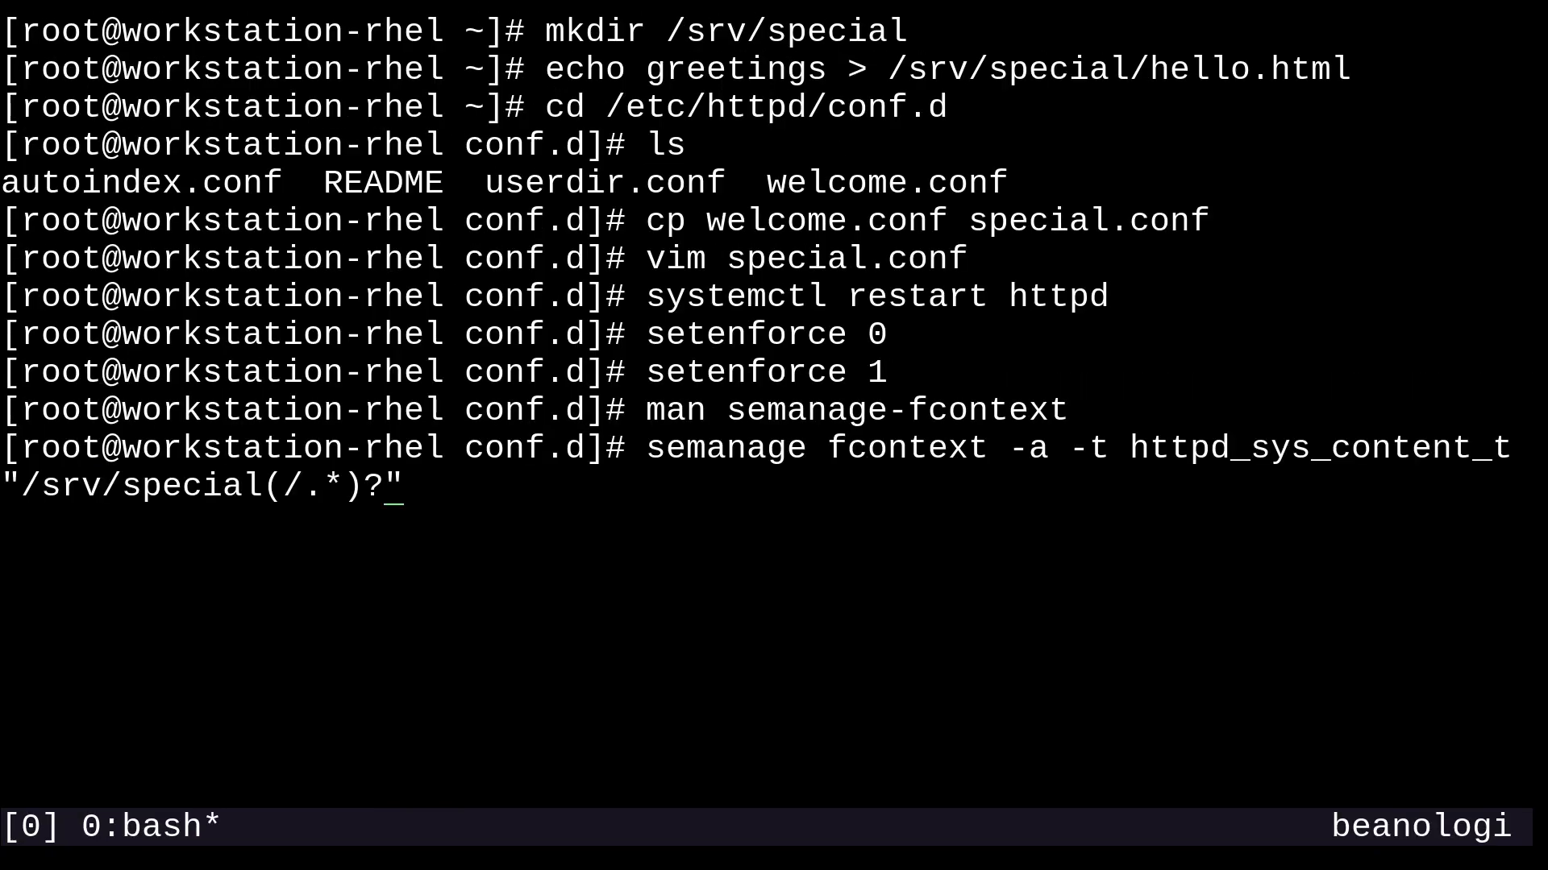
mouse_move(419, 493)
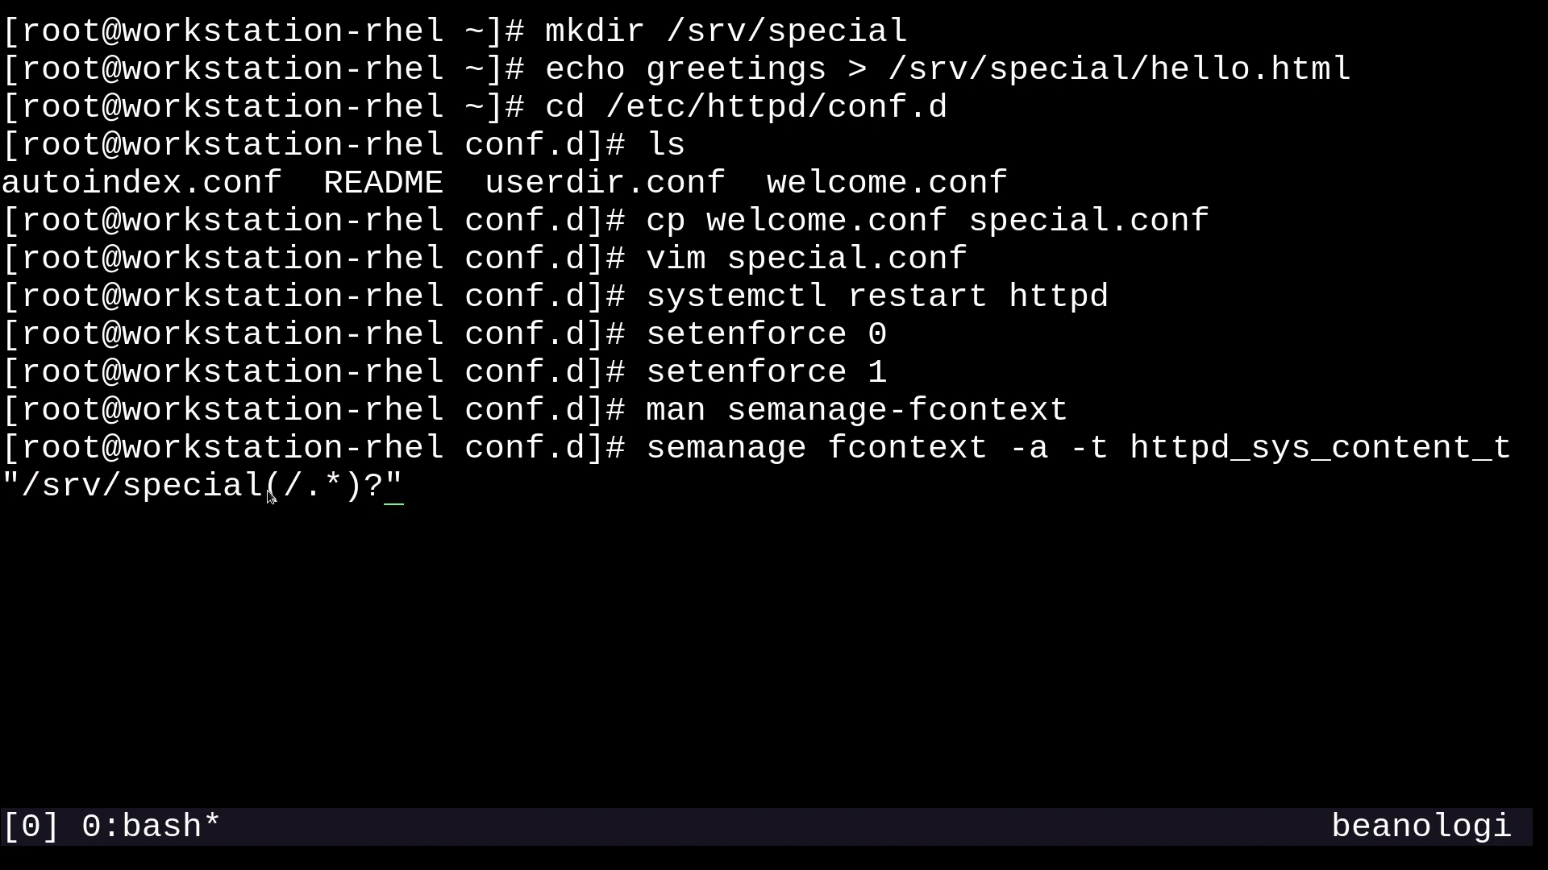
mouse_move(279, 498)
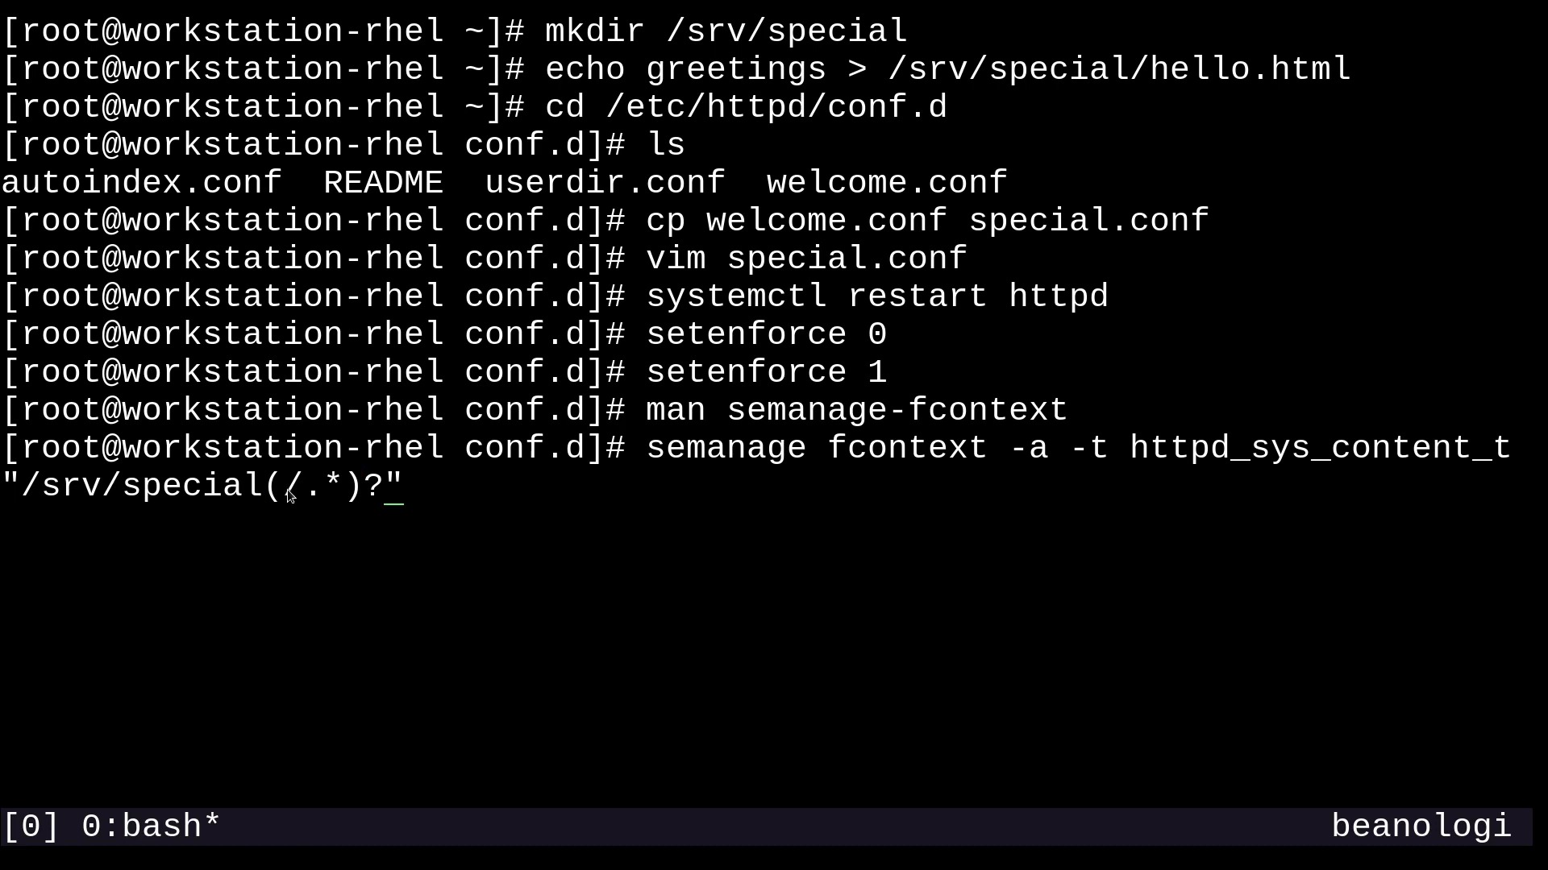
mouse_move(316, 498)
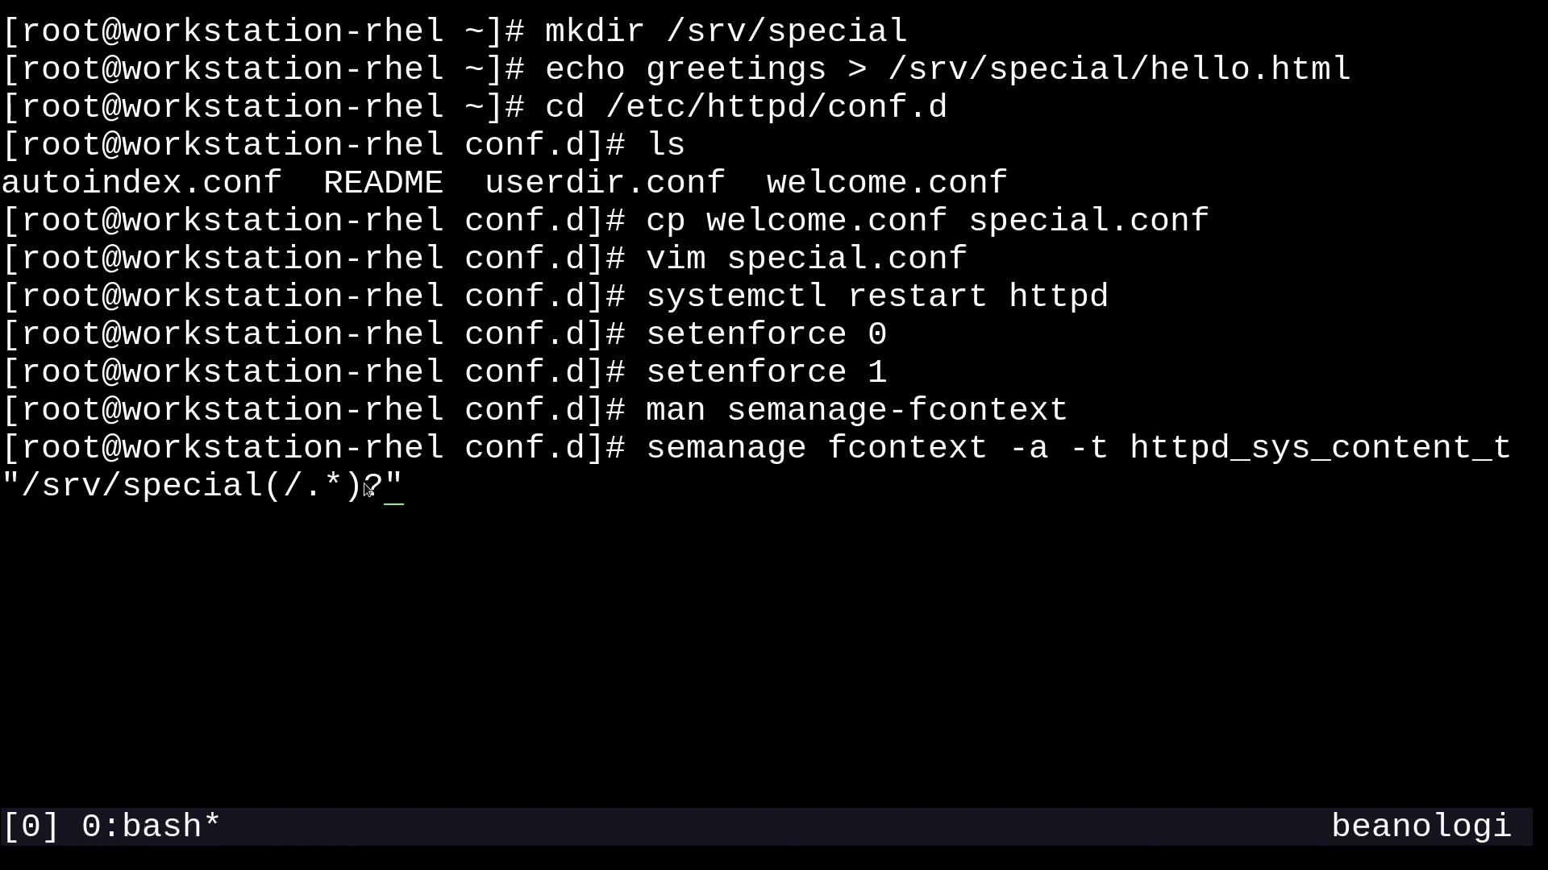
mouse_move(276, 485)
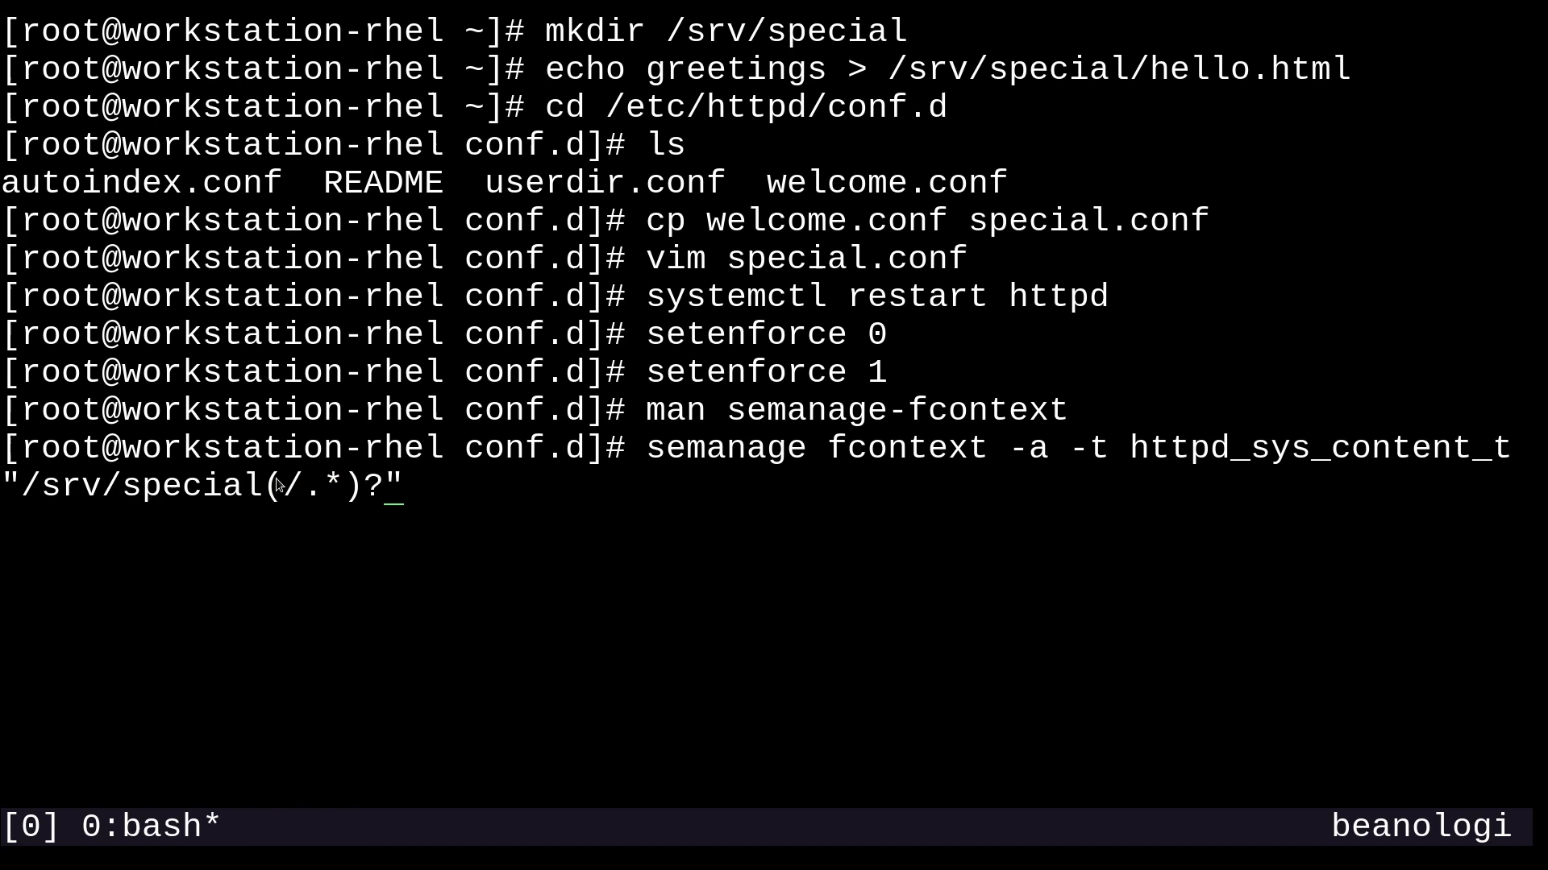
mouse_move(384, 512)
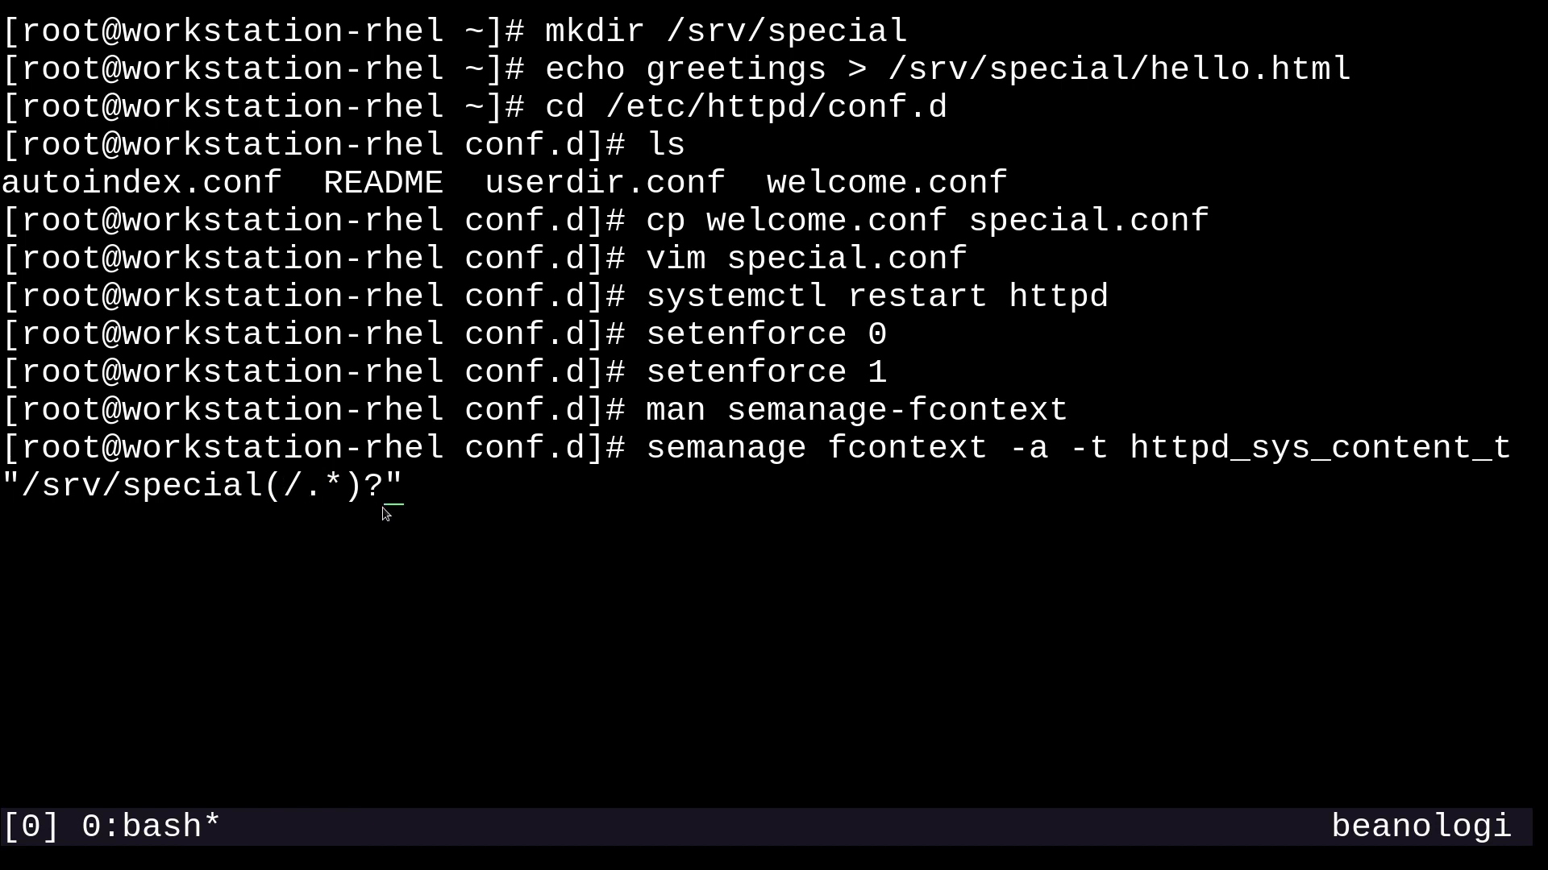
mouse_move(416, 513)
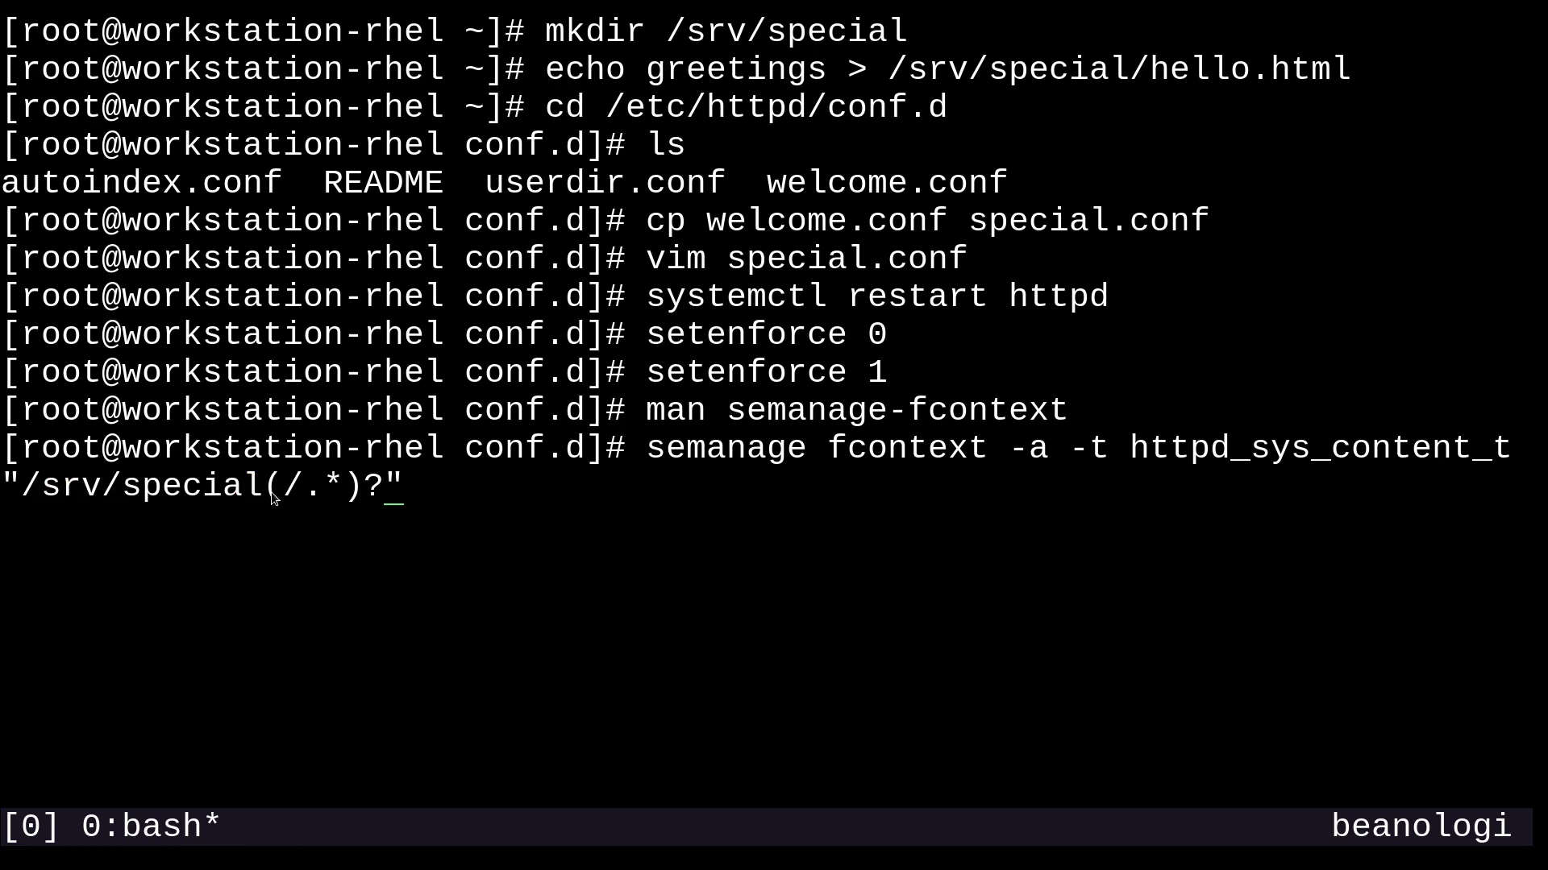
mouse_move(572, 522)
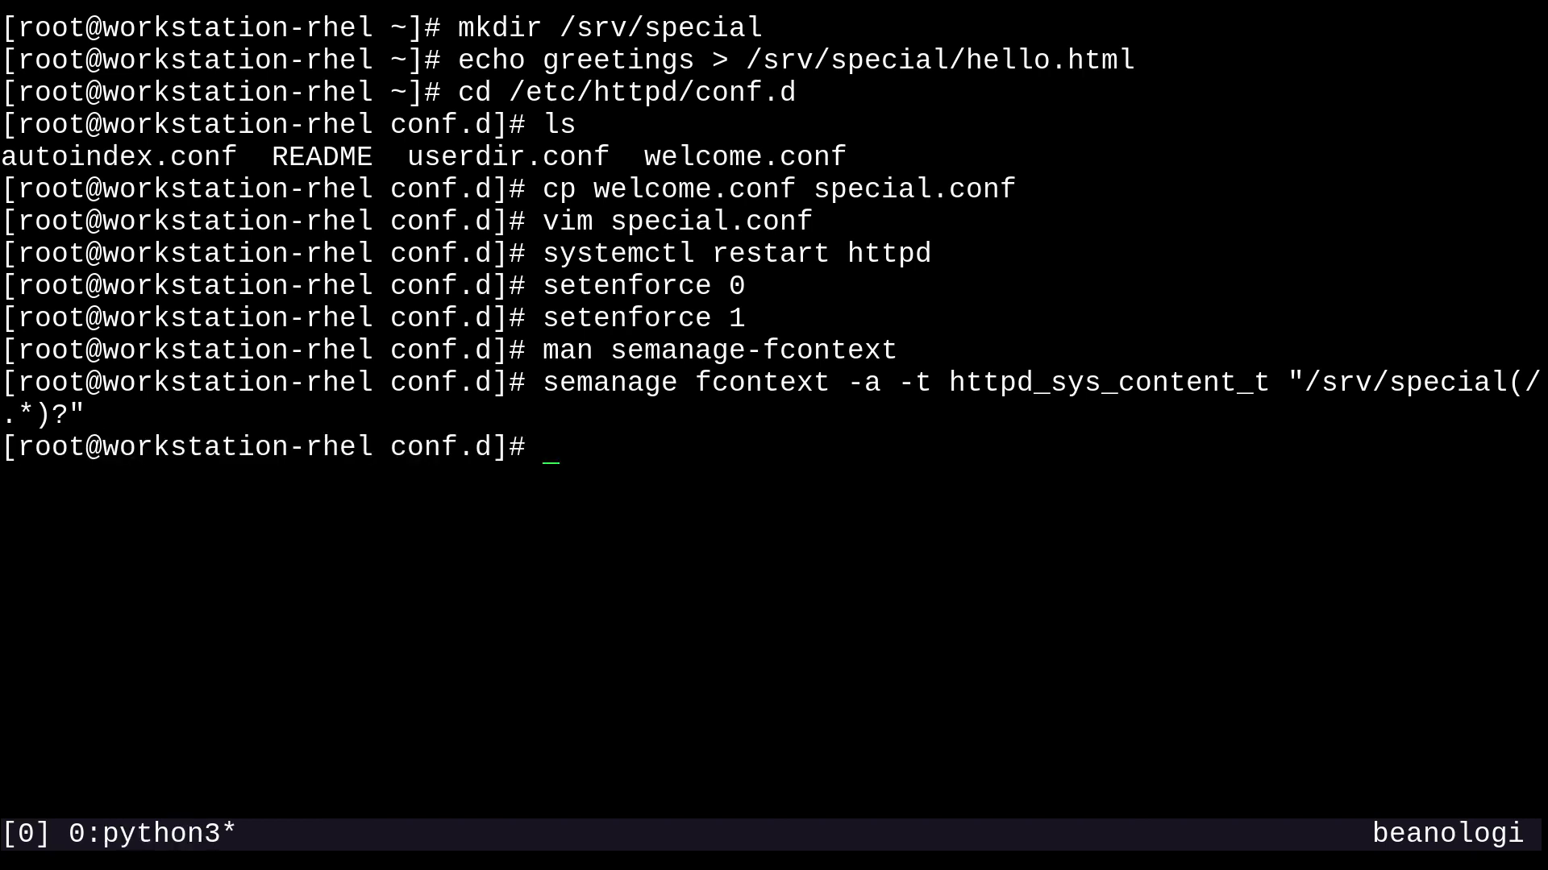
Step: Run restorecon -Rv /srv/special to relabel it and hello.html as httpd_sys_content_t
type("resto")
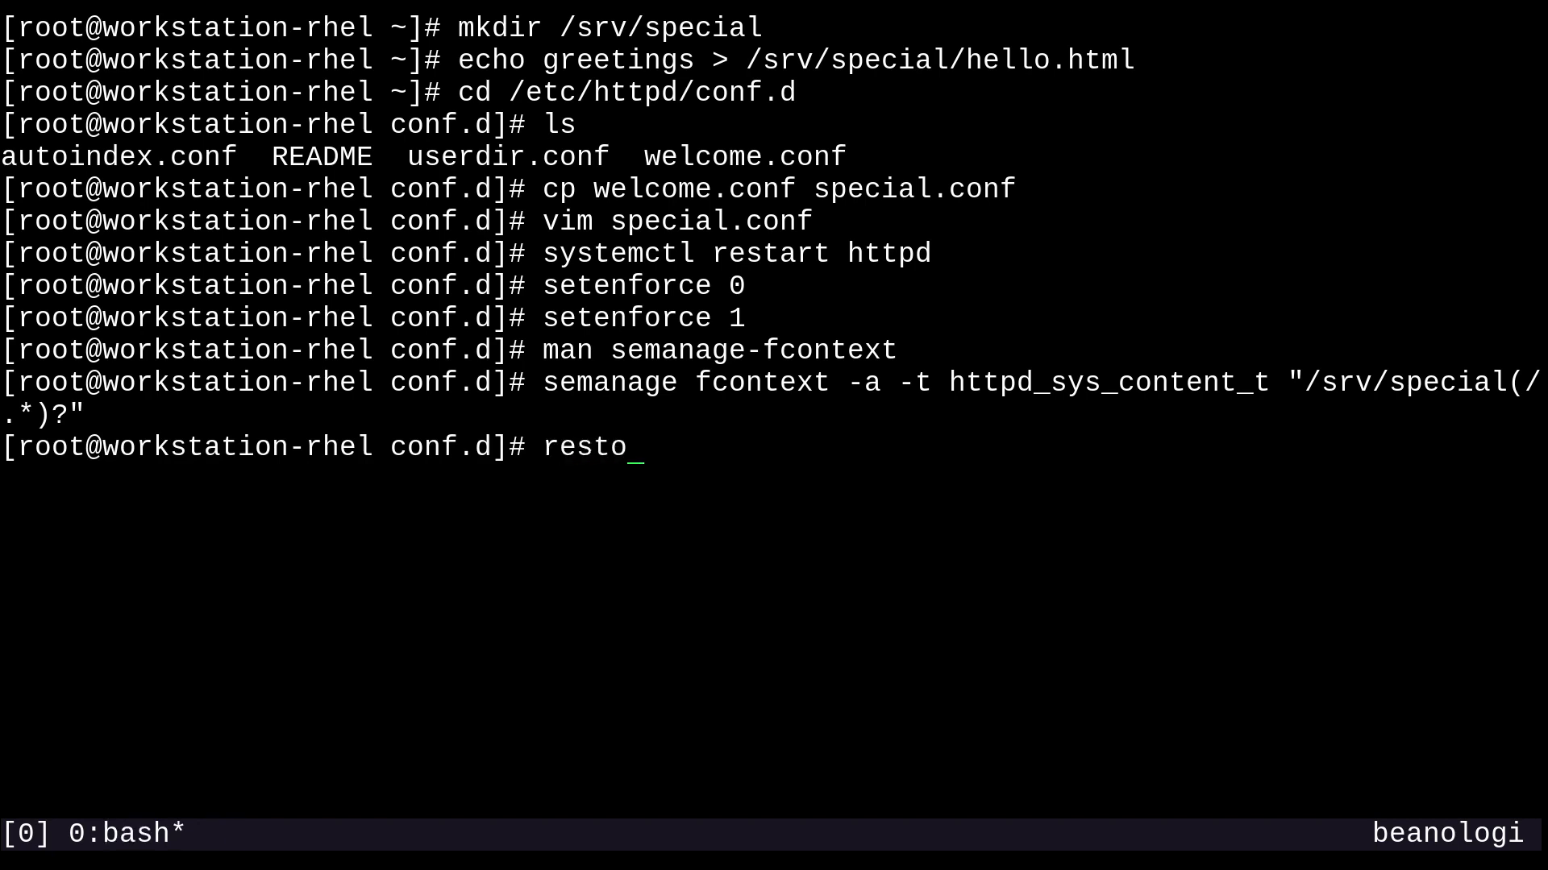
type("recon -")
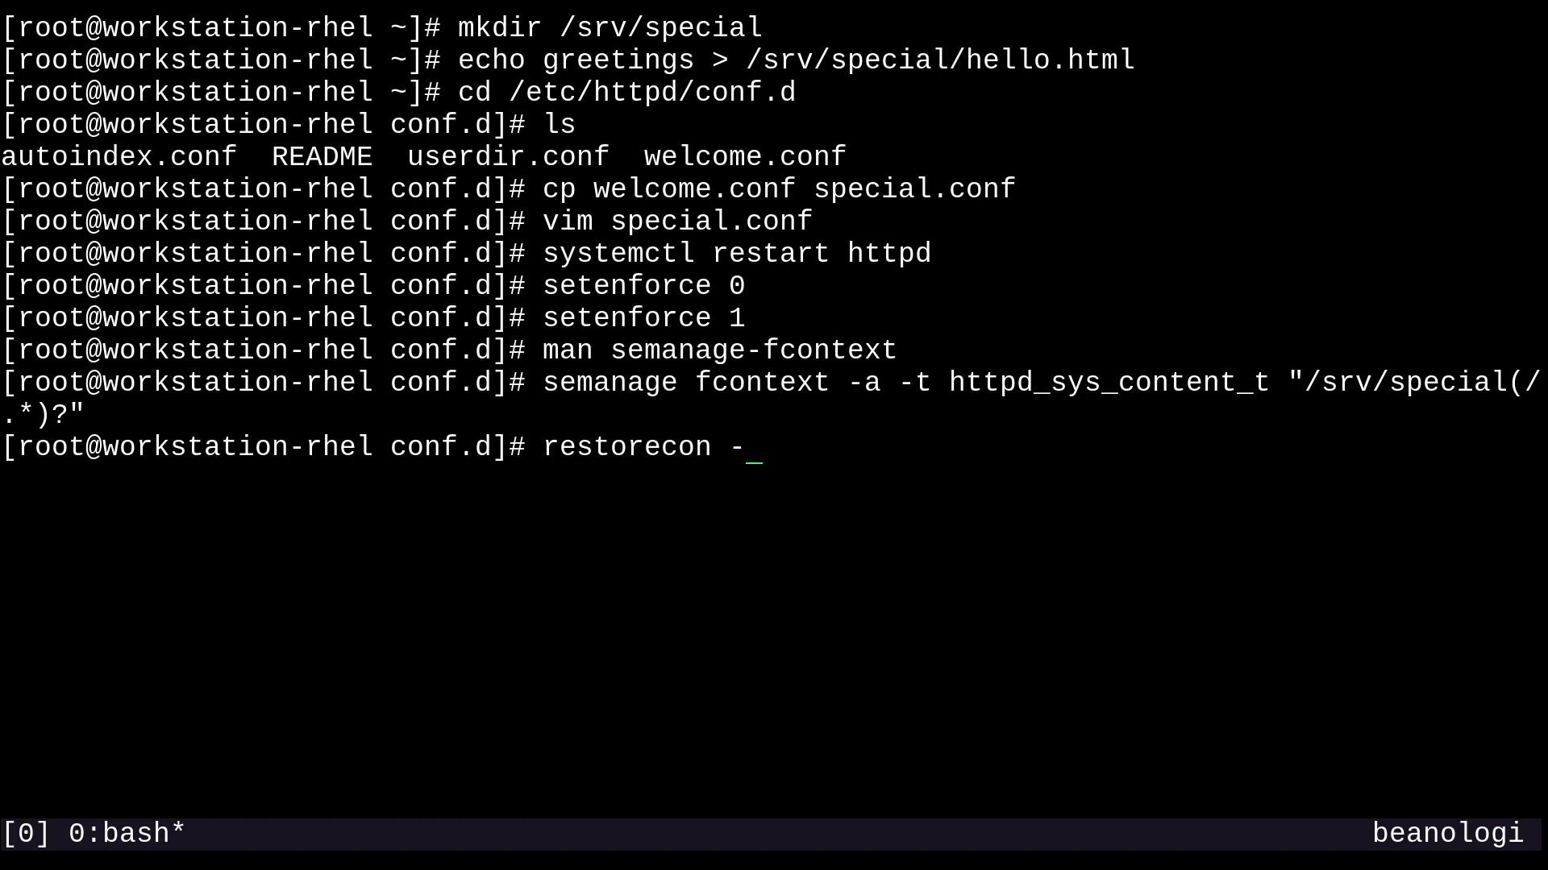
type("Rv")
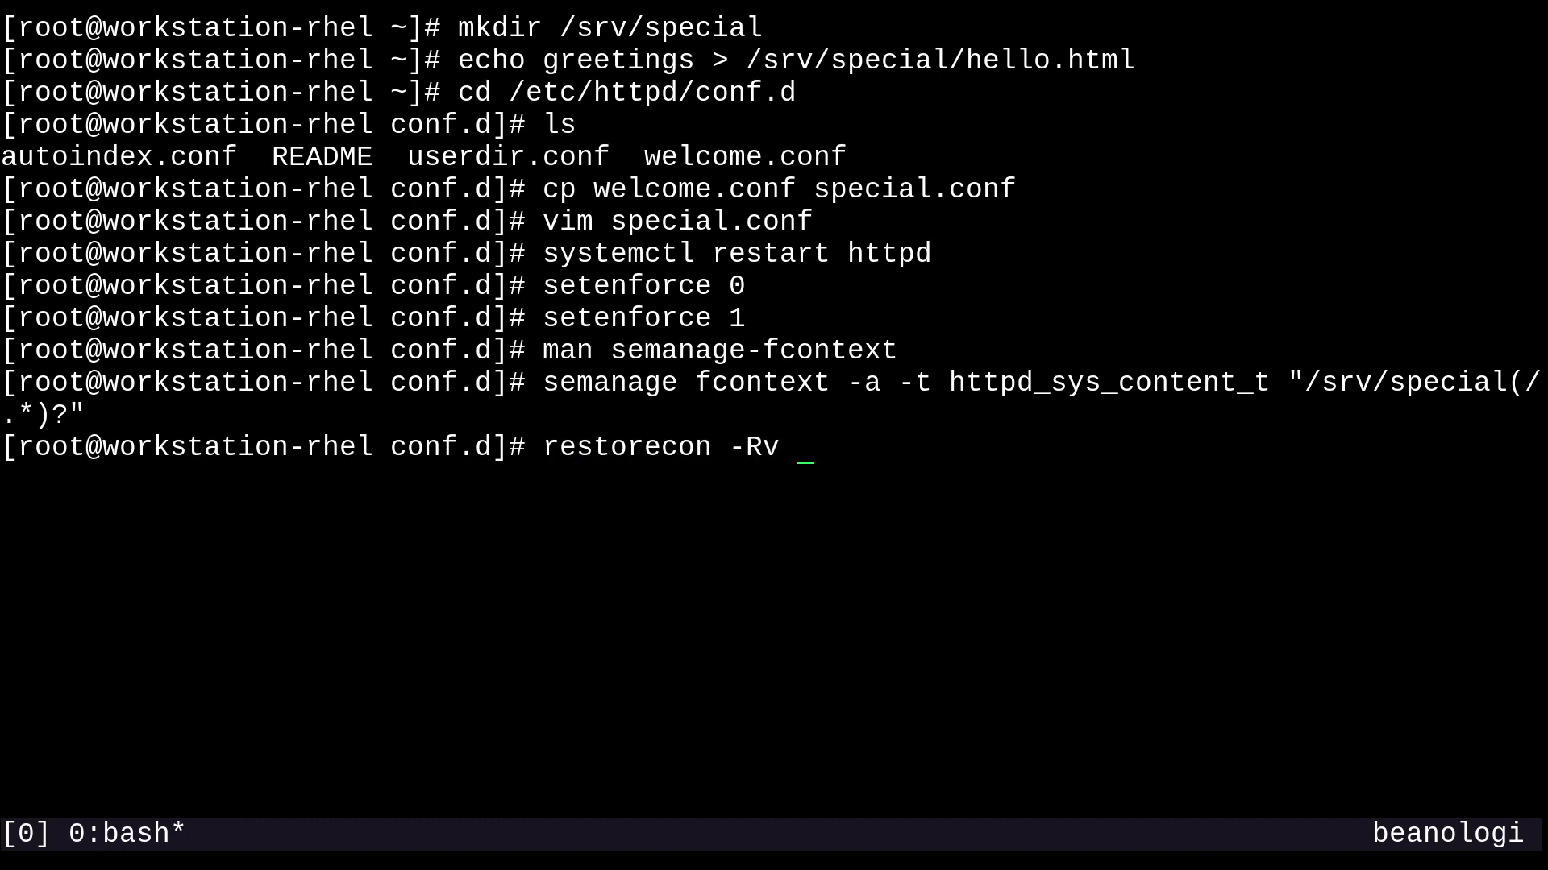
type("/srv/special")
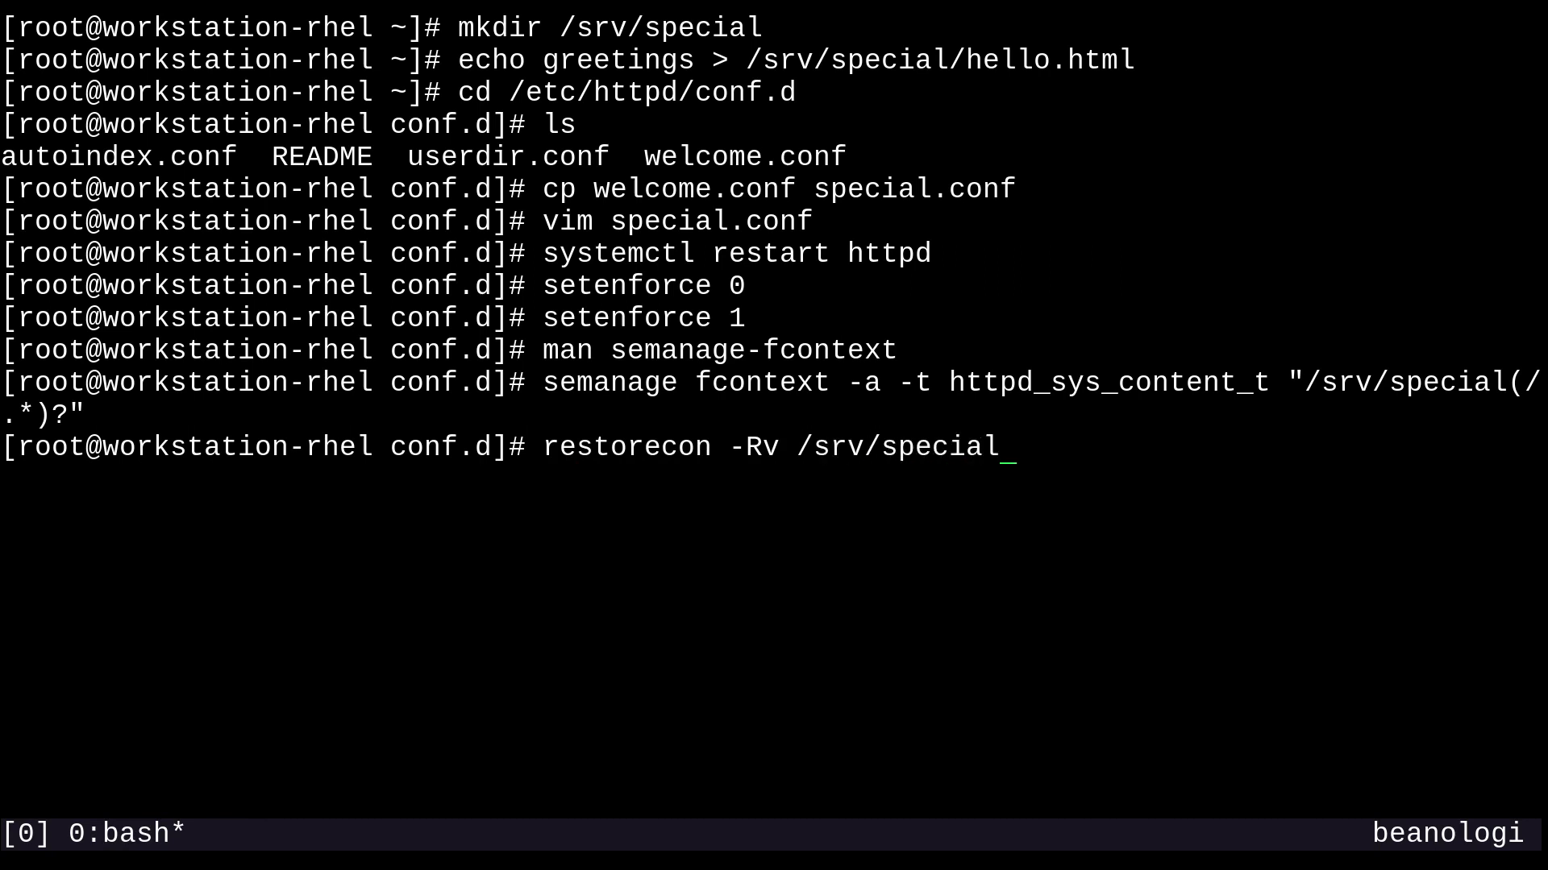
key("Return")
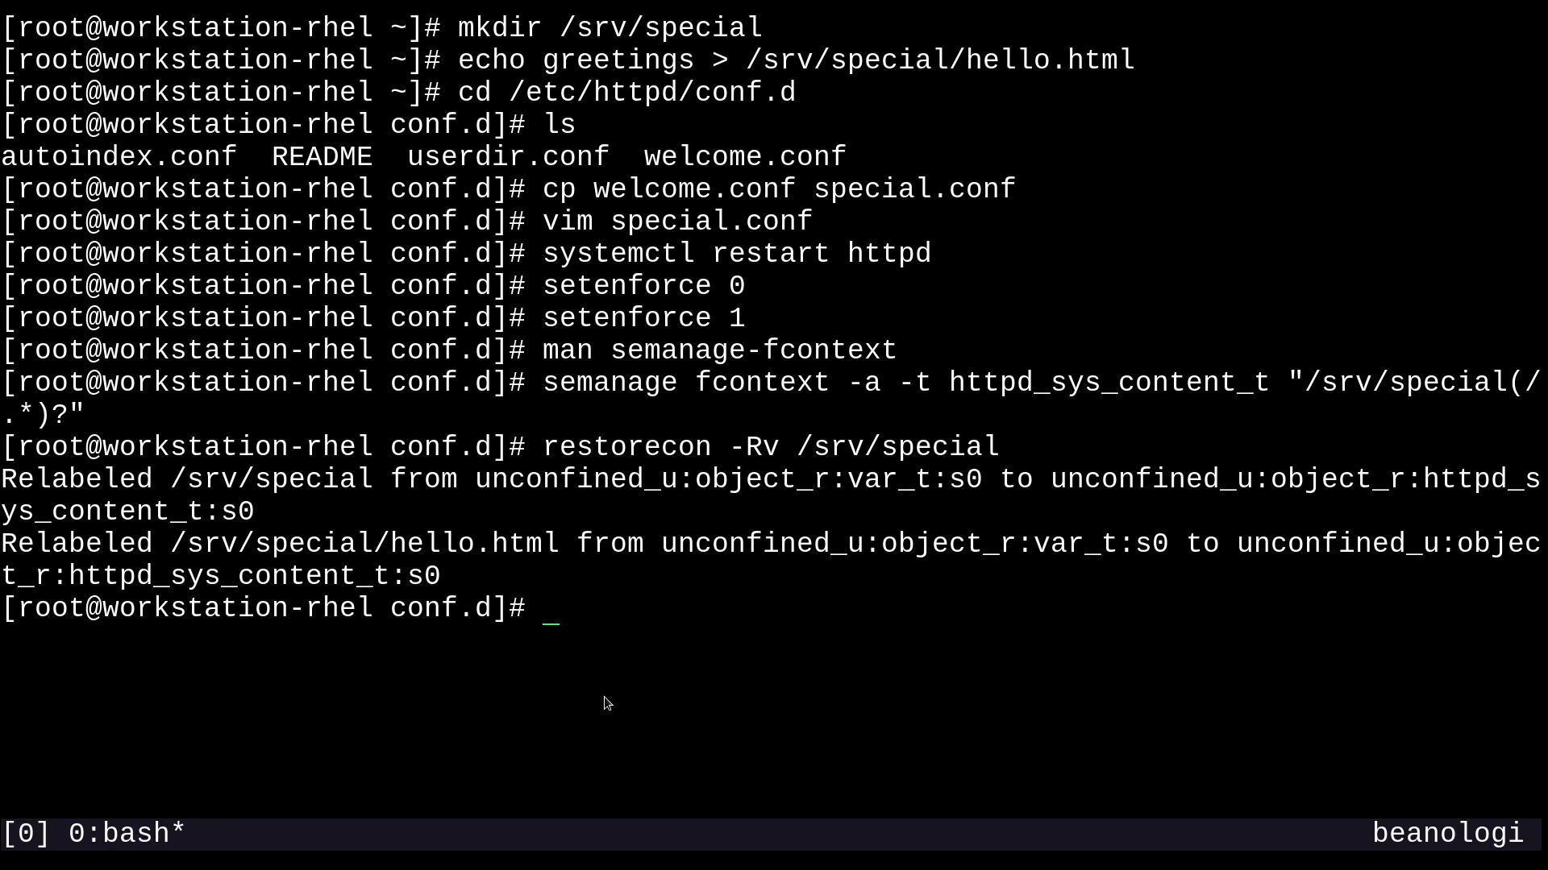
Step: Create nested folders /srv/special/a/b/c and a throwaway file sdfhsdfjk inside a/b
type("mkdi")
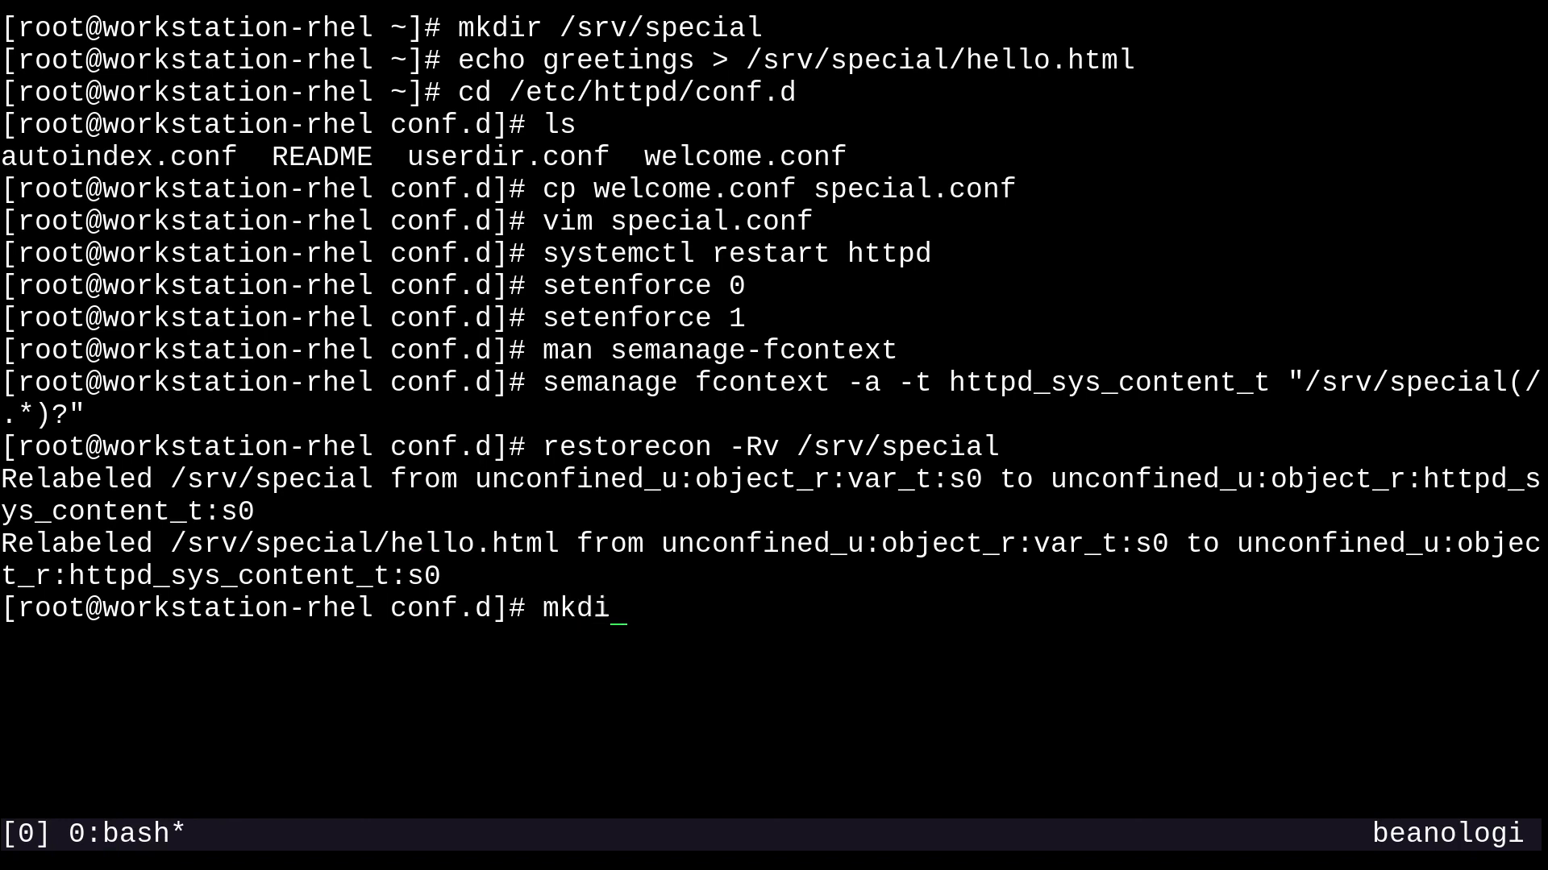
type("r -p /")
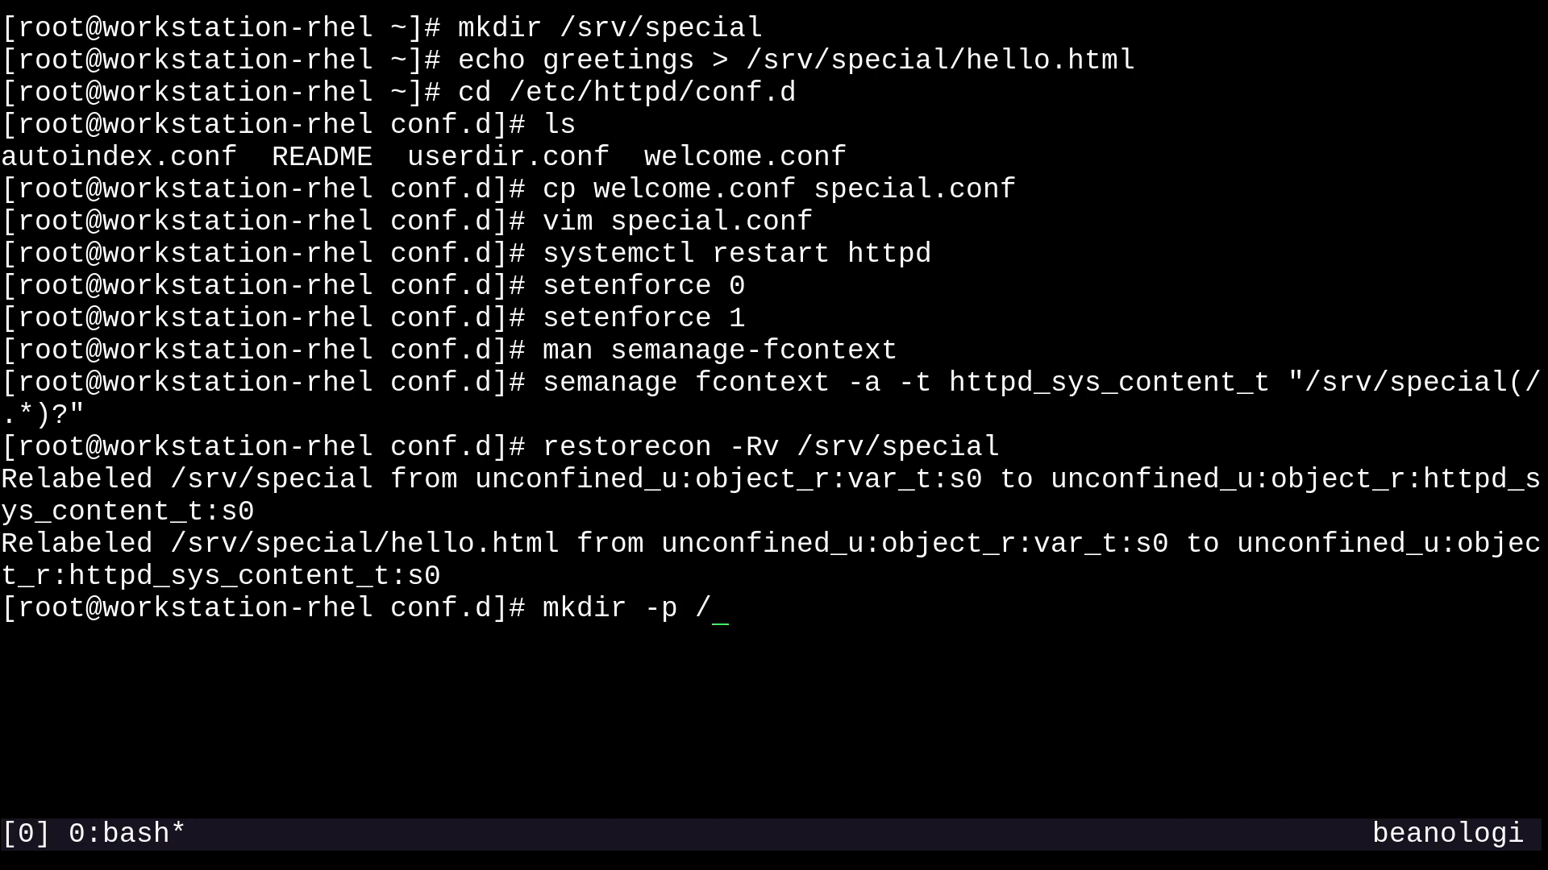
type("srv/special/")
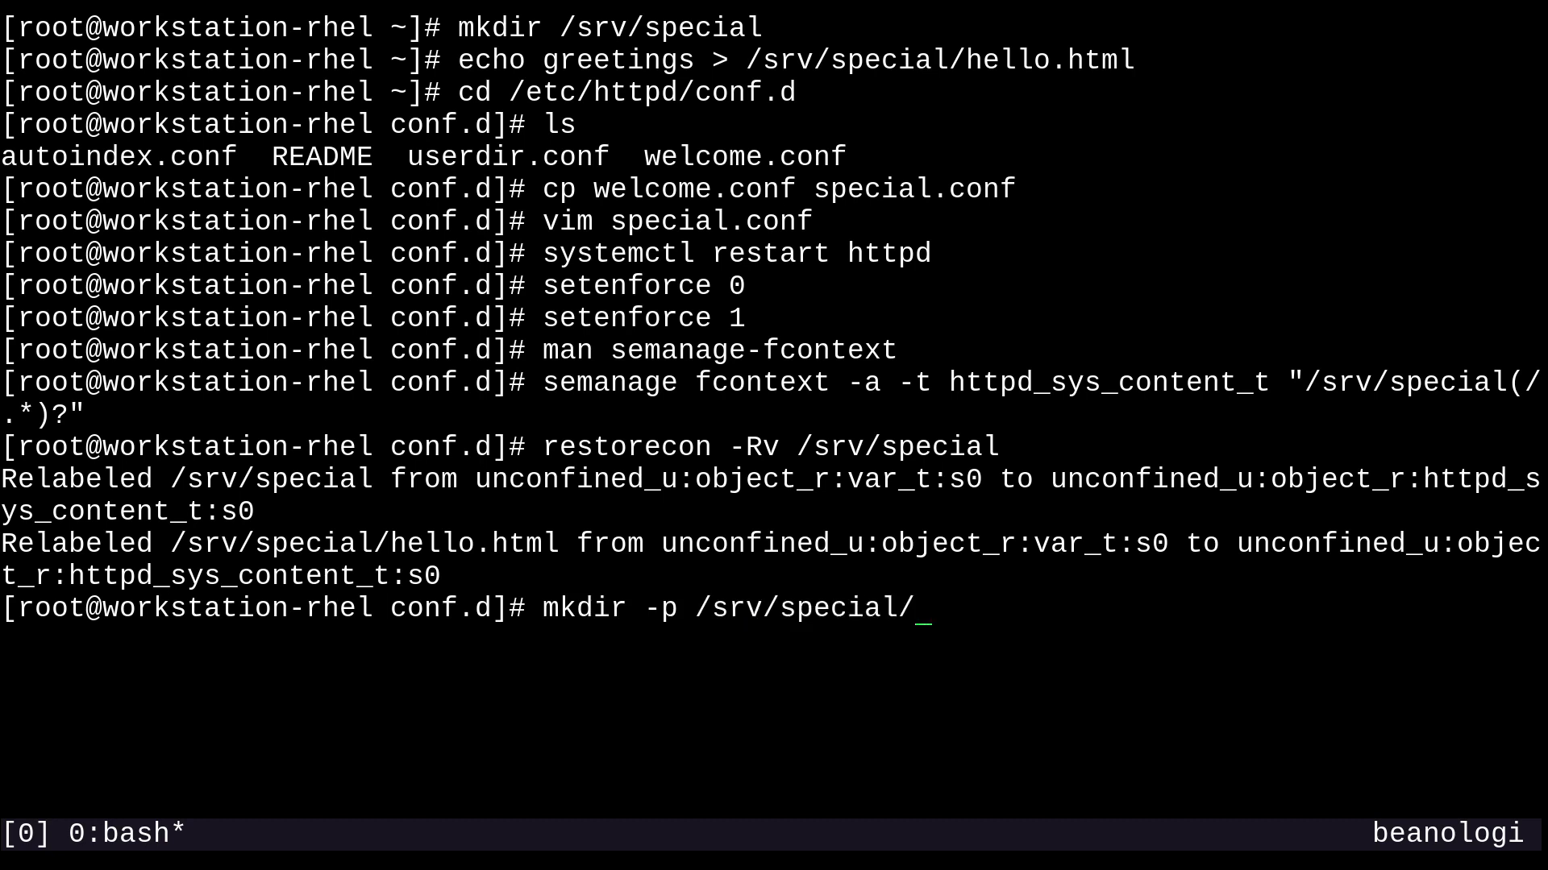
type("a/b/c")
type("t")
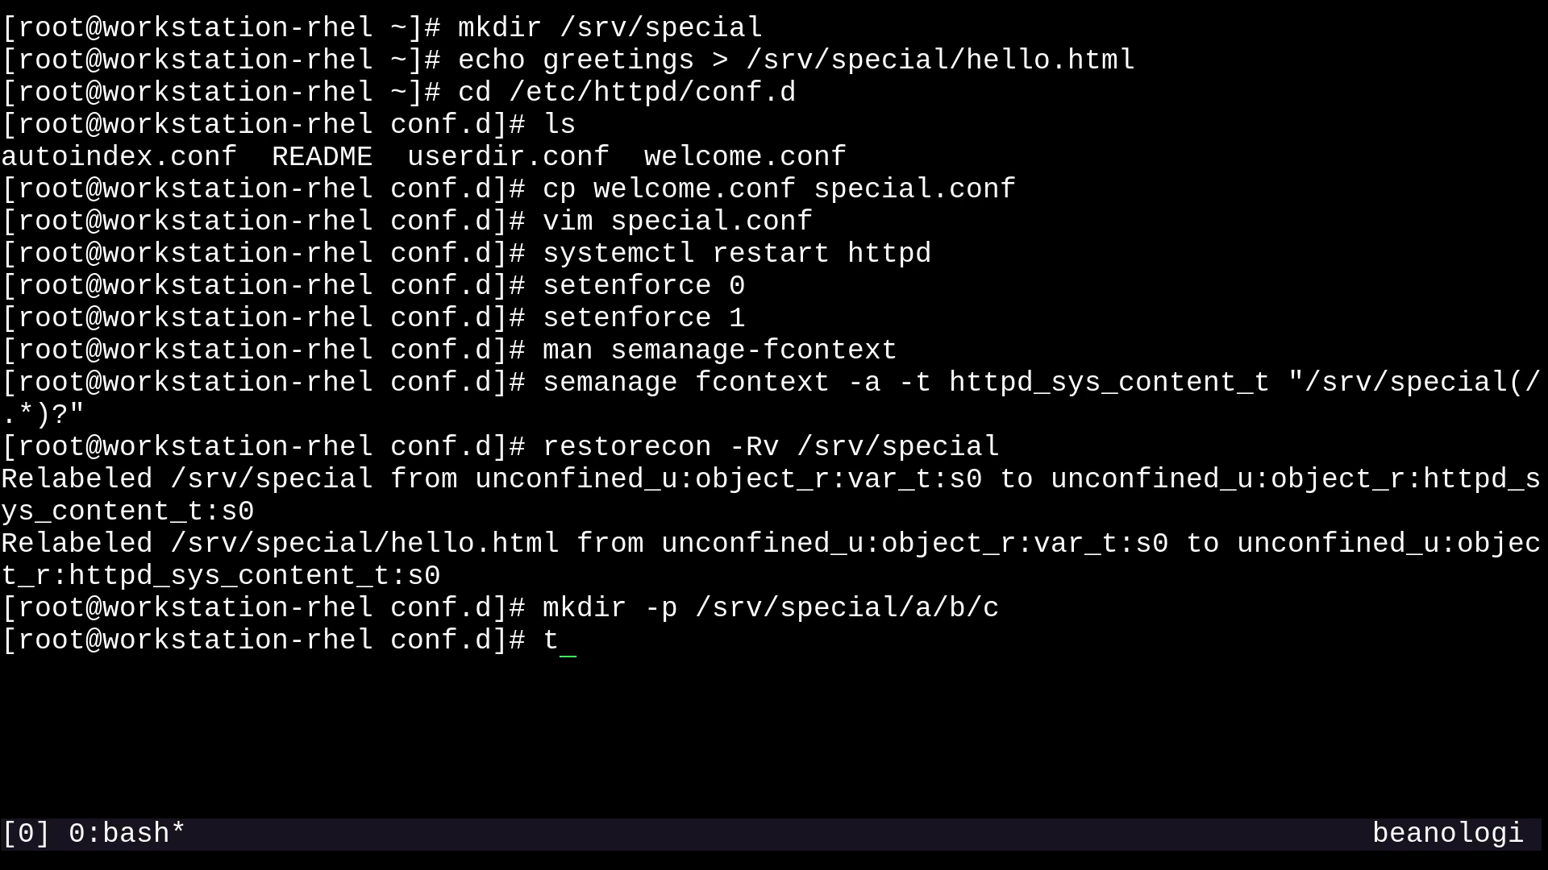
type("ouch")
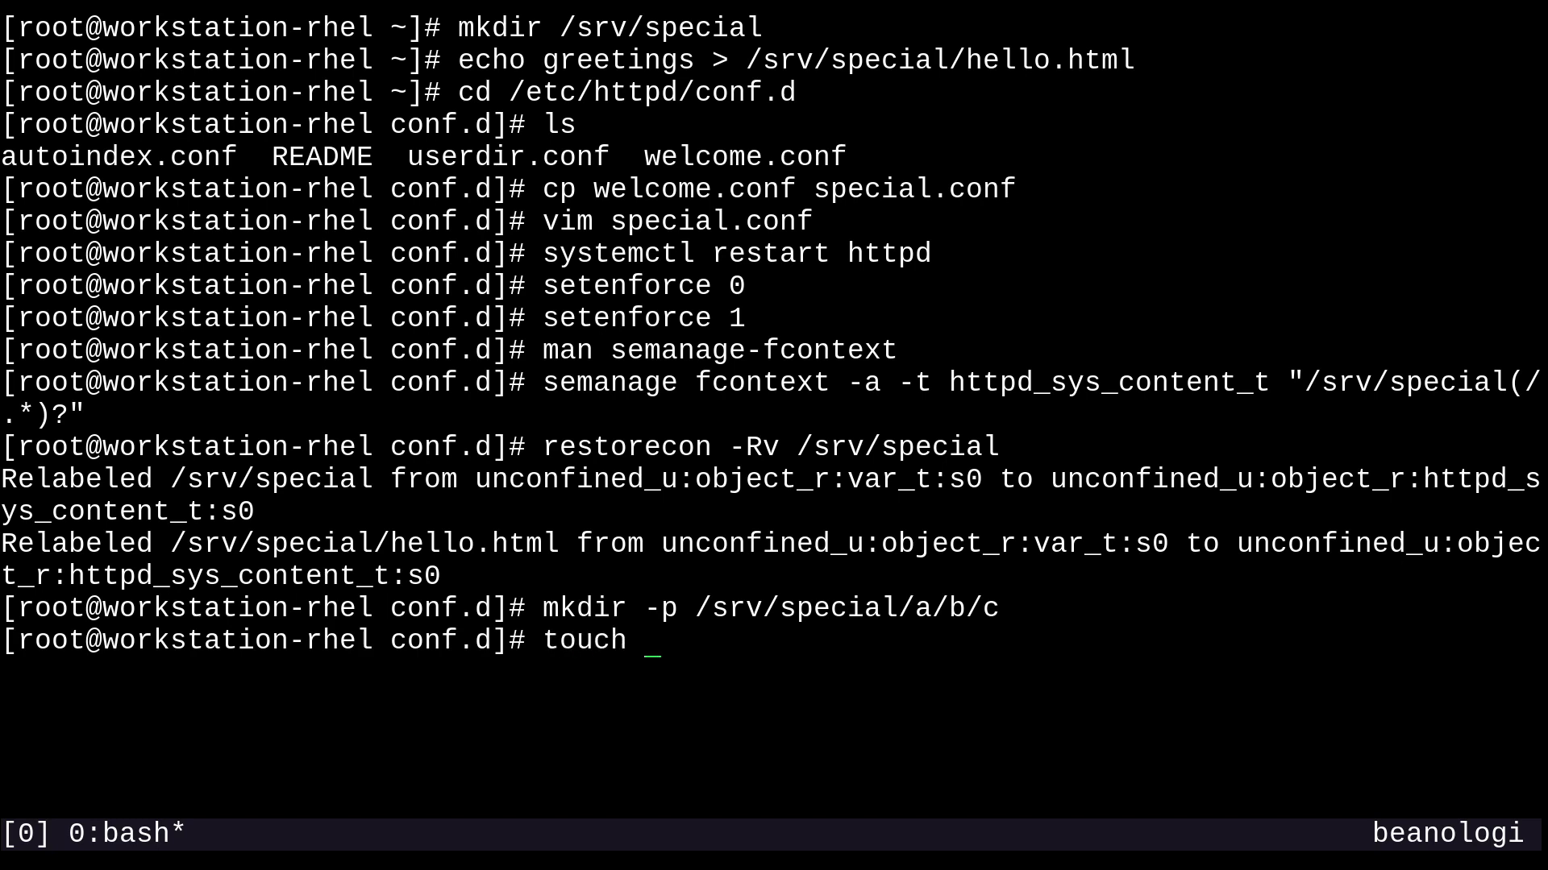
type("/srv/special/")
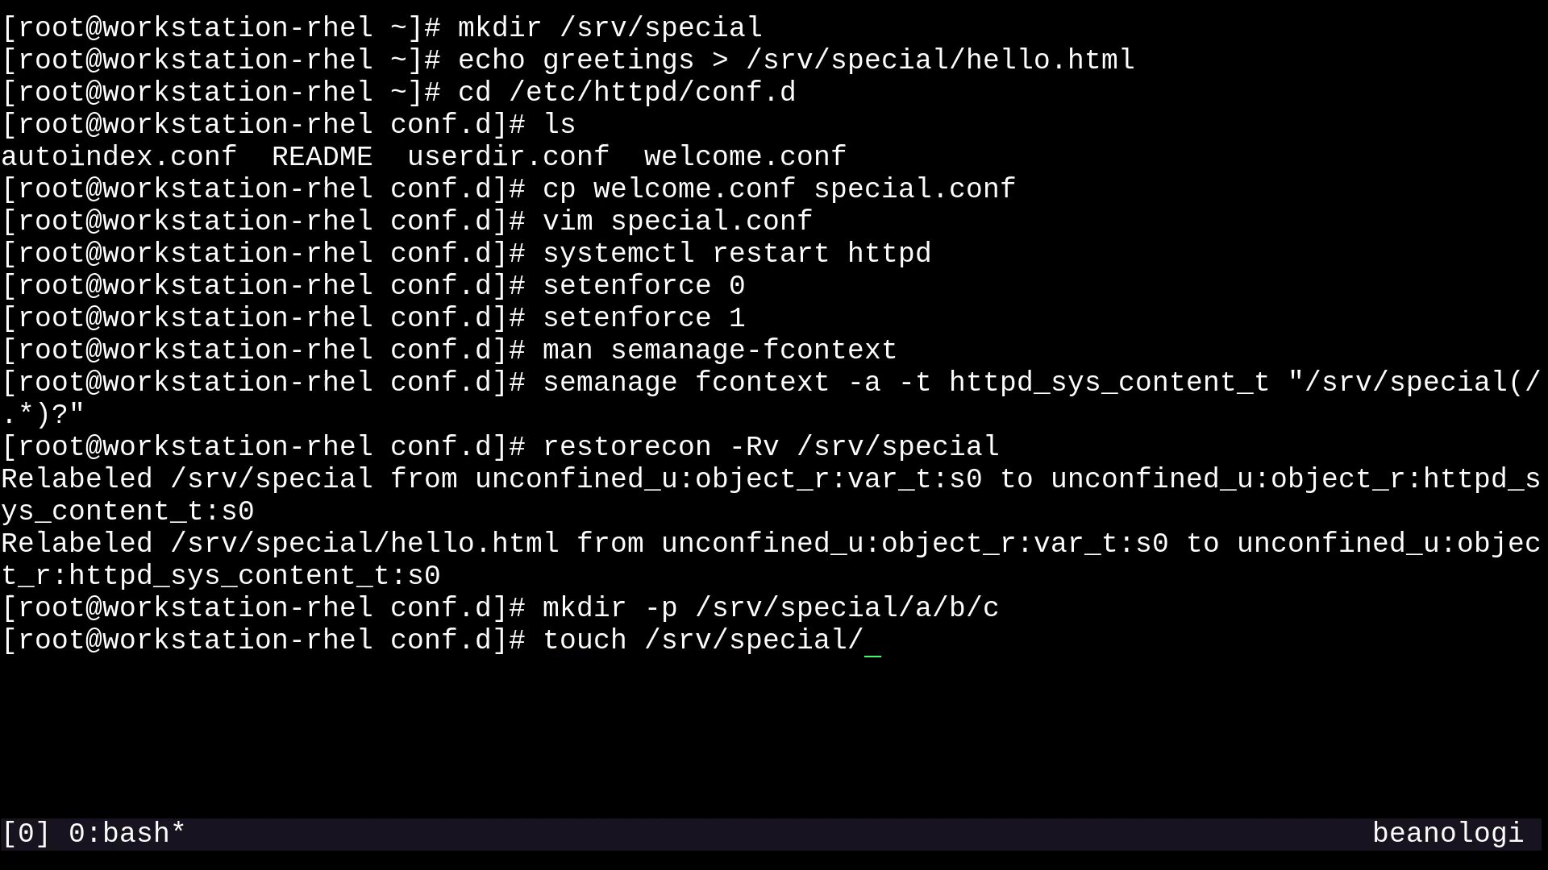
type("a/b/")
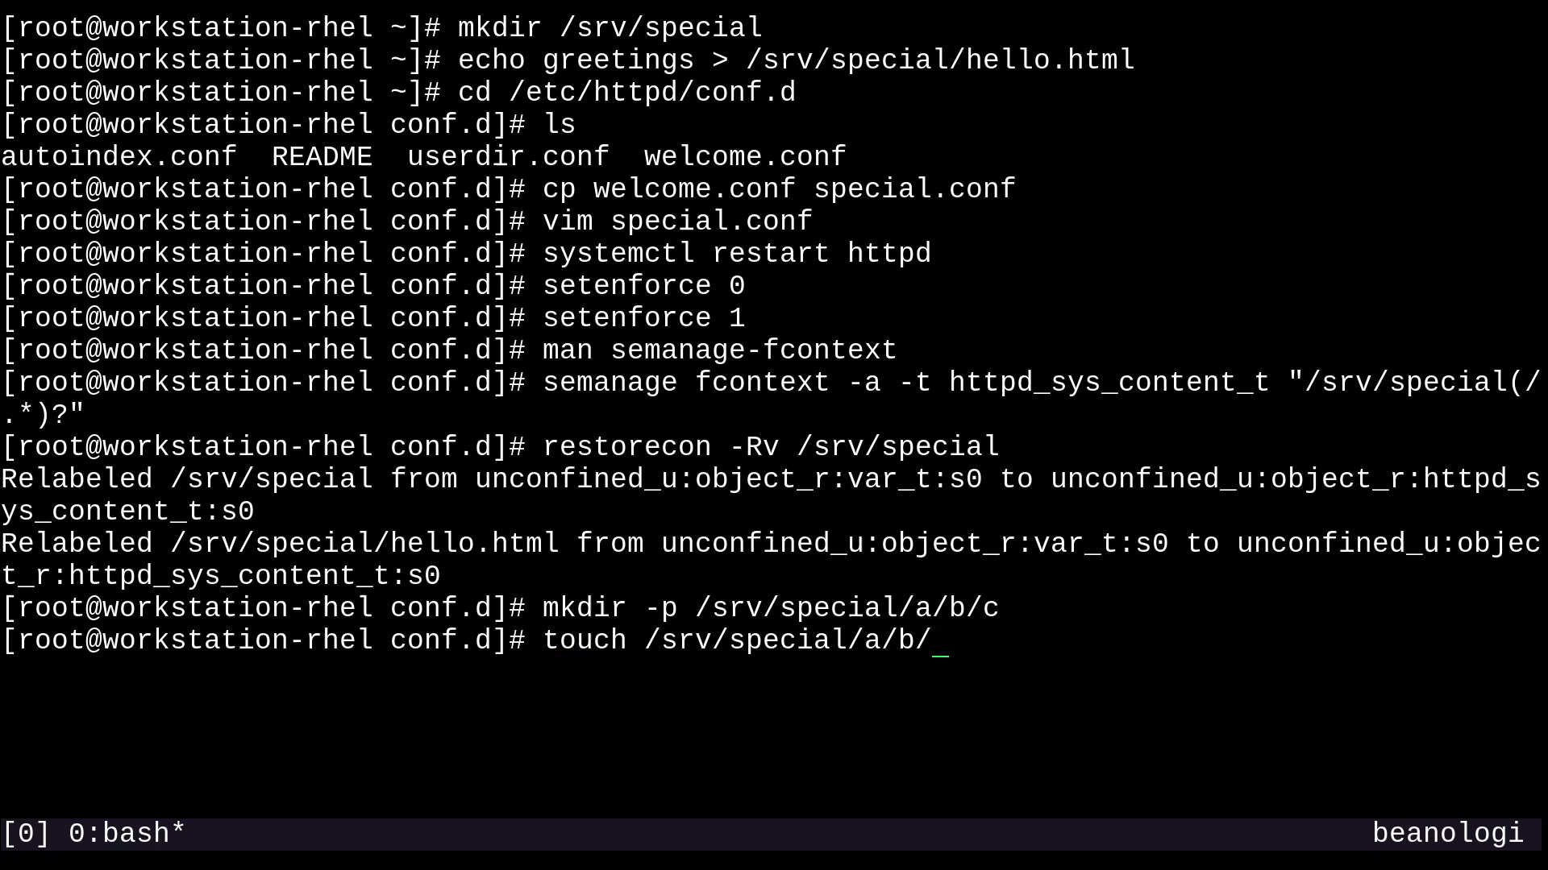
type("sdfhsdfjk")
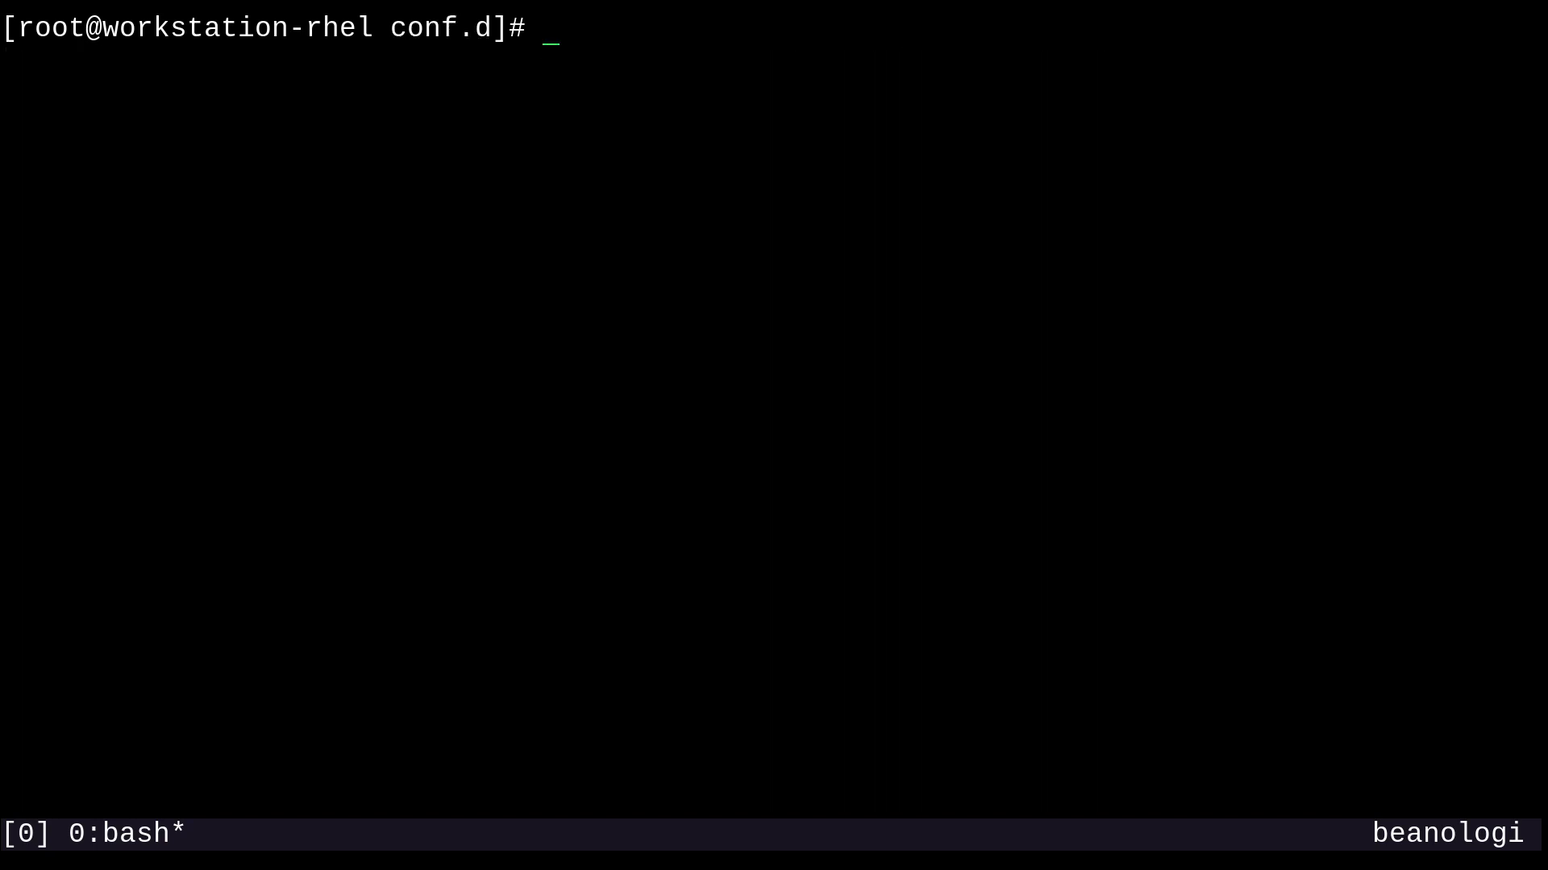
Step: Recursively list /srv/special with ls -lRZ, showing the new items labelled httpd_sys_content_t
type("ls")
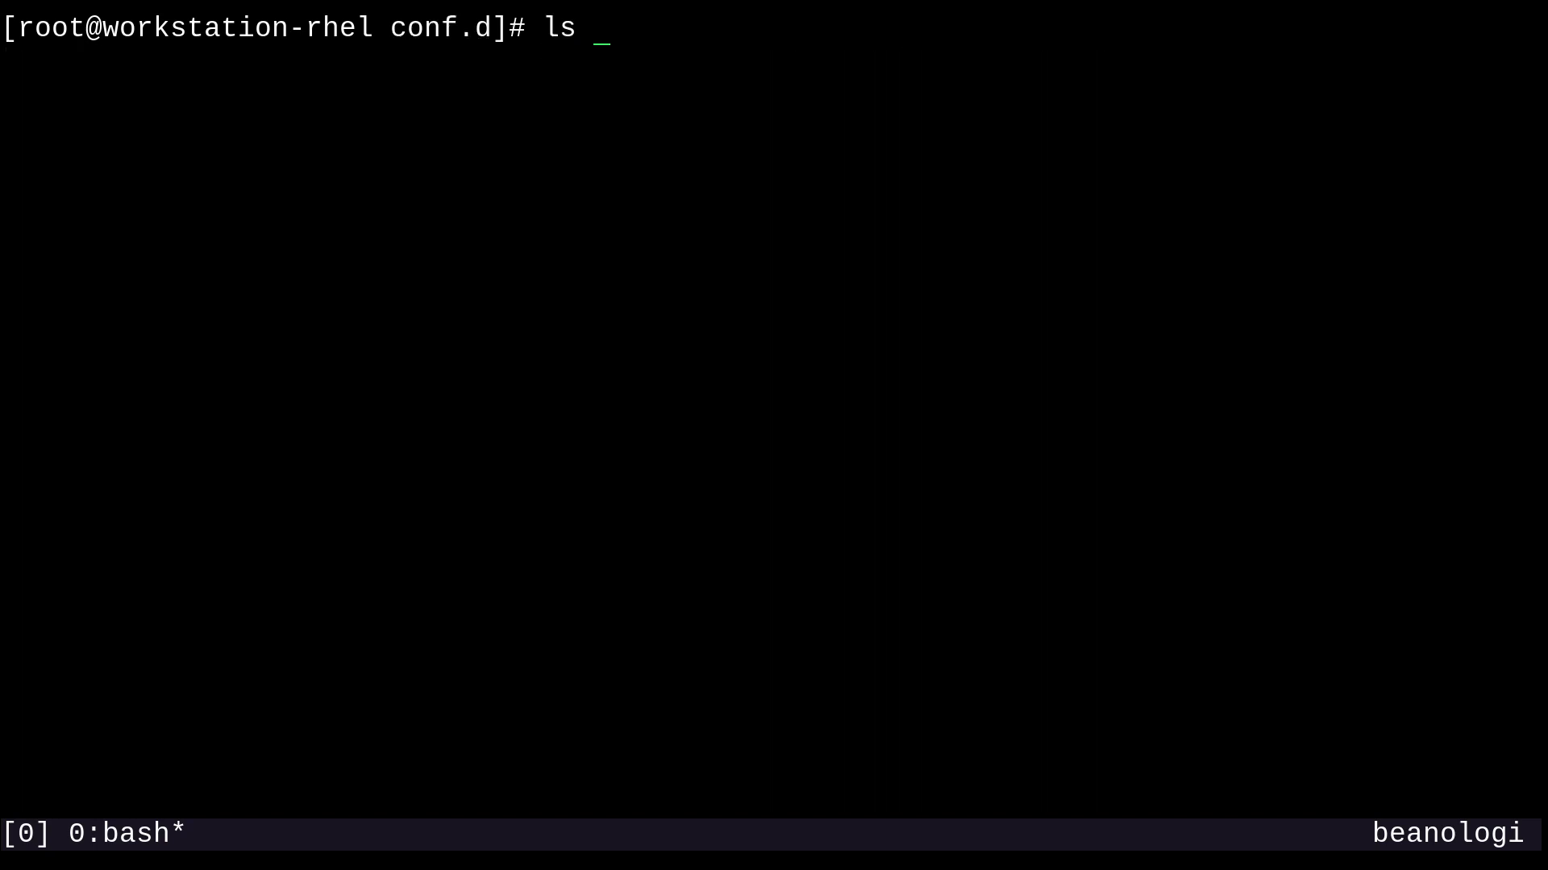
type("-lRZ")
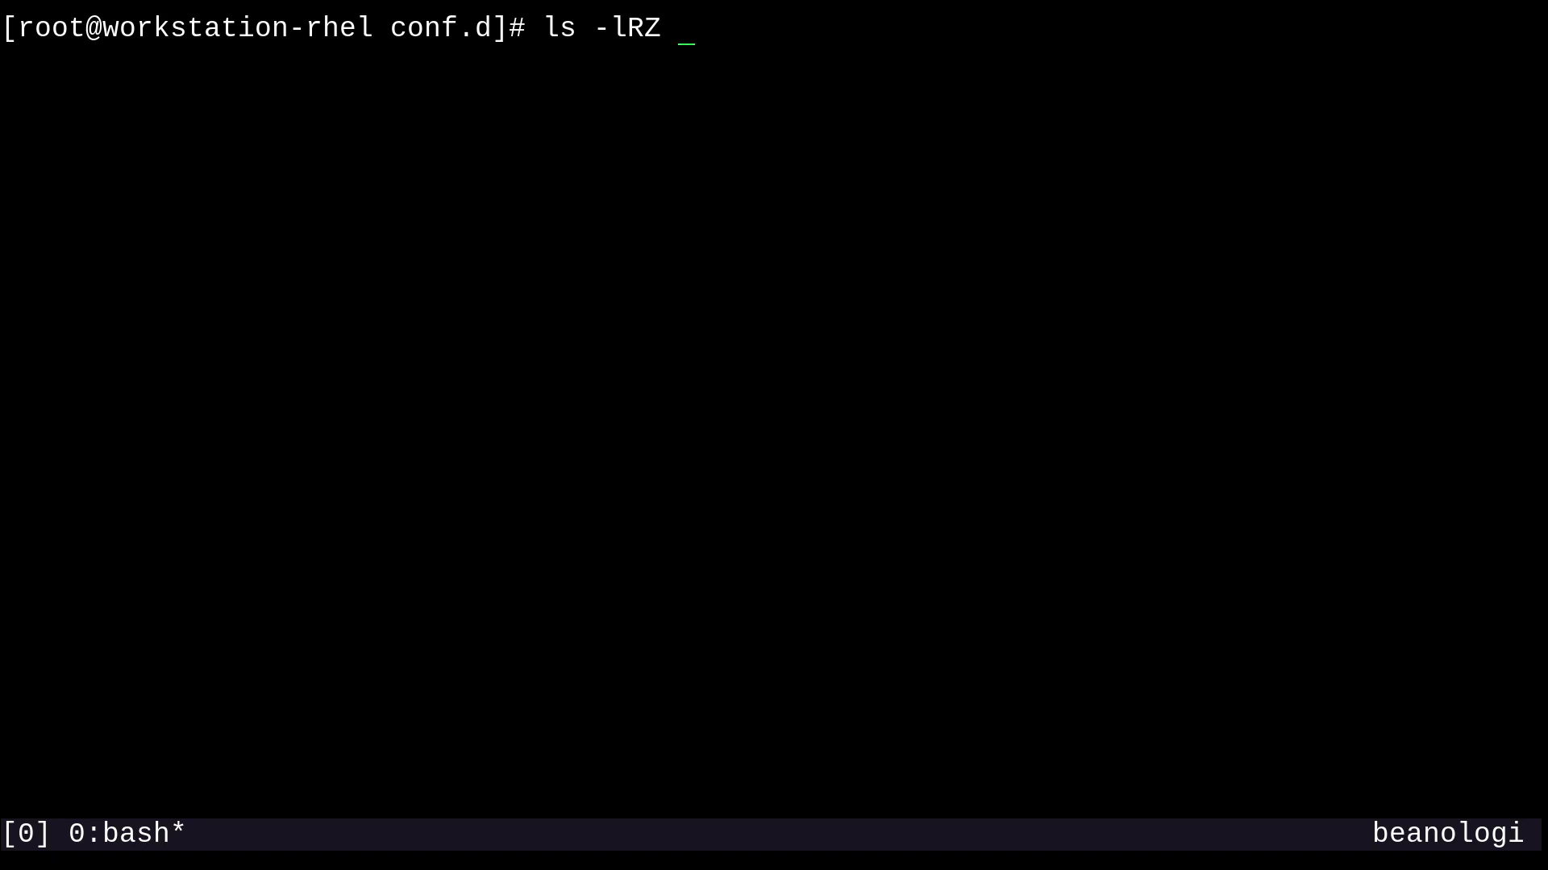
type("/srv/special/")
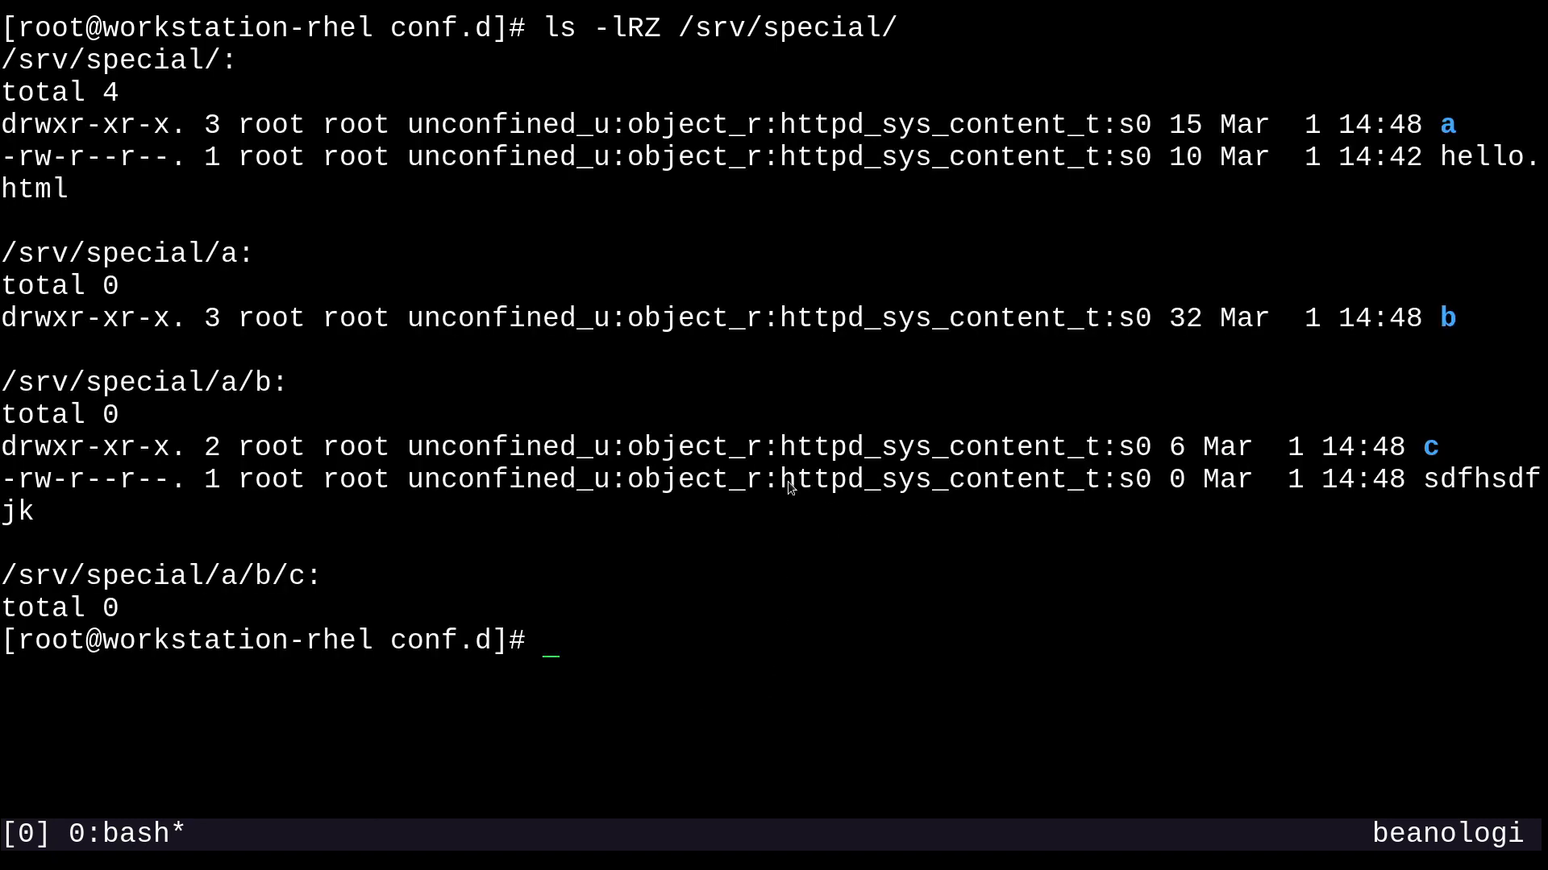
double_click(938, 478)
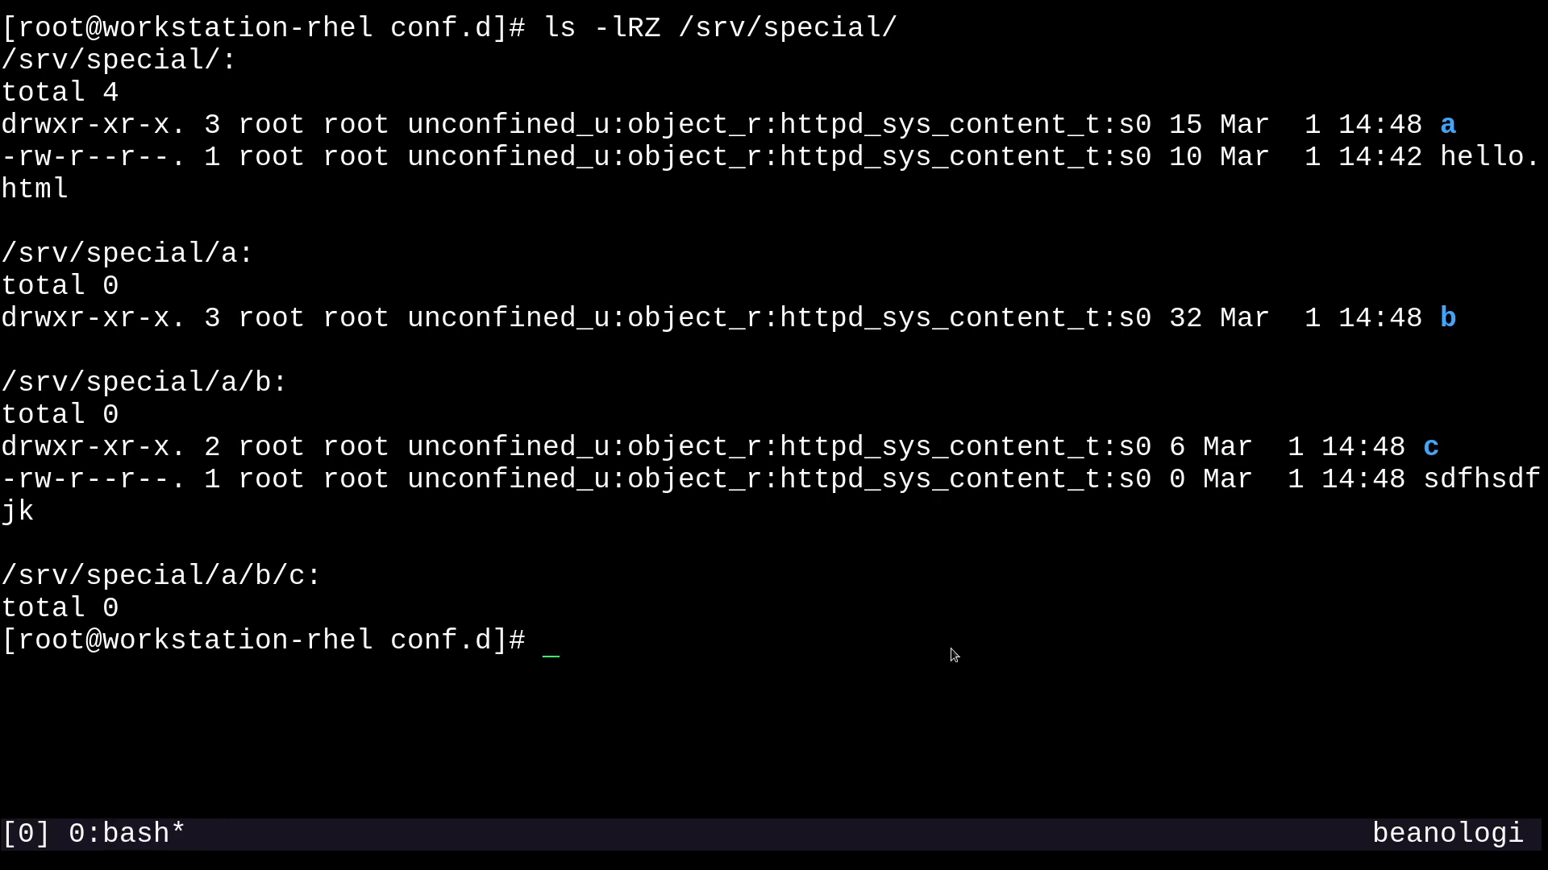
mouse_move(890, 636)
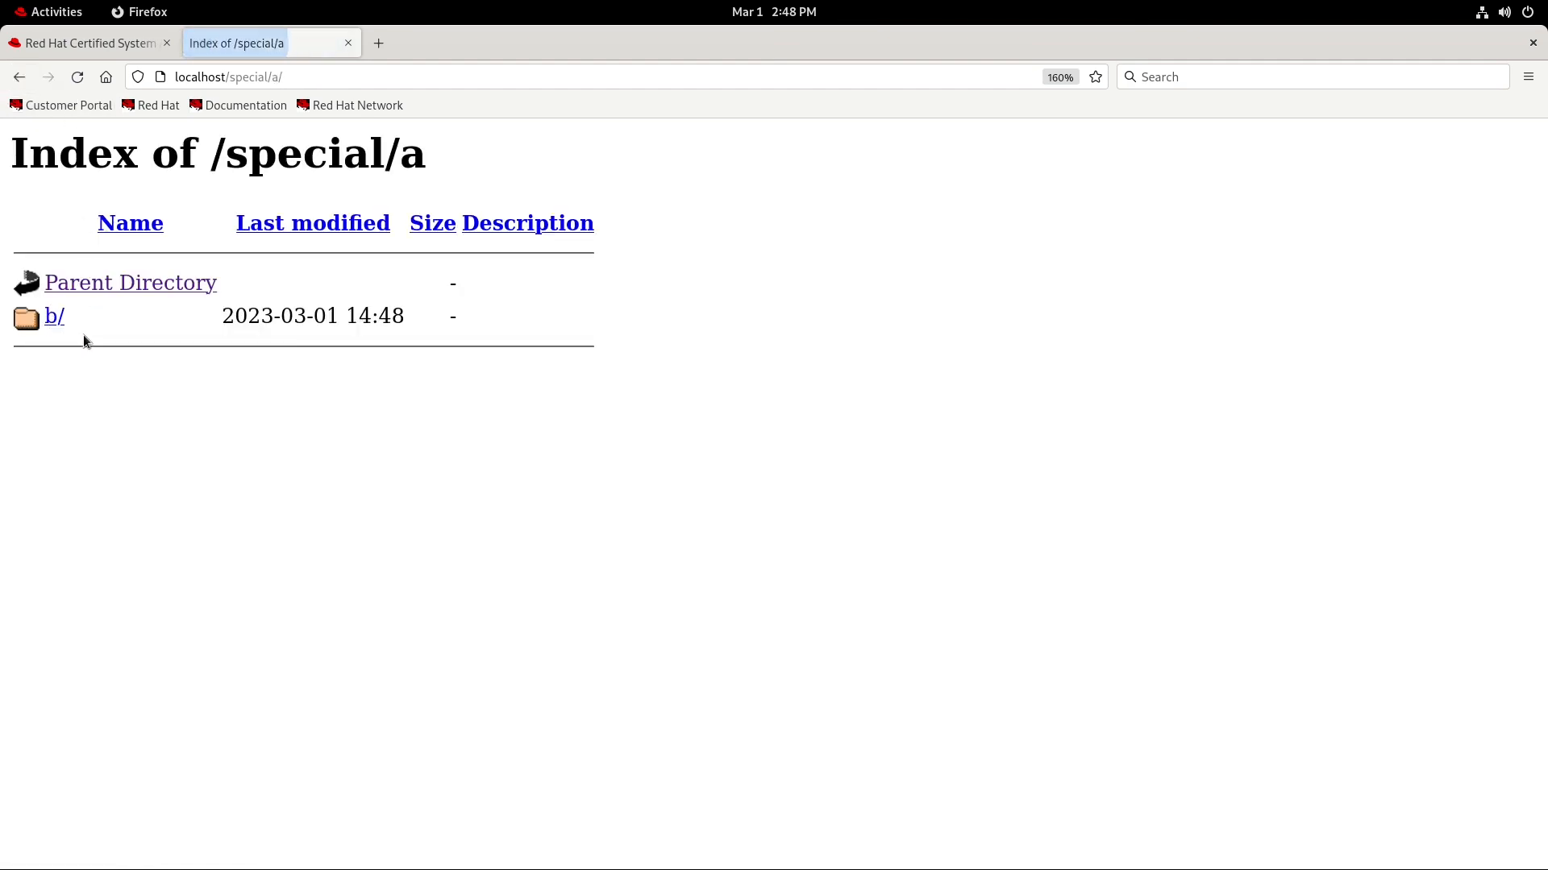
left_click(53, 316)
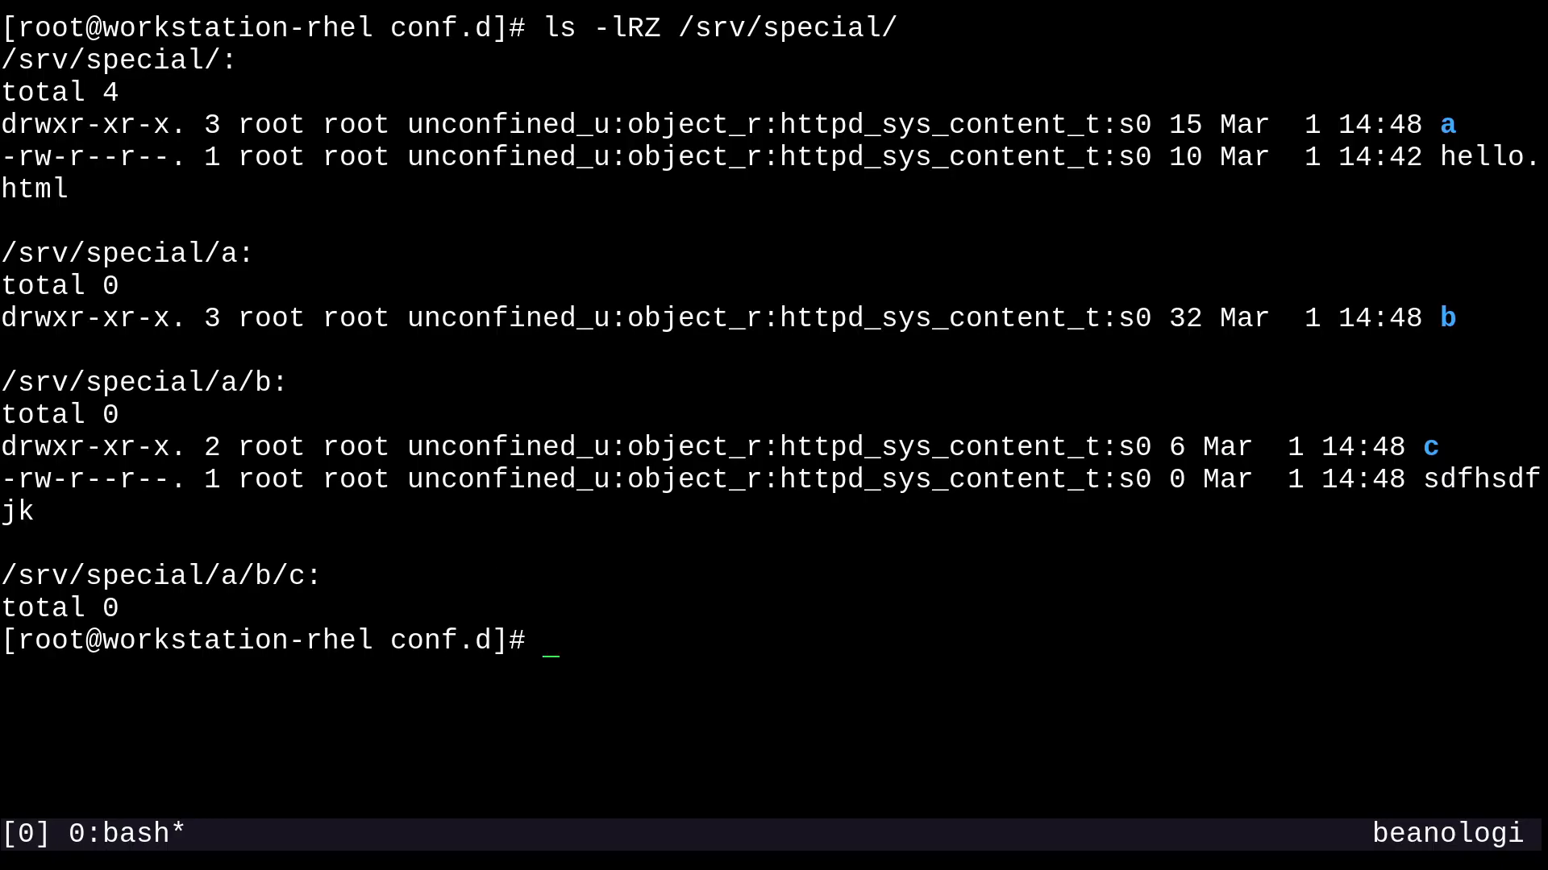
Step: Return home and list all SELinux file-context rules with semanage fcontext -l
type("cd ~")
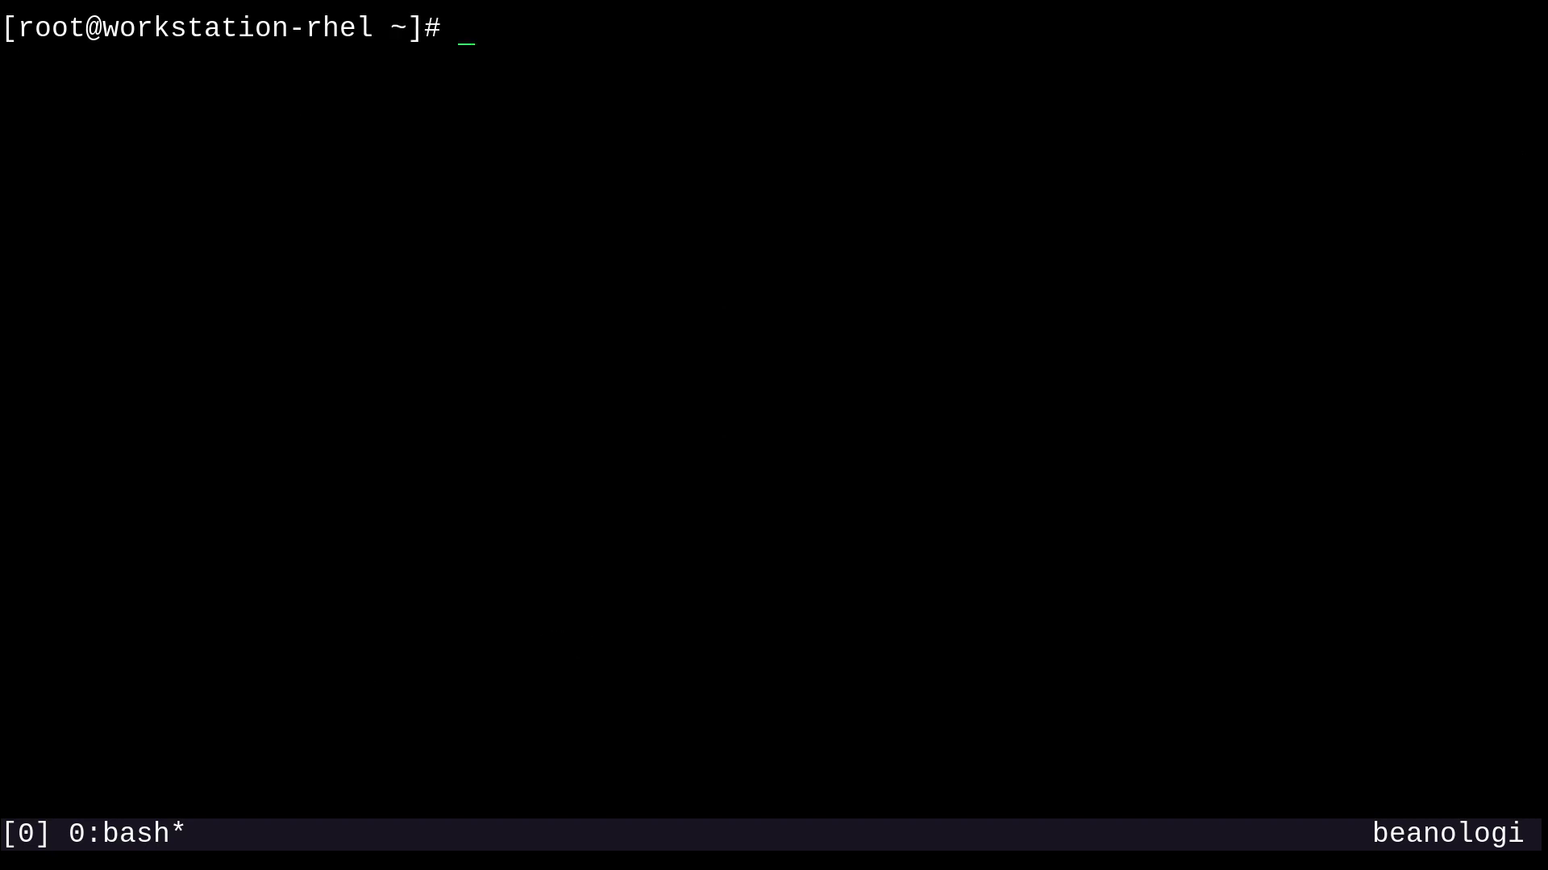
type("sem")
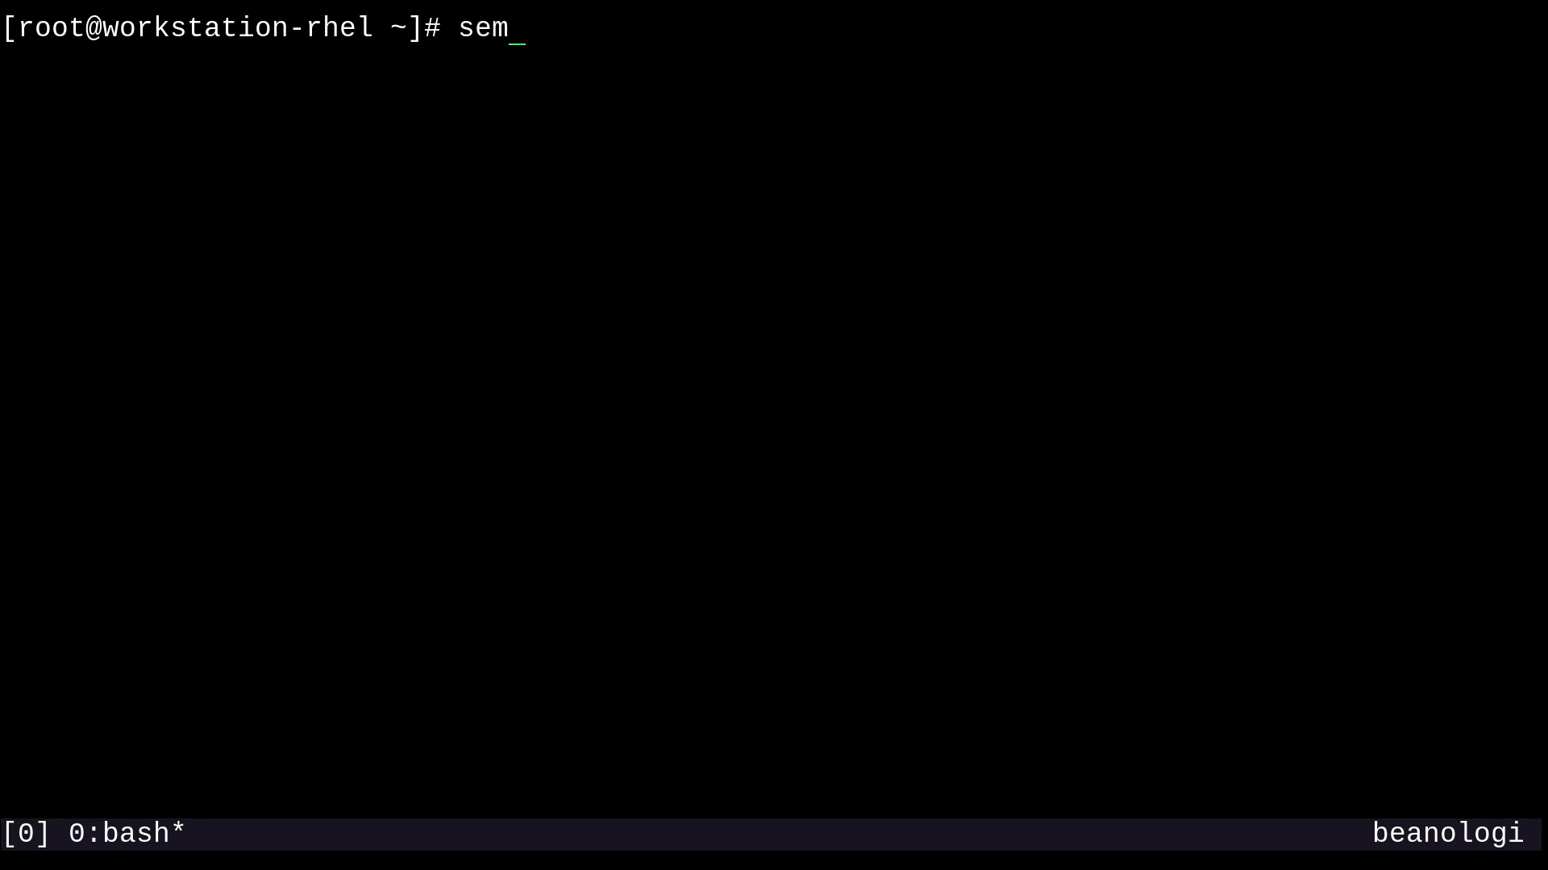
type("anage fcontex")
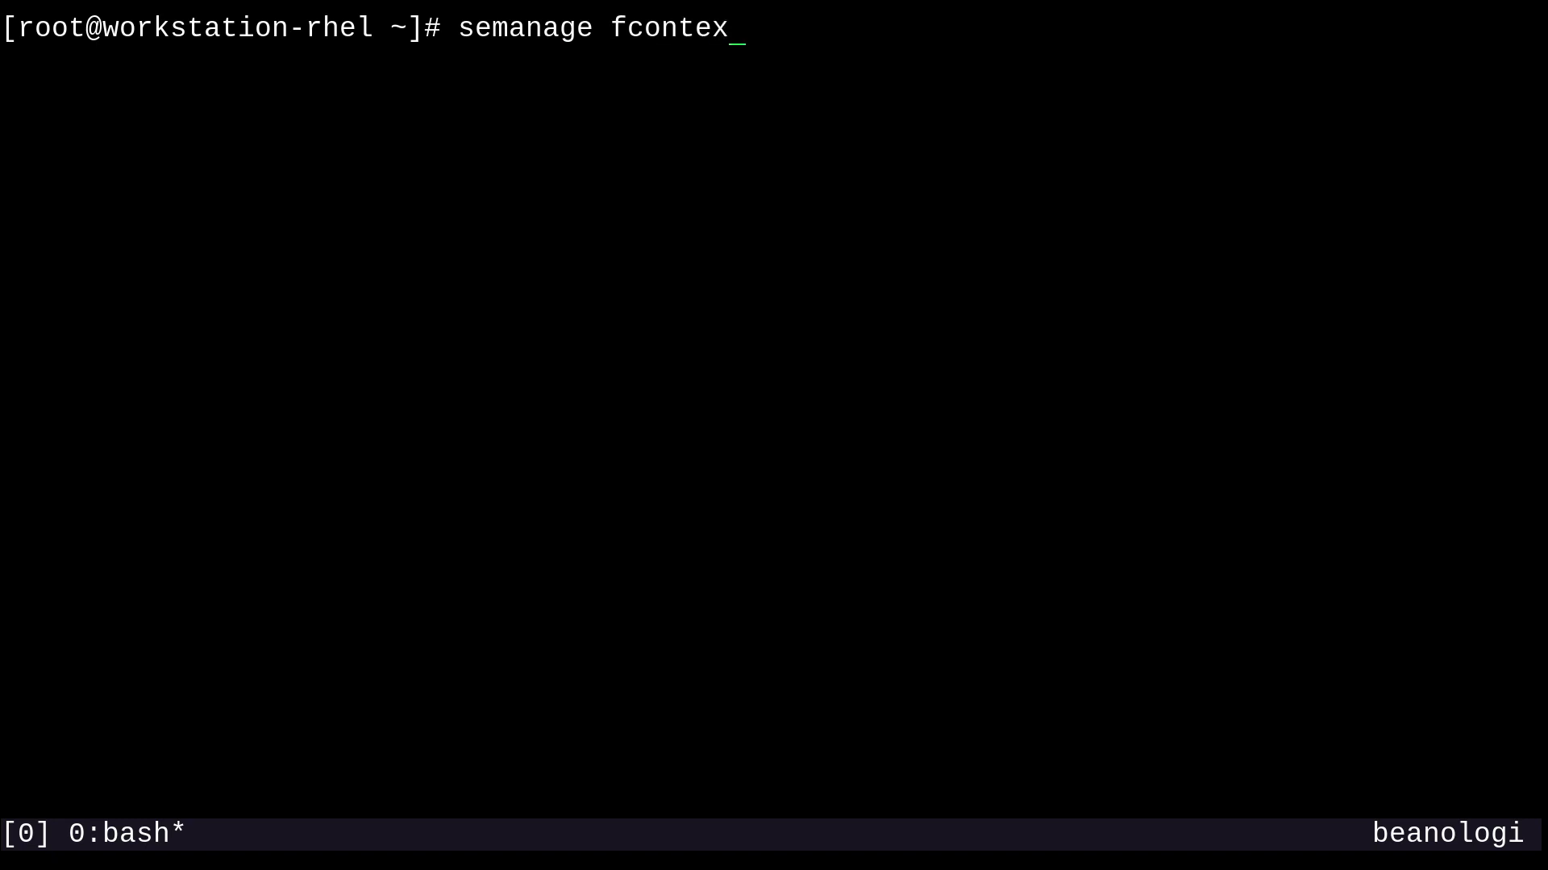
type("t -l")
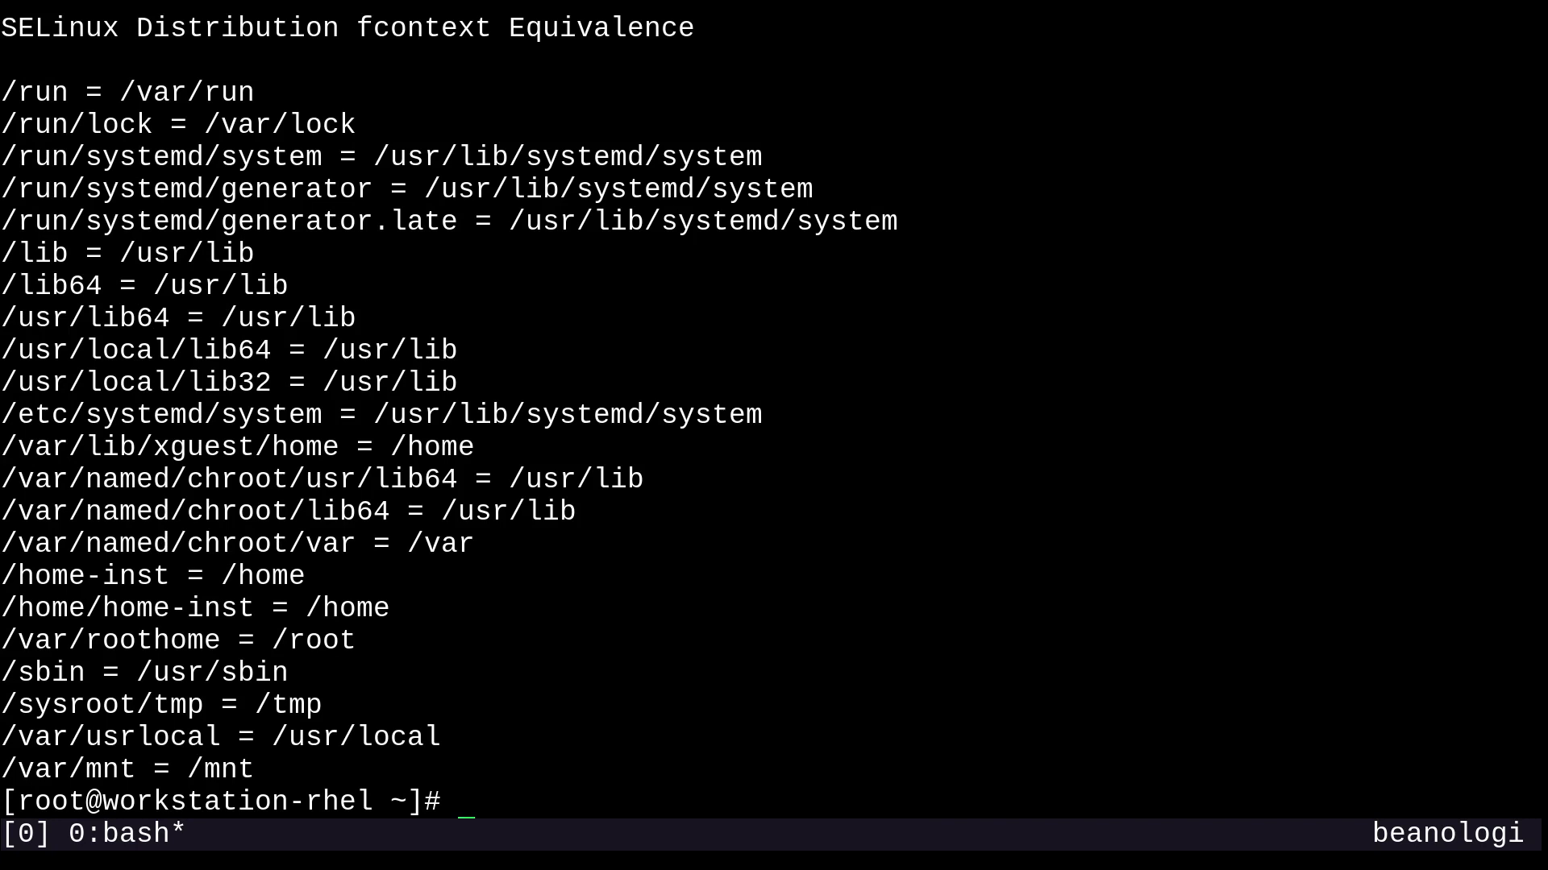
Step: Filter the rule list for special, confirming /srv/special(/.*)? is httpd_sys_content_t, and recall the earlier fcontext -a command
type("semanage fcontext -l")
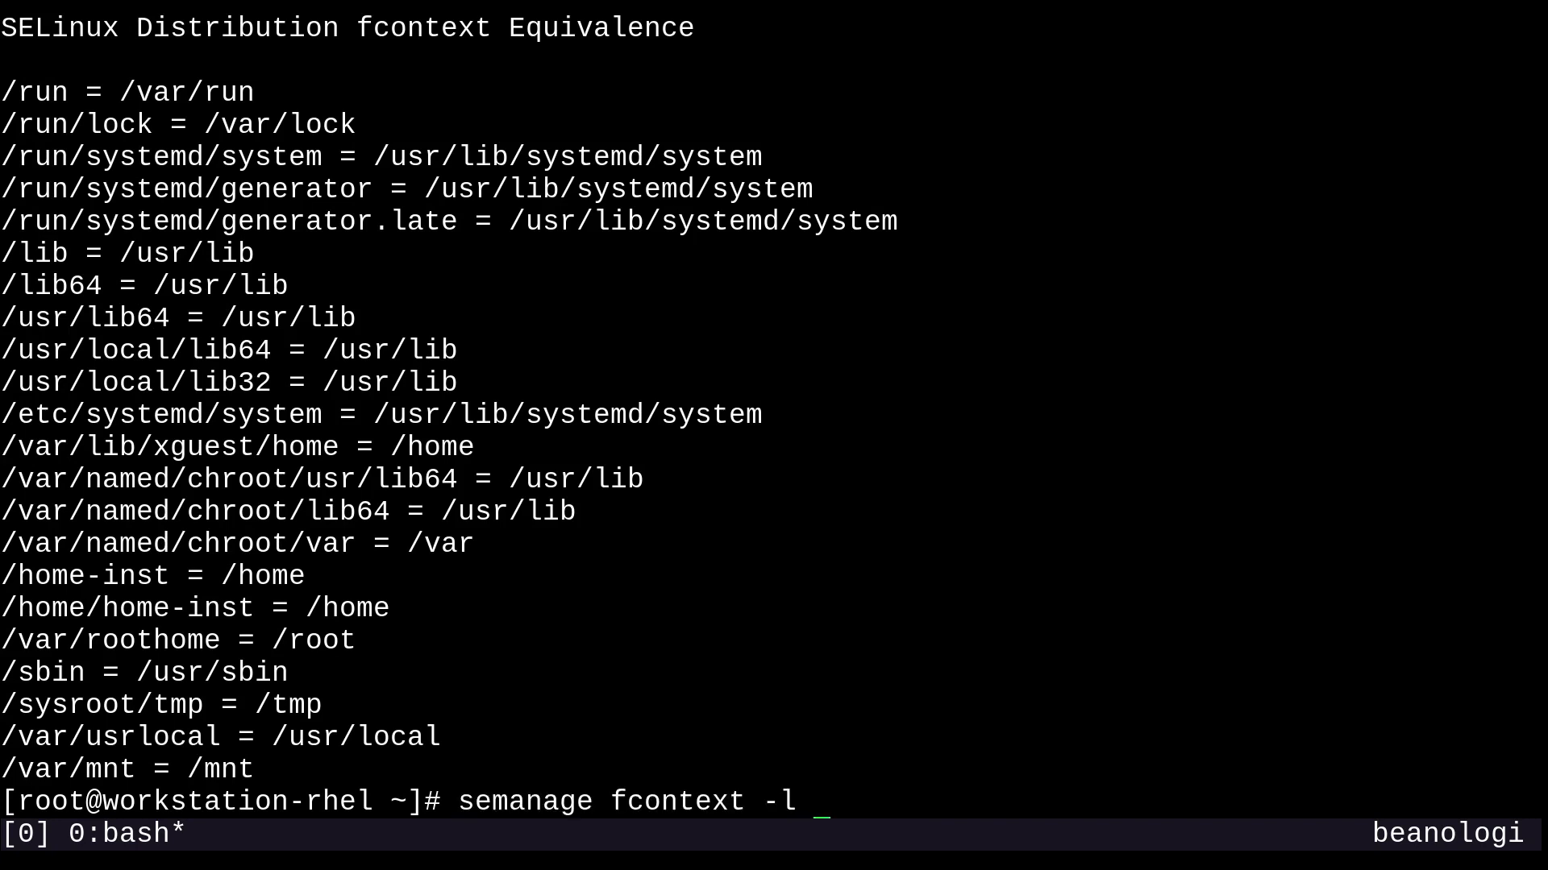
type("| grep")
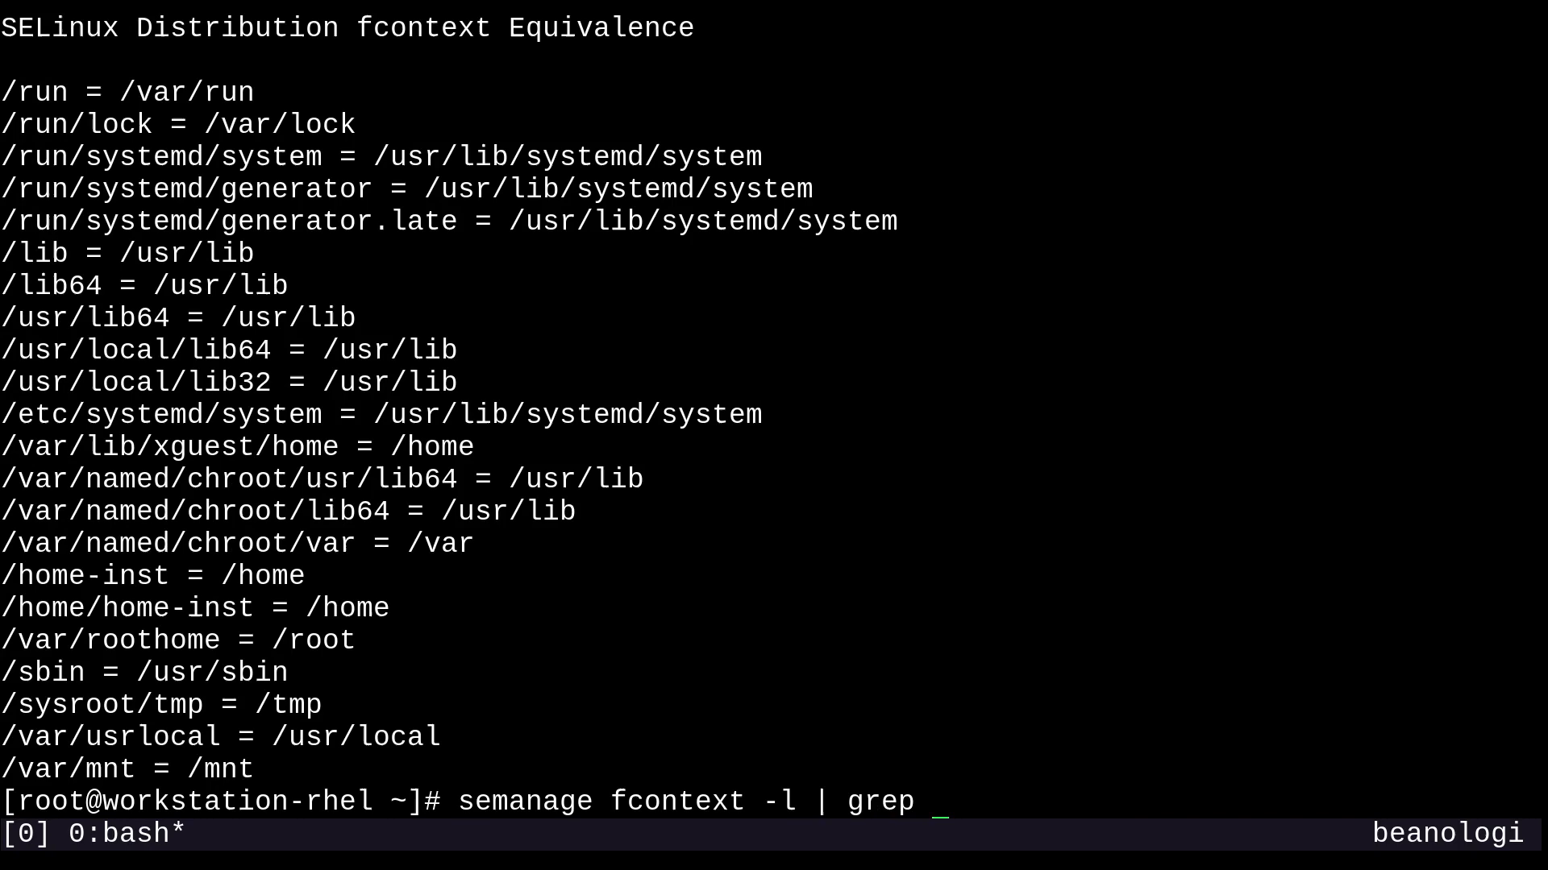
type("special")
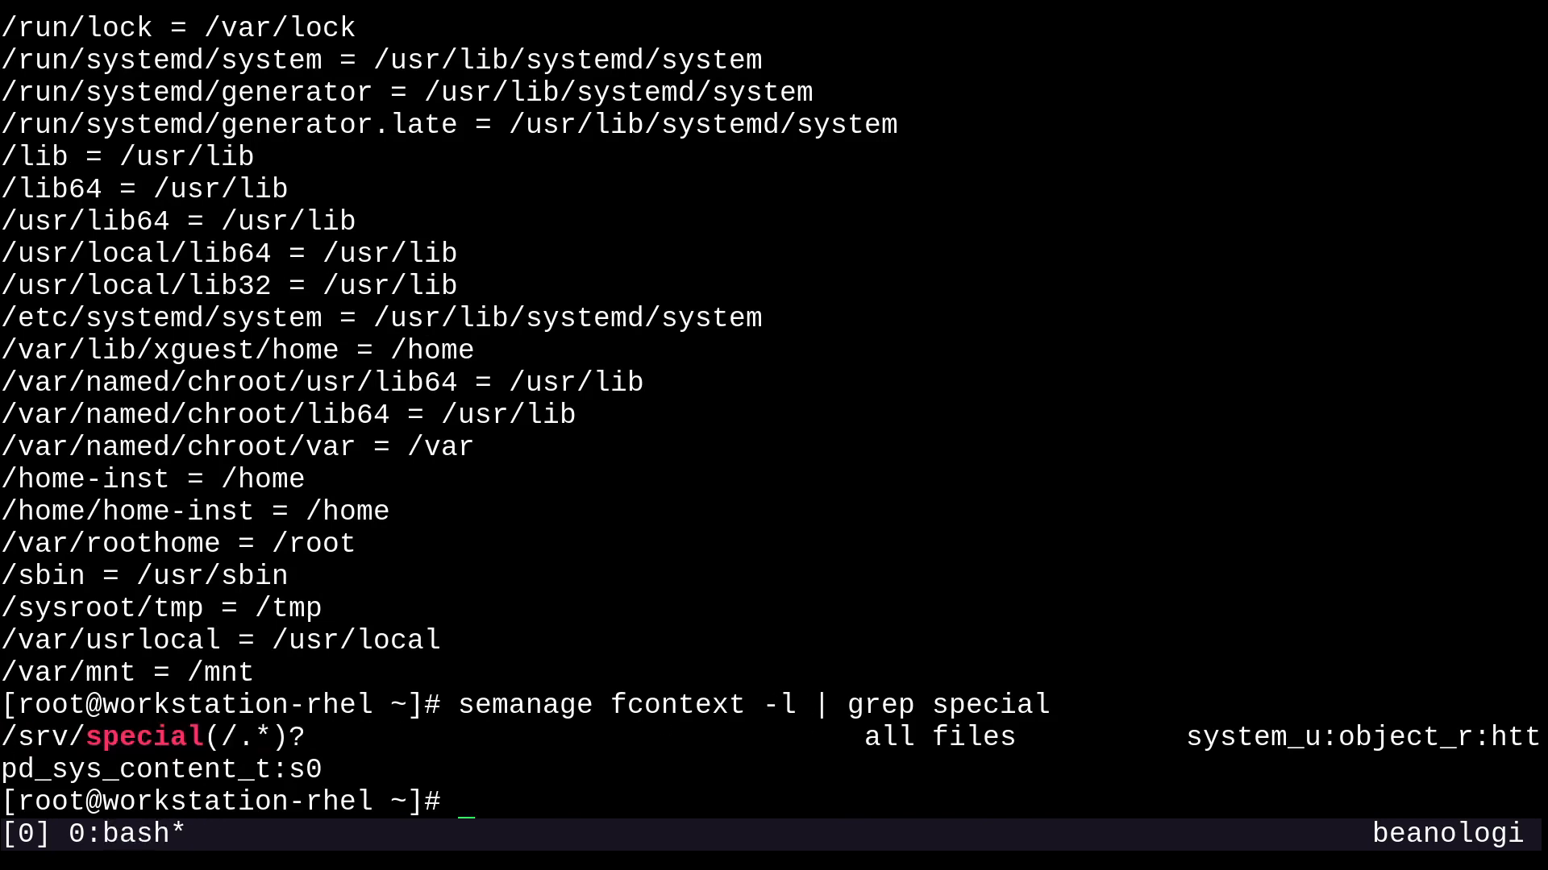
type("touch /srv/special/a/b/sdfhsdfjk")
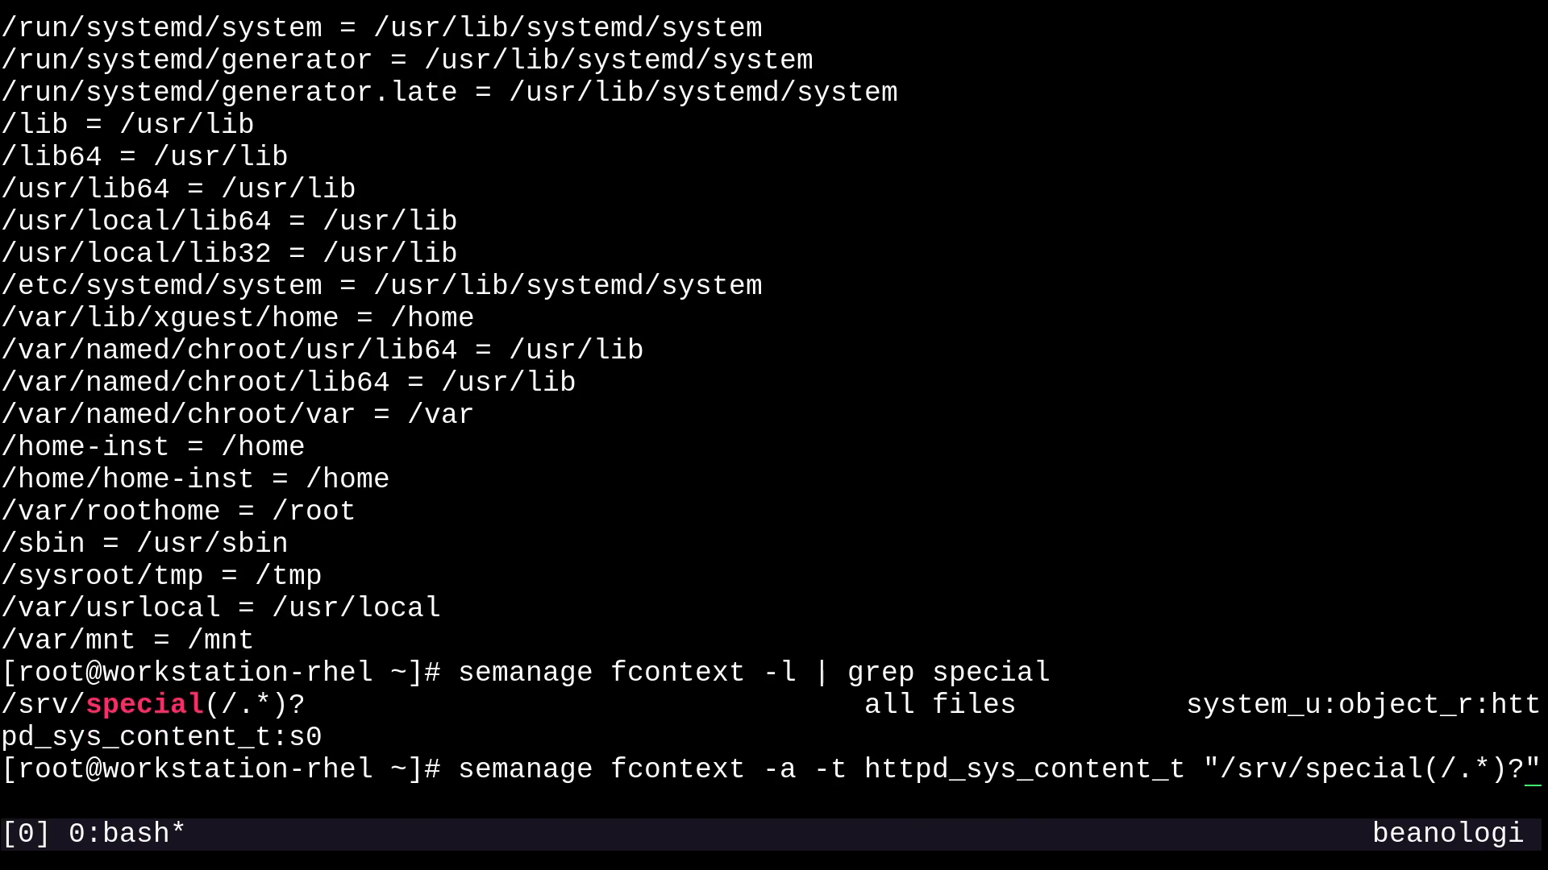
Step: Add a test file-context rule labelling "/blah" as httpd_sys_content_t via semanage fcontext -a
key("BackSpace")
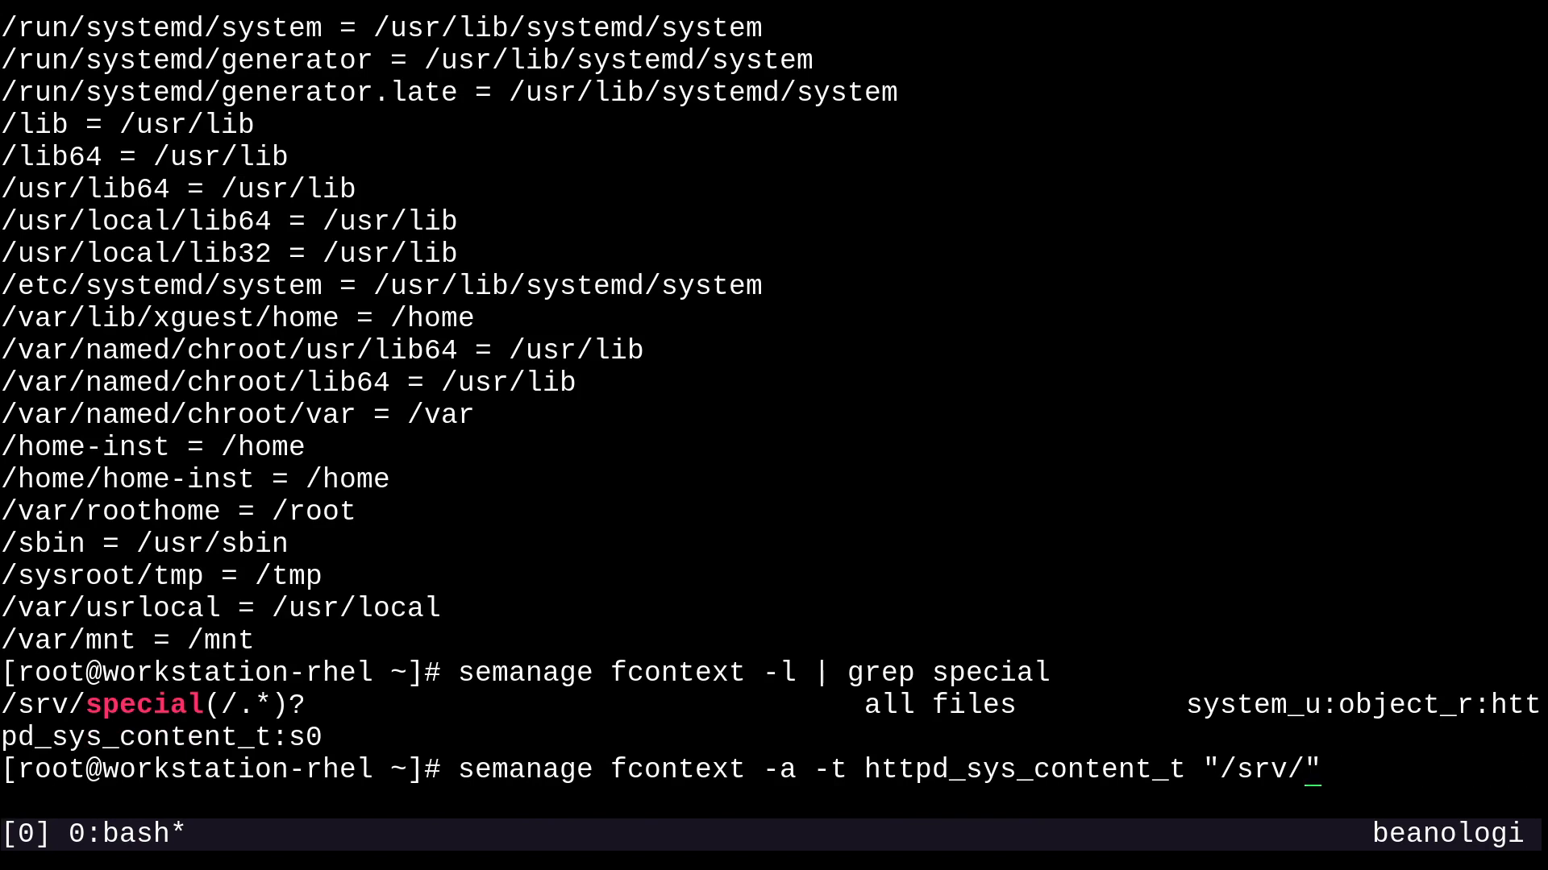
type("bla")
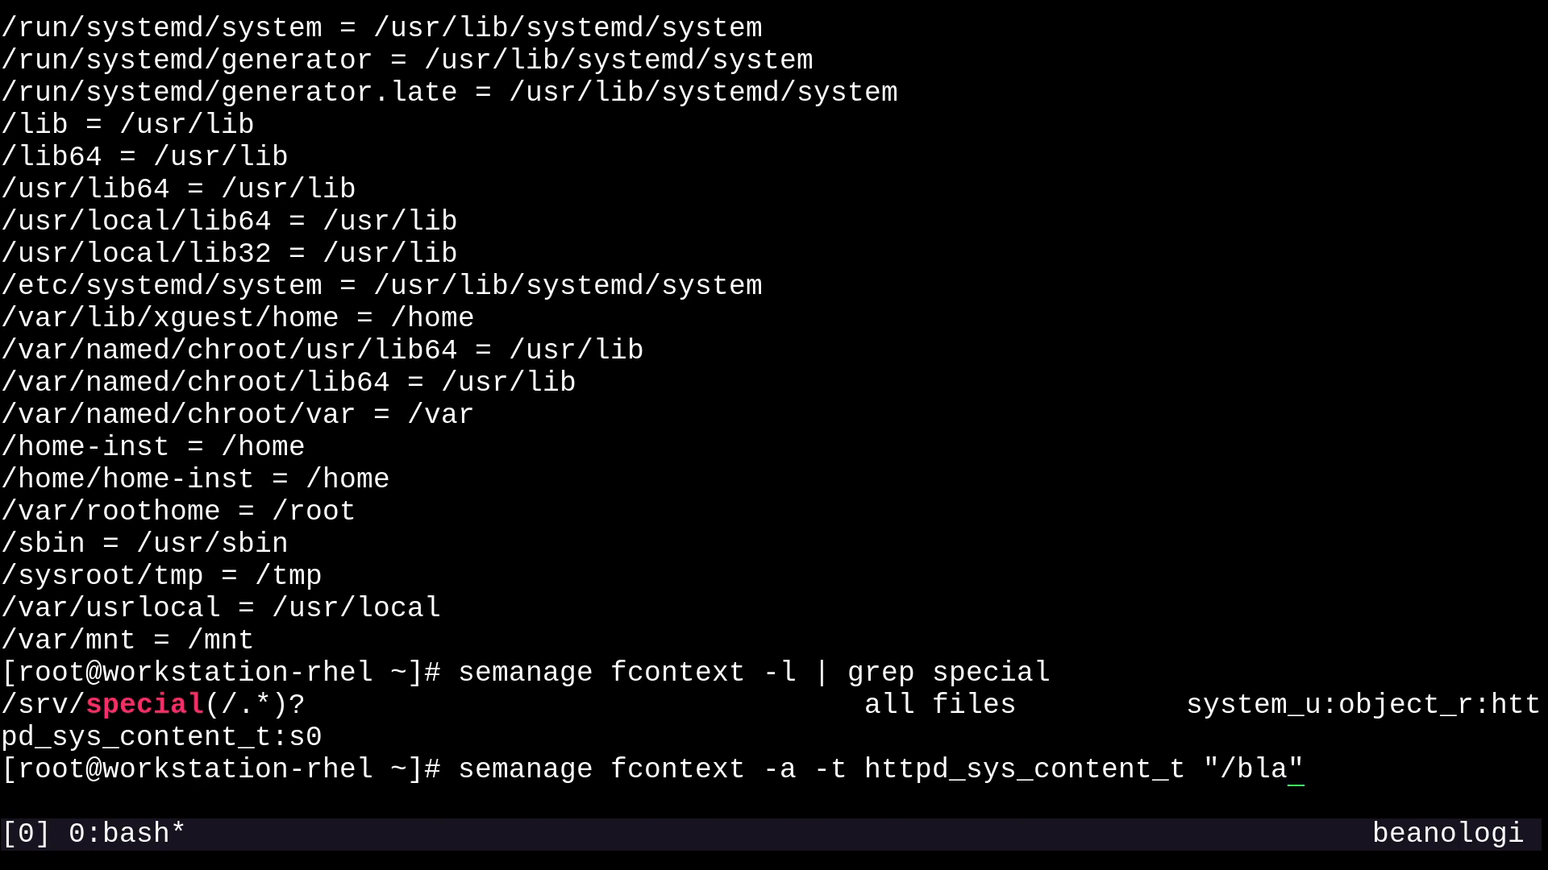
type("h")
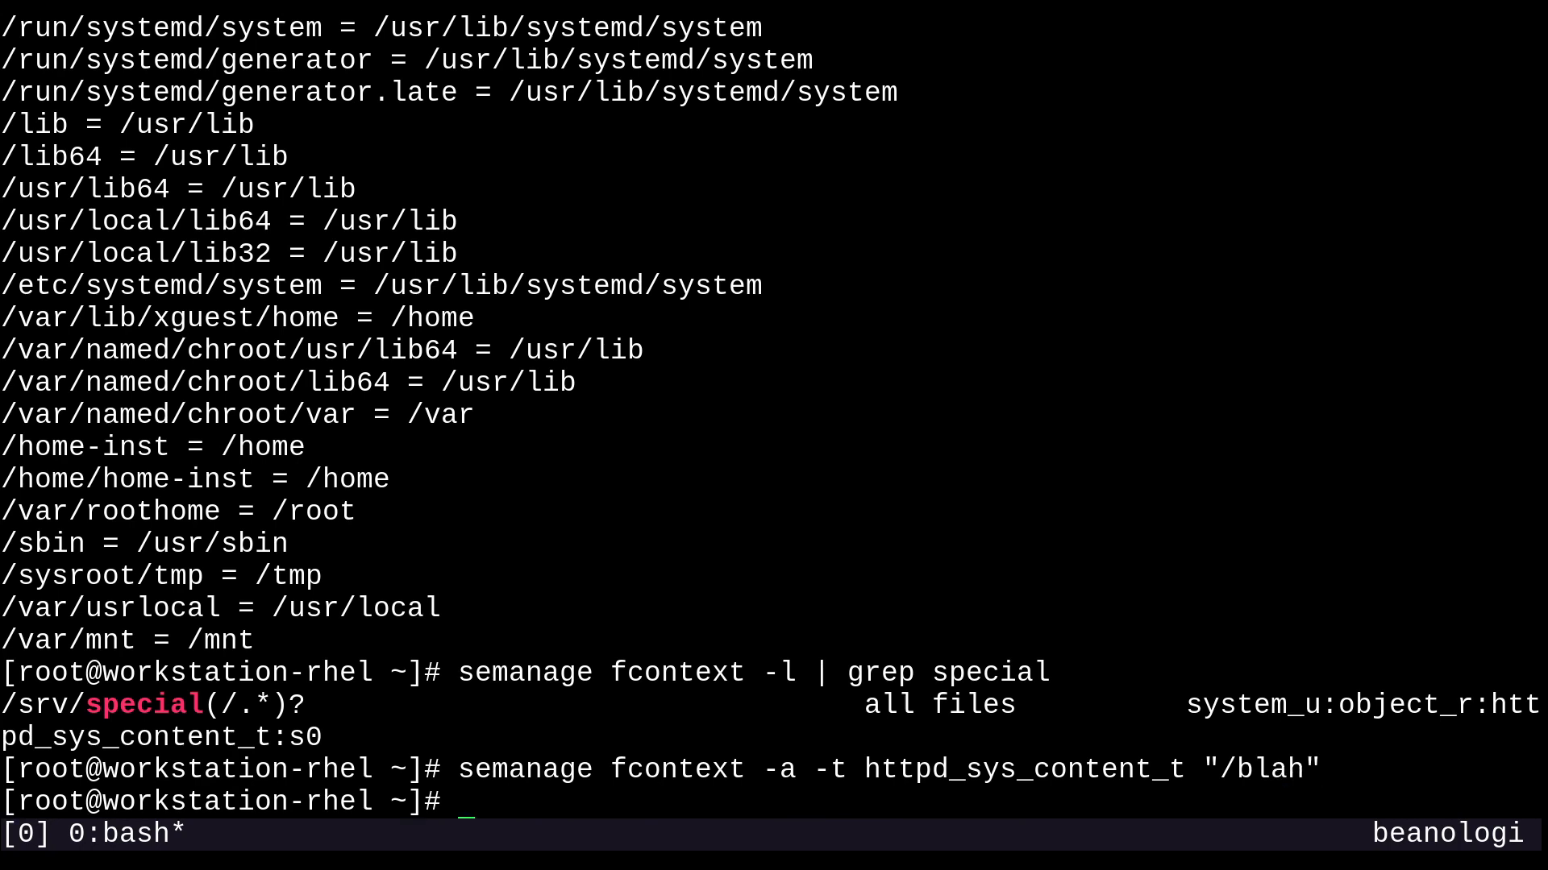
Step: Grep the fcontext rule list for blah to confirm the new rule, then clear the screen
type("semanage fcontext -l | grep special")
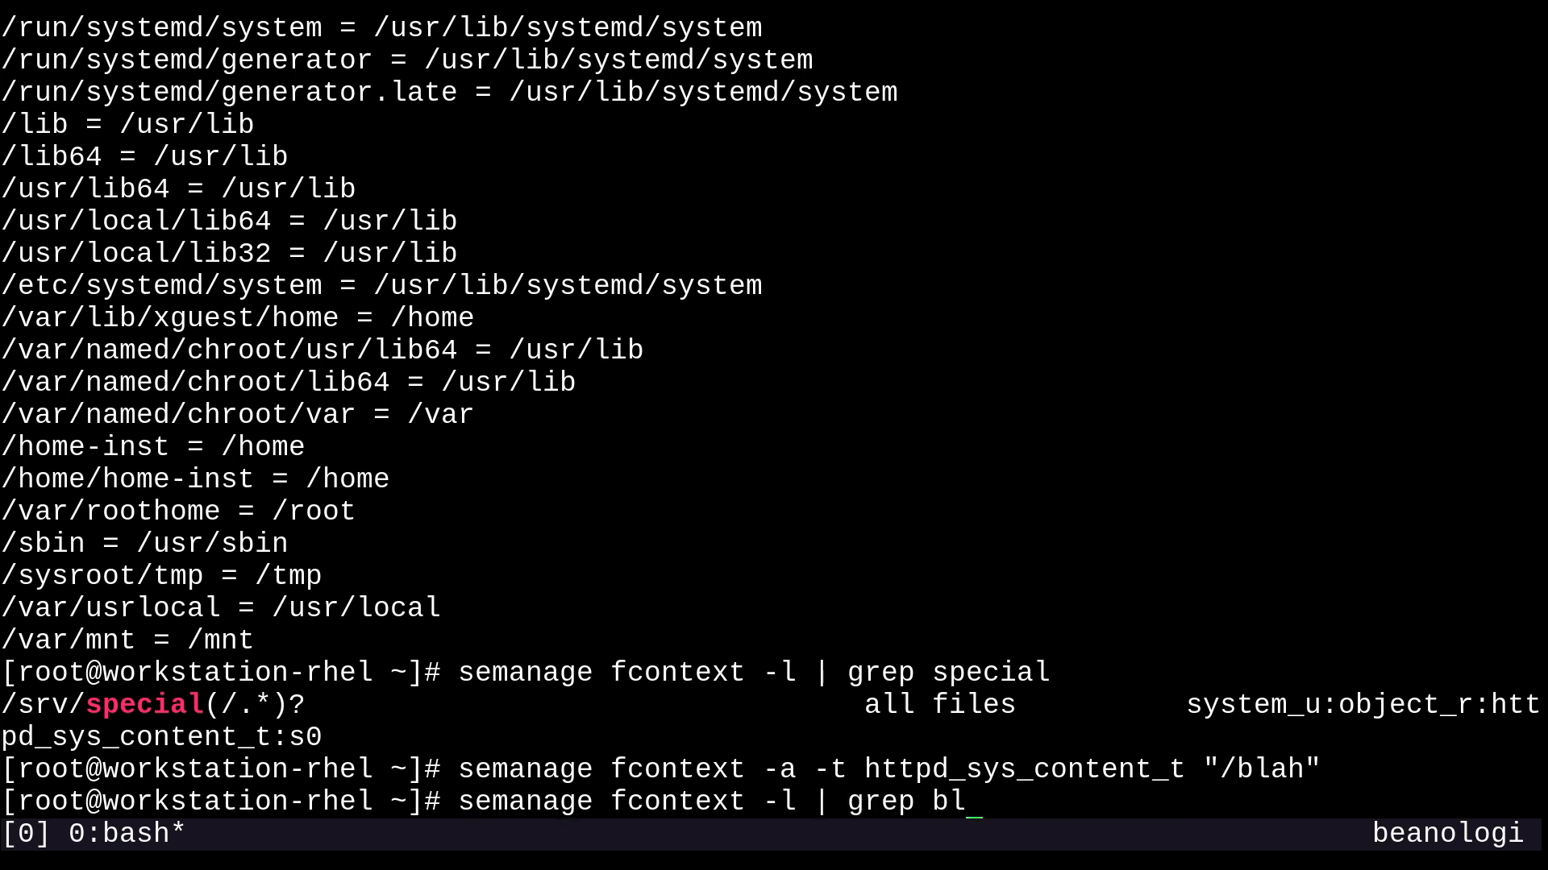
type("a")
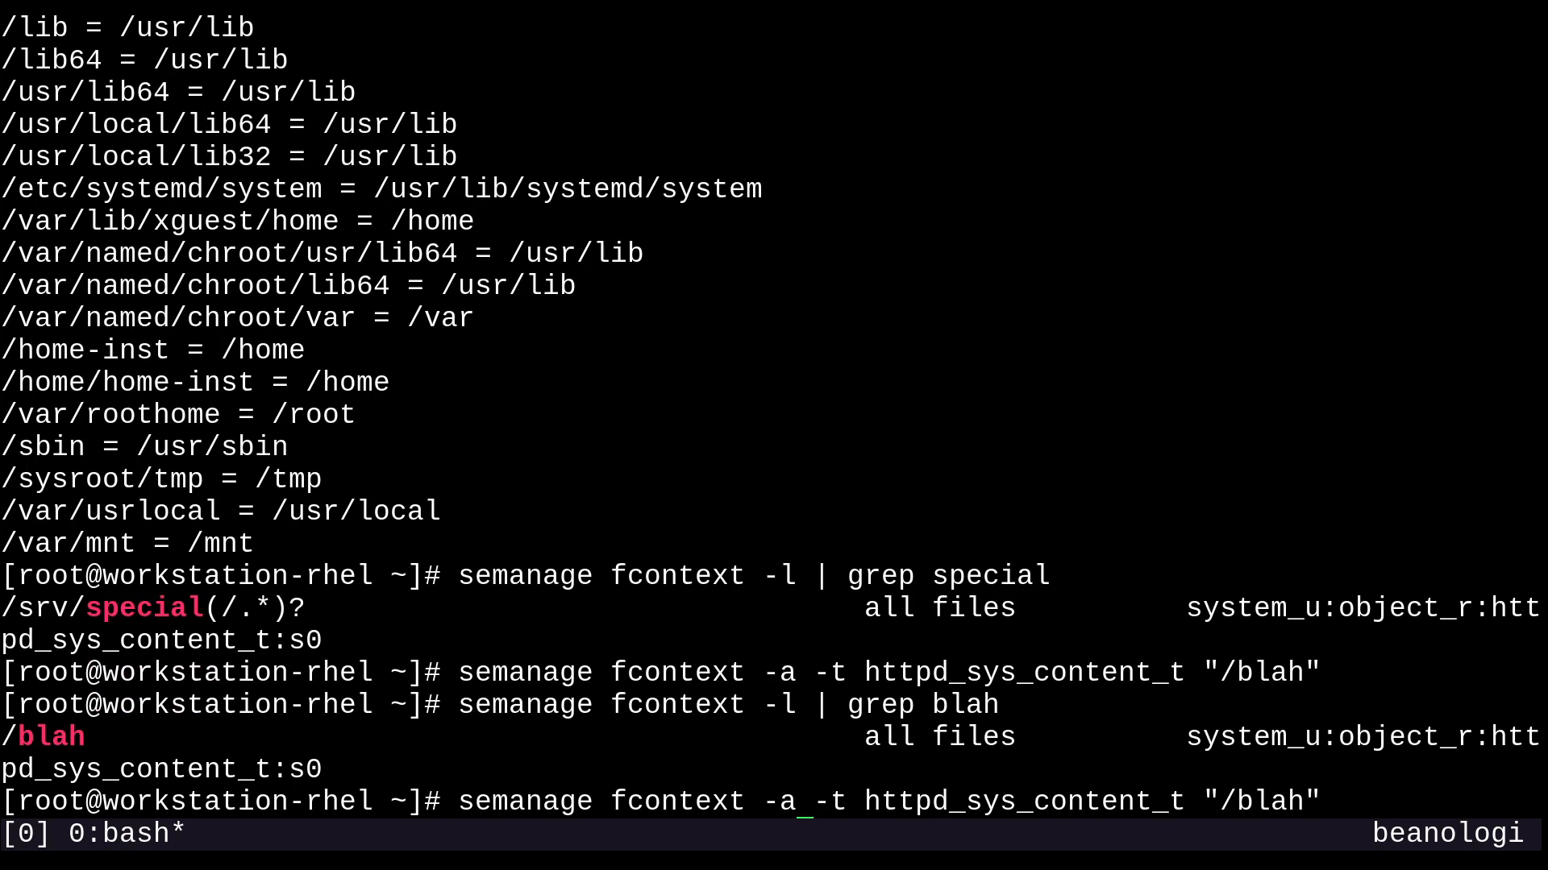
type("d")
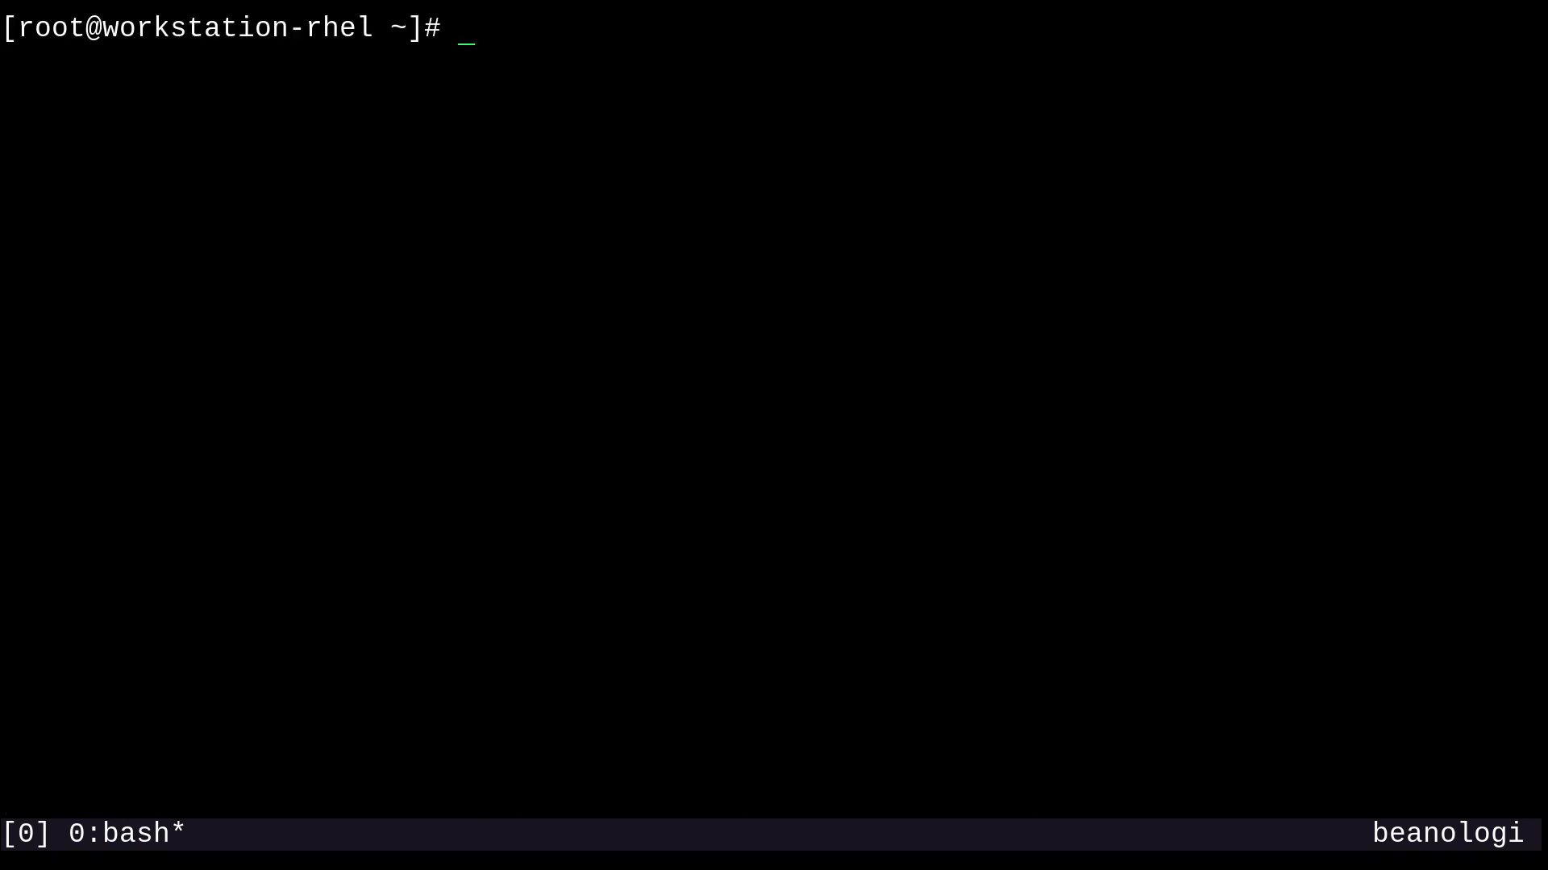
Step: List SELinux port labels filtered for http, showing http_port_t on 80, 81, 443, 488, 8008, 8009, 8443, 9000
type("semana")
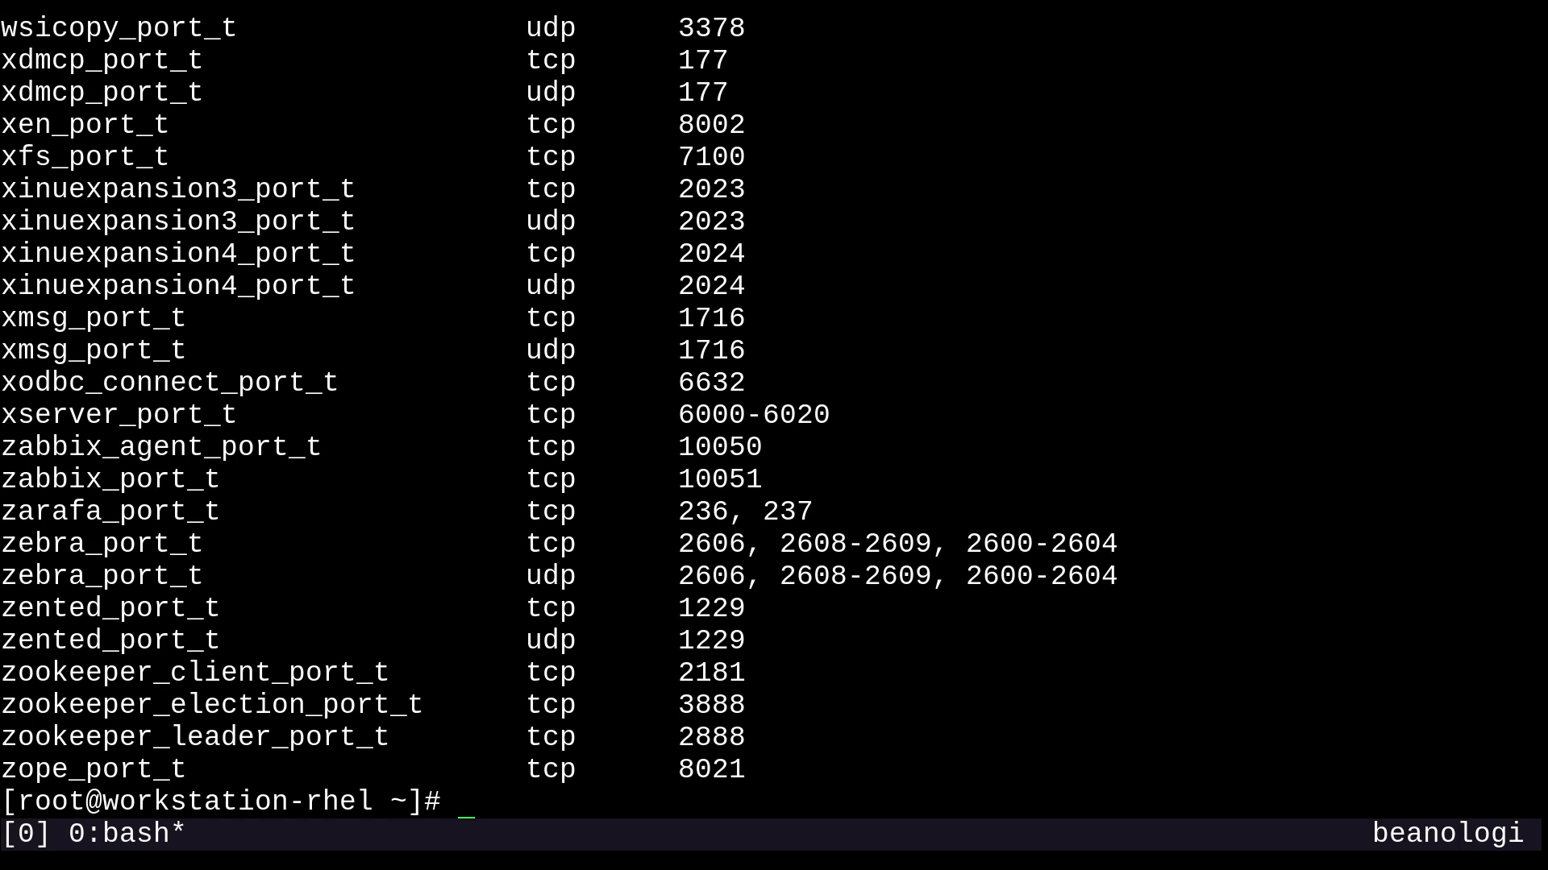
type("semanage port -l")
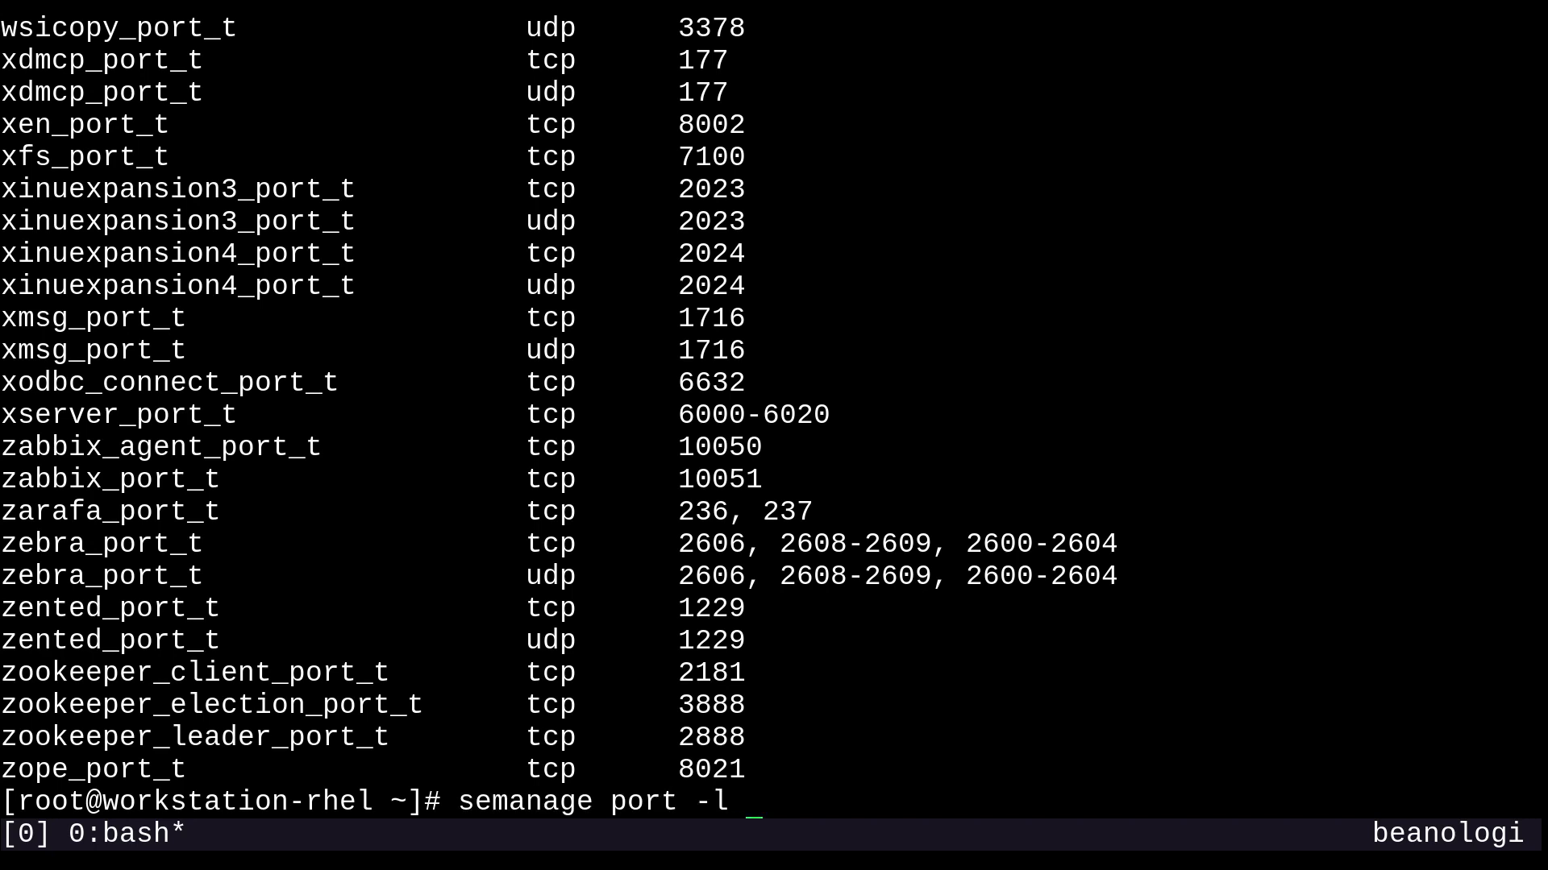
type("| grep ht")
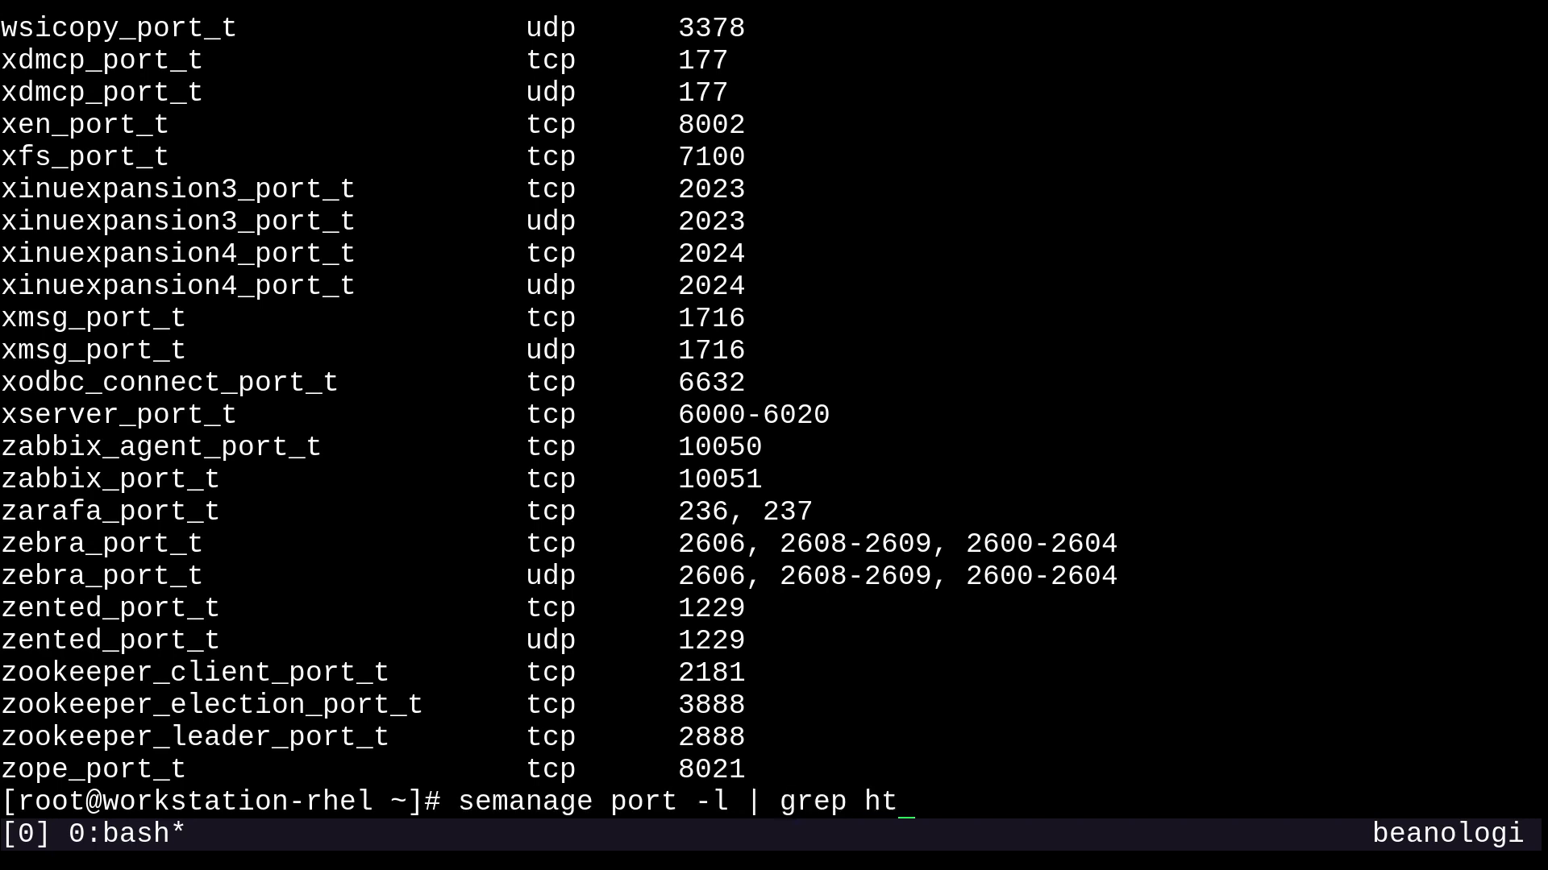
type("tp")
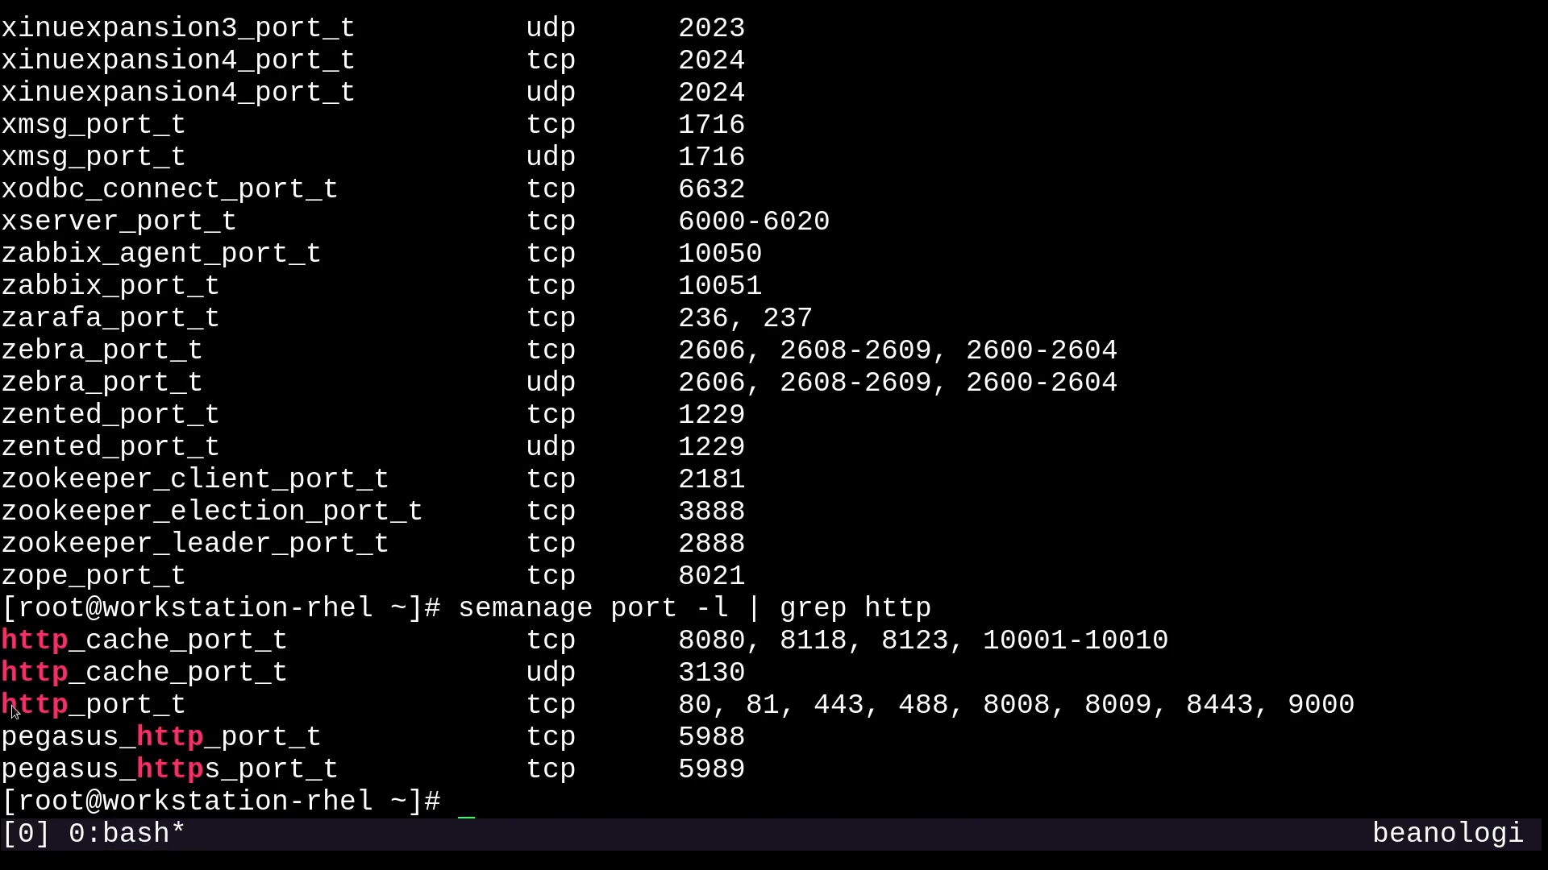
mouse_move(218, 724)
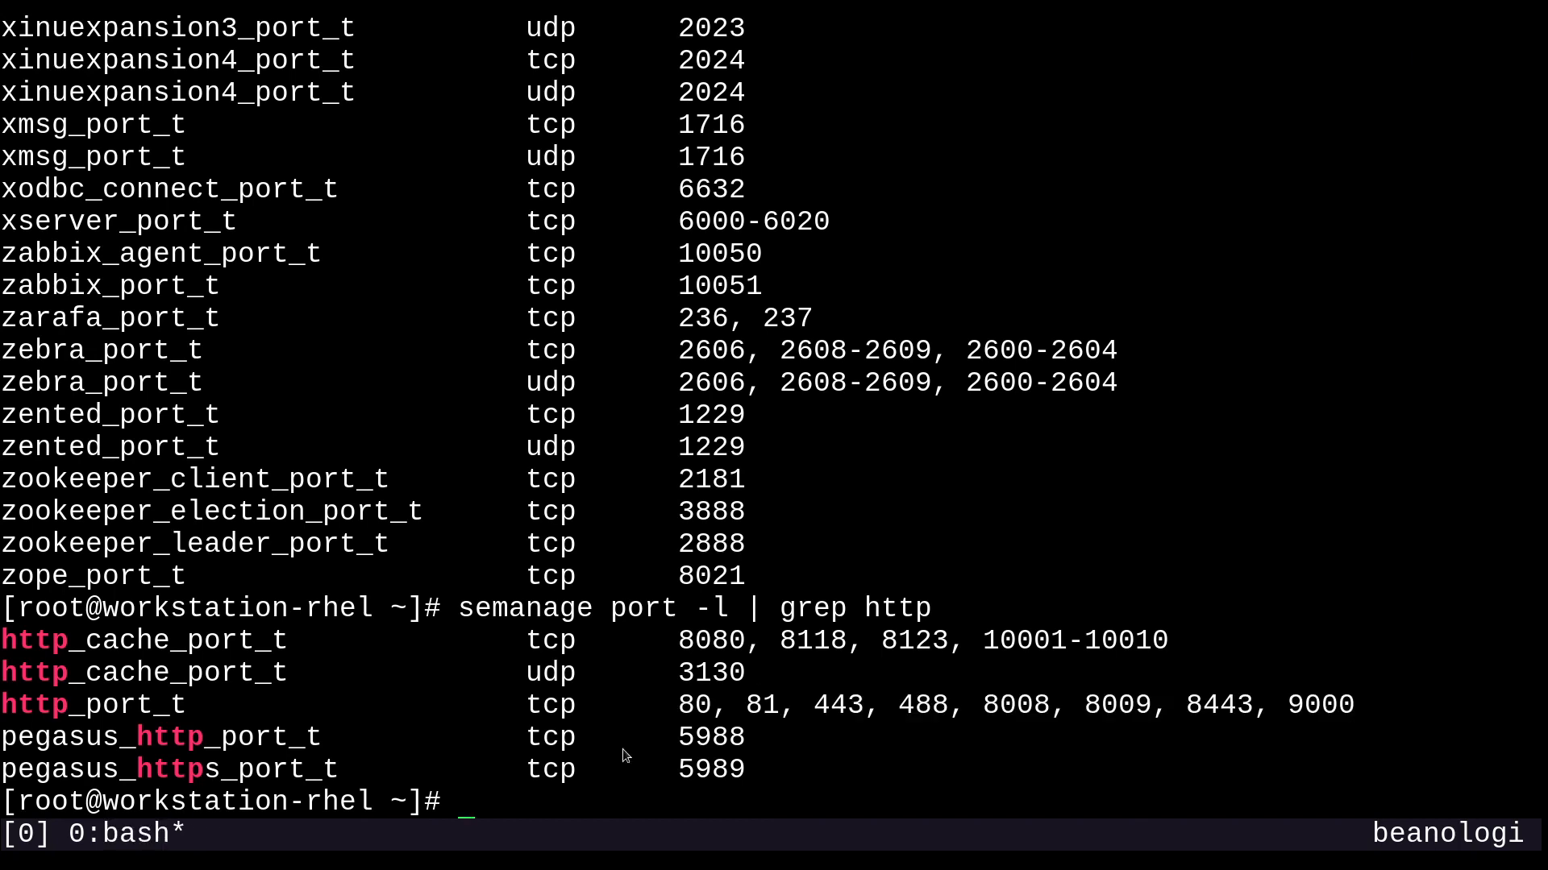
mouse_move(576, 714)
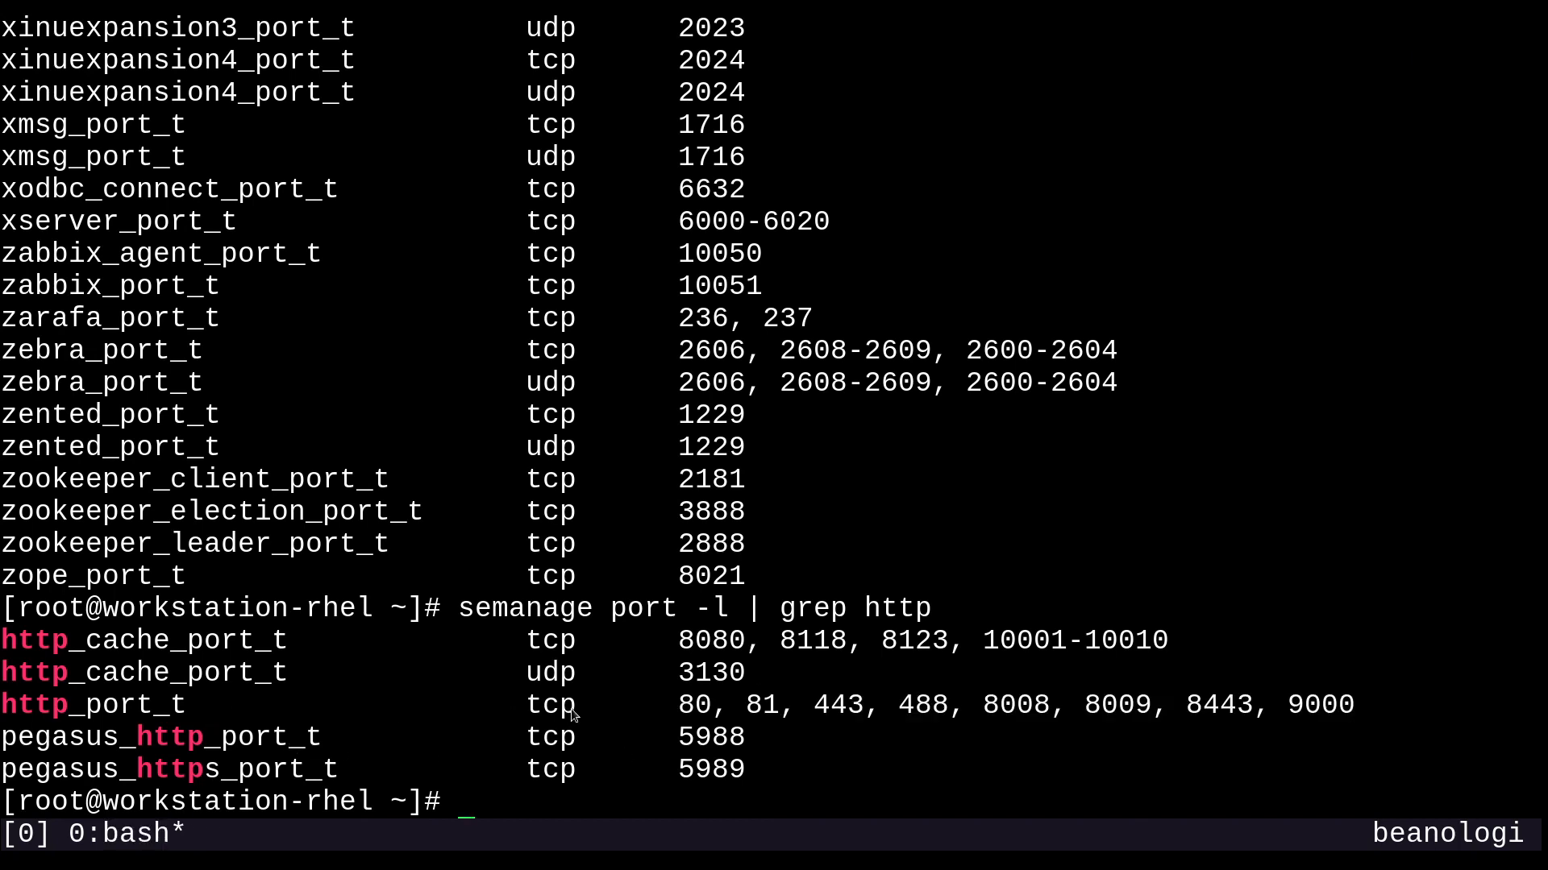
mouse_move(724, 622)
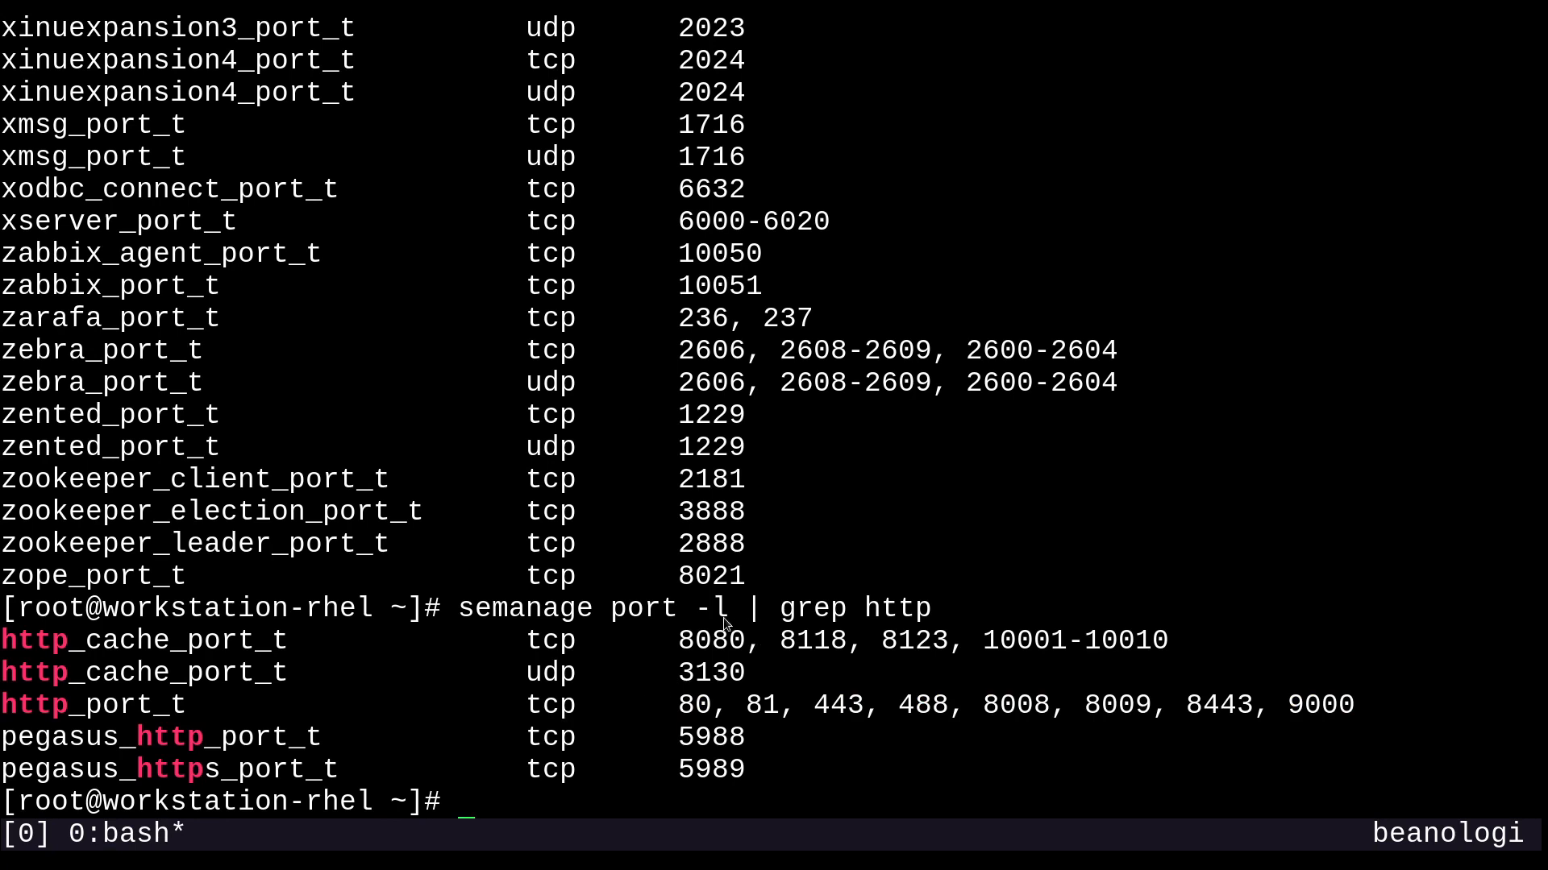
mouse_move(649, 674)
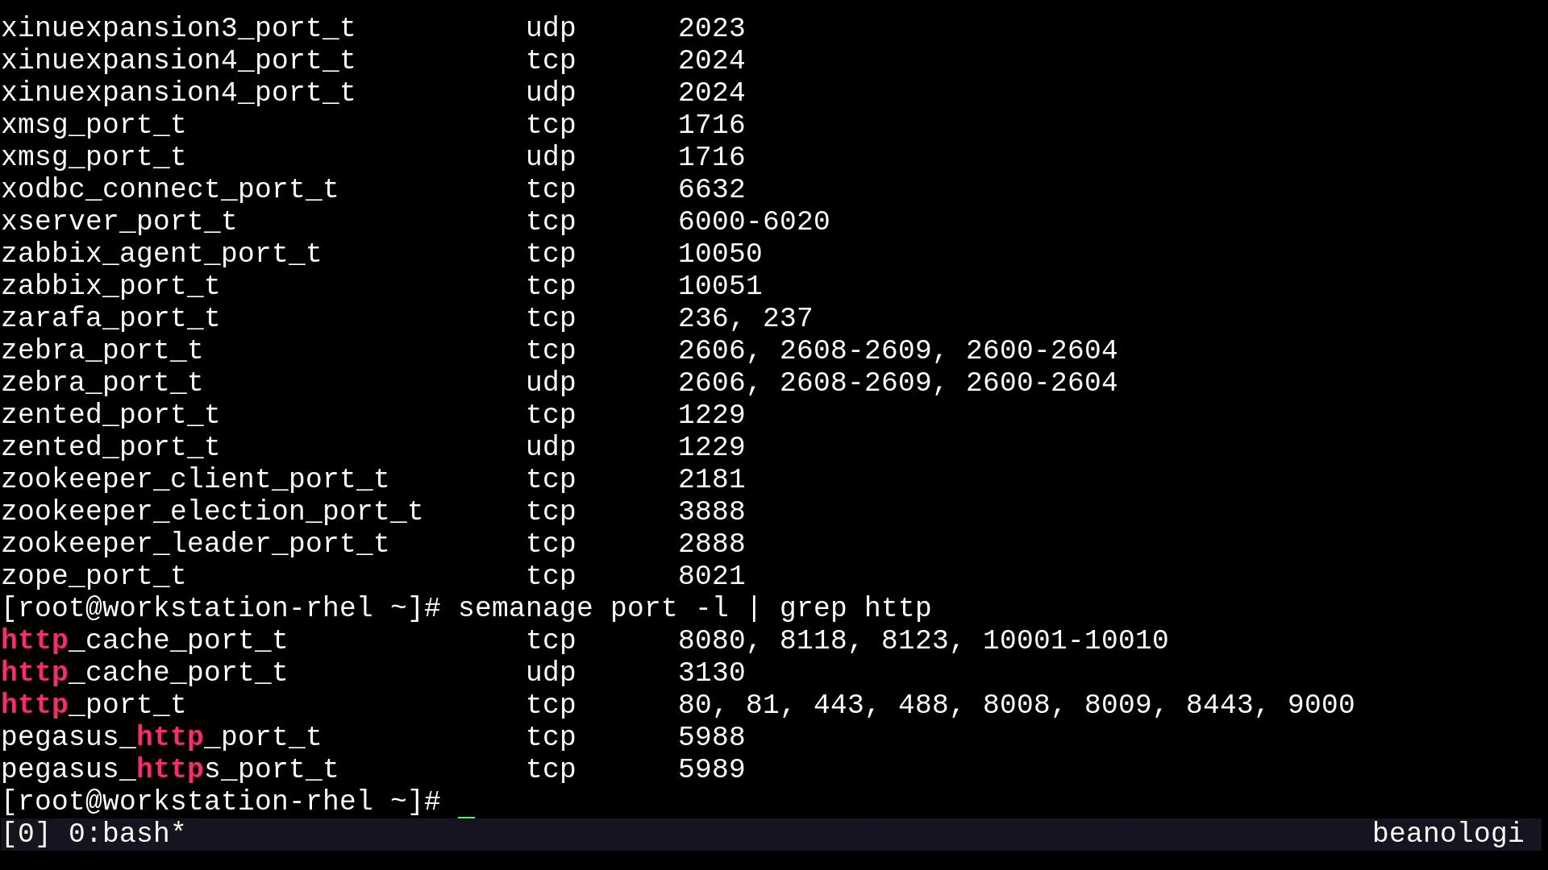
type("vim")
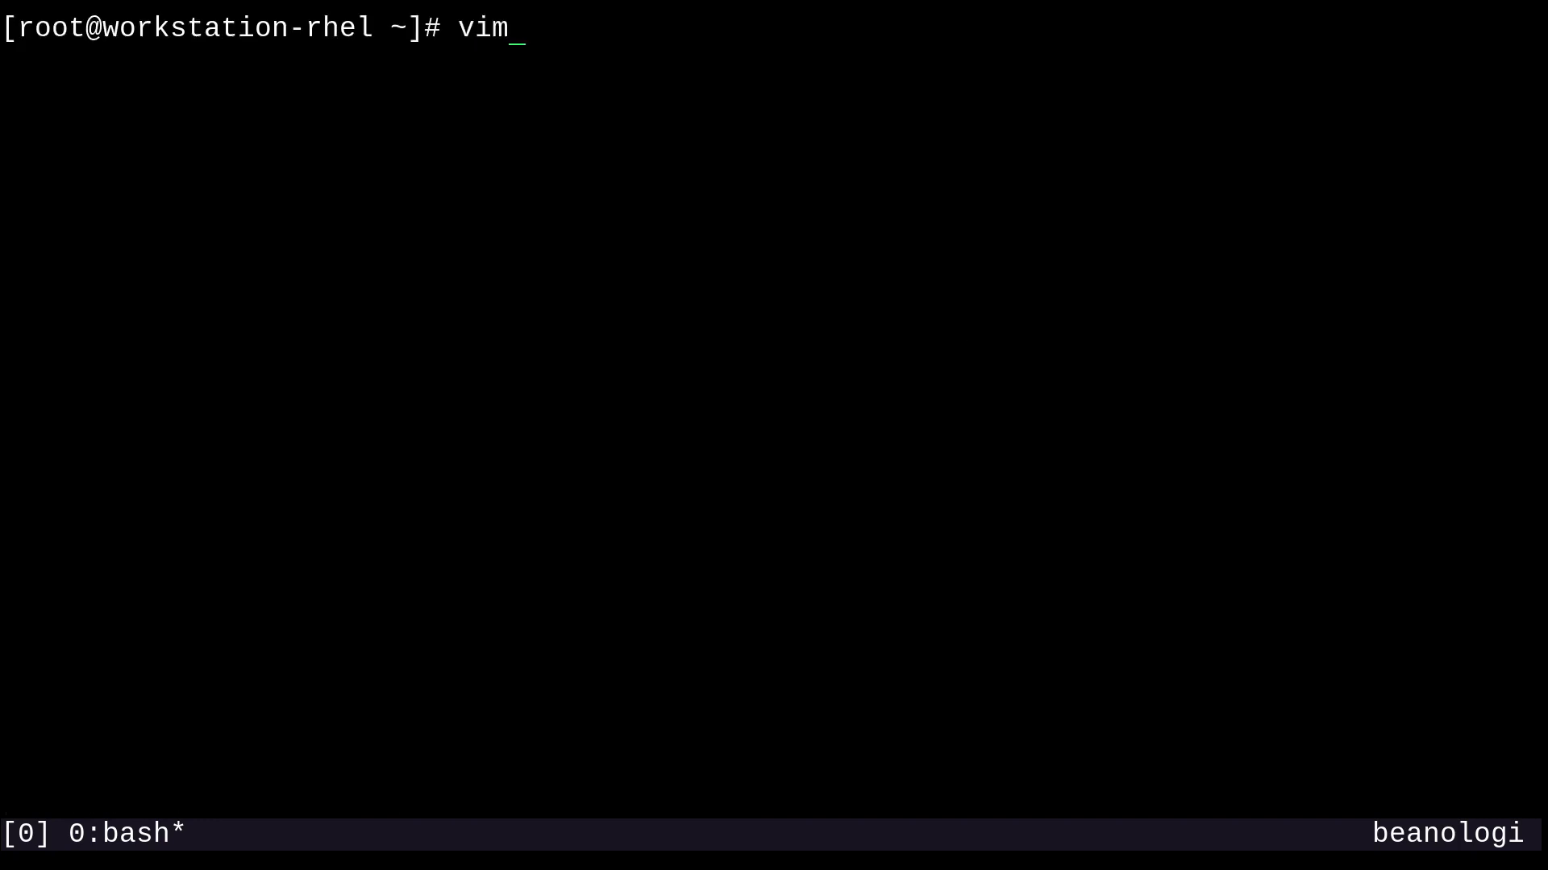
Step: Change Listen 80 to Listen 4080 in /etc/httpd/conf/httpd.conf with vim and save
type("/etc/httpd/")
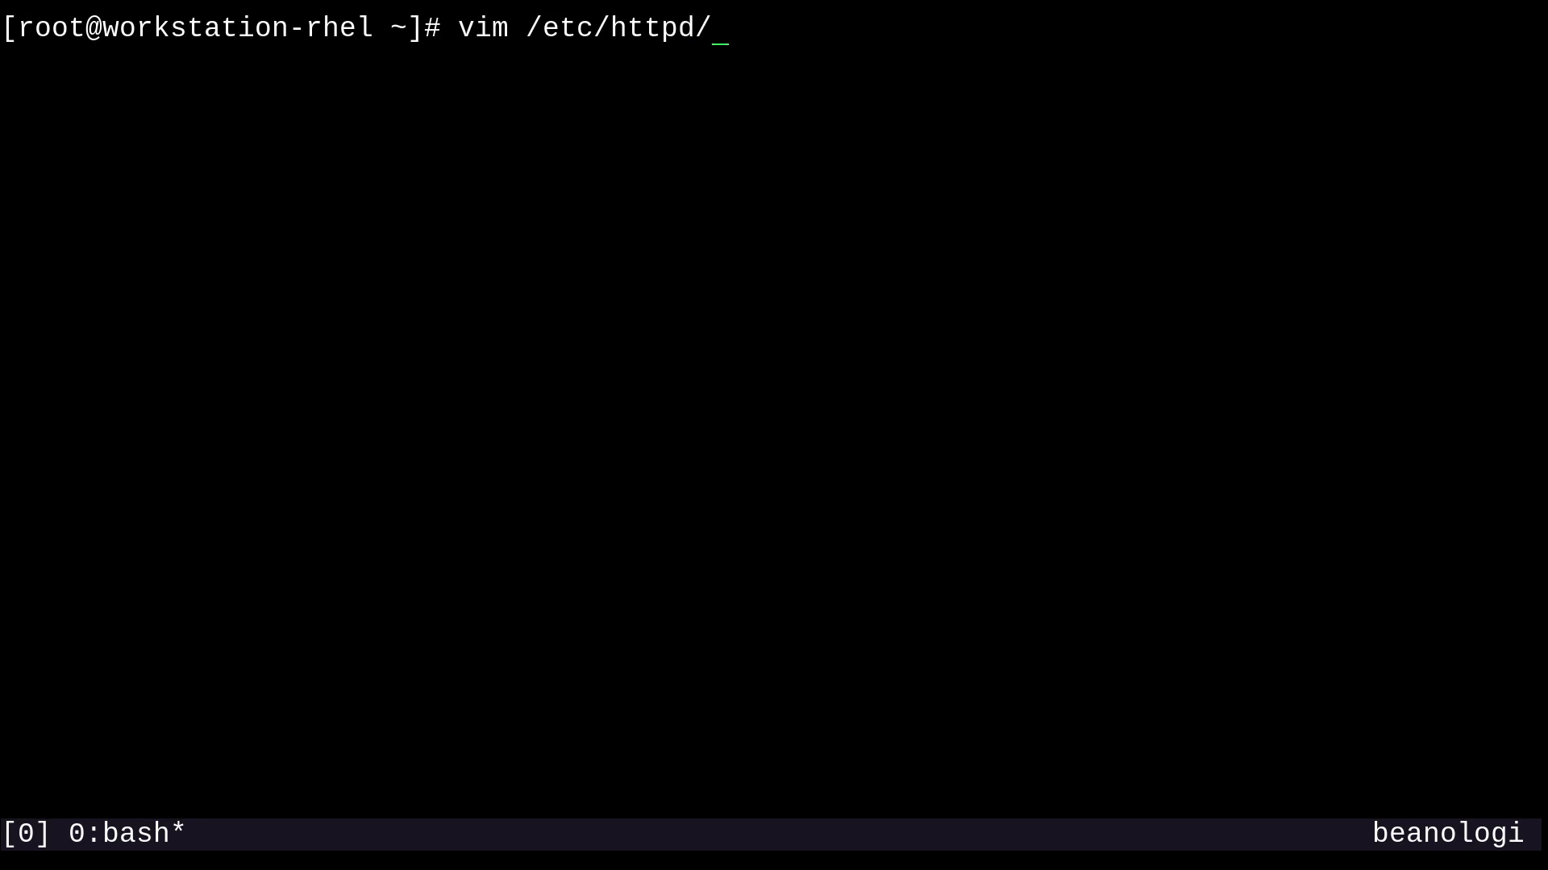
type("conf/httpd.conf")
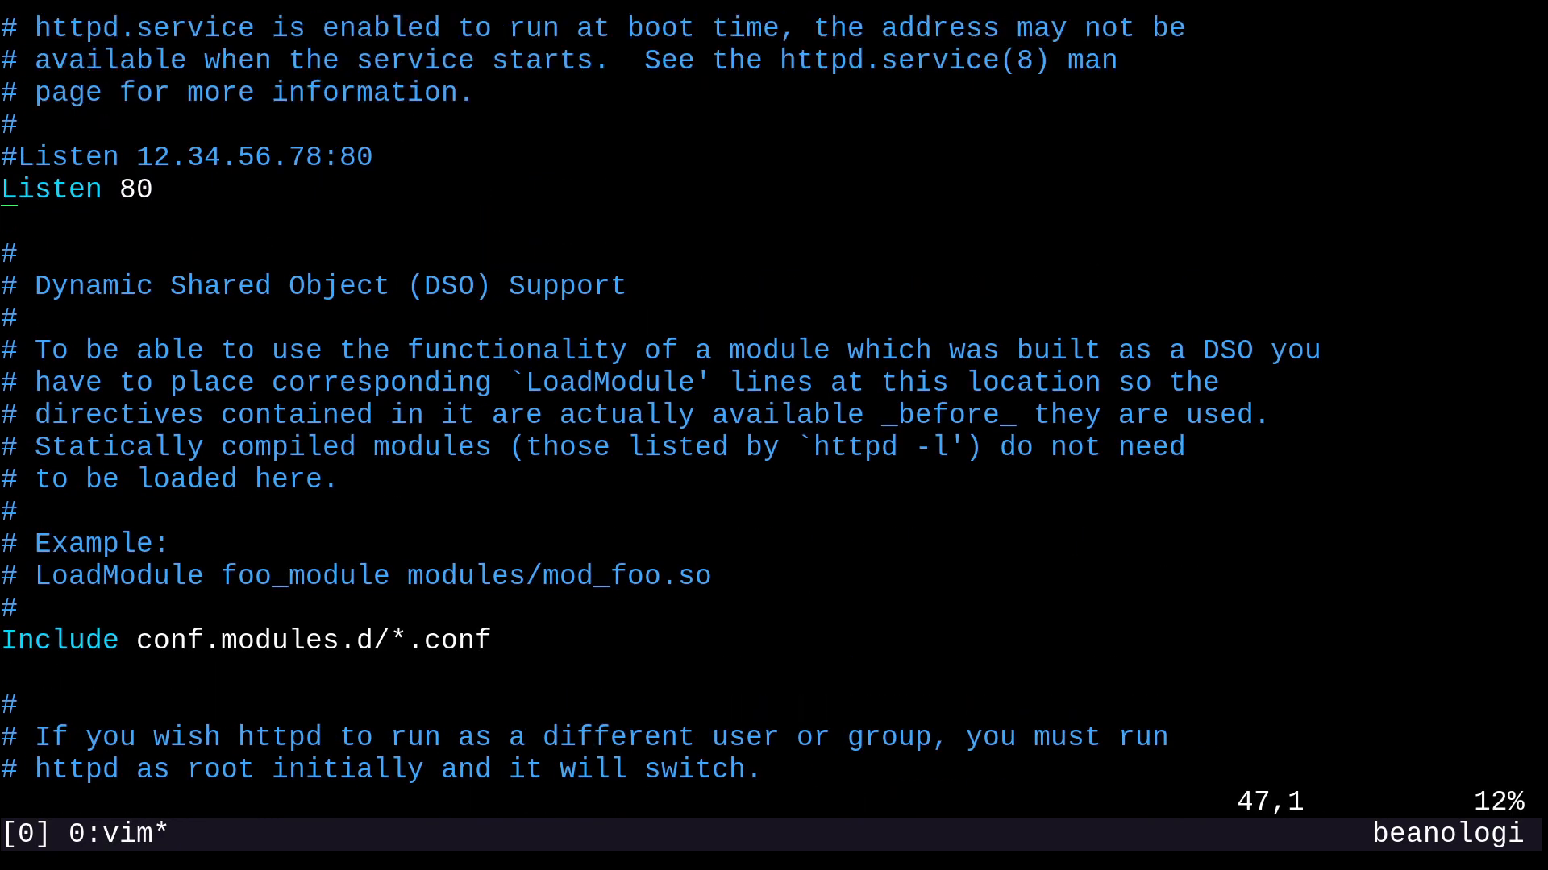
key("i")
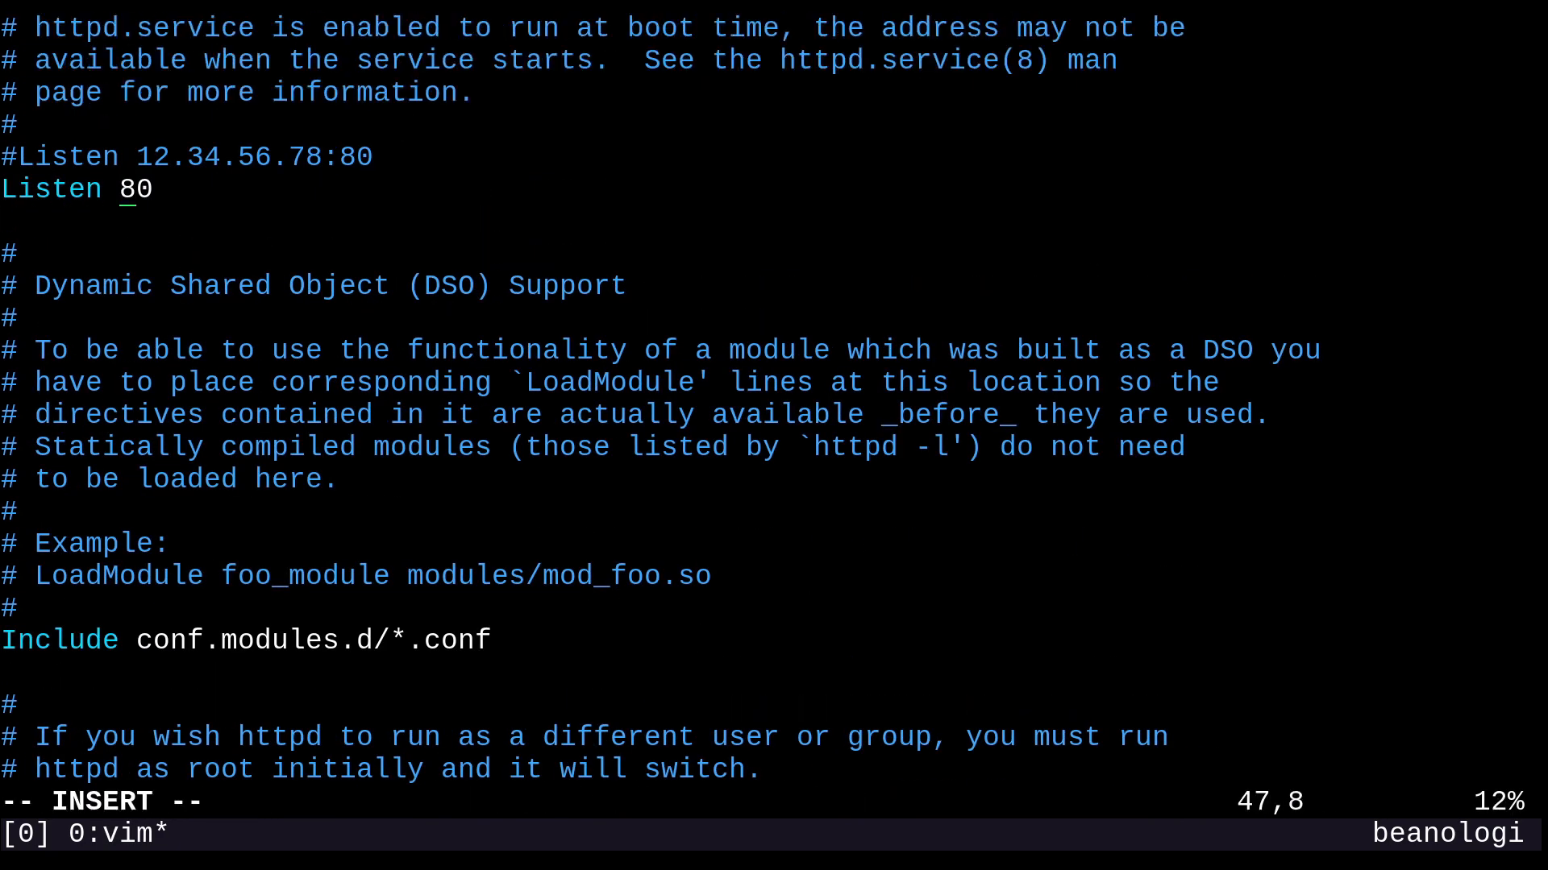
type("40")
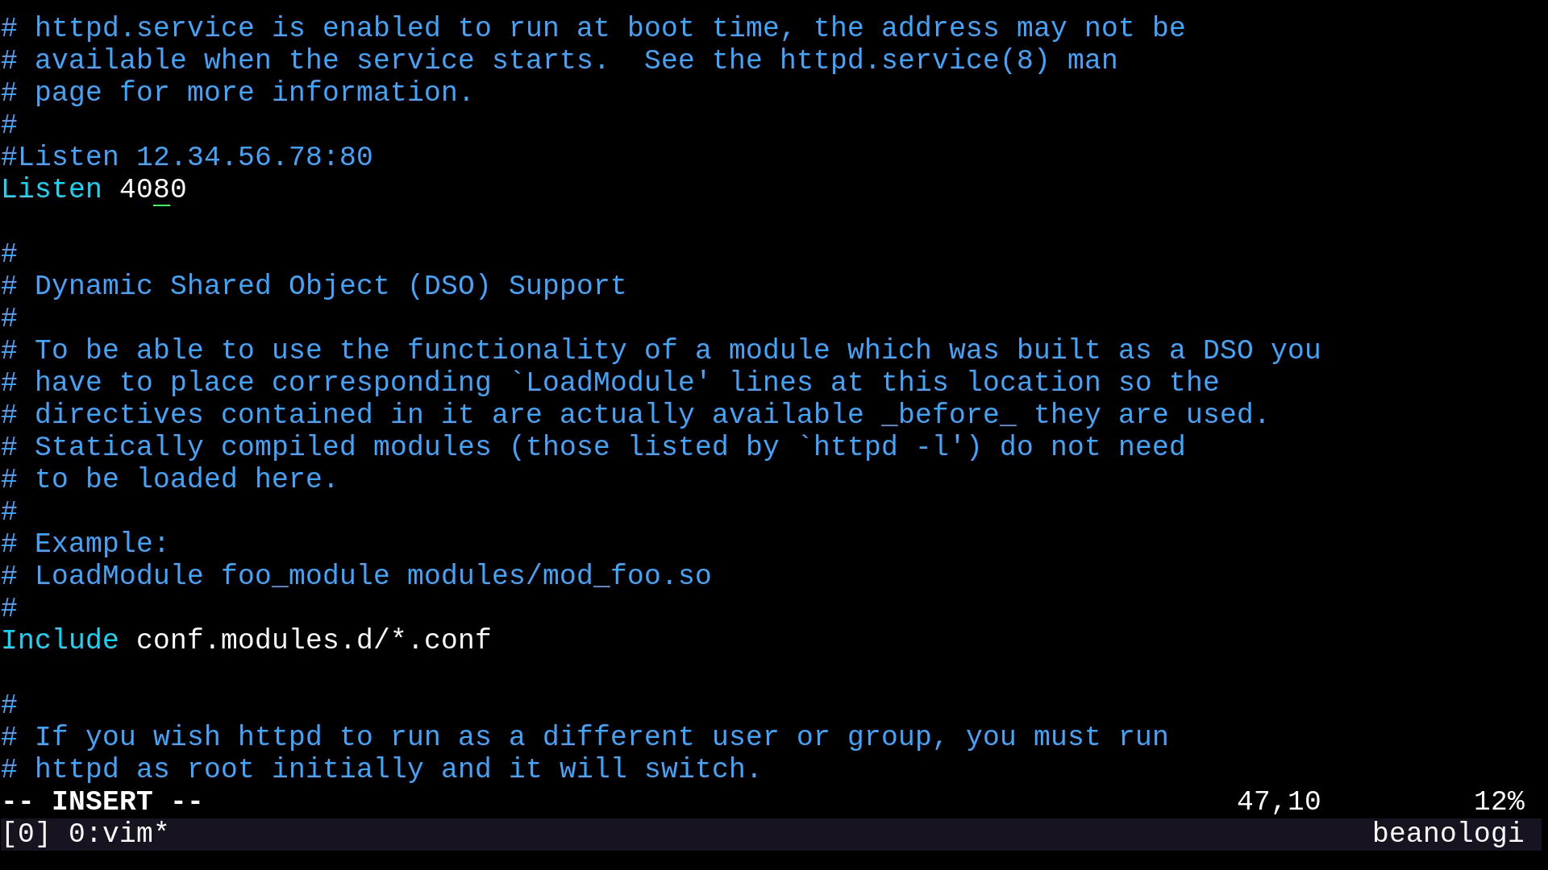
type(":wq")
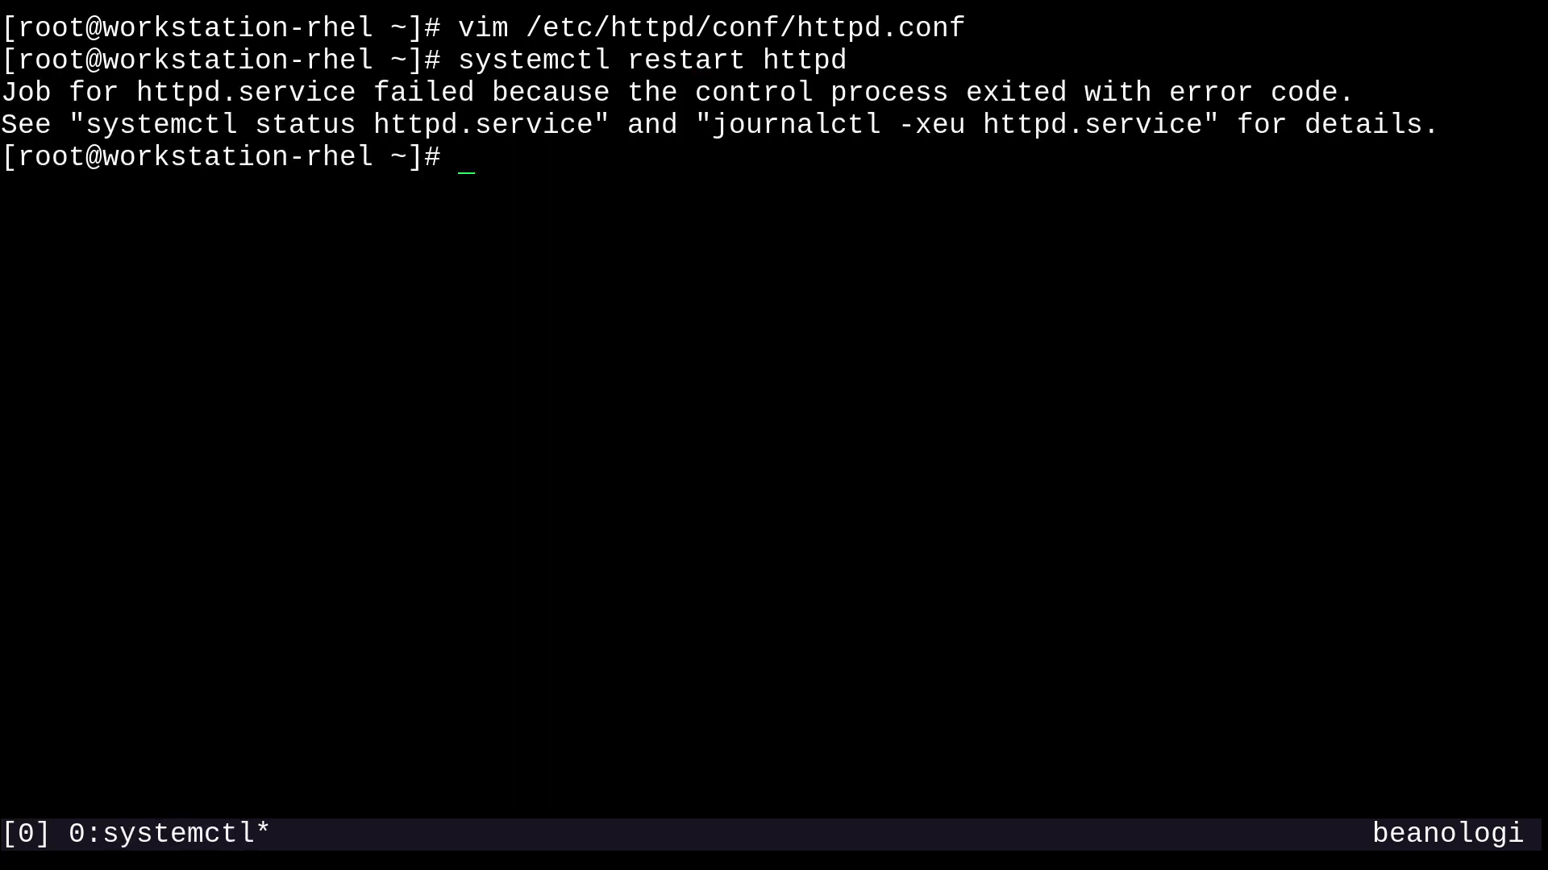
Step: Show systemctl status httpd, revealing permission-denied errors binding the port 4080 socket
type("systemctl")
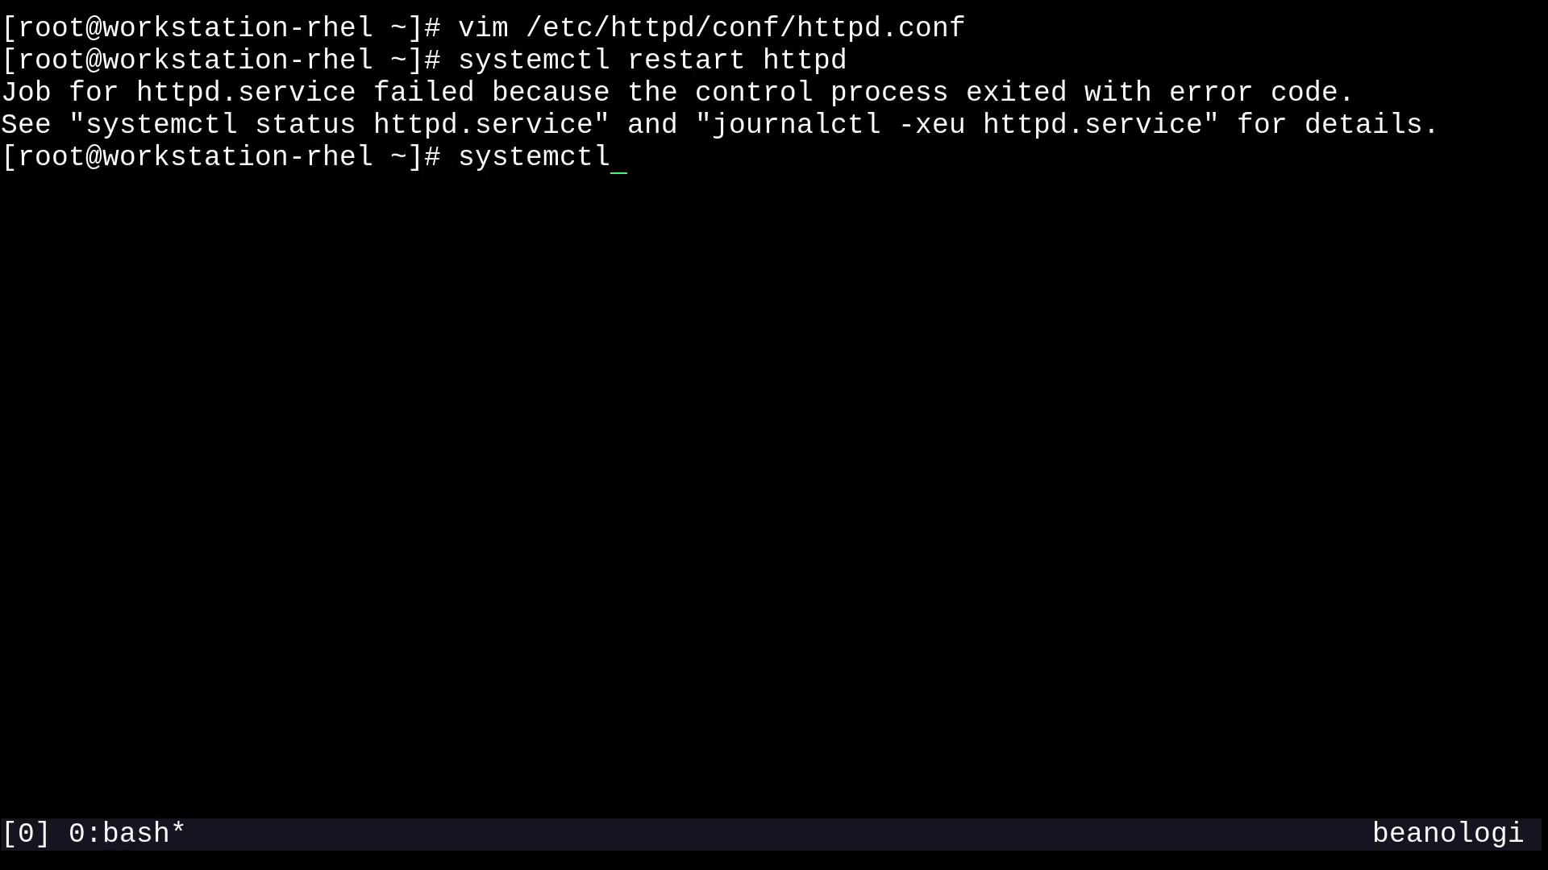
type("status")
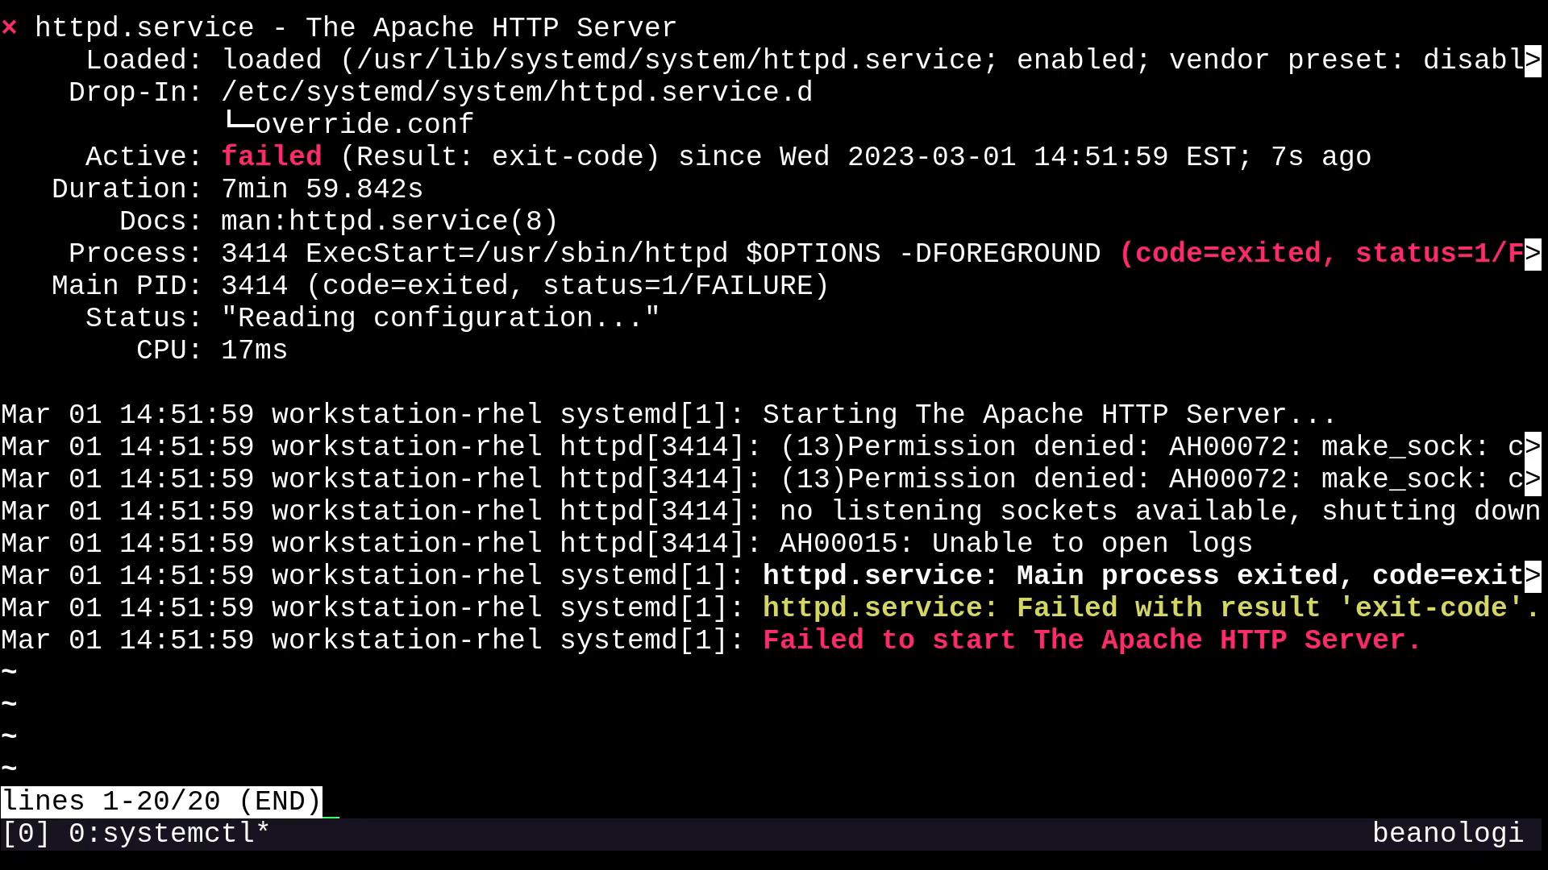
key("q")
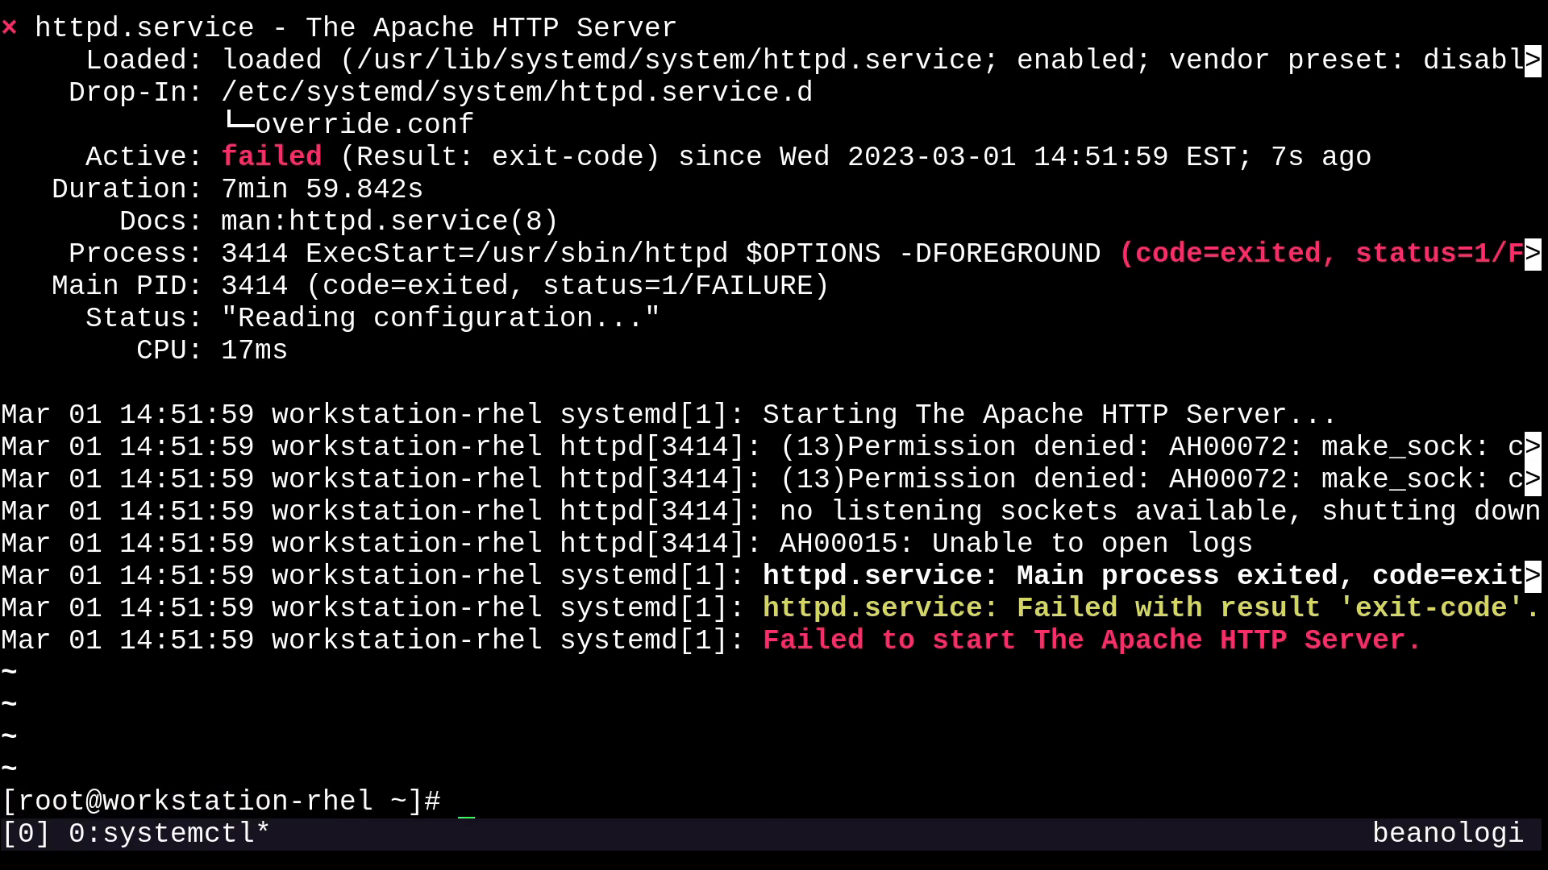
type("semanage p")
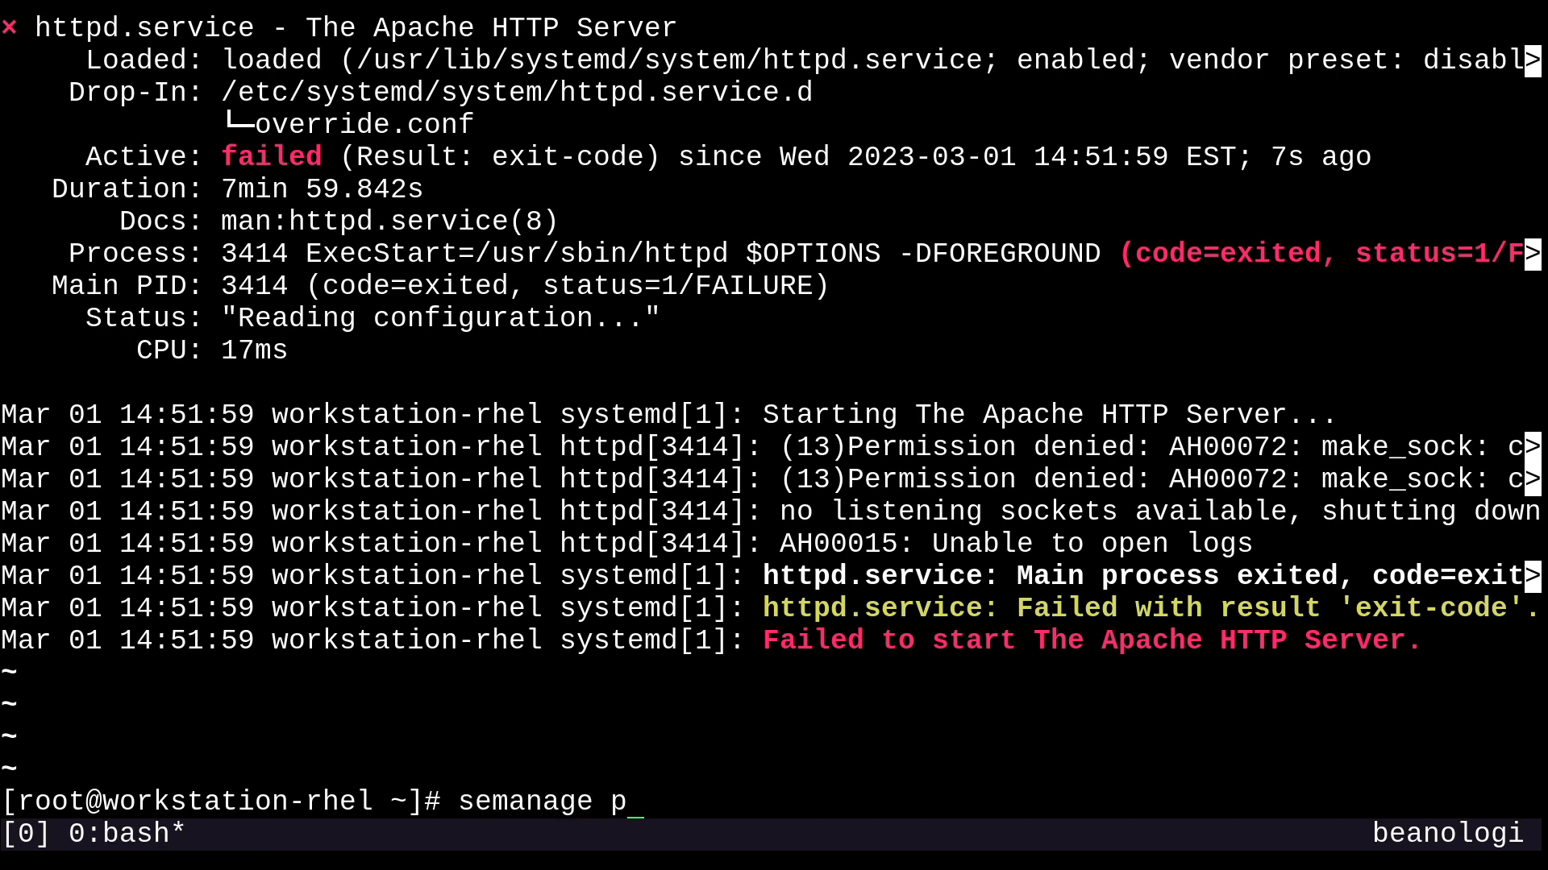
Step: Add tcp 4080 to http_port_t with semanage port -a, then check status and restart httpd successfully
type("ort -a -t")
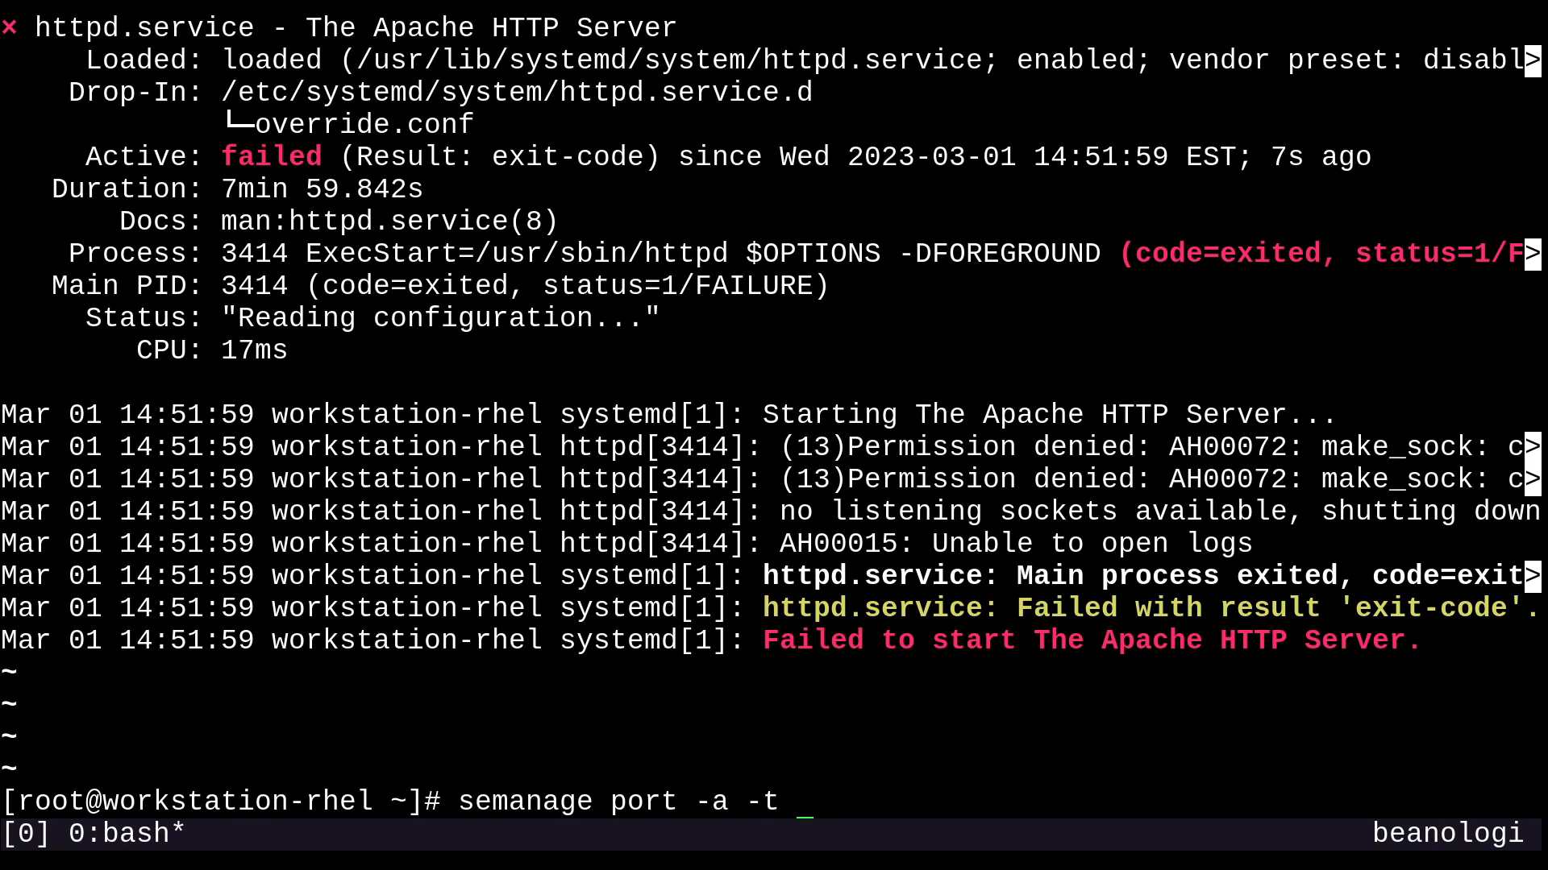
type("http")
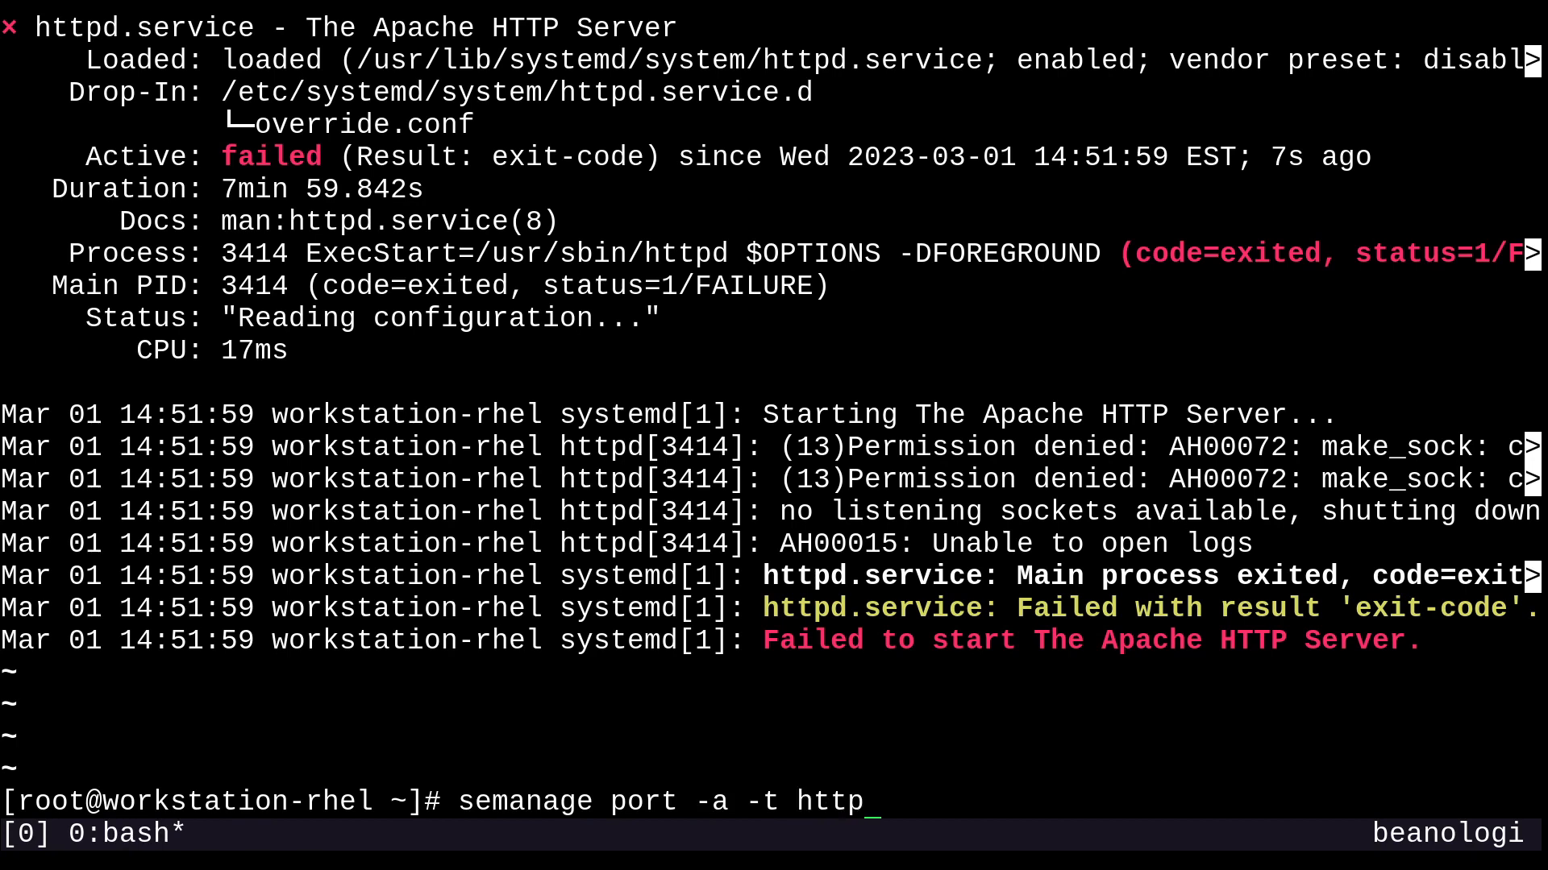
type("_port_t")
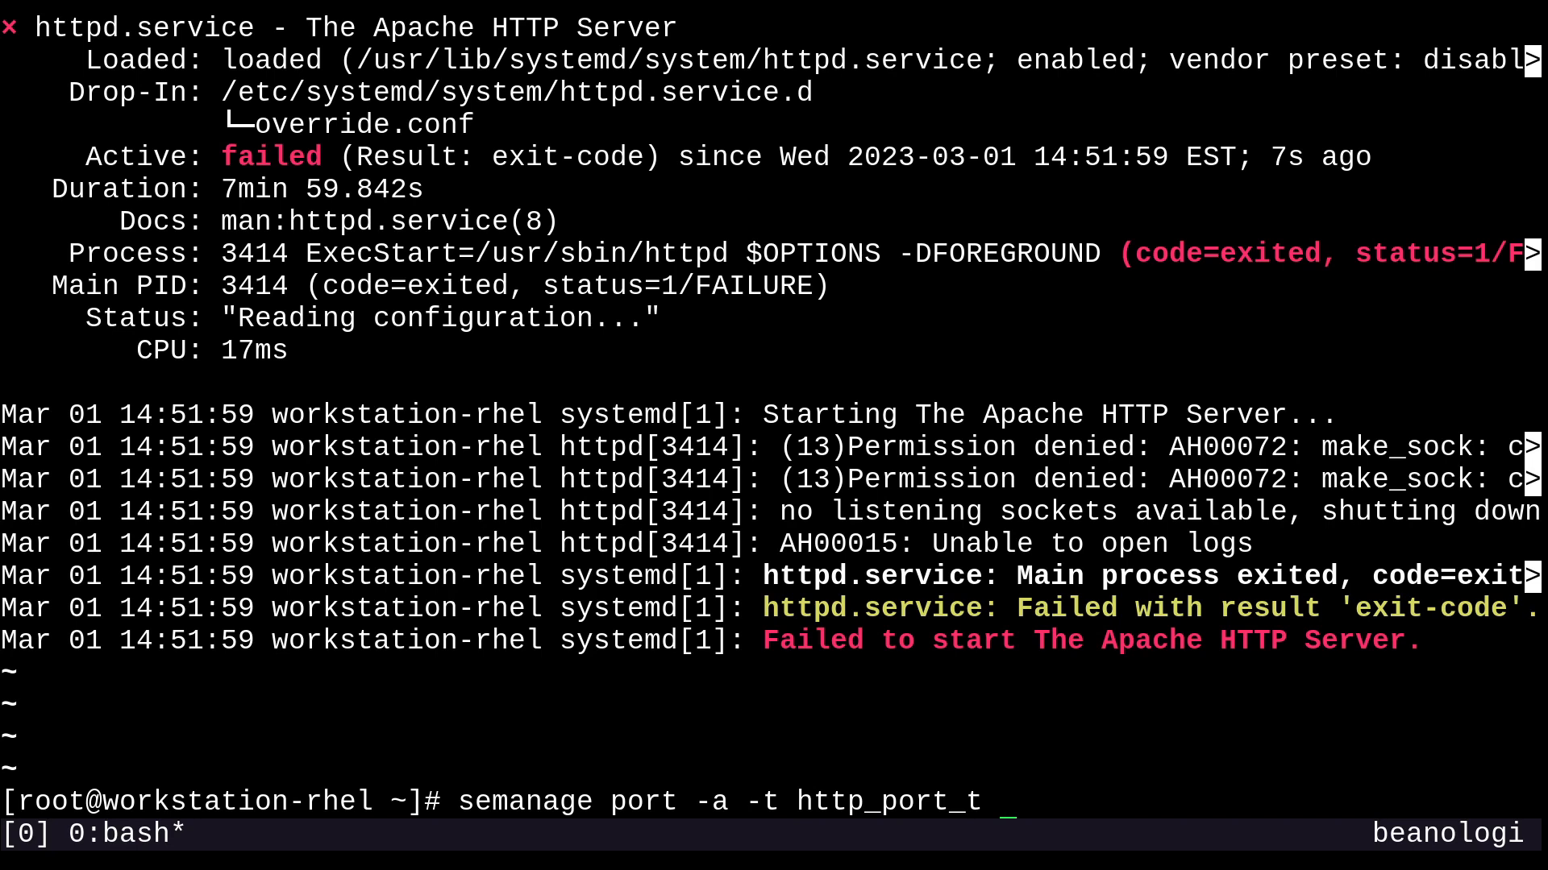
type("-p")
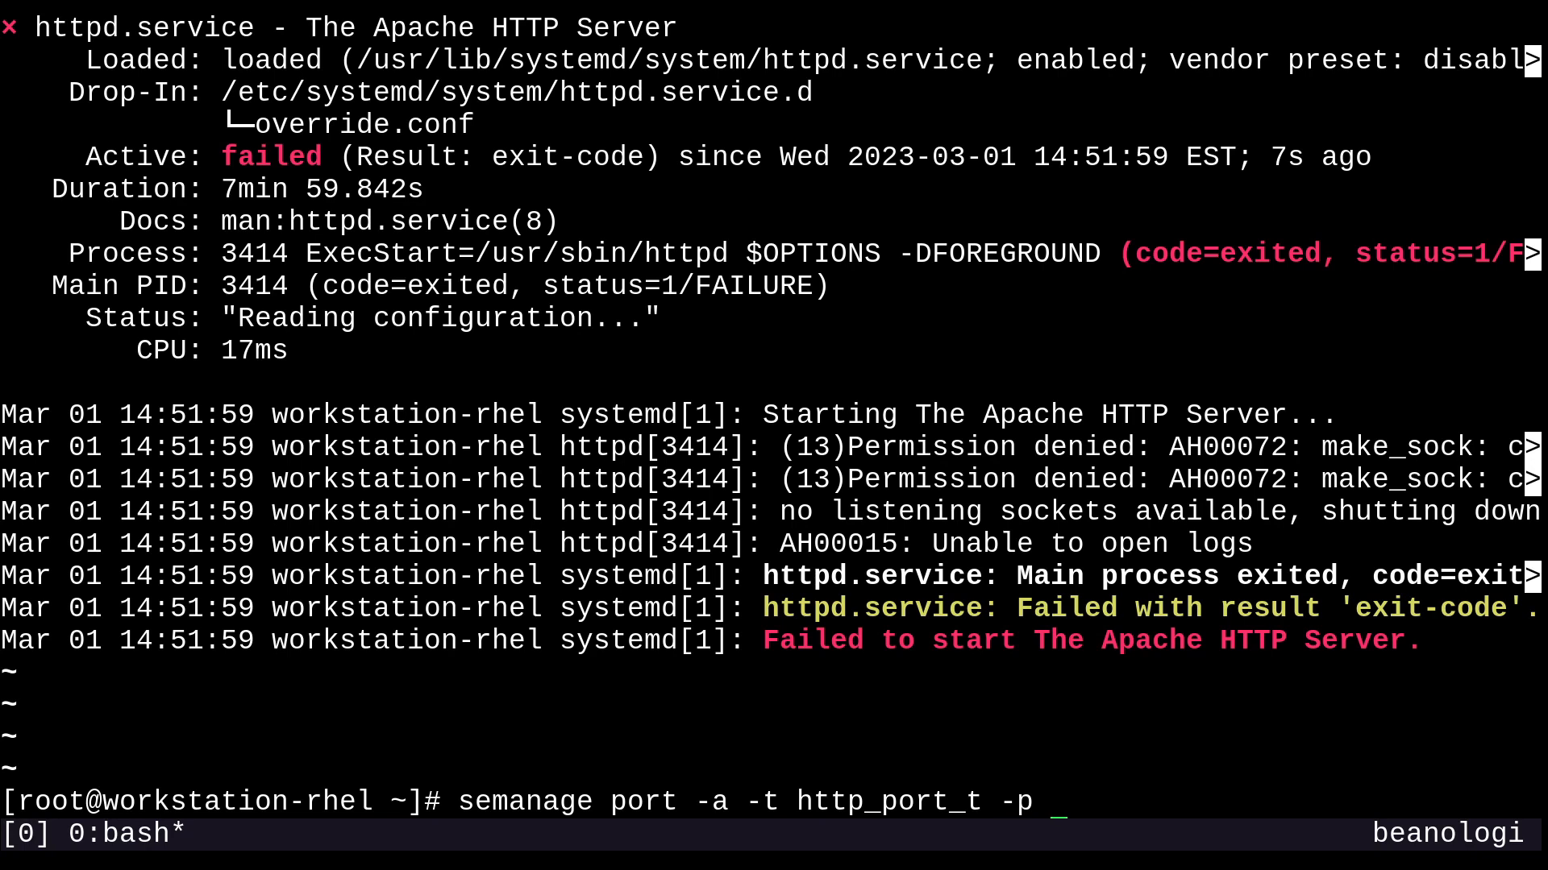
type("tcp")
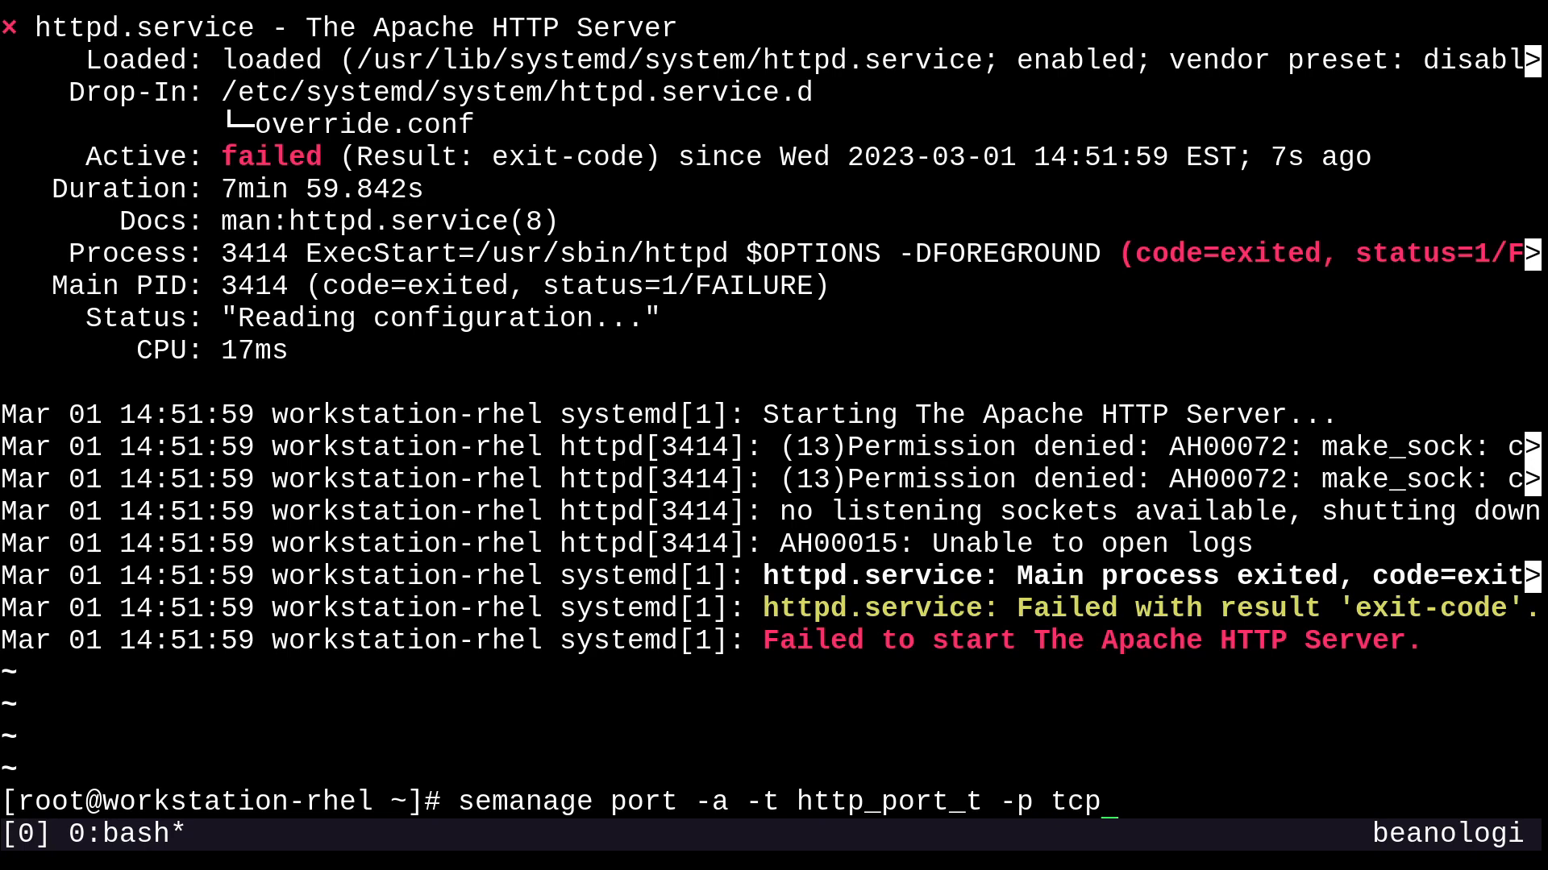
type("4080")
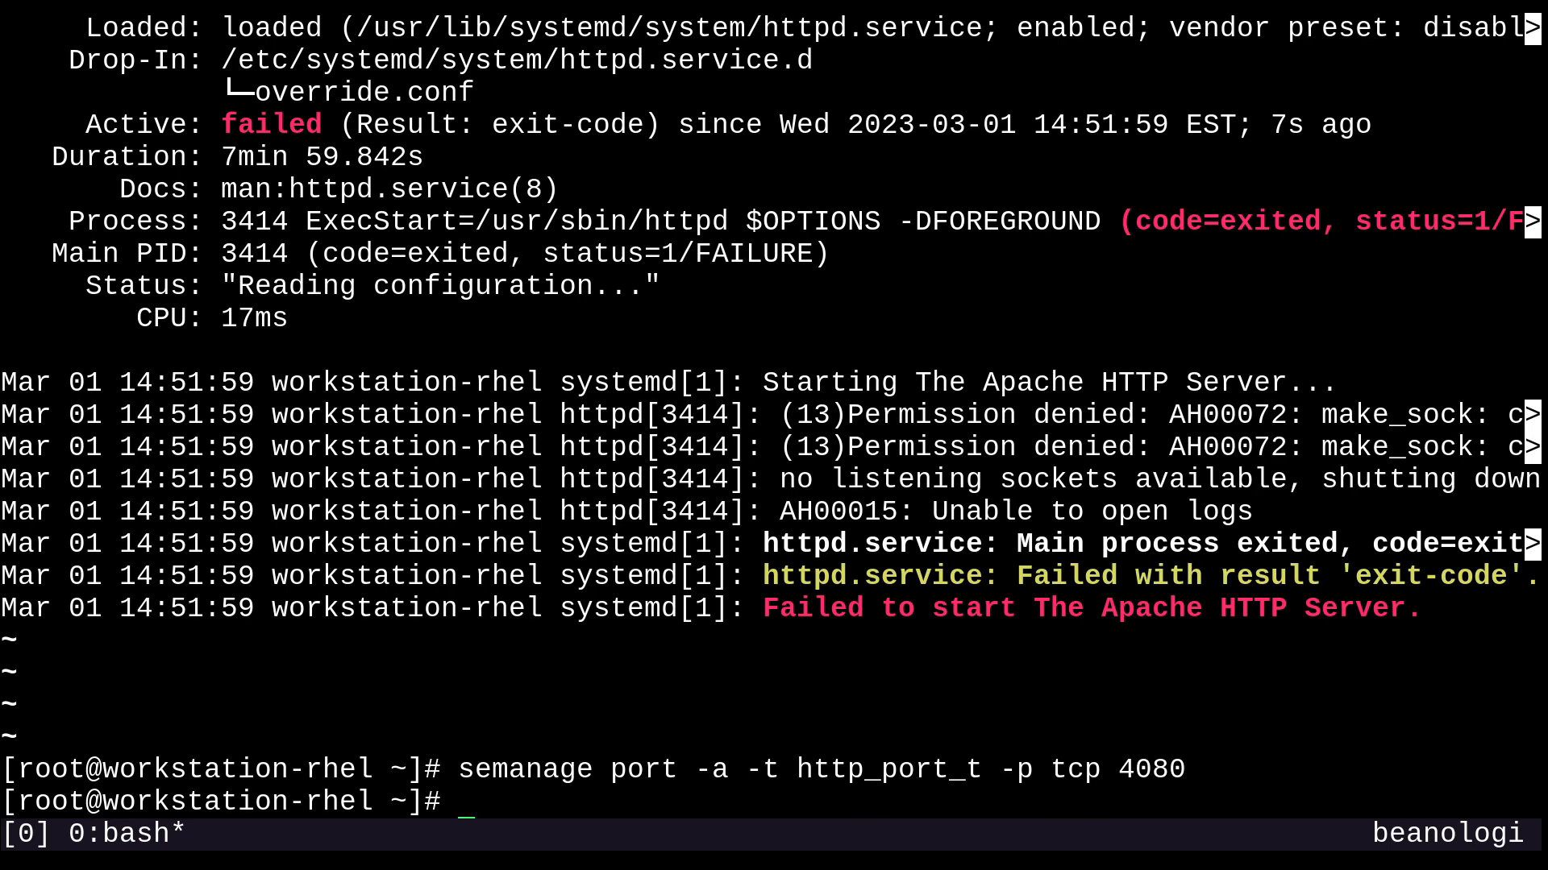
type("systemctl status httpd")
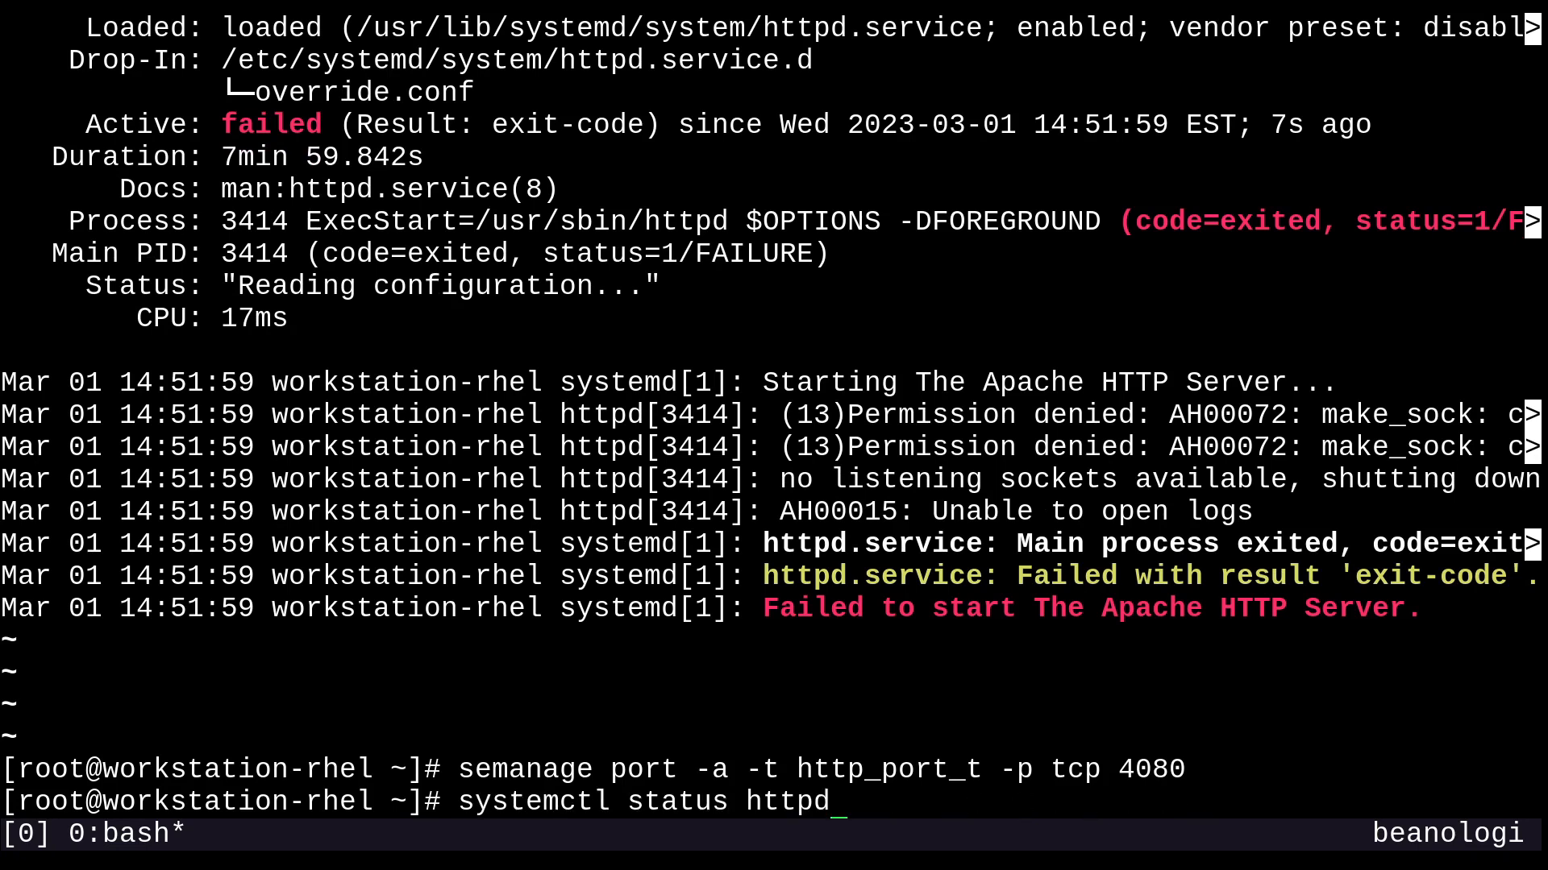
type("systemctl restart httpd")
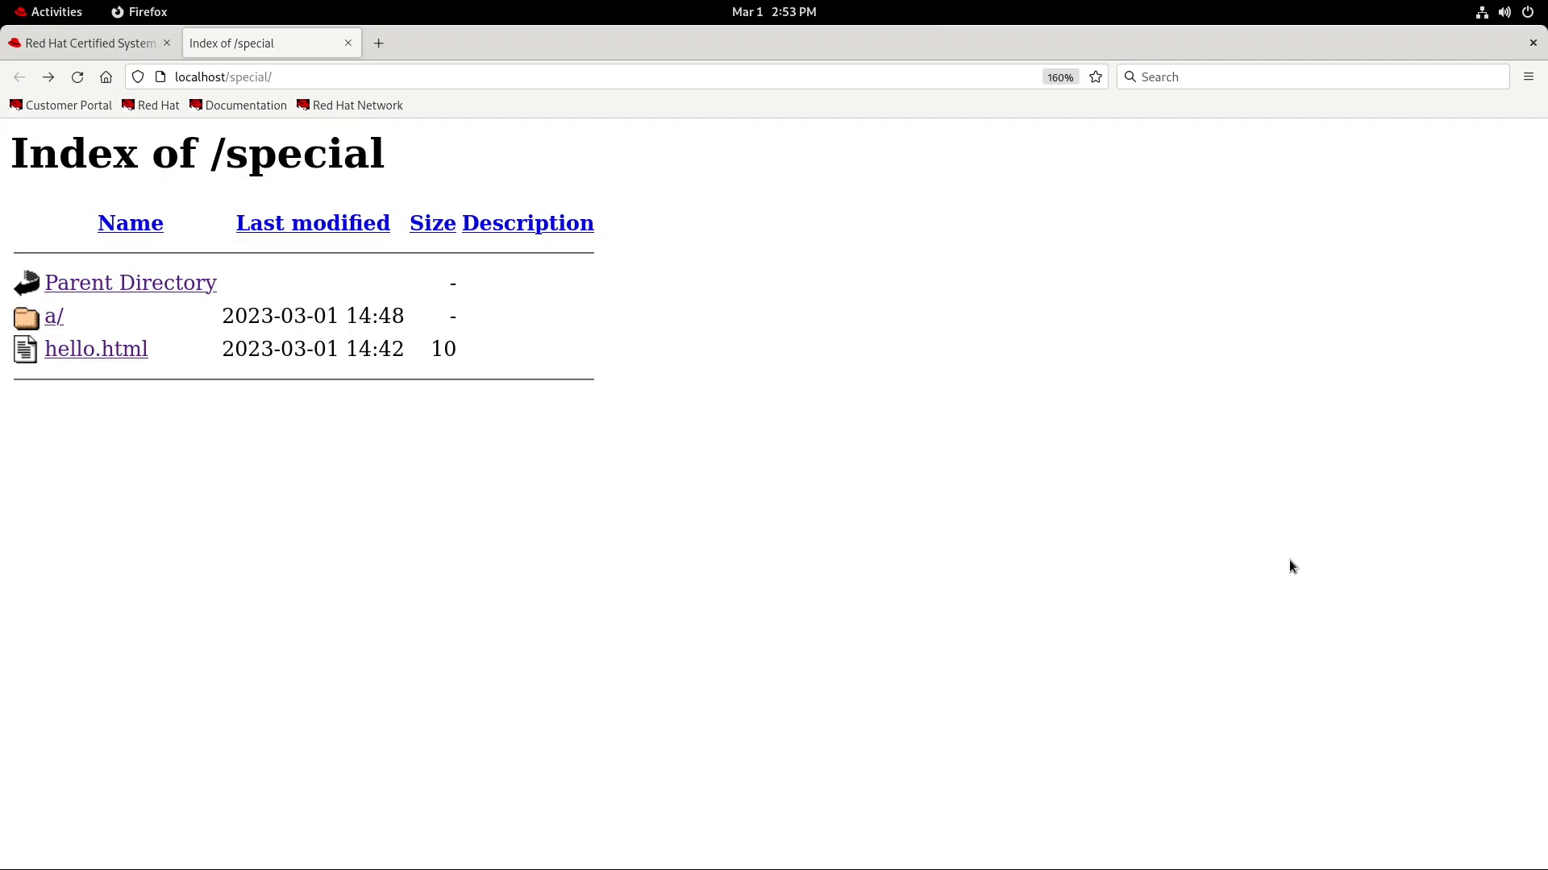
Step: Reload plain localhost (unable to connect), then browse to localhost:4080/special/ to see the listing
left_click(77, 77)
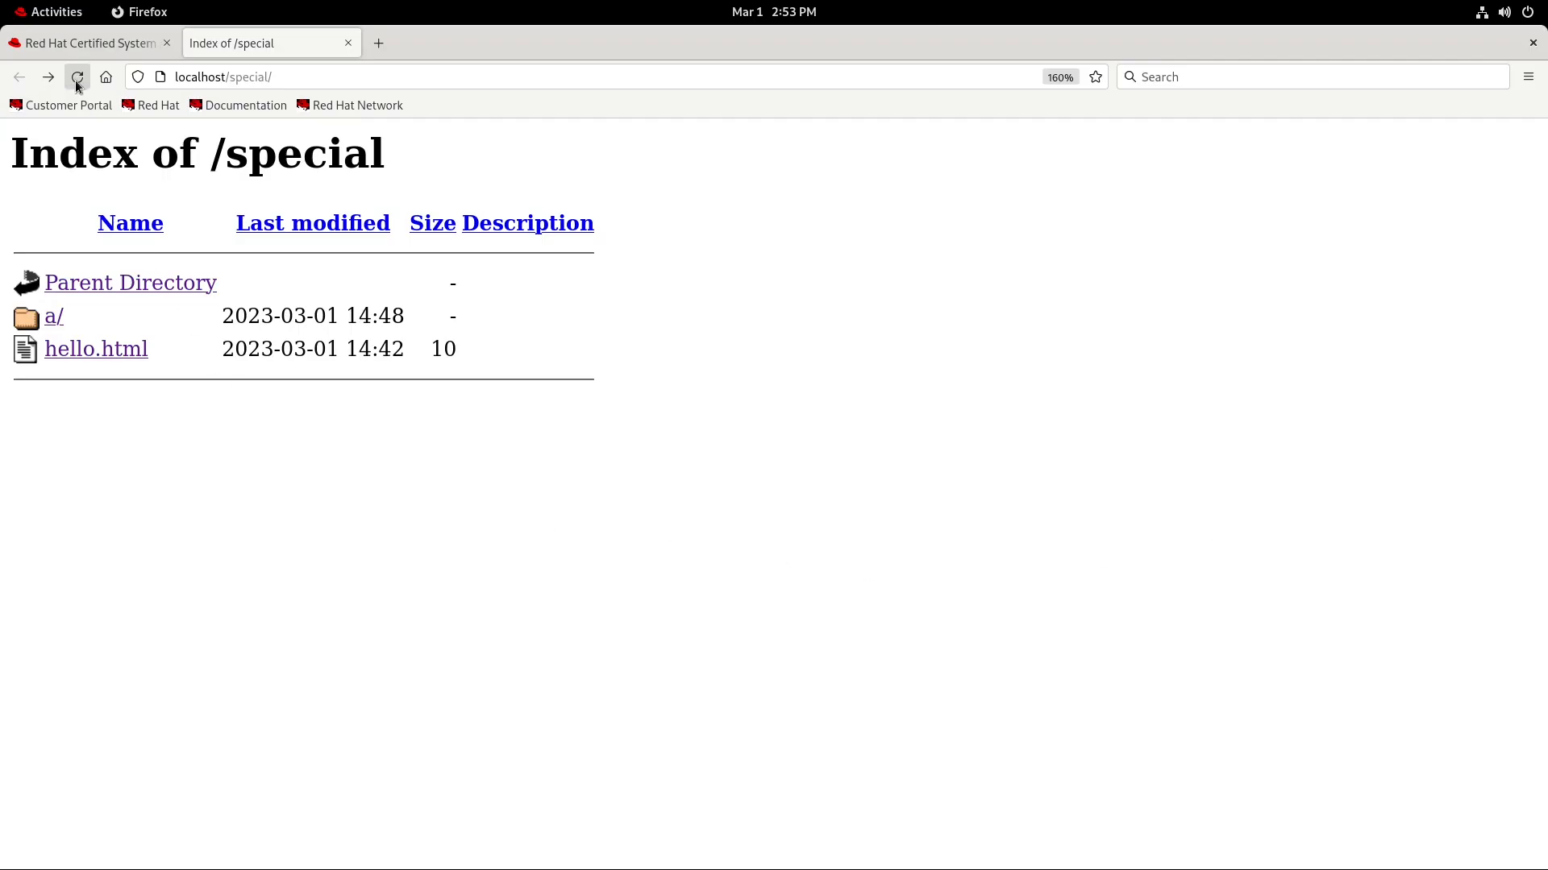
left_click(78, 77)
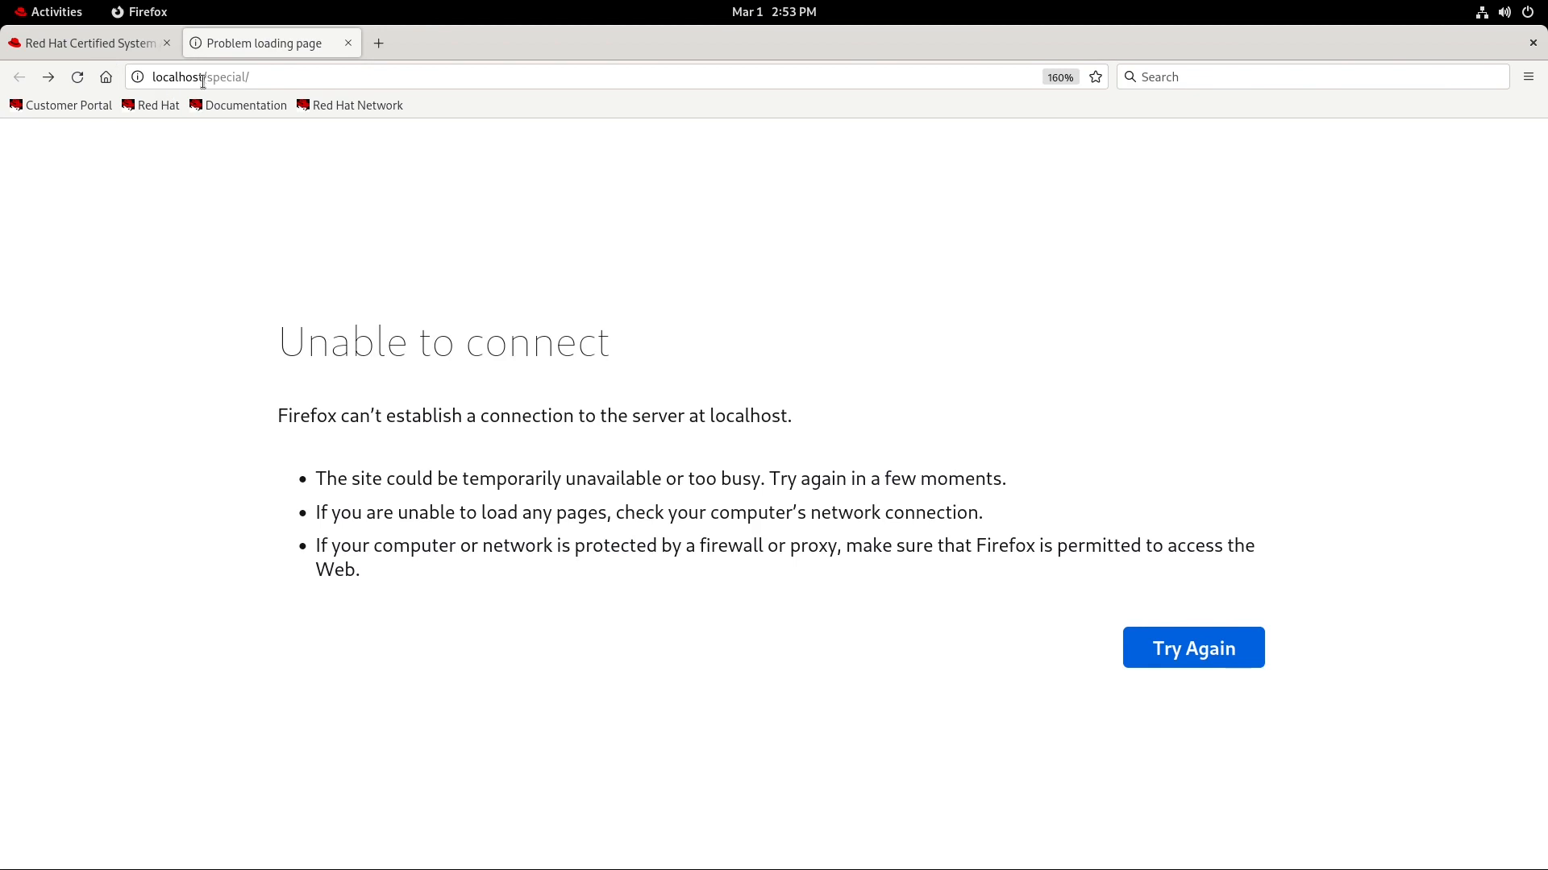
left_click(203, 77)
type(":4080")
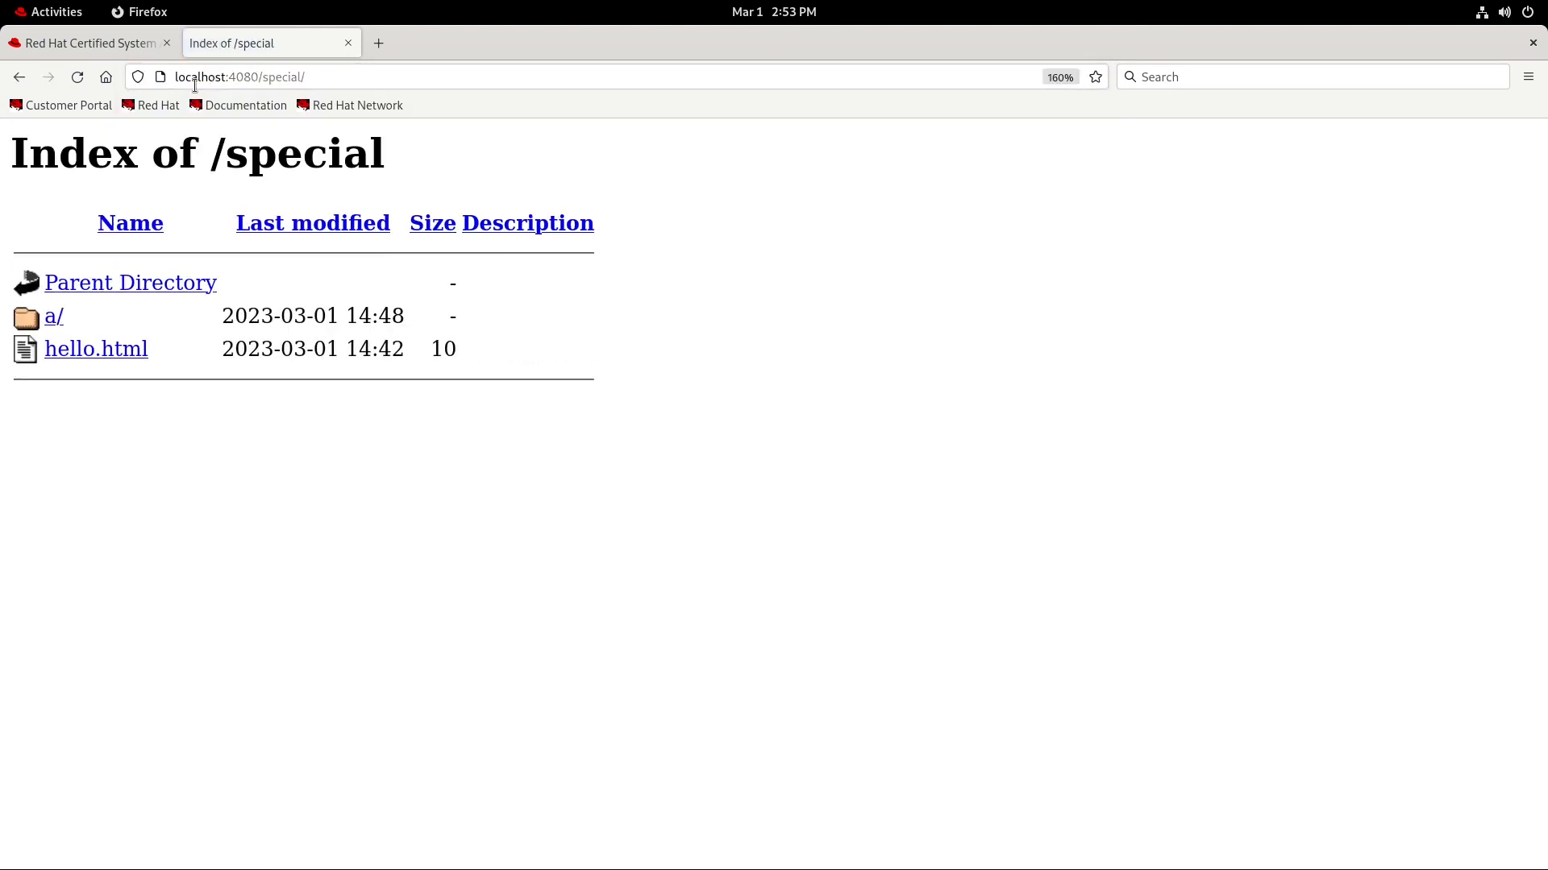
mouse_move(465, 494)
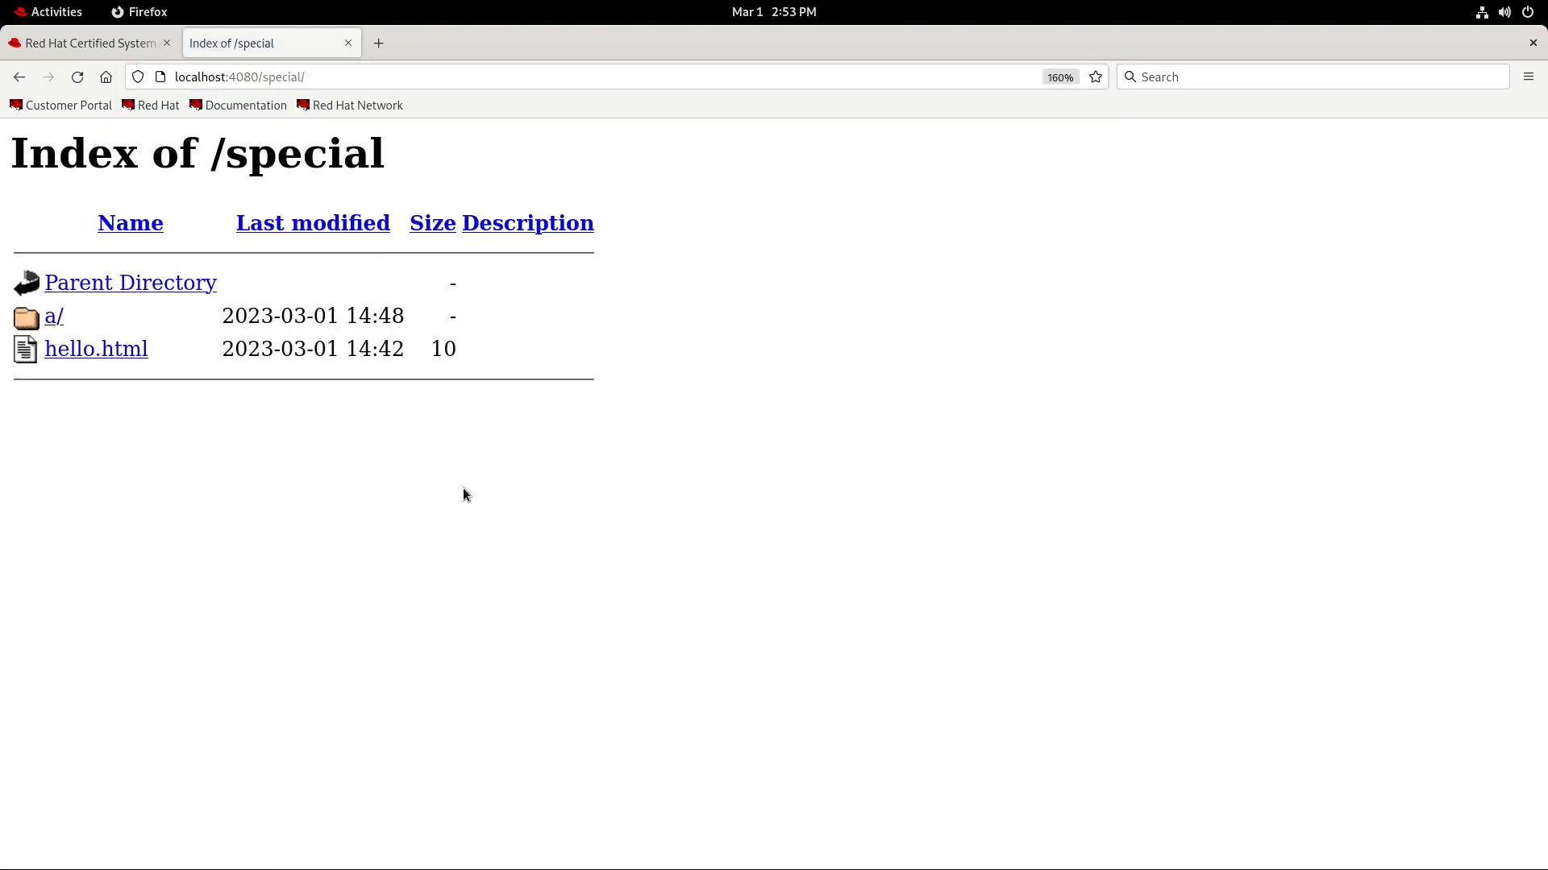
mouse_move(516, 583)
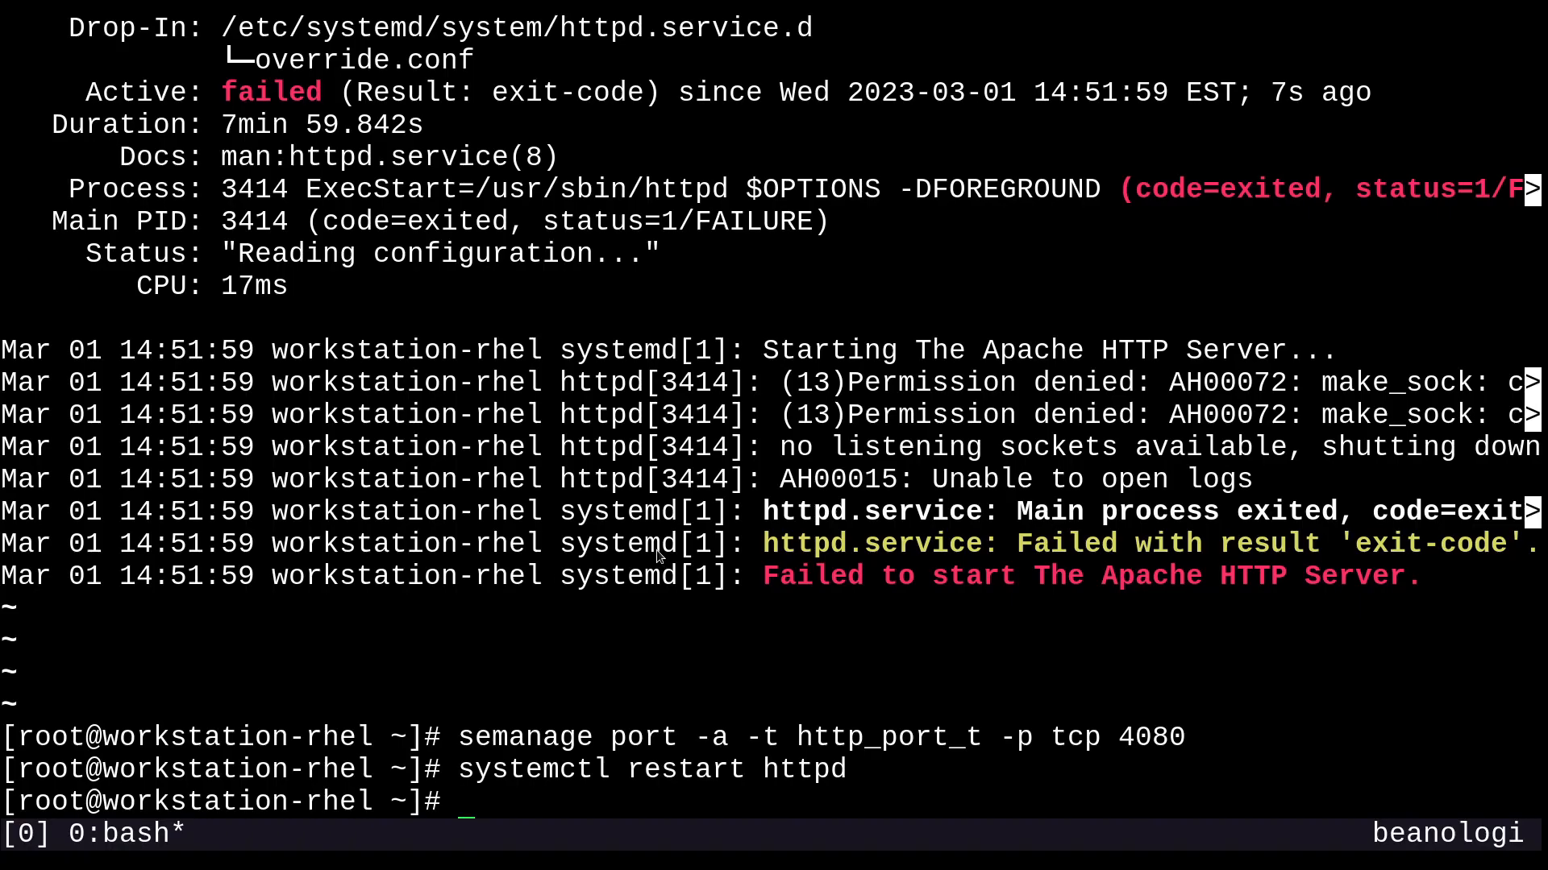
Step: Delete the http_port_t label from tcp 4080 with semanage port -d after reloading the /special listing
type("semanage port -a -t http_port_t -p tcp 4080")
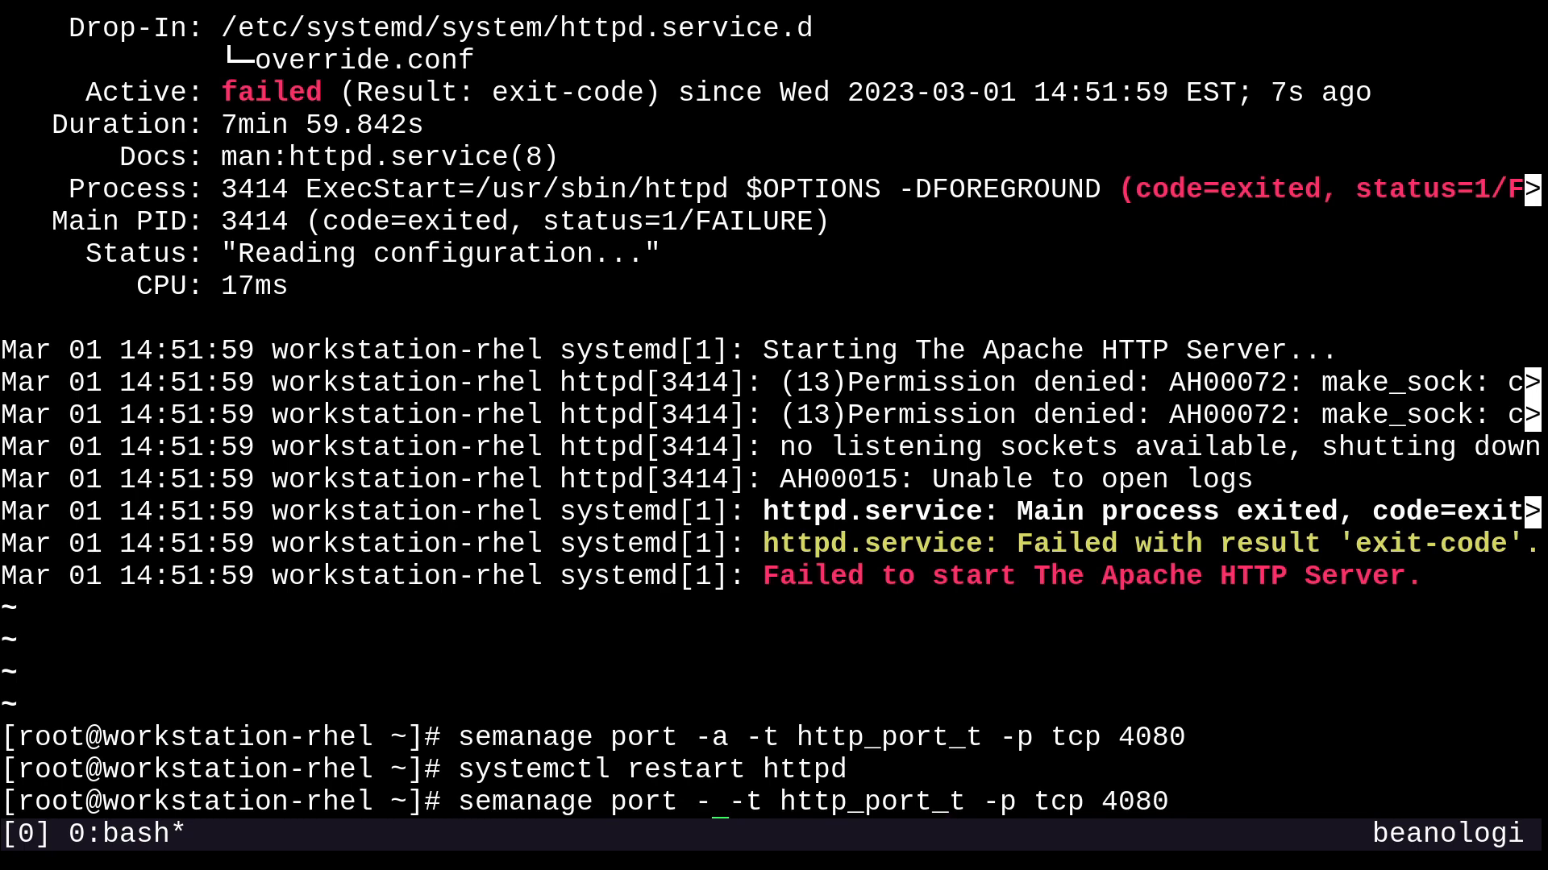
type("d")
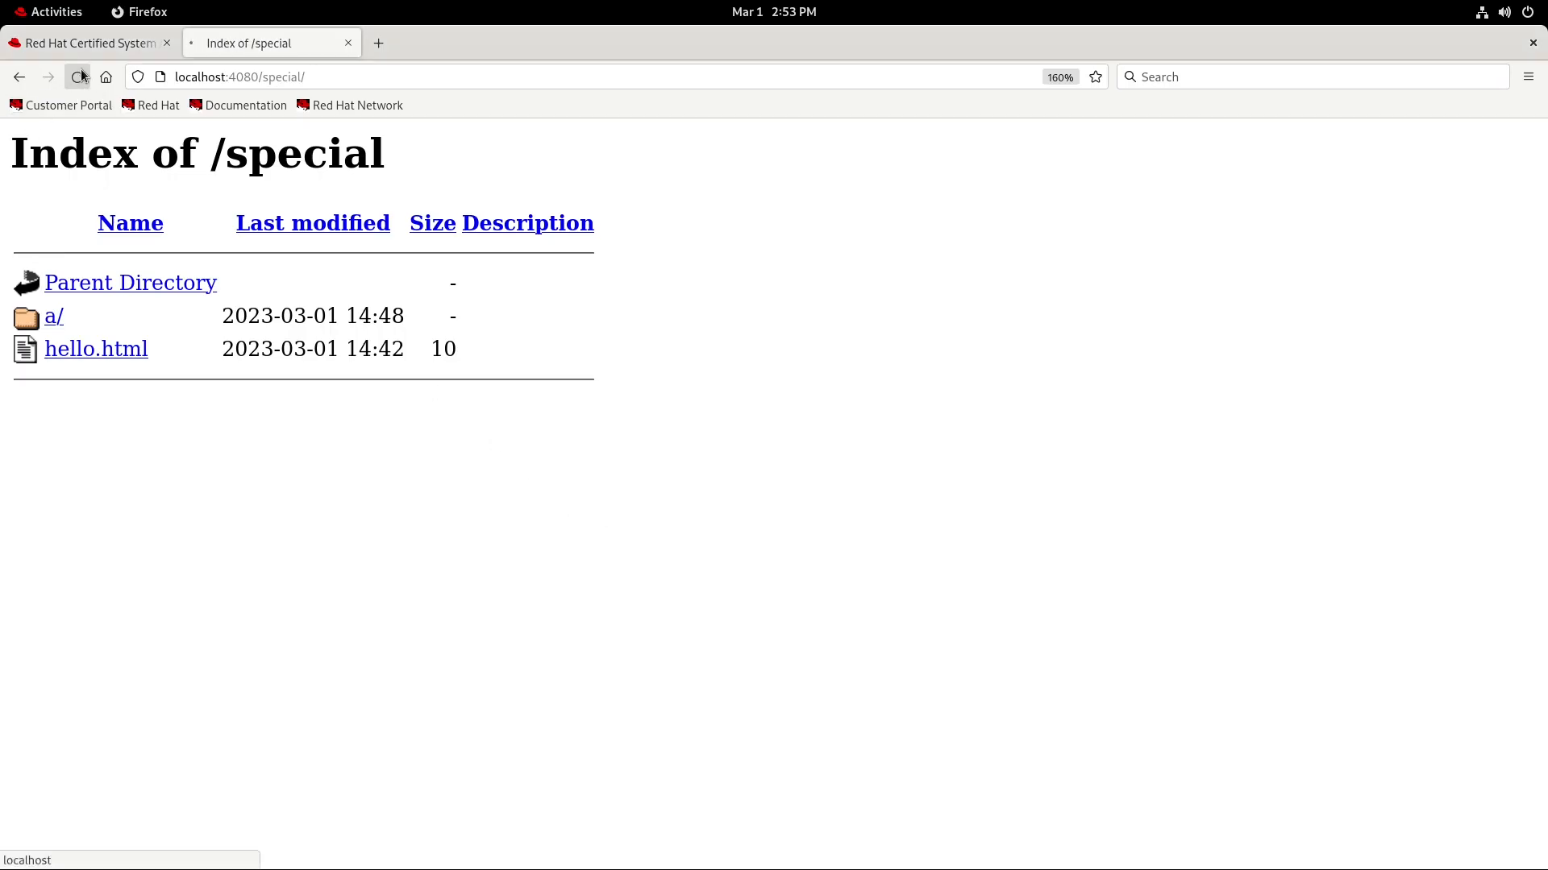
left_click(53, 316)
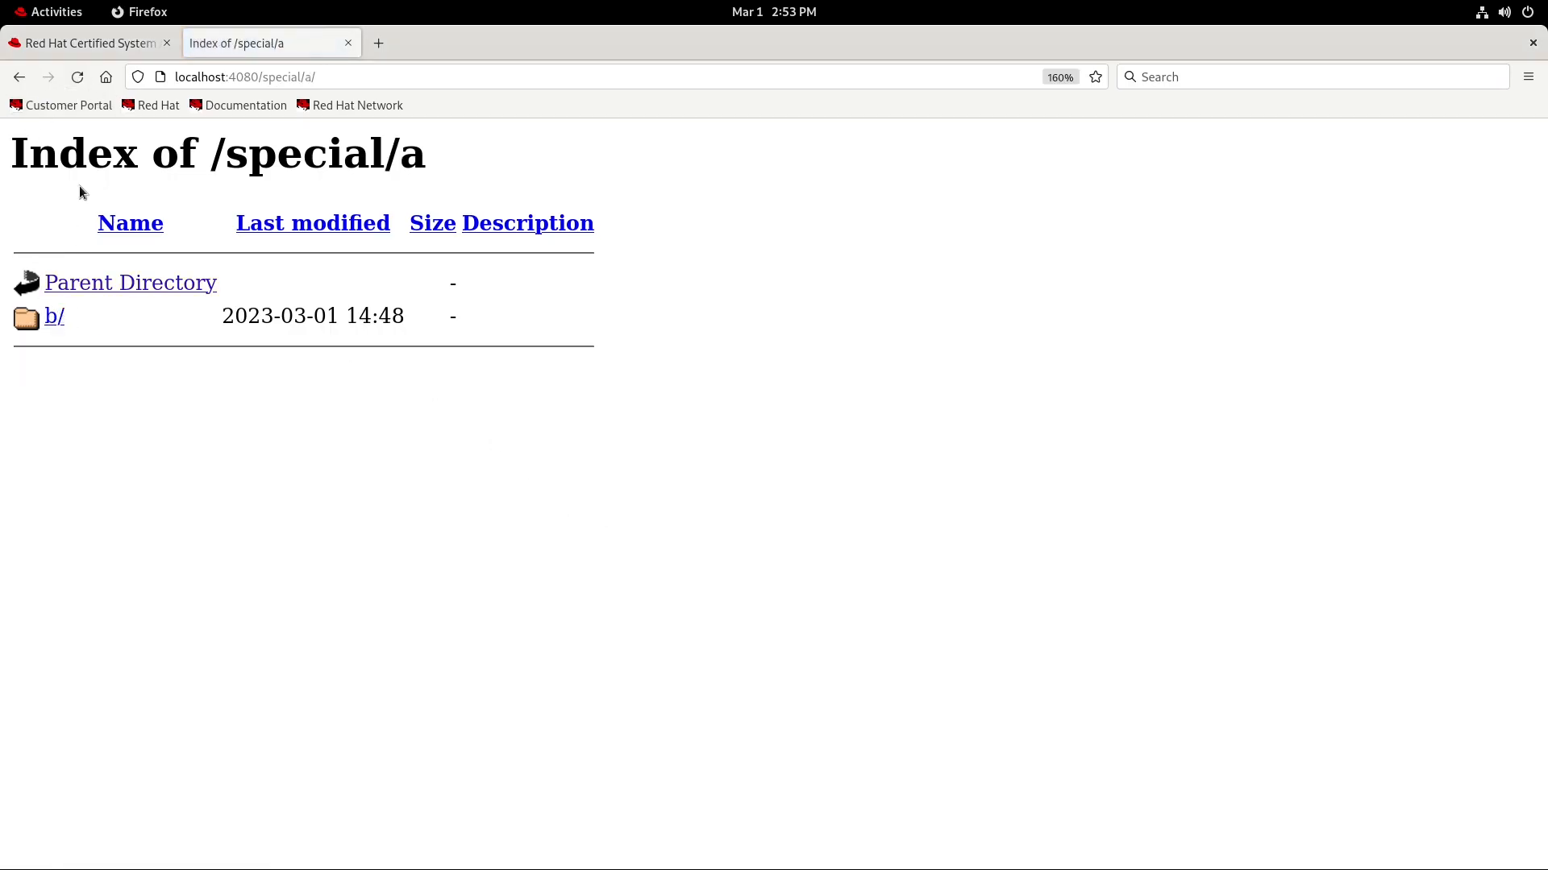
left_click(129, 282)
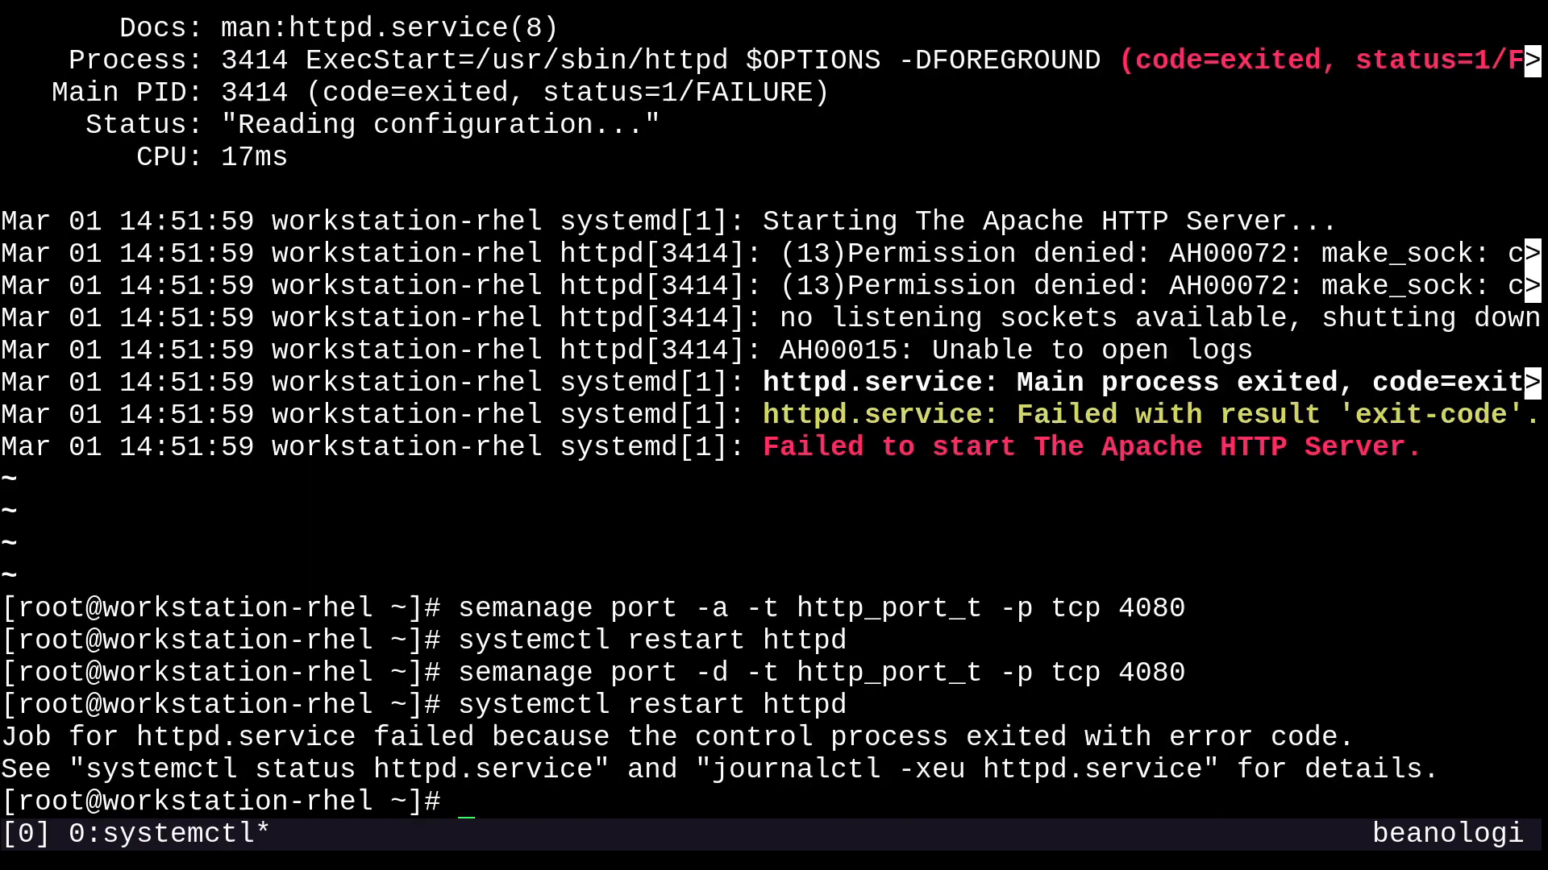
mouse_move(869, 624)
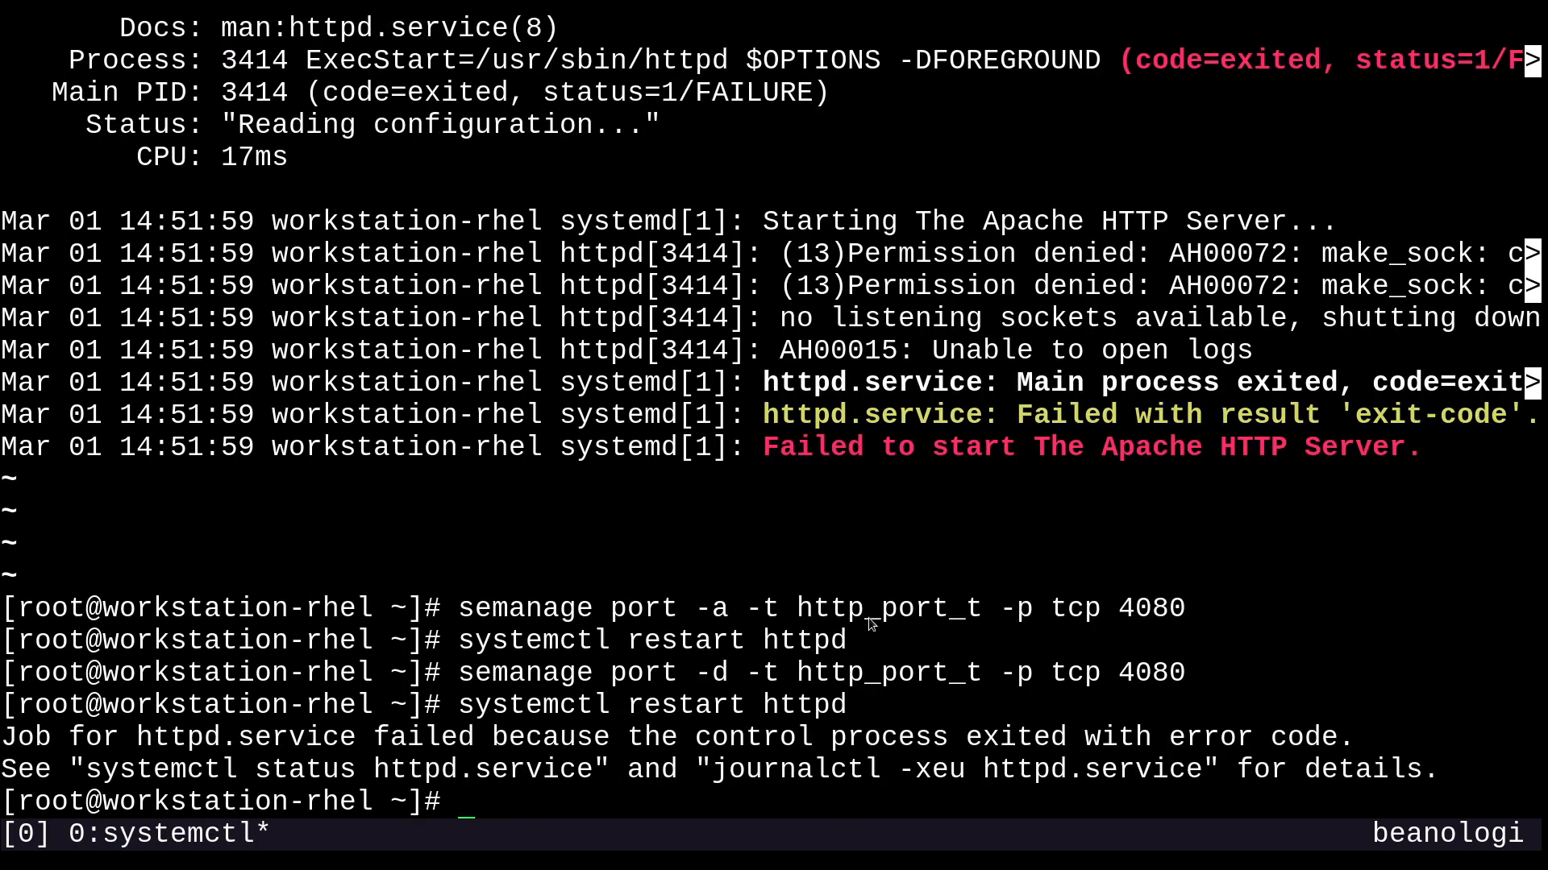
mouse_move(860, 722)
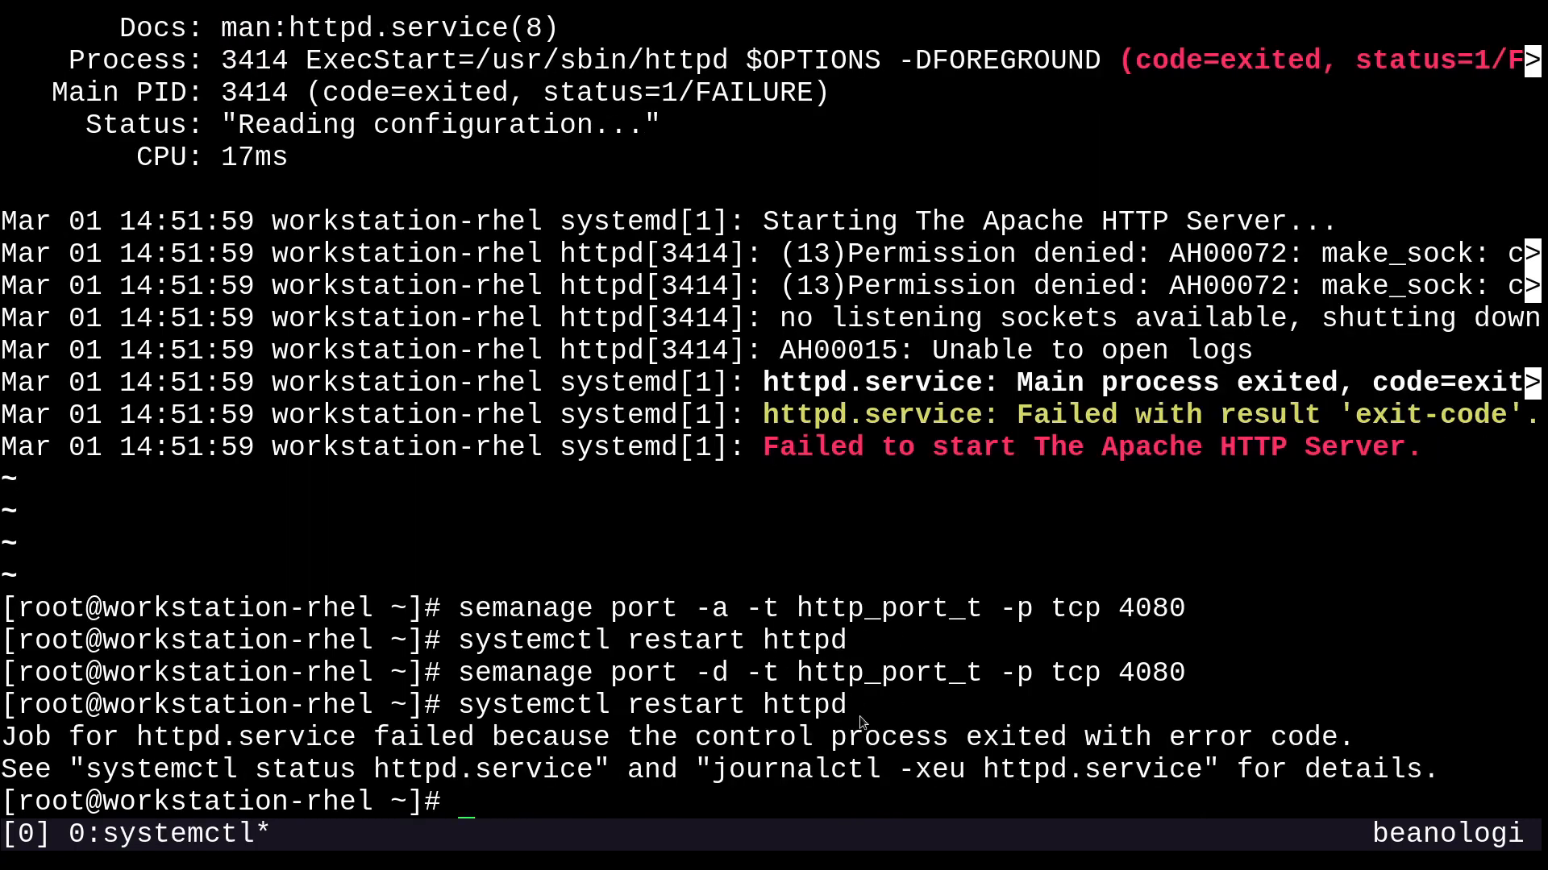
mouse_move(917, 693)
type("semanage port -a -t http_port_t -p tcp 4080")
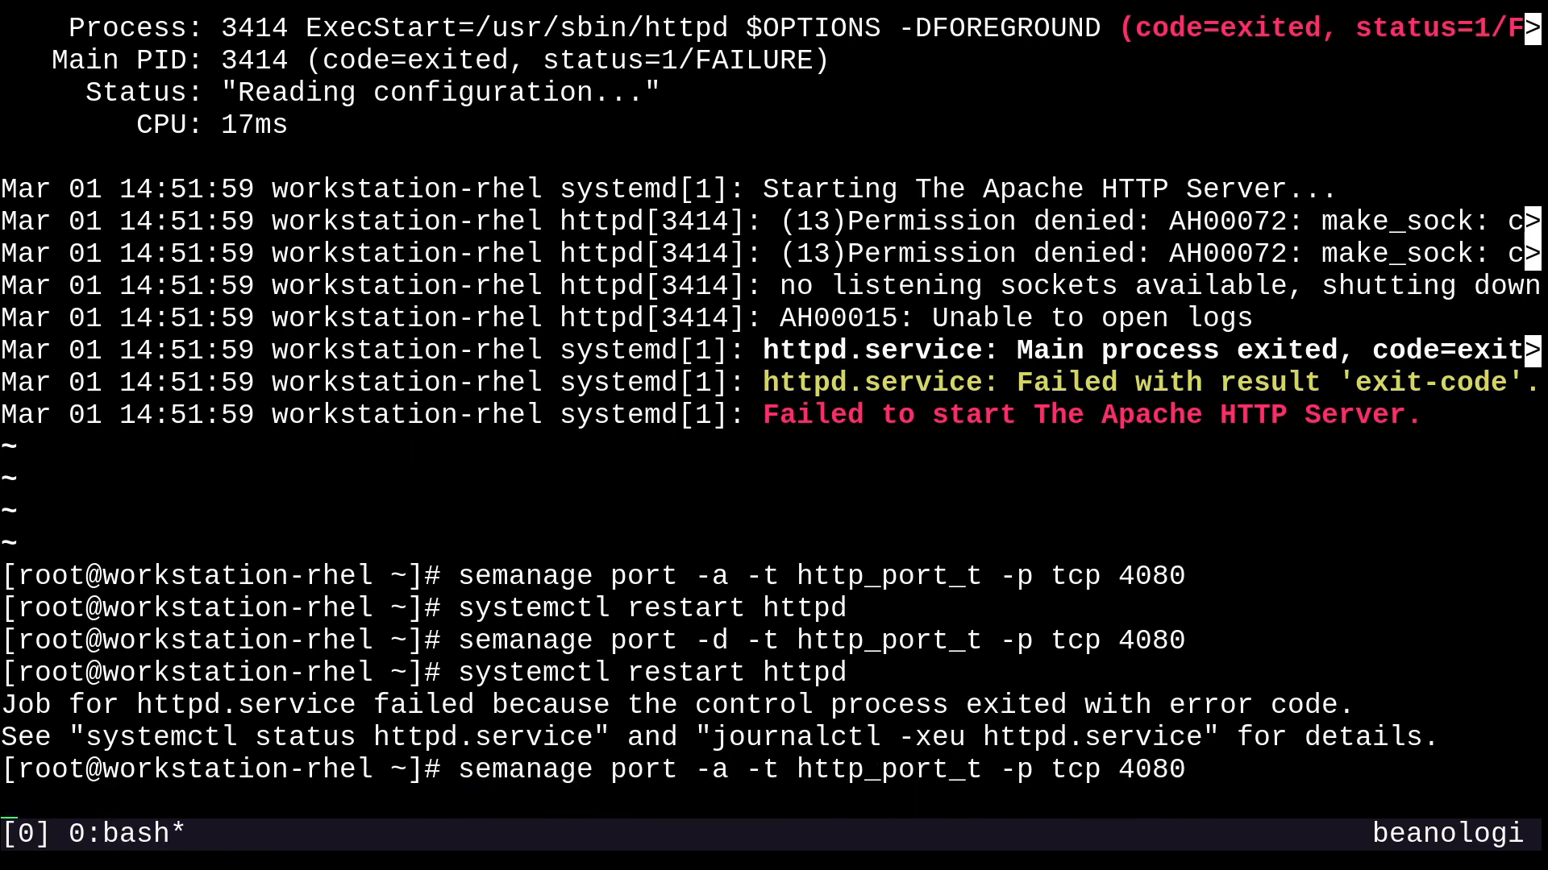
Step: Restart httpd, then reload /special on port 4080 in Firefox and browse into the a/ subfolder
type("systemctl restart httpd")
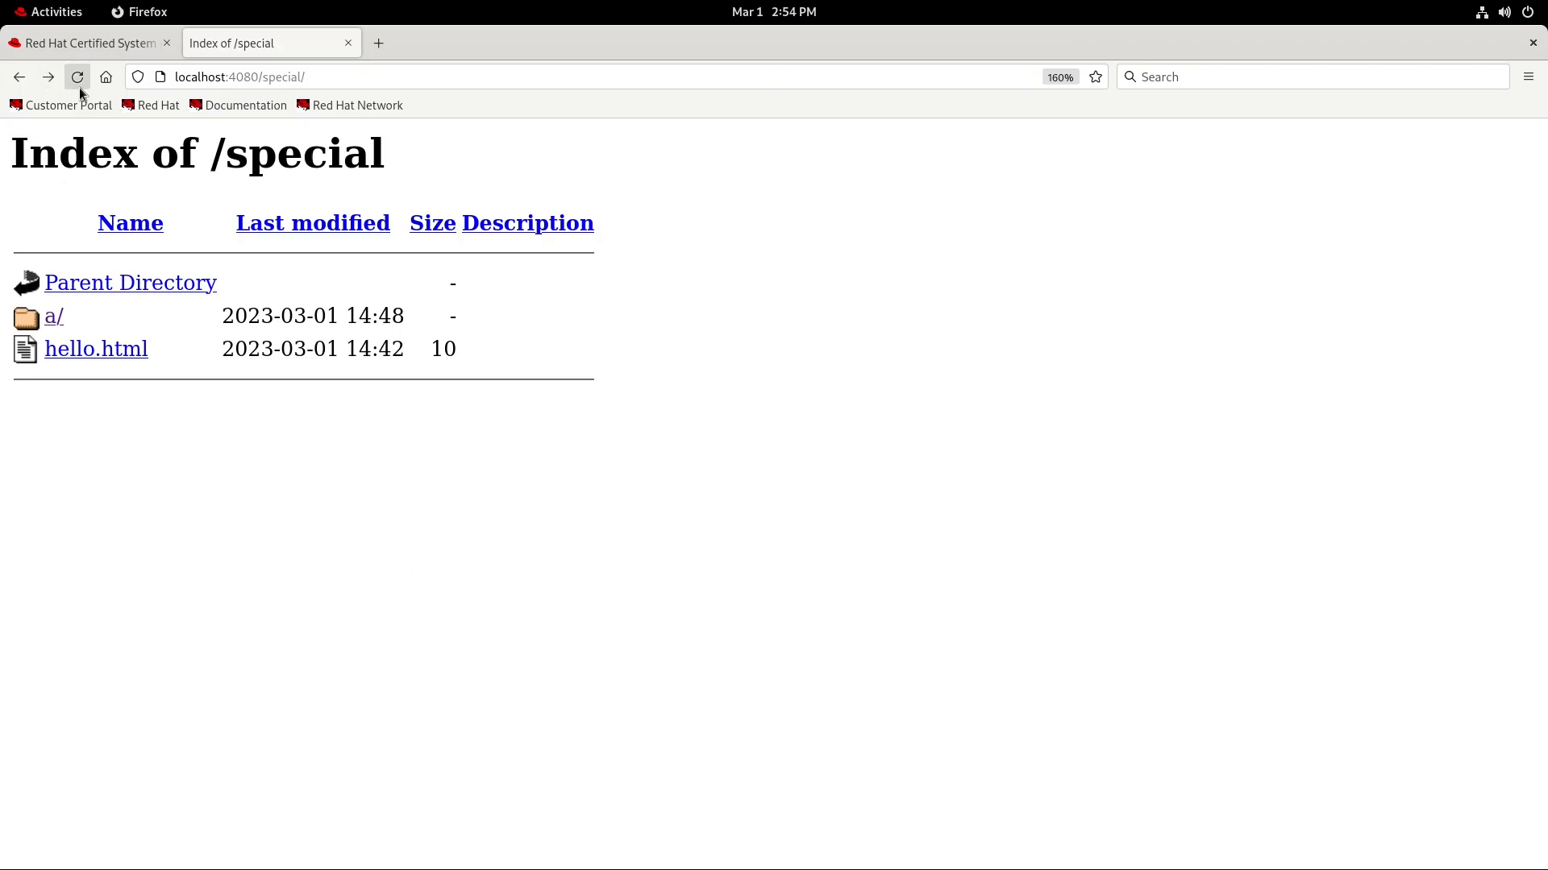
left_click(55, 316)
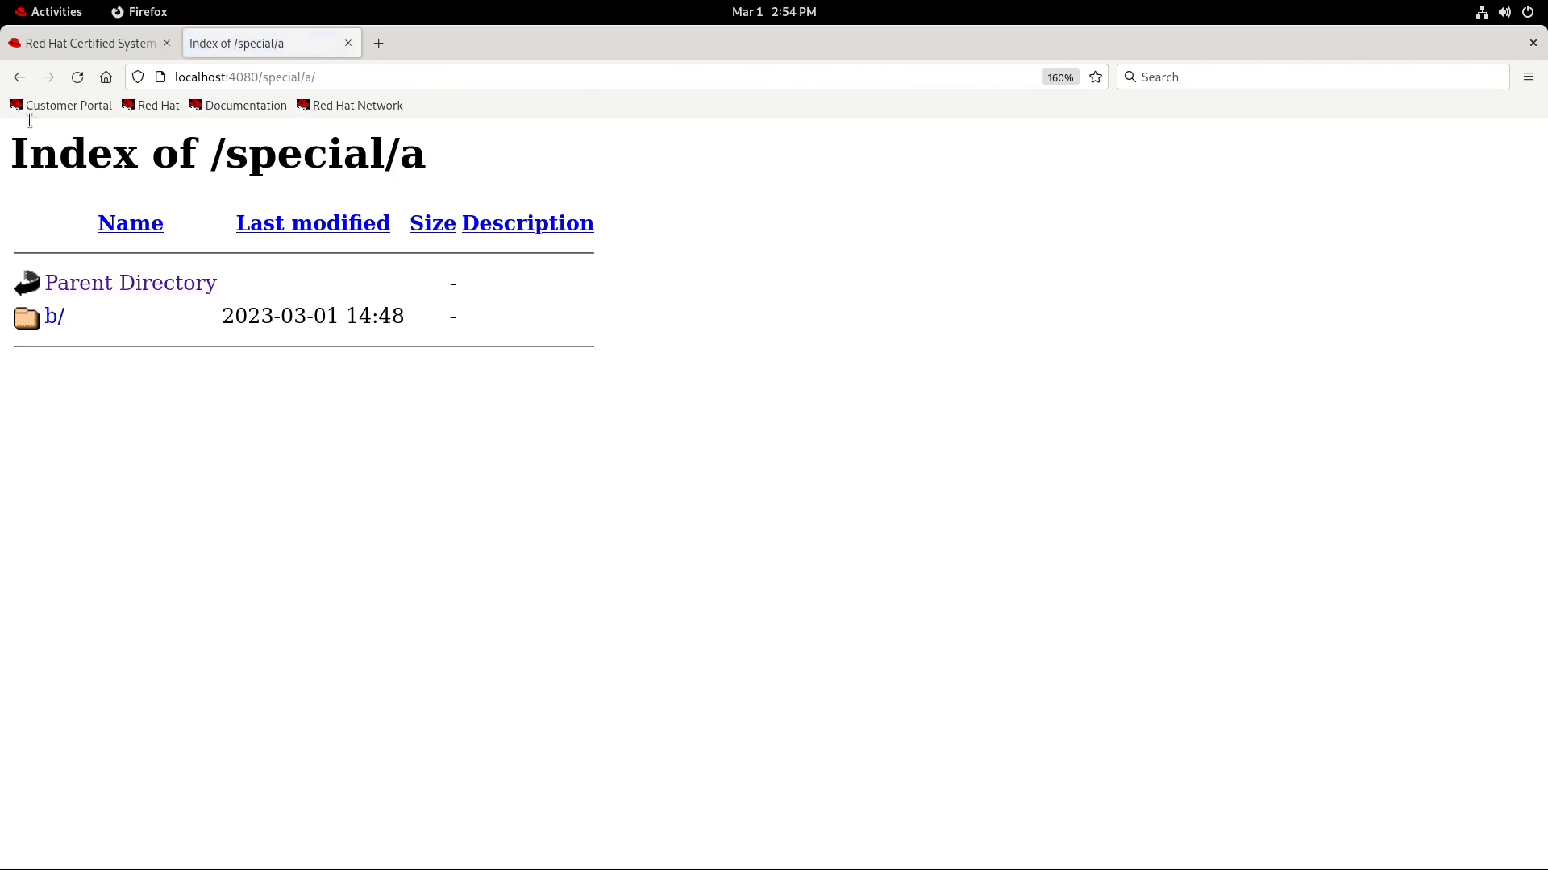
left_click(129, 282)
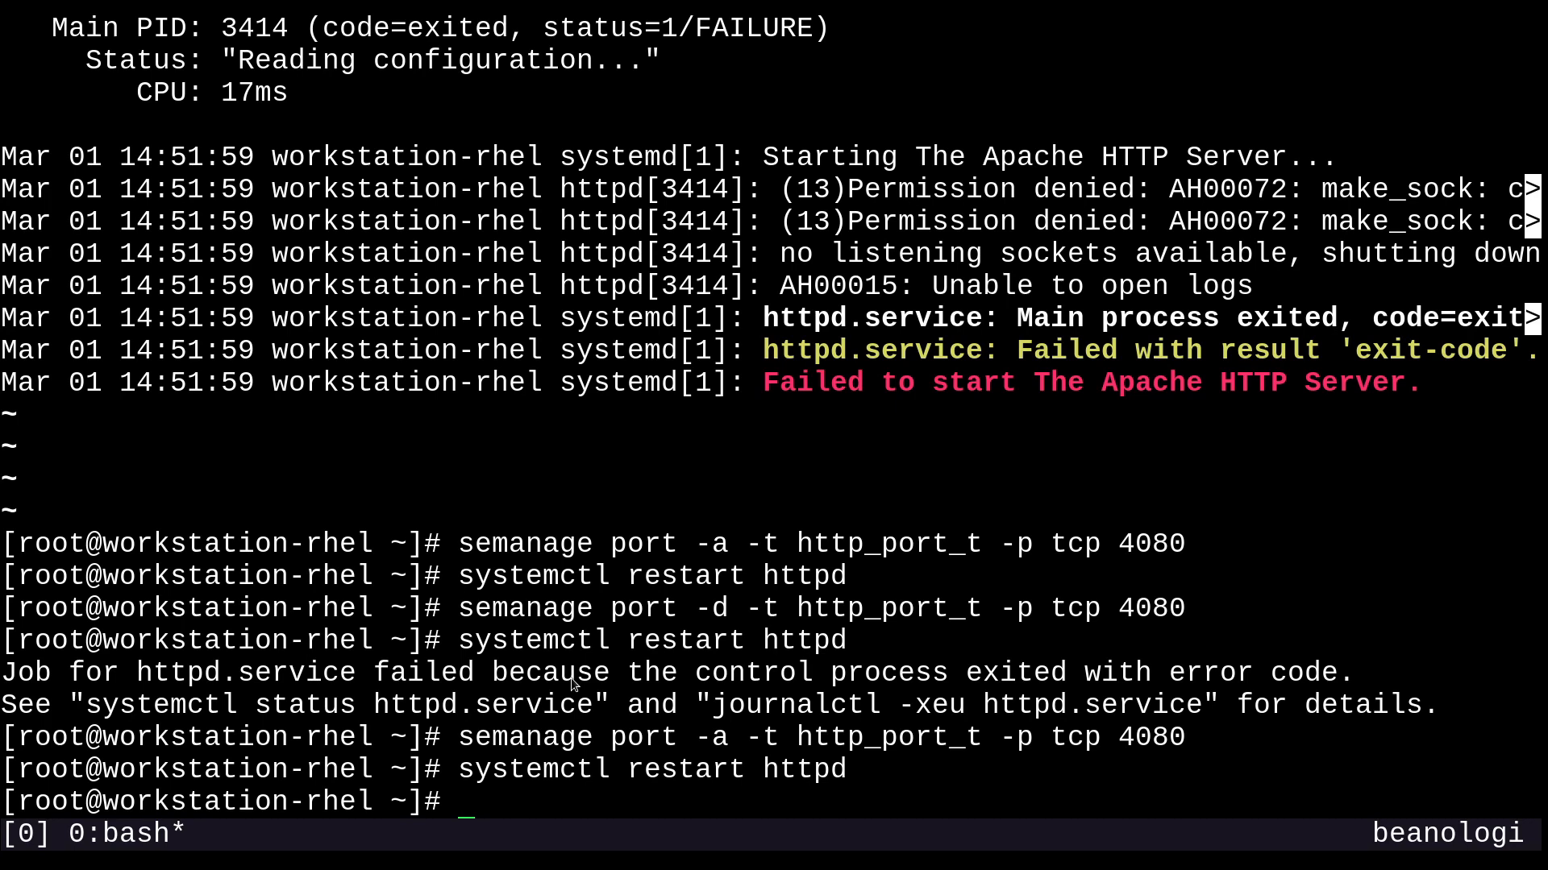
type("man semana")
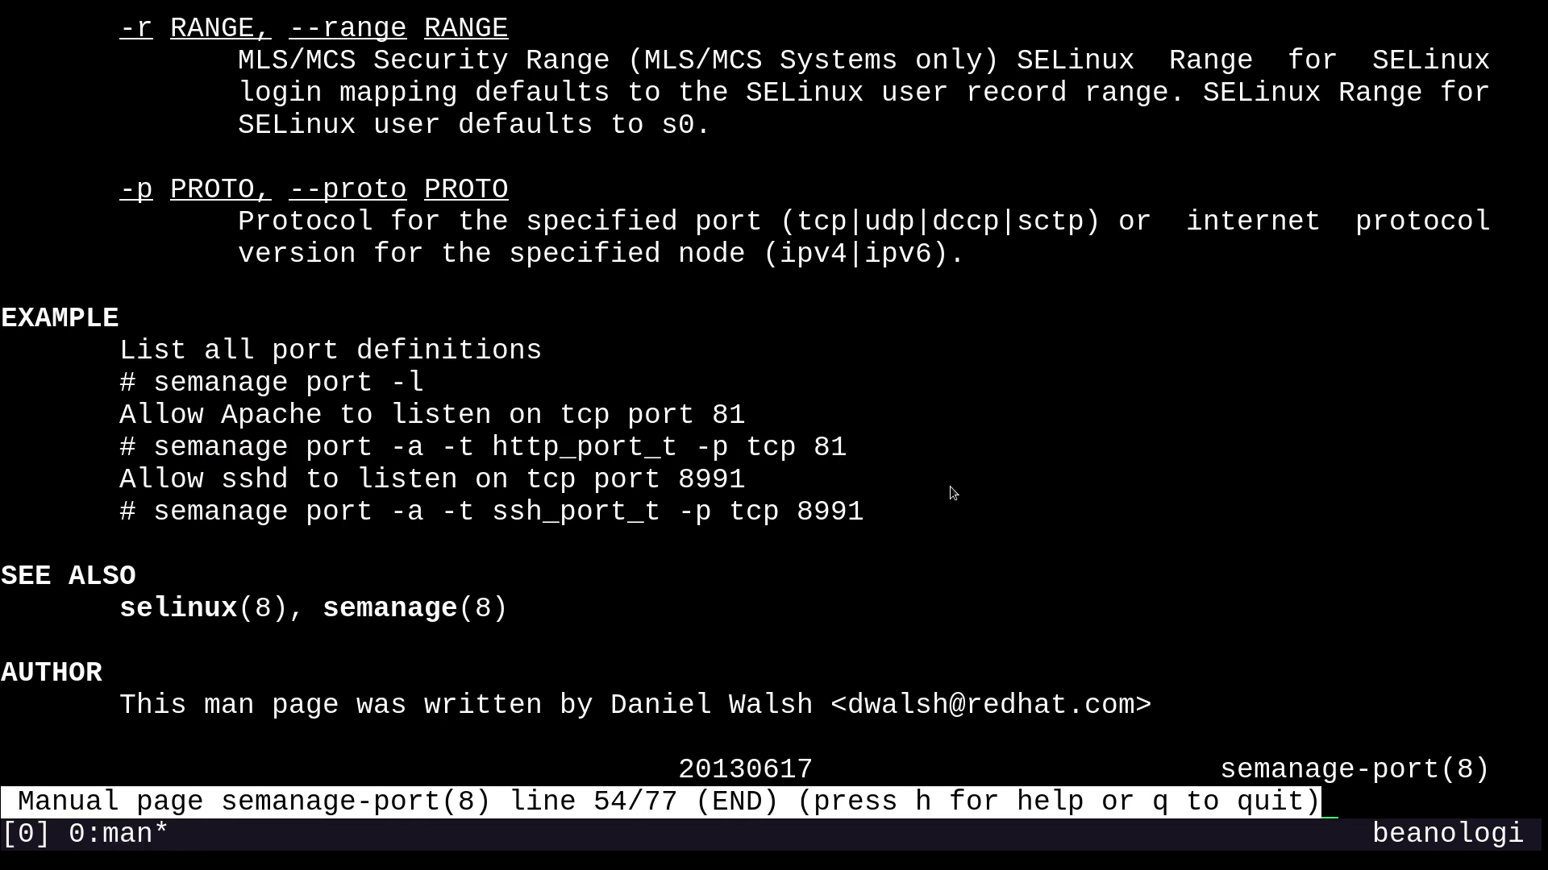
mouse_move(1065, 450)
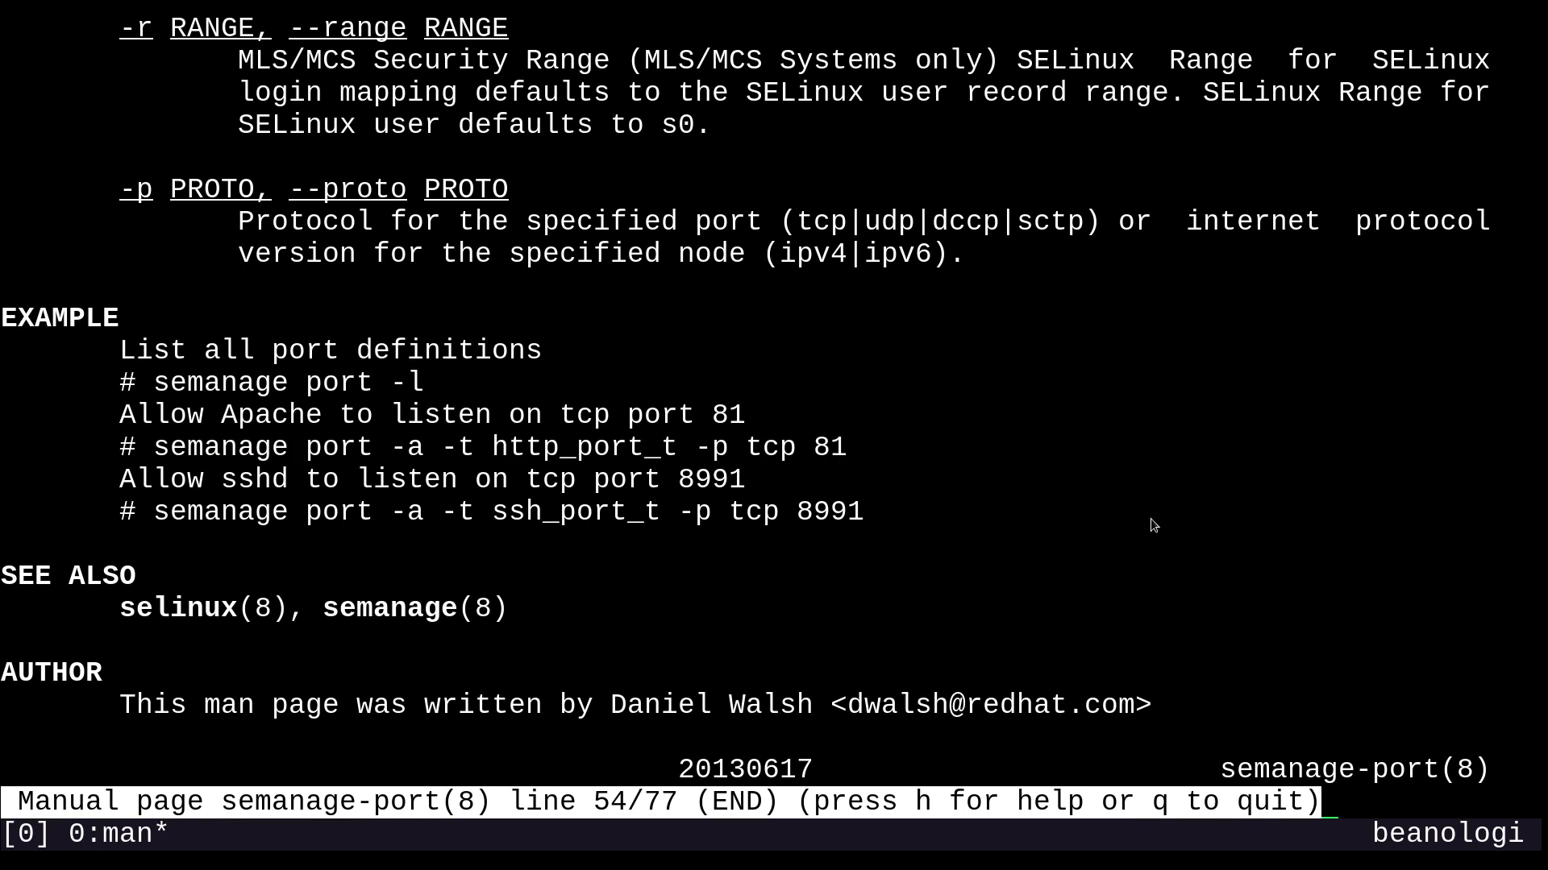
key("q")
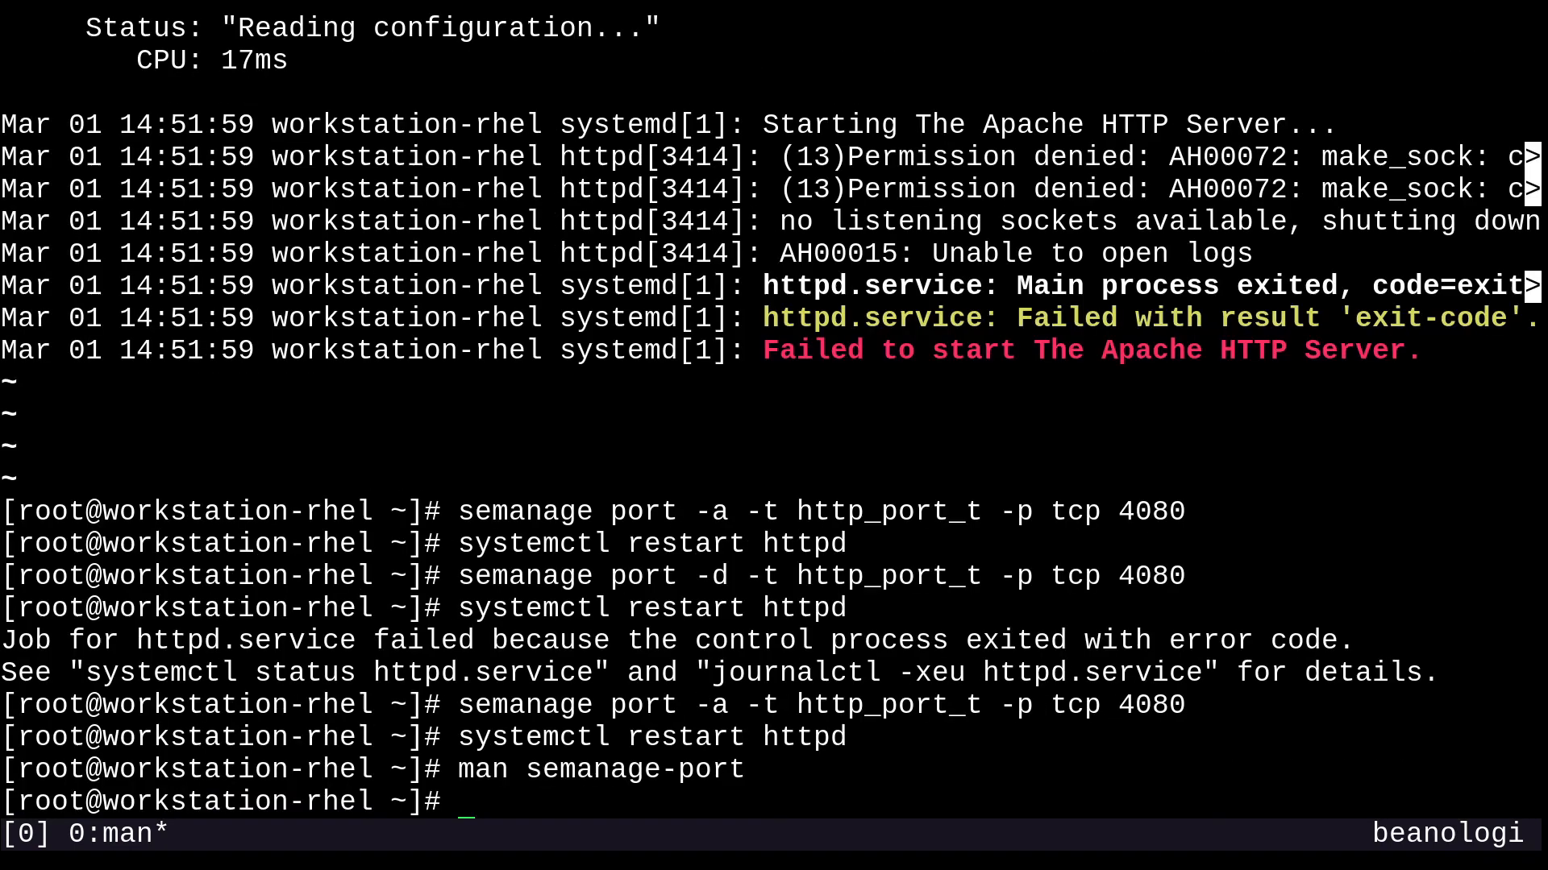